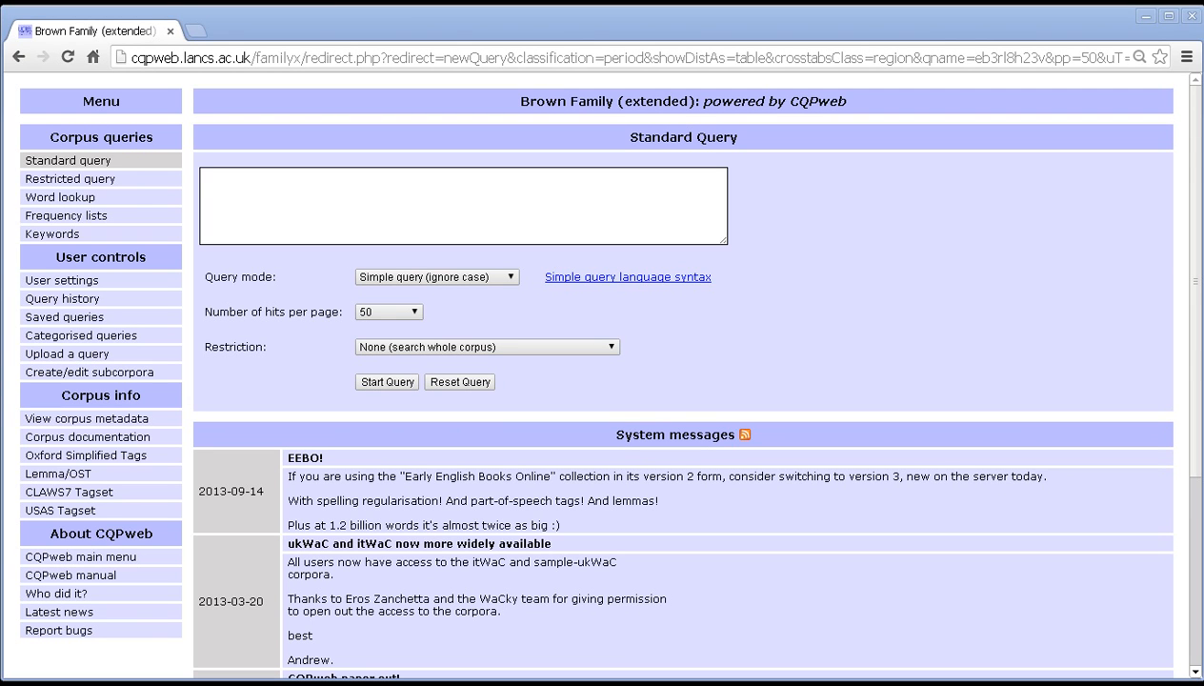
pyautogui.moveTo(48, 264)
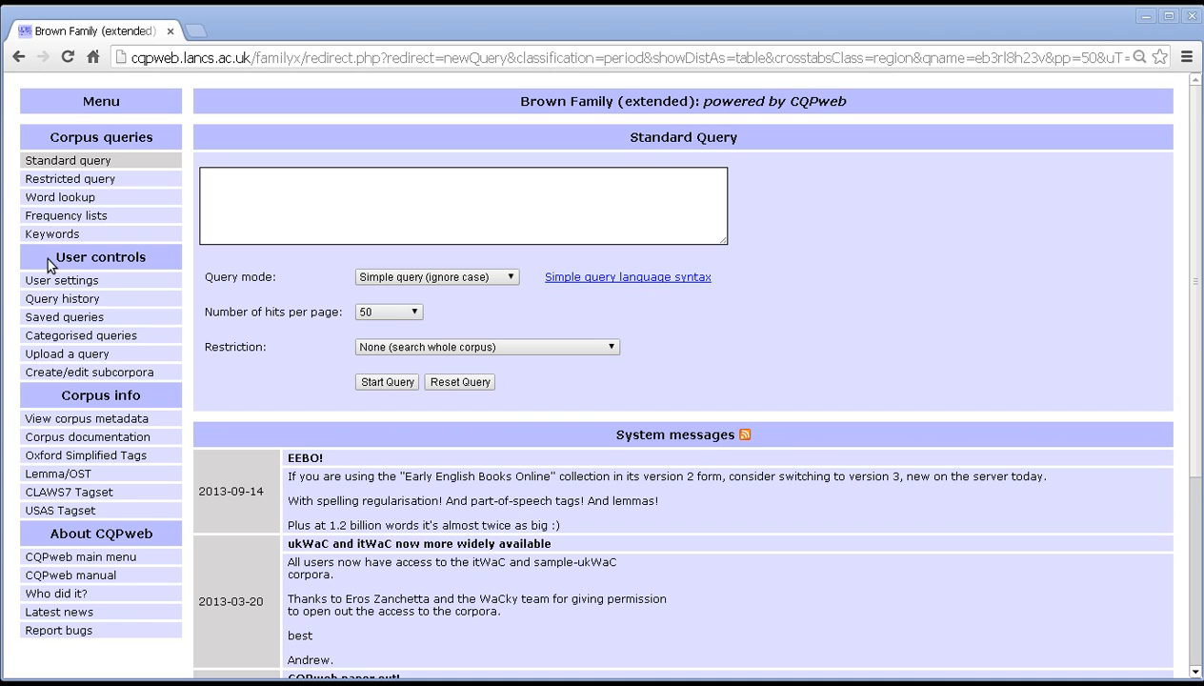
pyautogui.moveTo(208, 253)
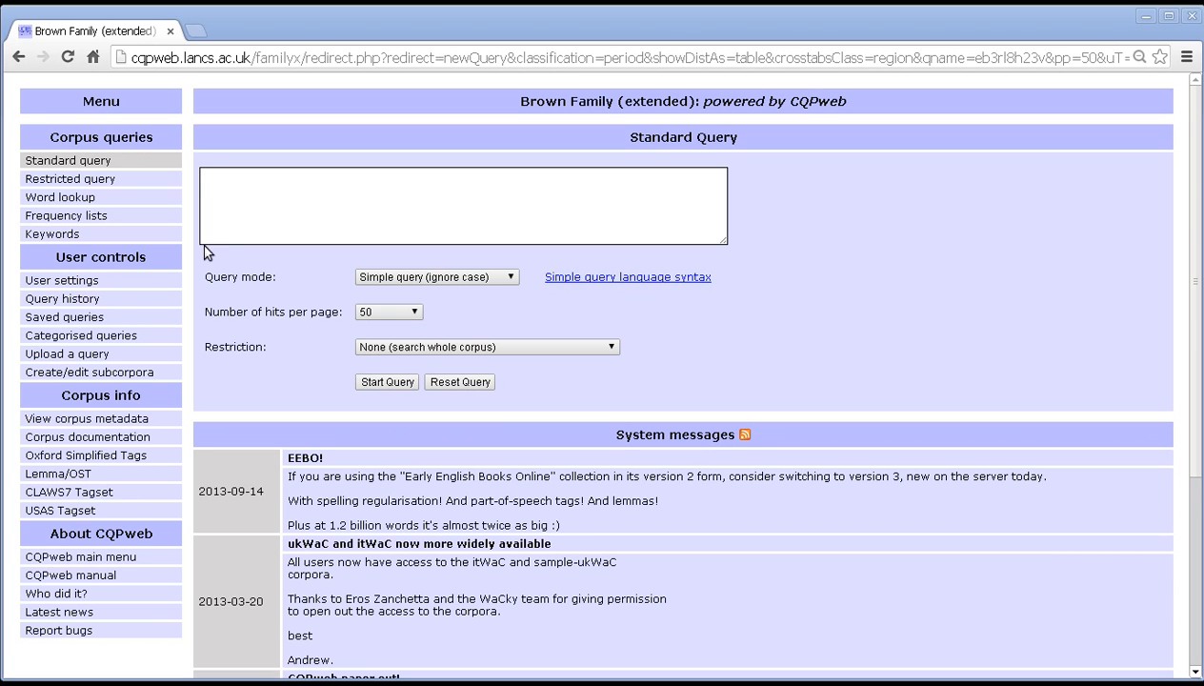
# - Run the query {be} (_{ADV})* _V?N on the Brown Family corpus
pyautogui.click(464, 205)
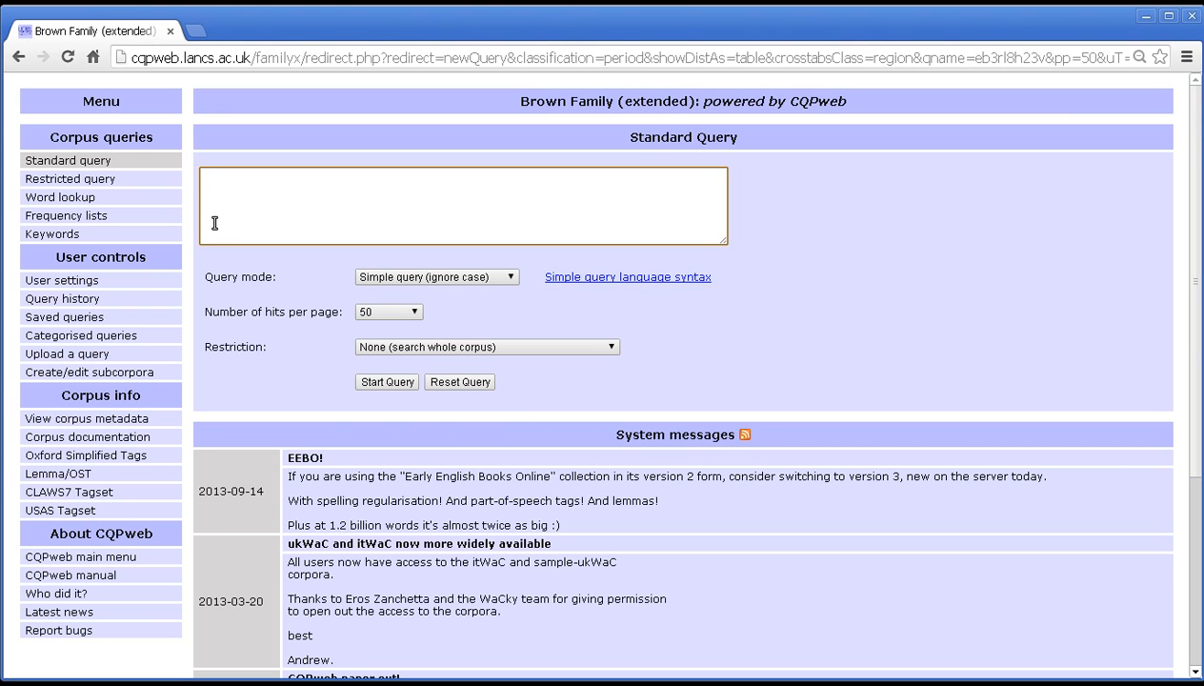
pyautogui.write('{be}')
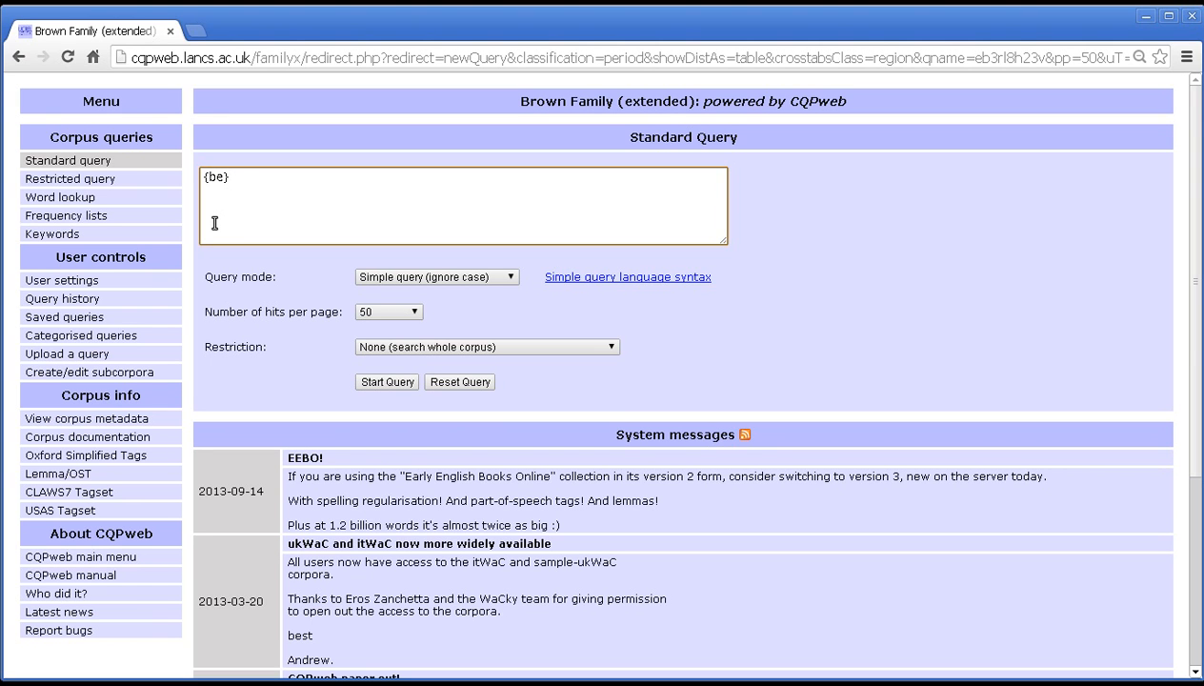
pyautogui.write('(_')
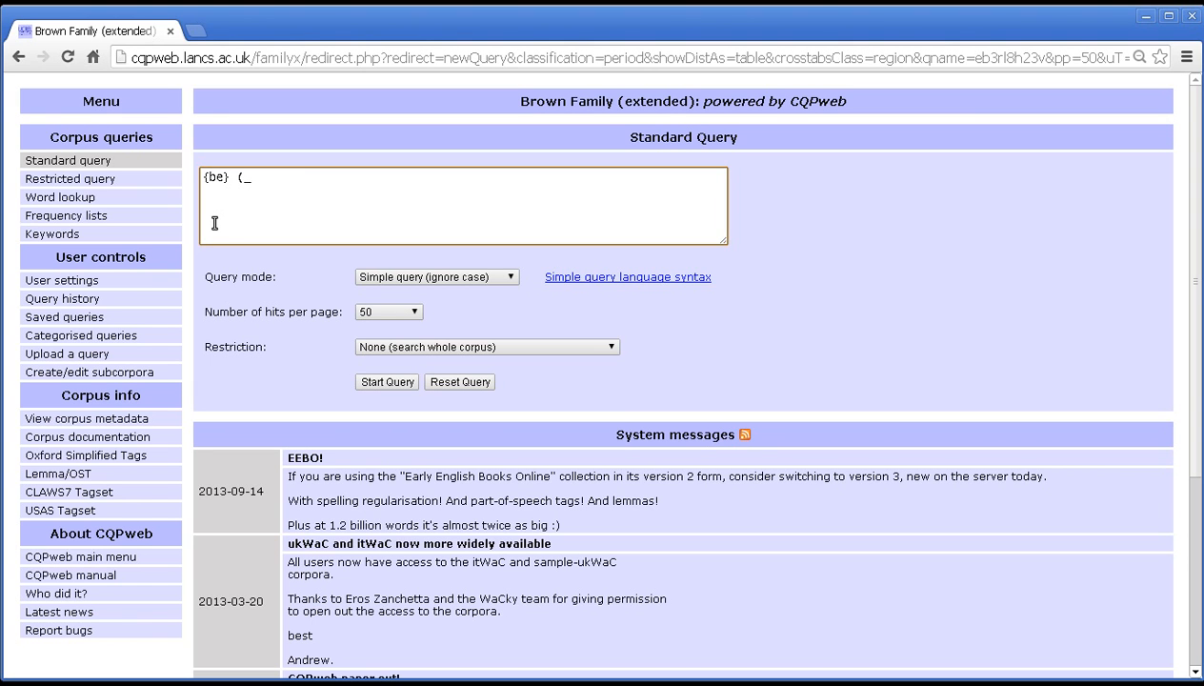
pyautogui.write('{A}')
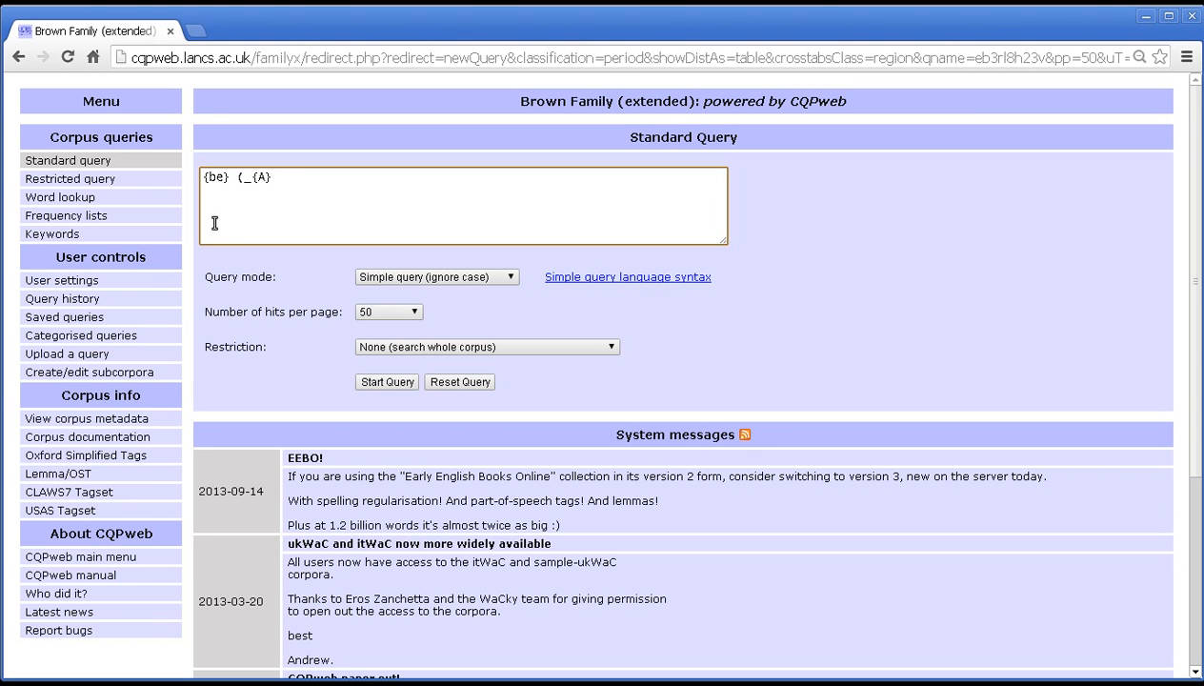
pyautogui.write('|_{A')
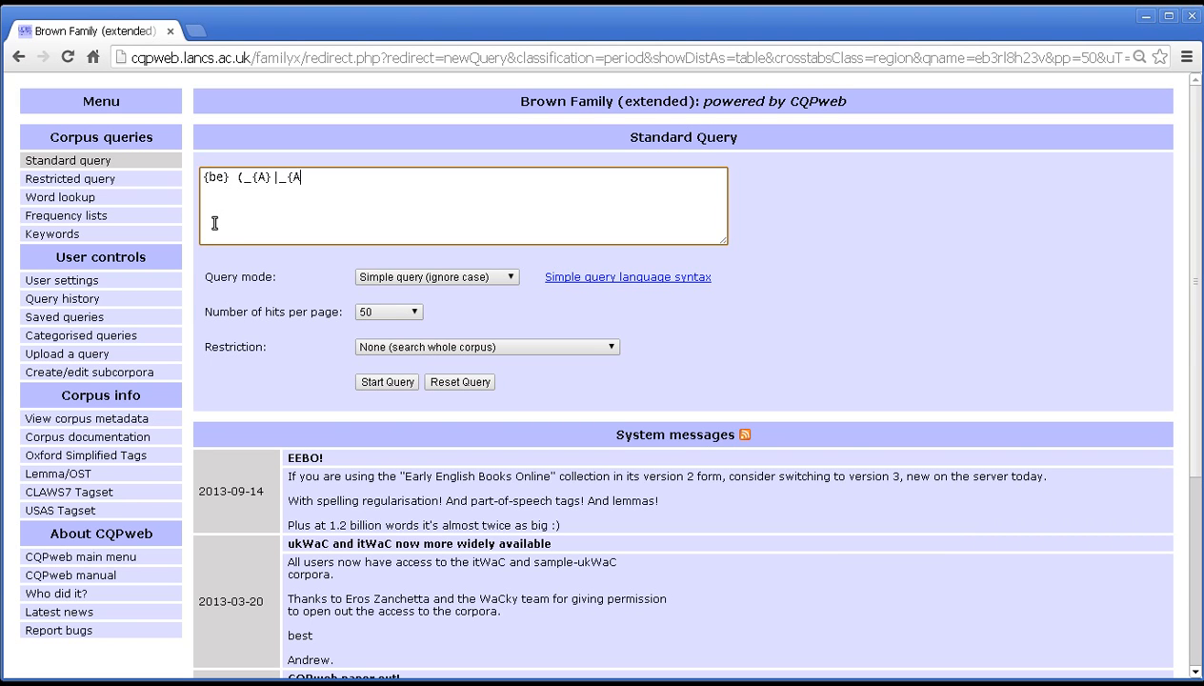
pyautogui.write('D')
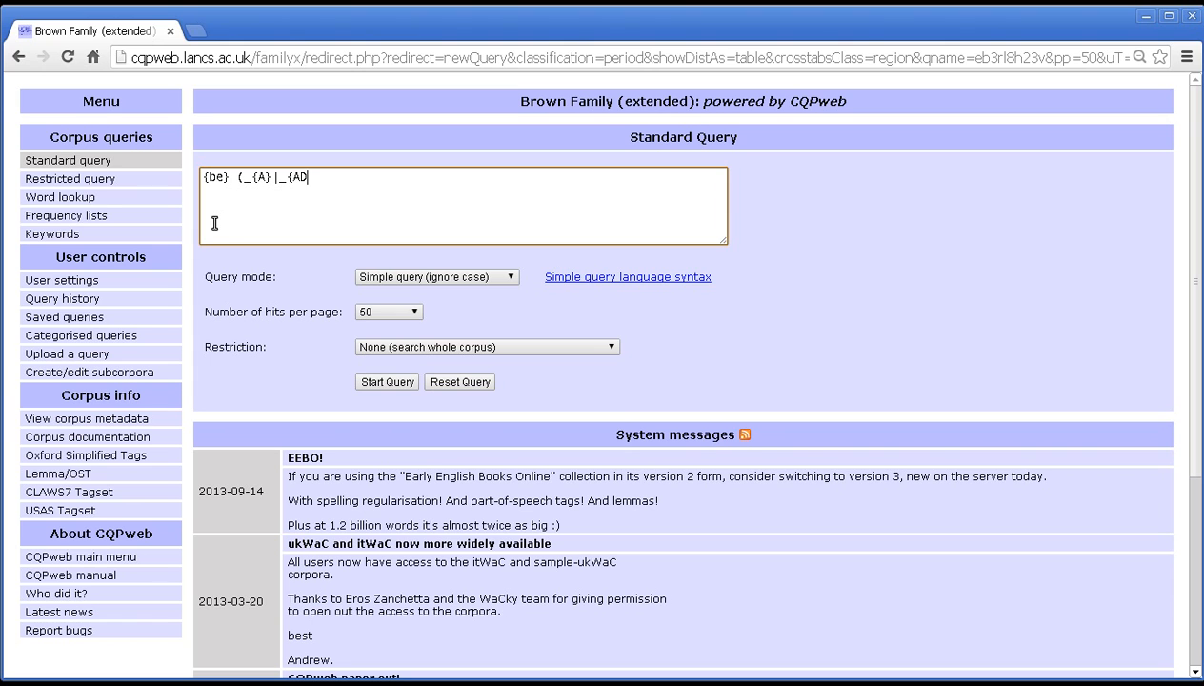
pyautogui.press('Backspace')
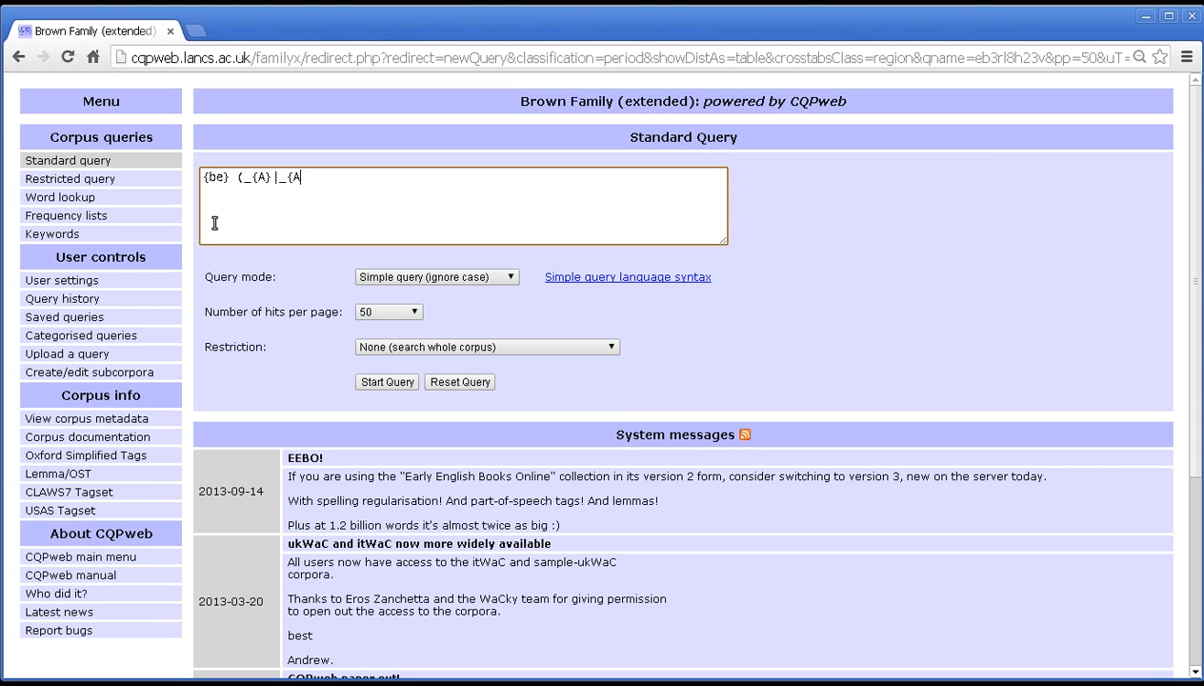
pyautogui.press('Backspace')
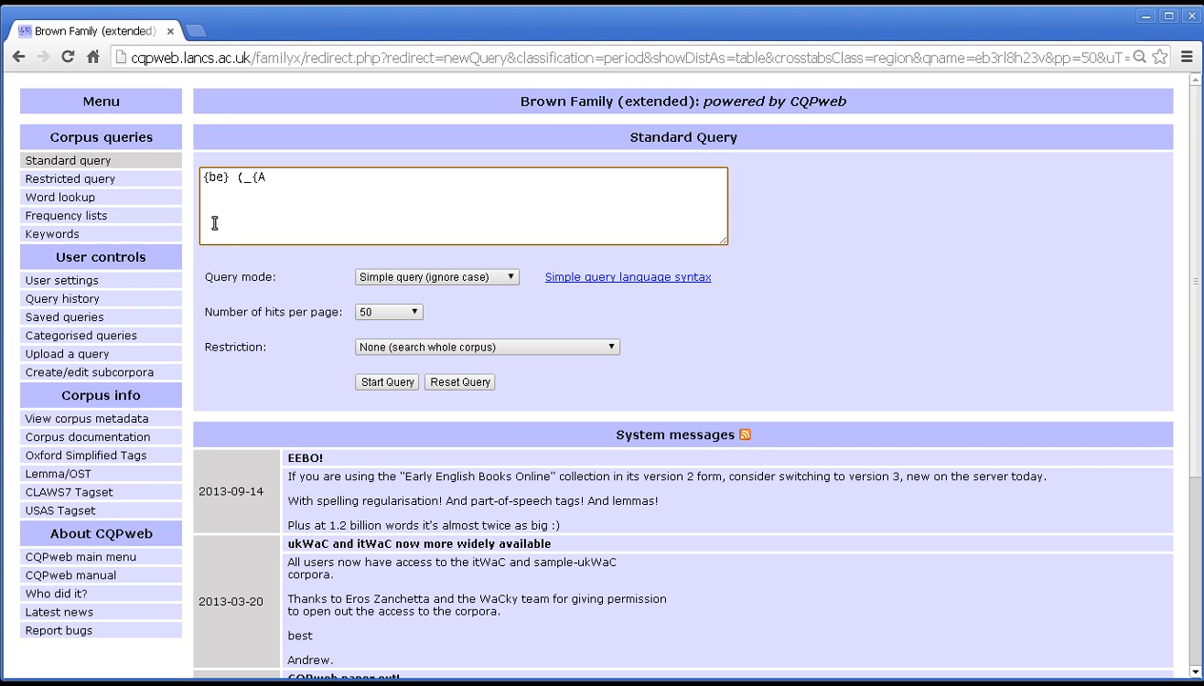
pyautogui.write('DV')
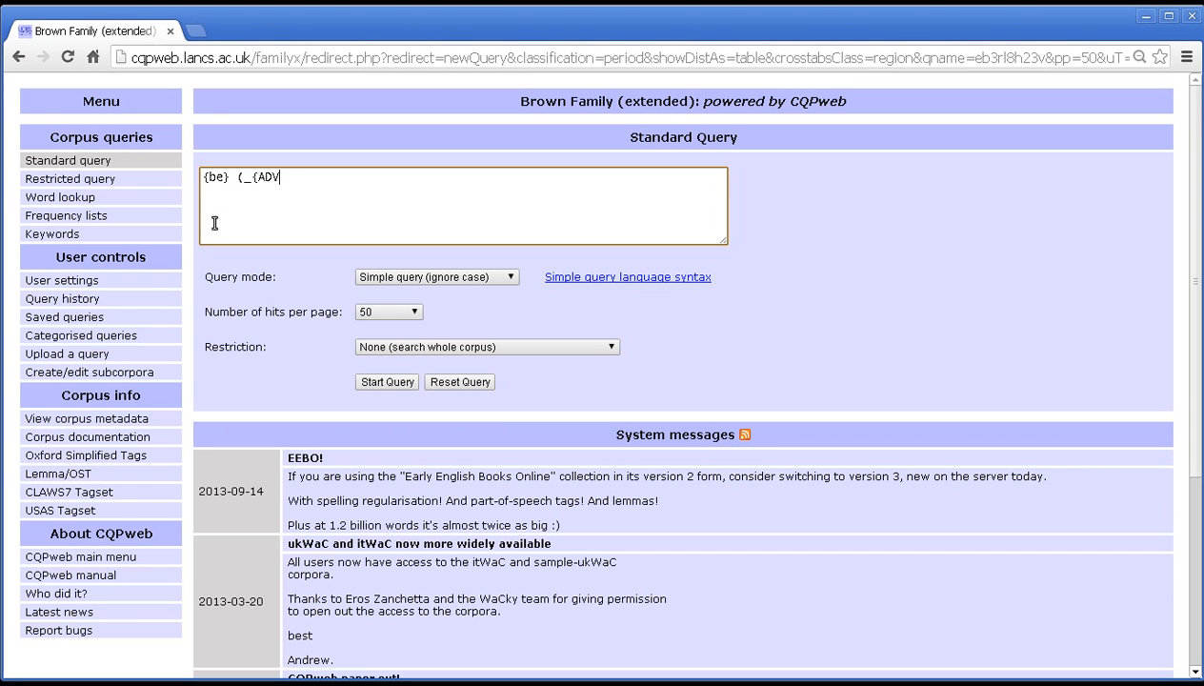
pyautogui.write('})')
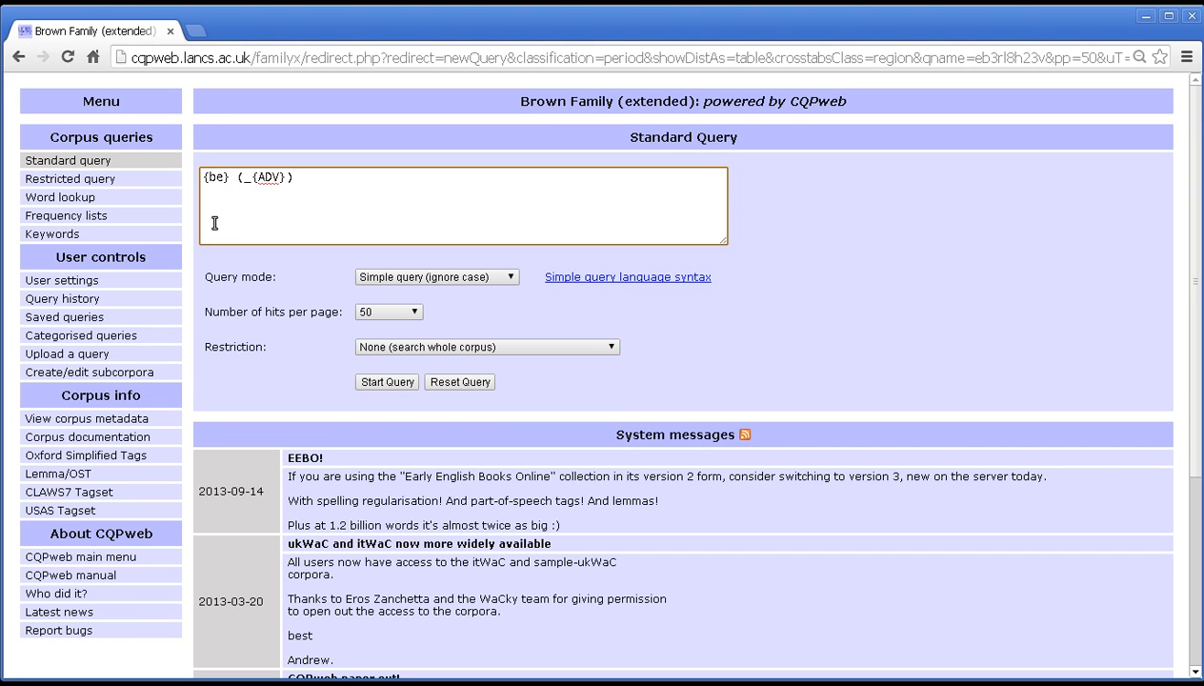
pyautogui.write('*')
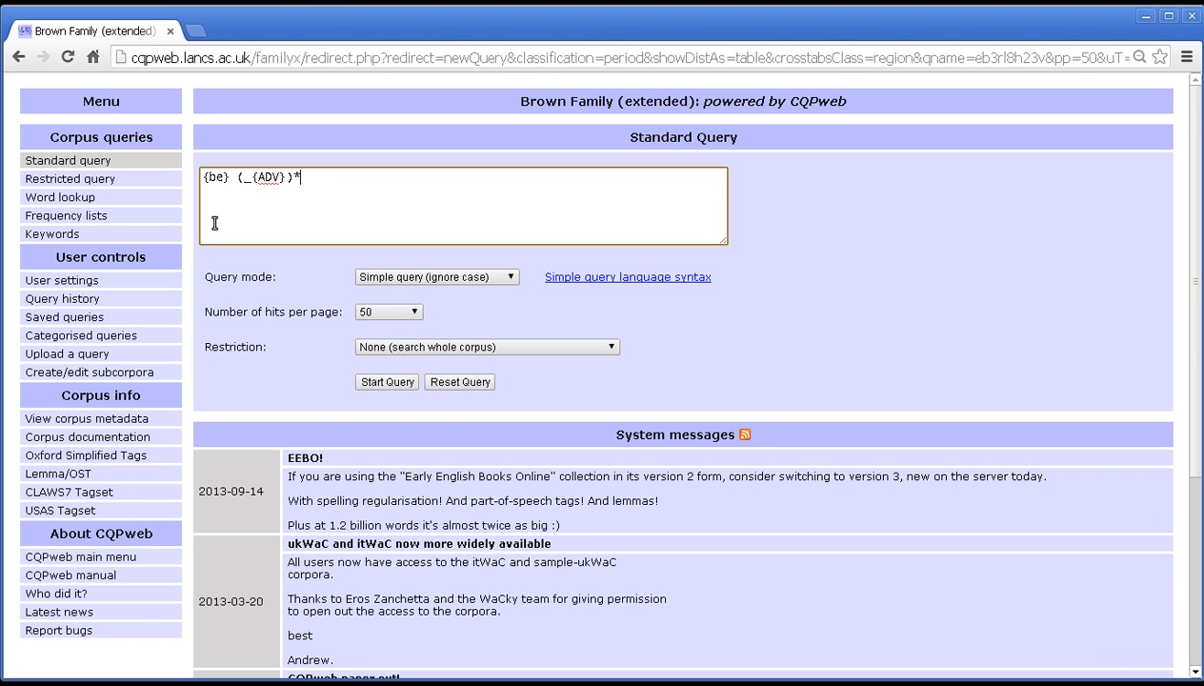
pyautogui.write('_V?N')
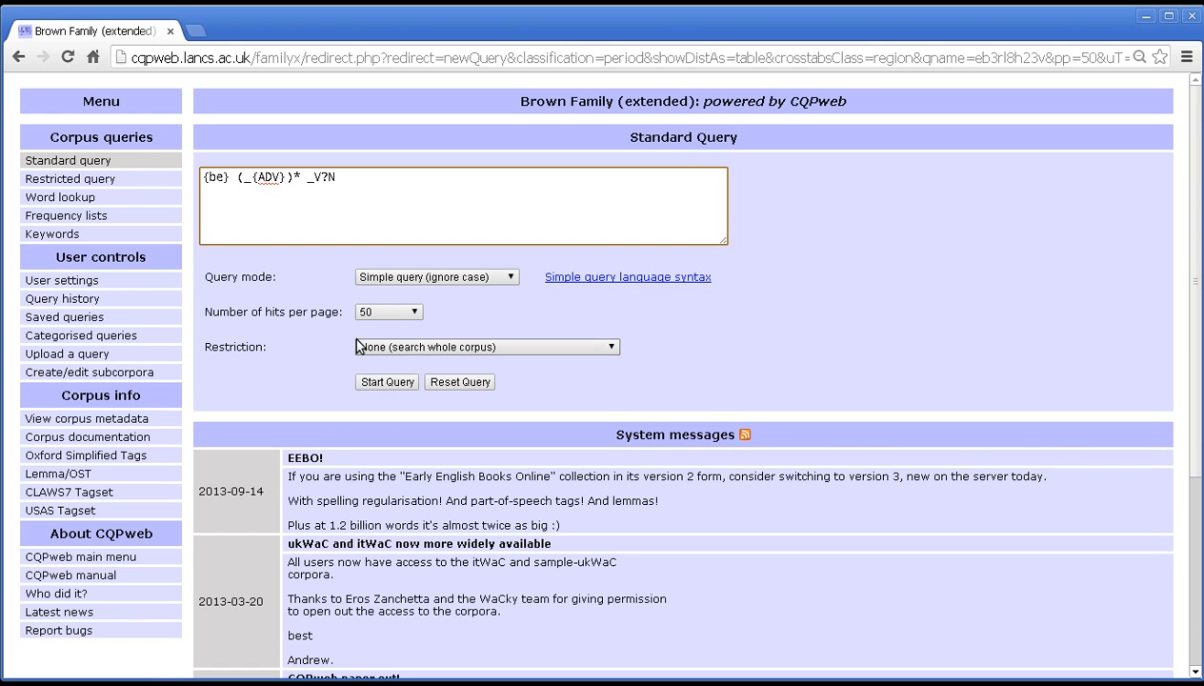
pyautogui.click(387, 381)
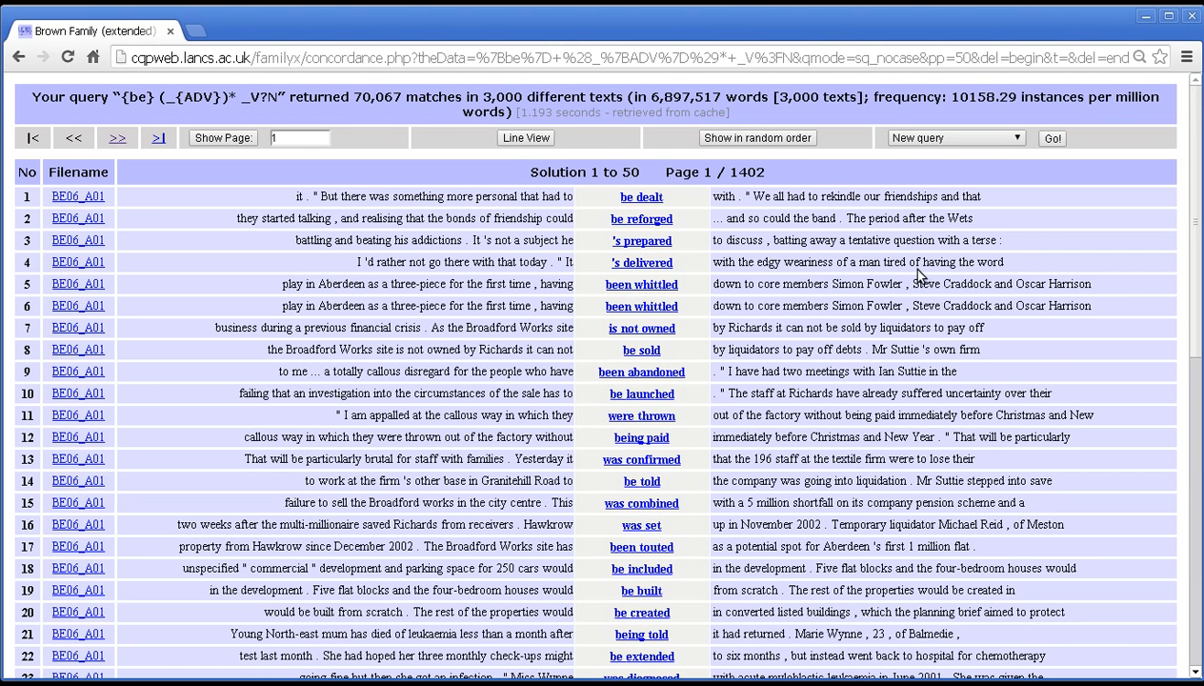
pyautogui.moveTo(929, 267)
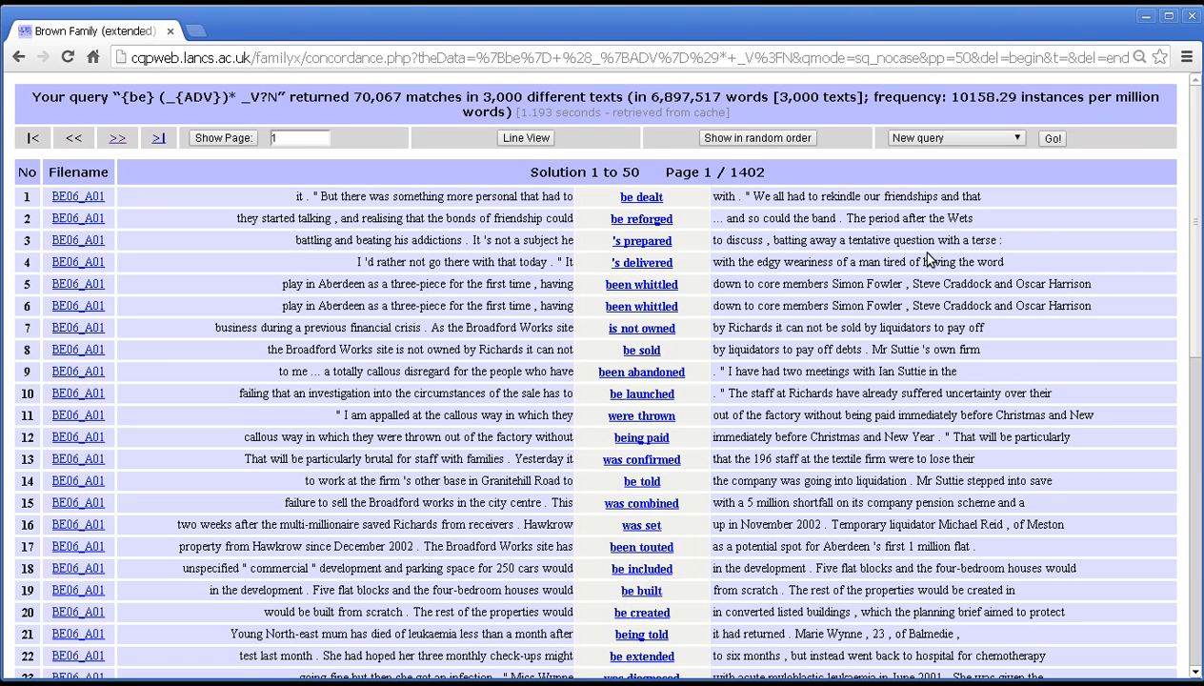
pyautogui.moveTo(924, 234)
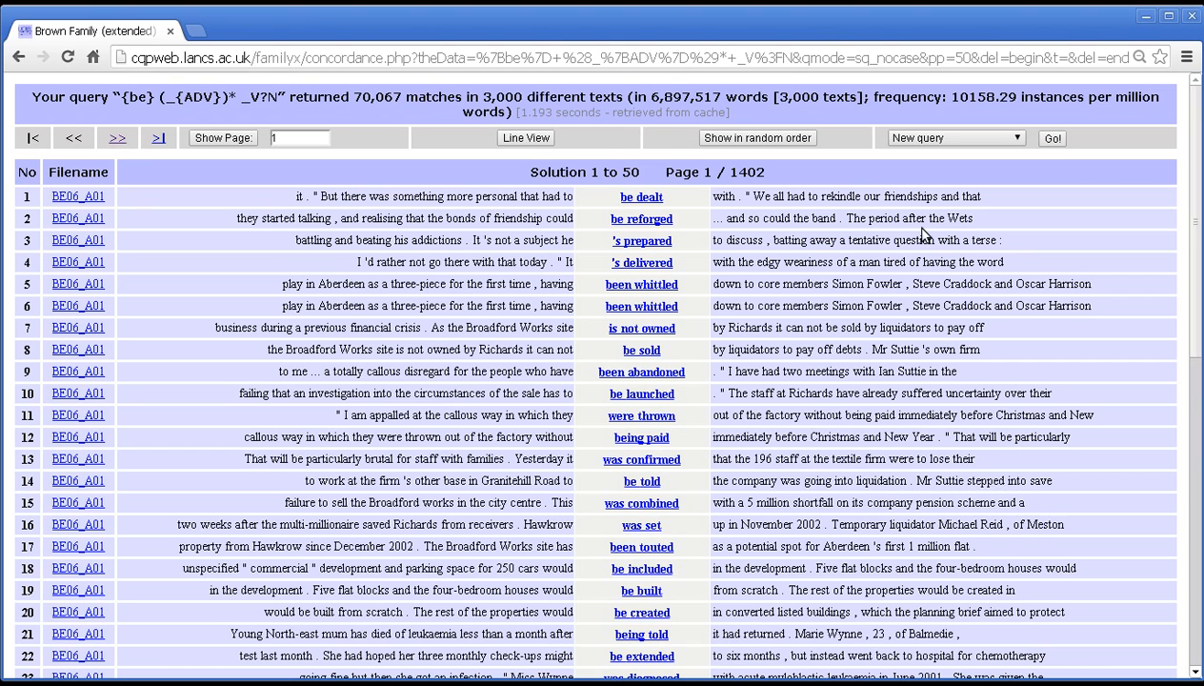
pyautogui.moveTo(922, 235)
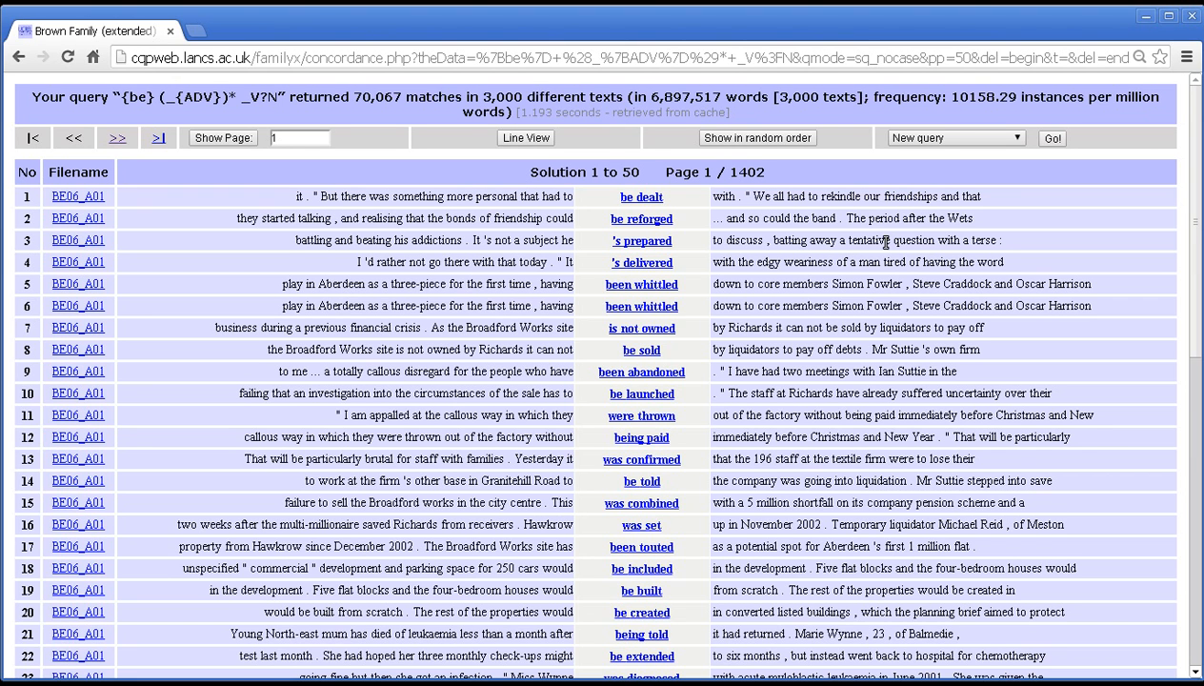
pyautogui.moveTo(930, 177)
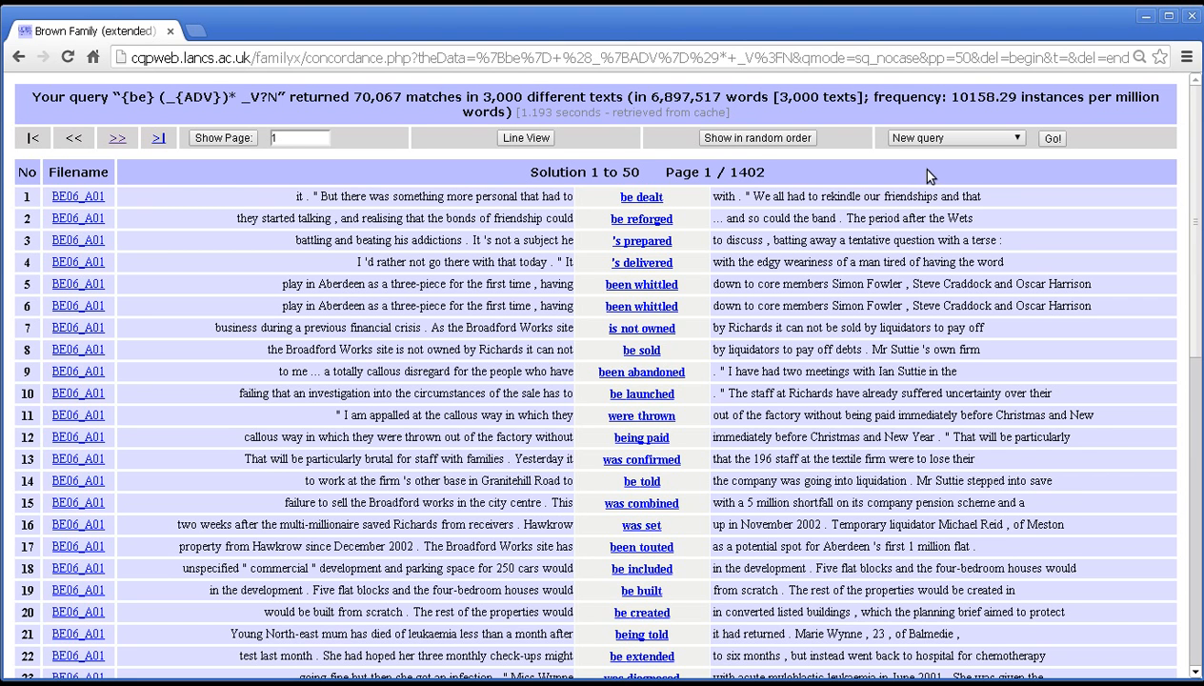
pyautogui.moveTo(920, 183)
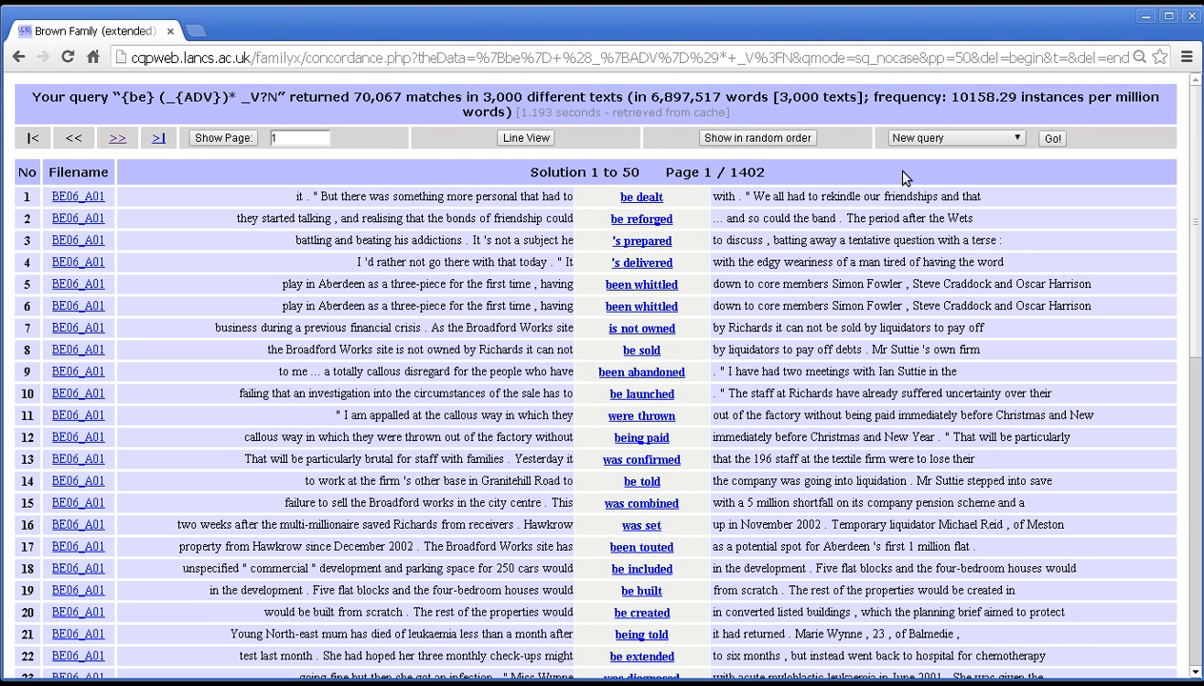
pyautogui.moveTo(870, 194)
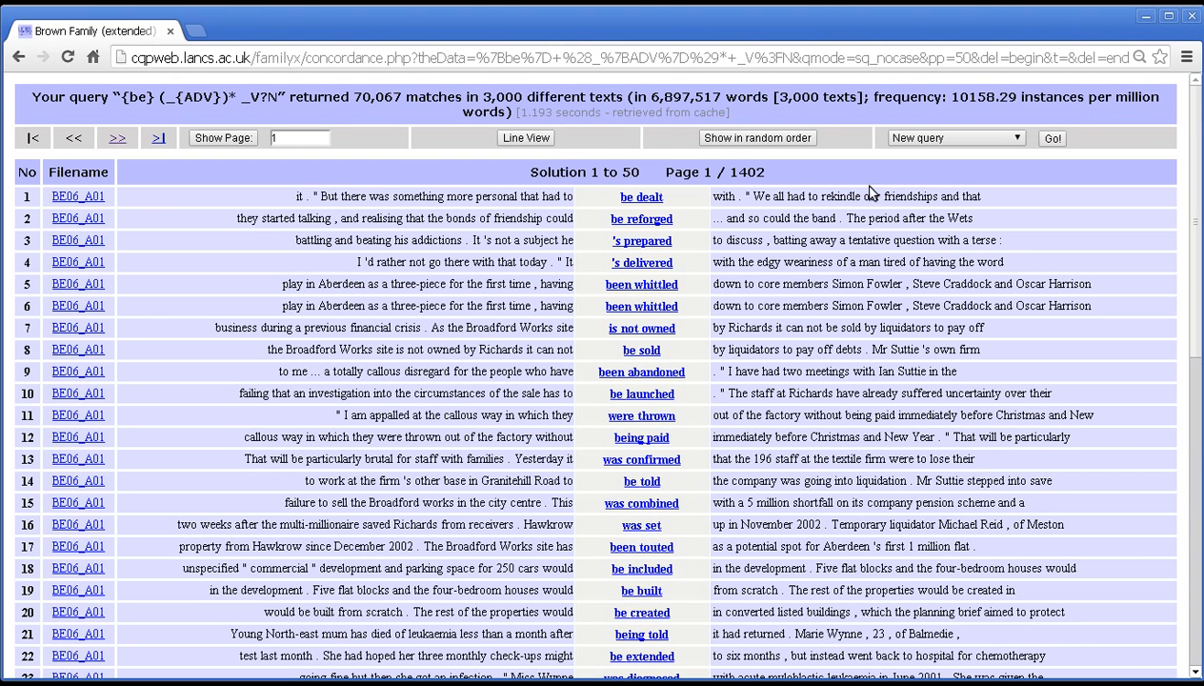
pyautogui.moveTo(953, 138)
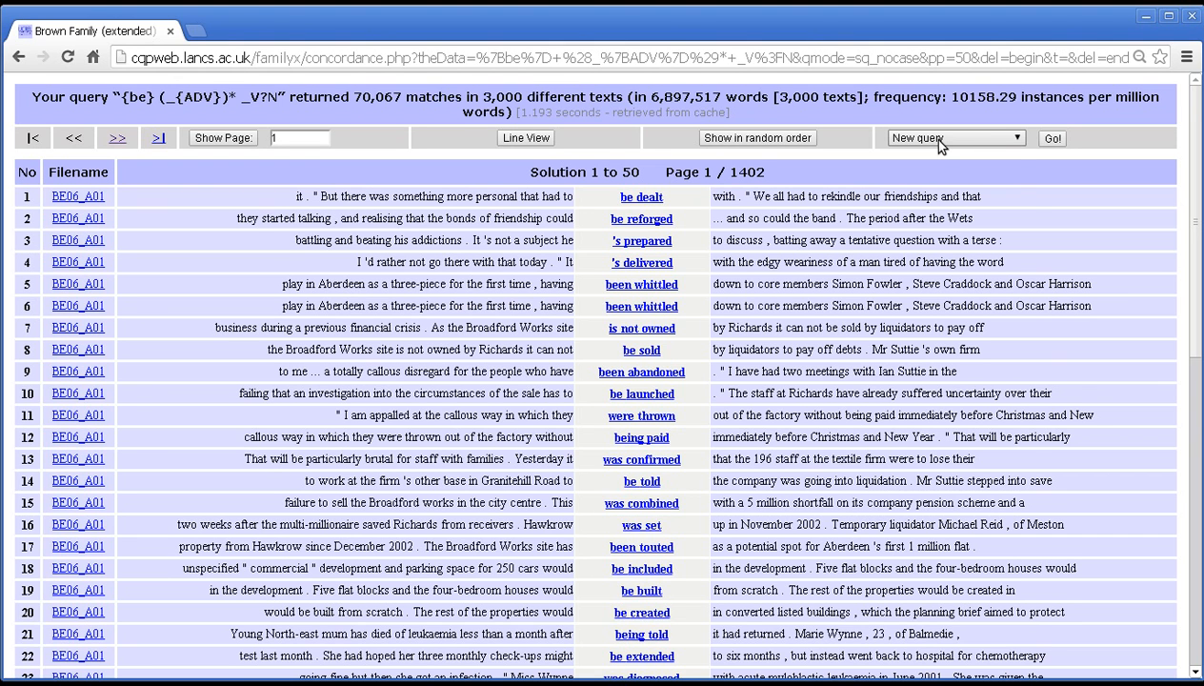
# - Choose Categorise... as the concordance action and submit it
pyautogui.click(953, 138)
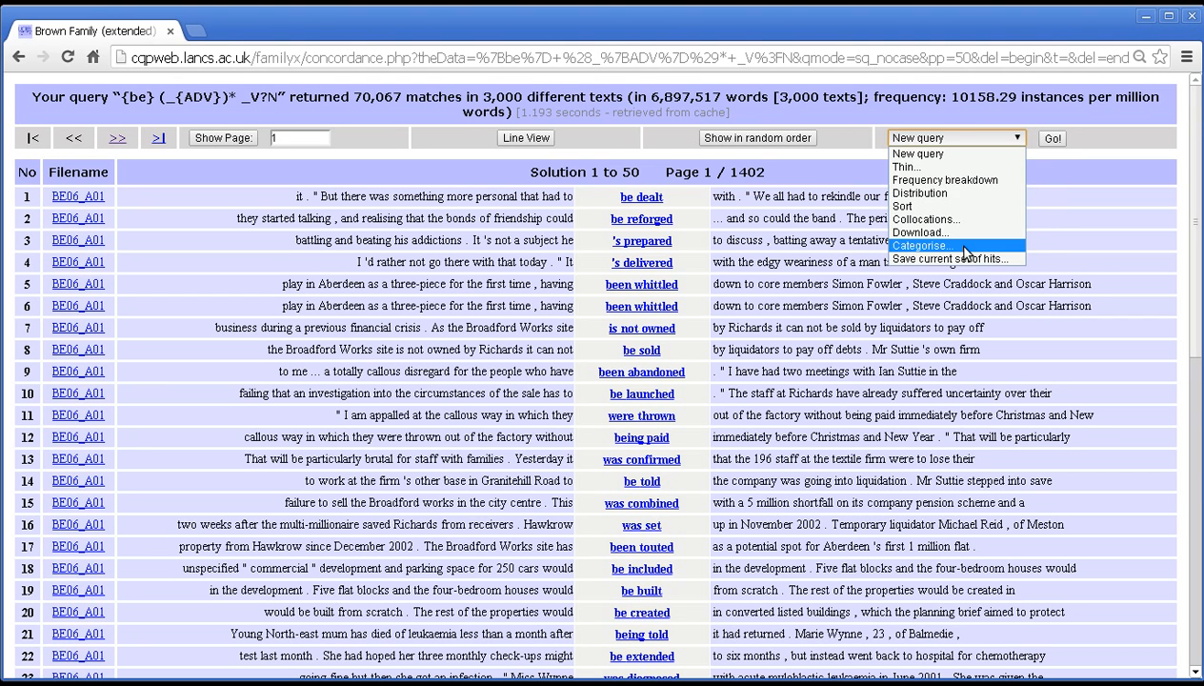
pyautogui.click(922, 245)
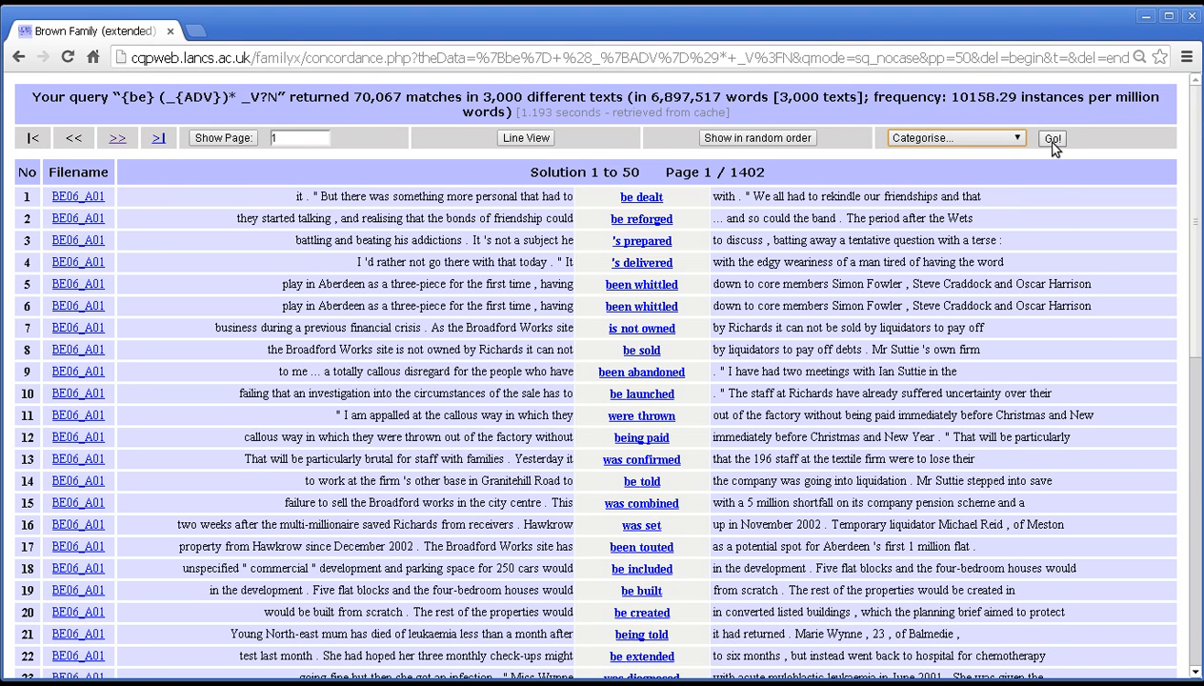
pyautogui.click(1051, 138)
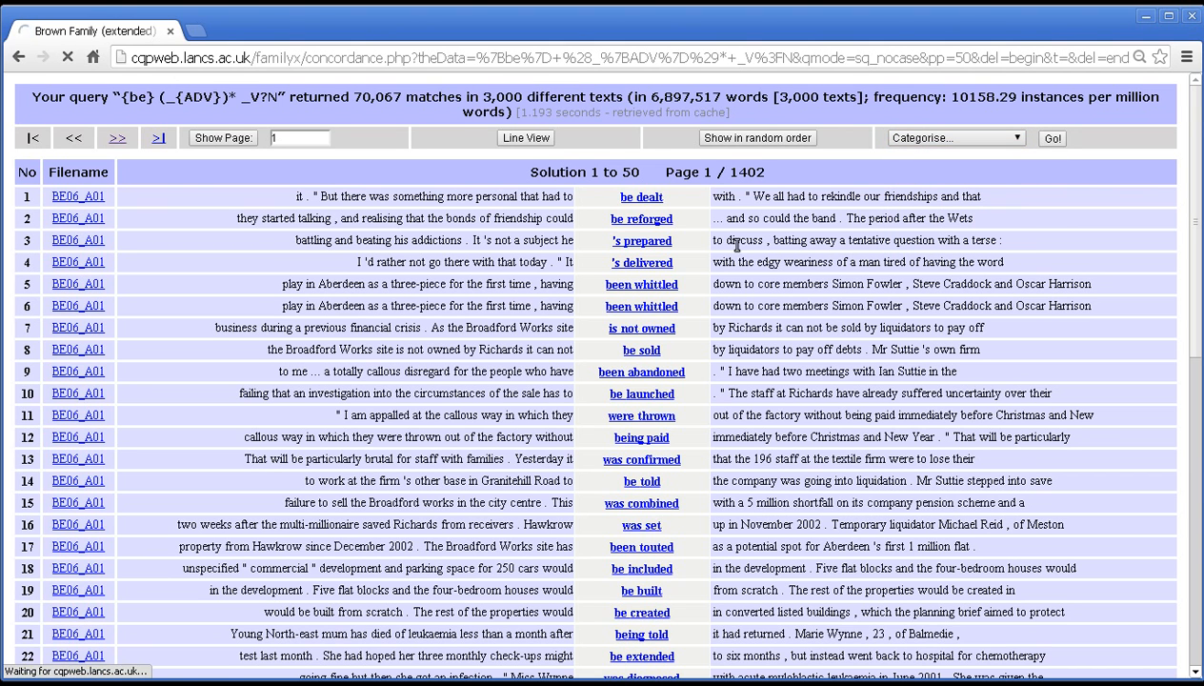
# - Select the set name and category label fields on the Categorise Query page
pyautogui.click(1052, 138)
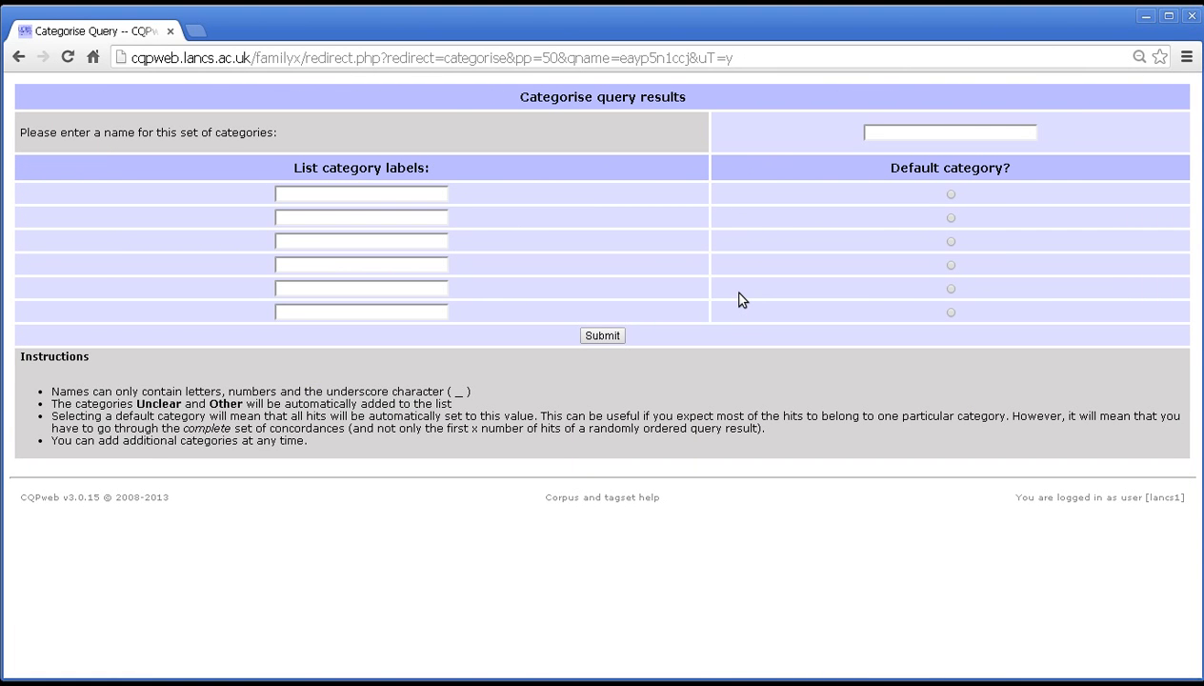
pyautogui.moveTo(752, 260)
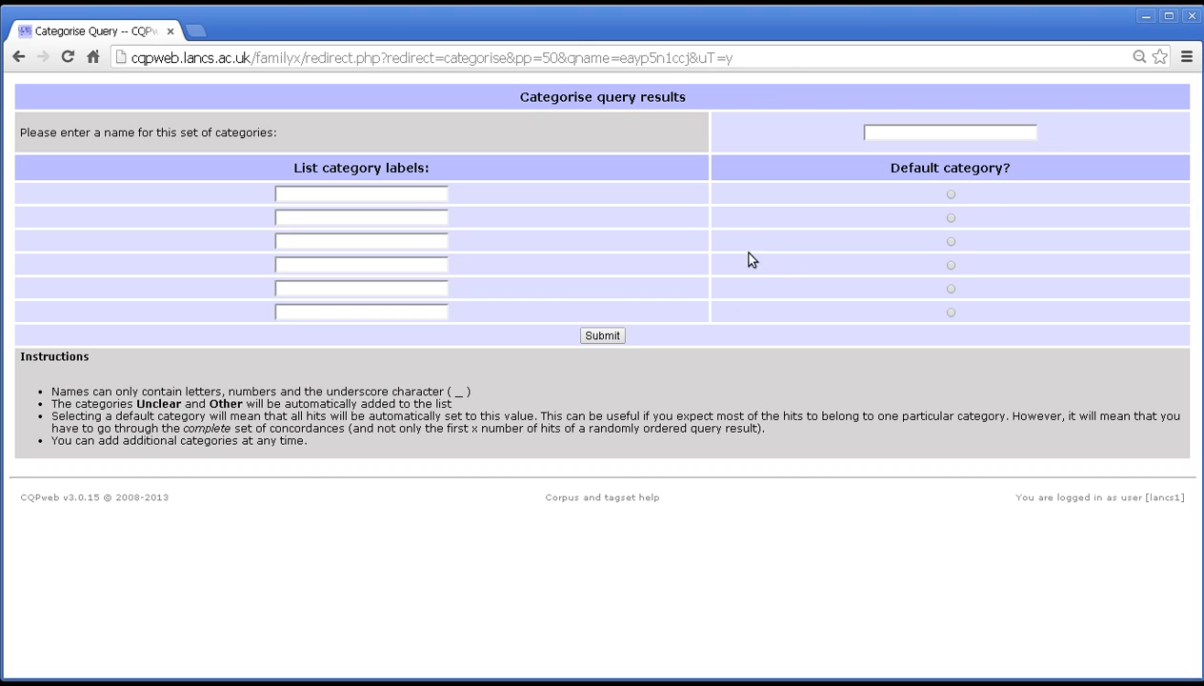
pyautogui.moveTo(381, 232)
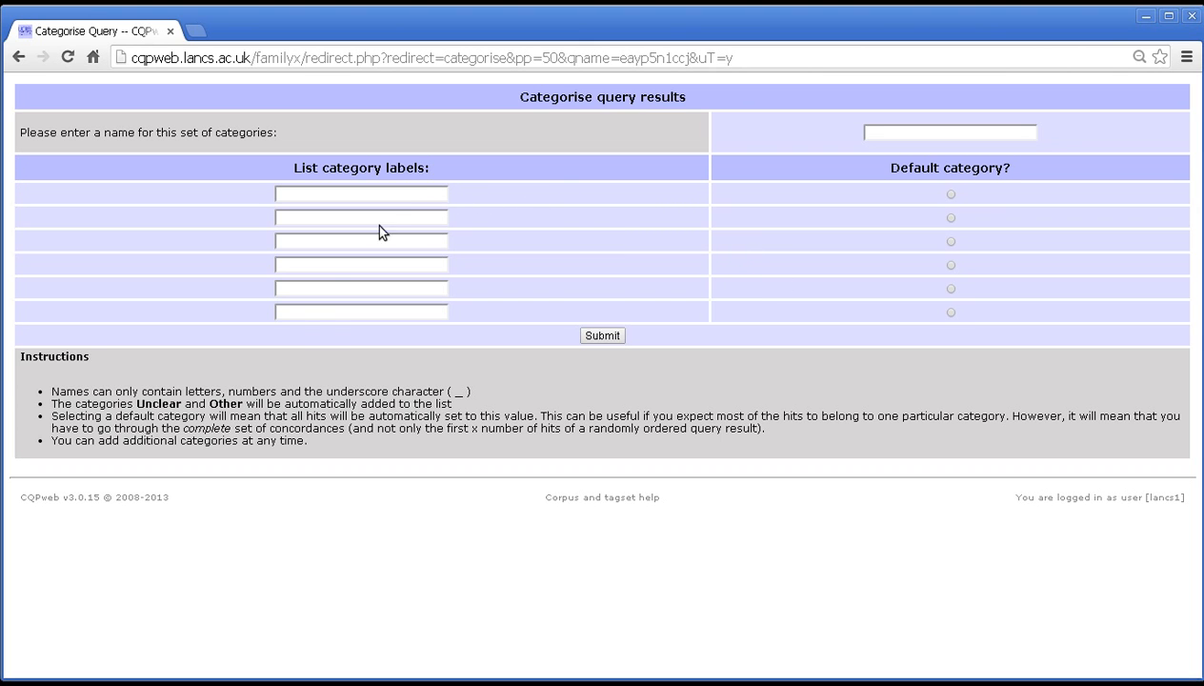
pyautogui.moveTo(815, 216)
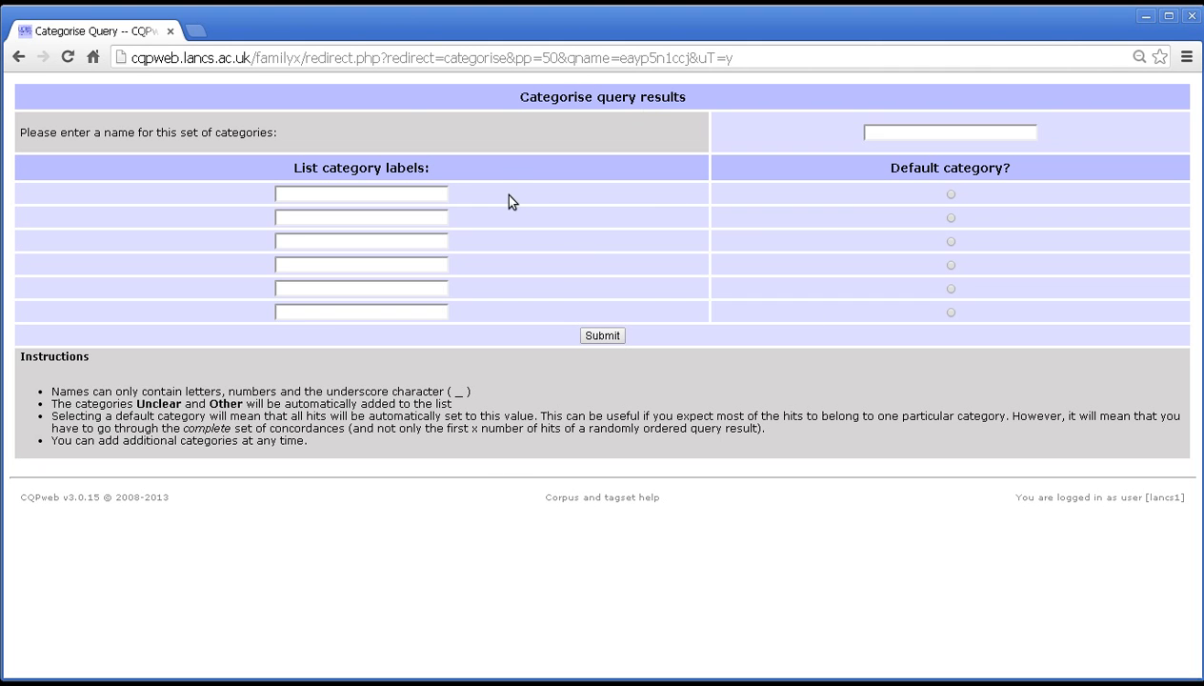
pyautogui.moveTo(425, 345)
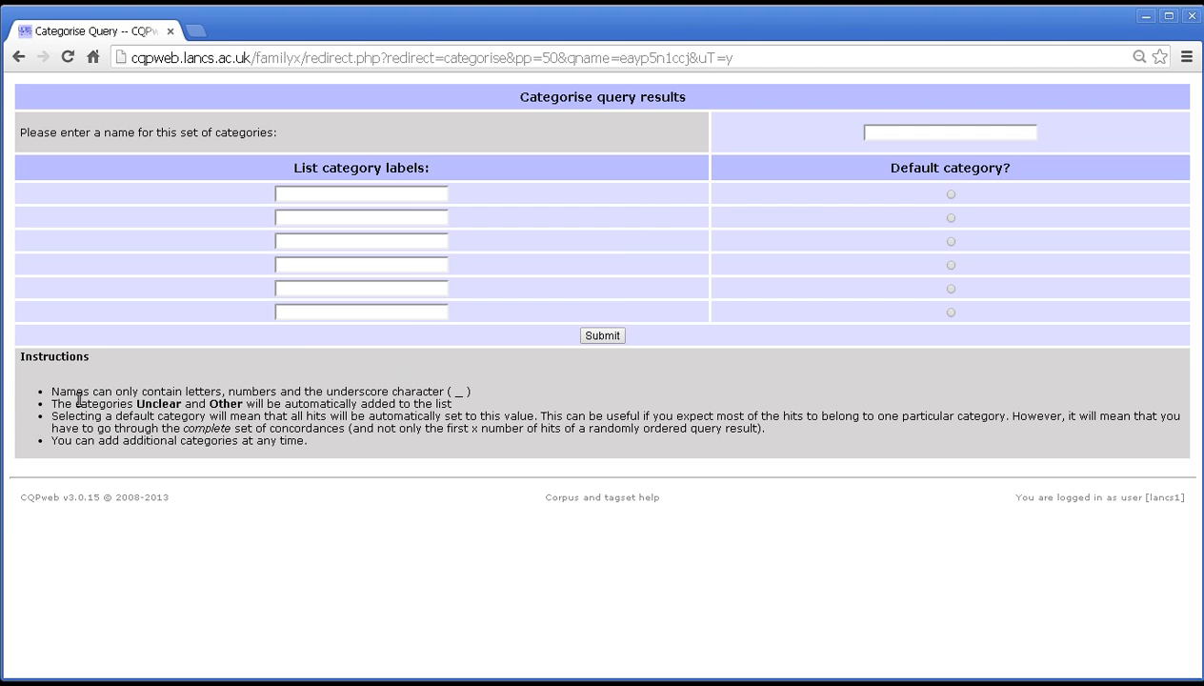
pyautogui.moveTo(38, 447)
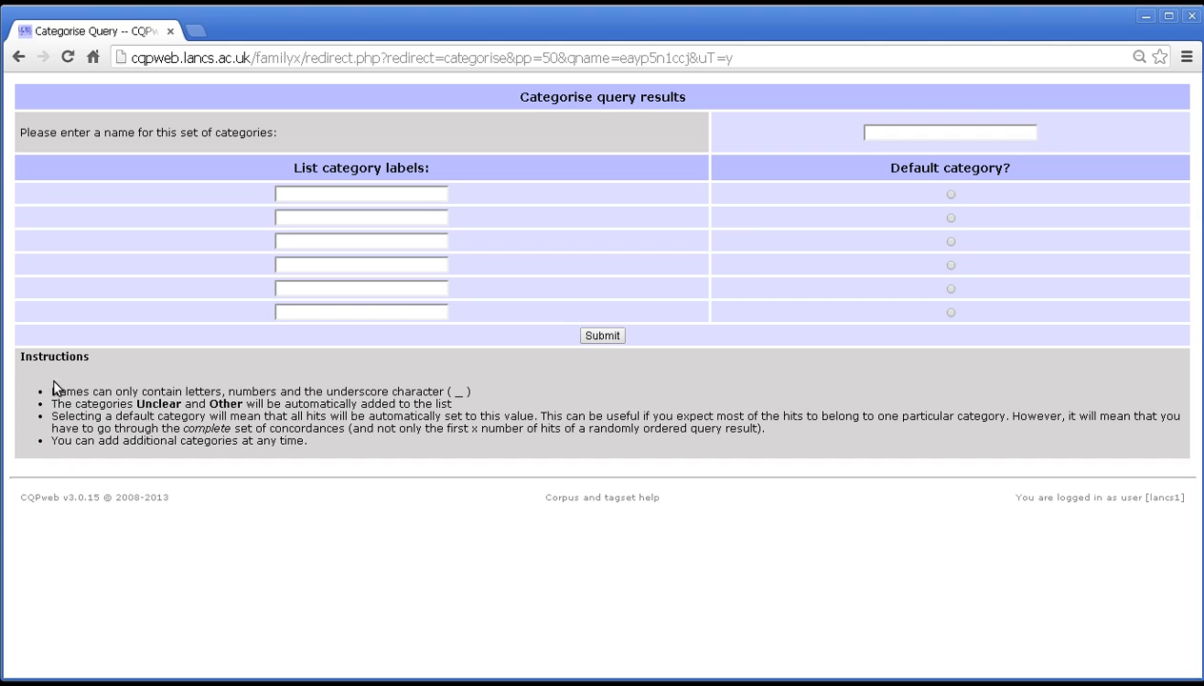
pyautogui.moveTo(431, 395)
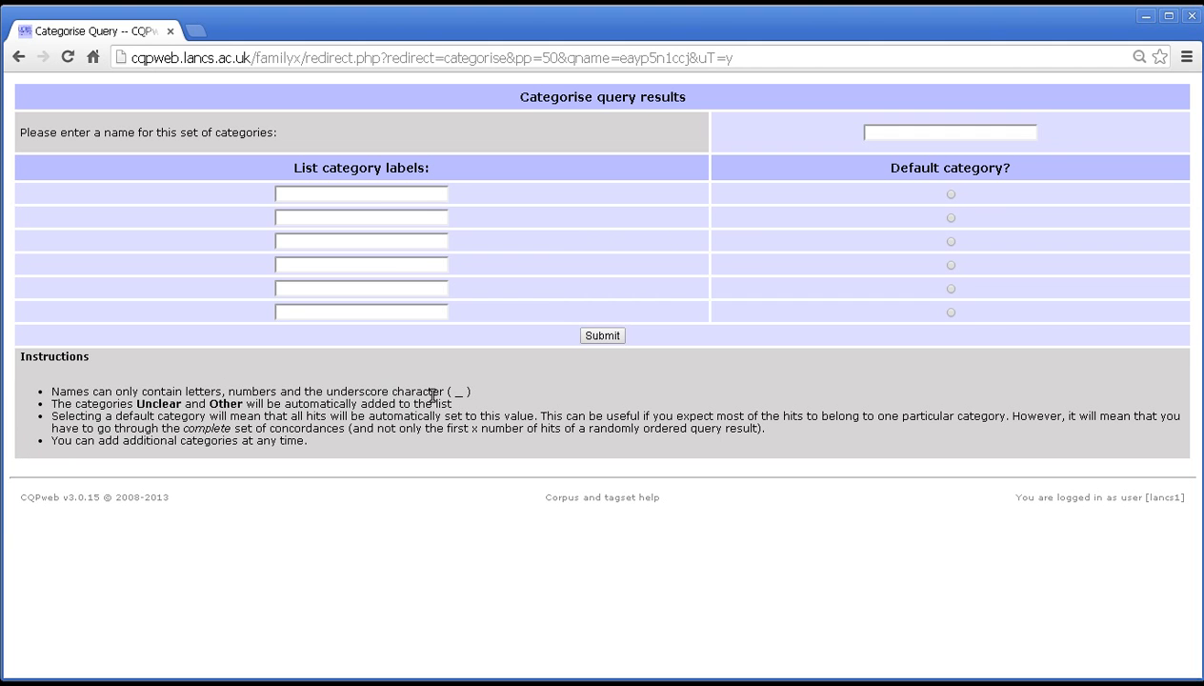
pyautogui.moveTo(837, 121)
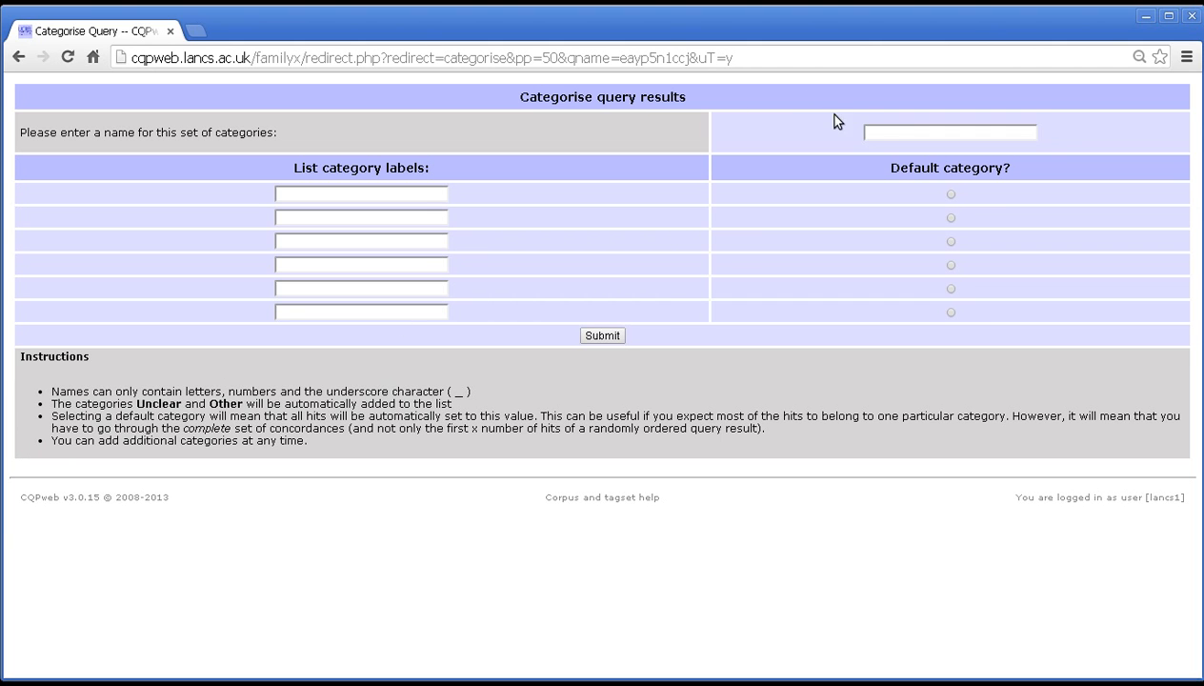
pyautogui.click(949, 133)
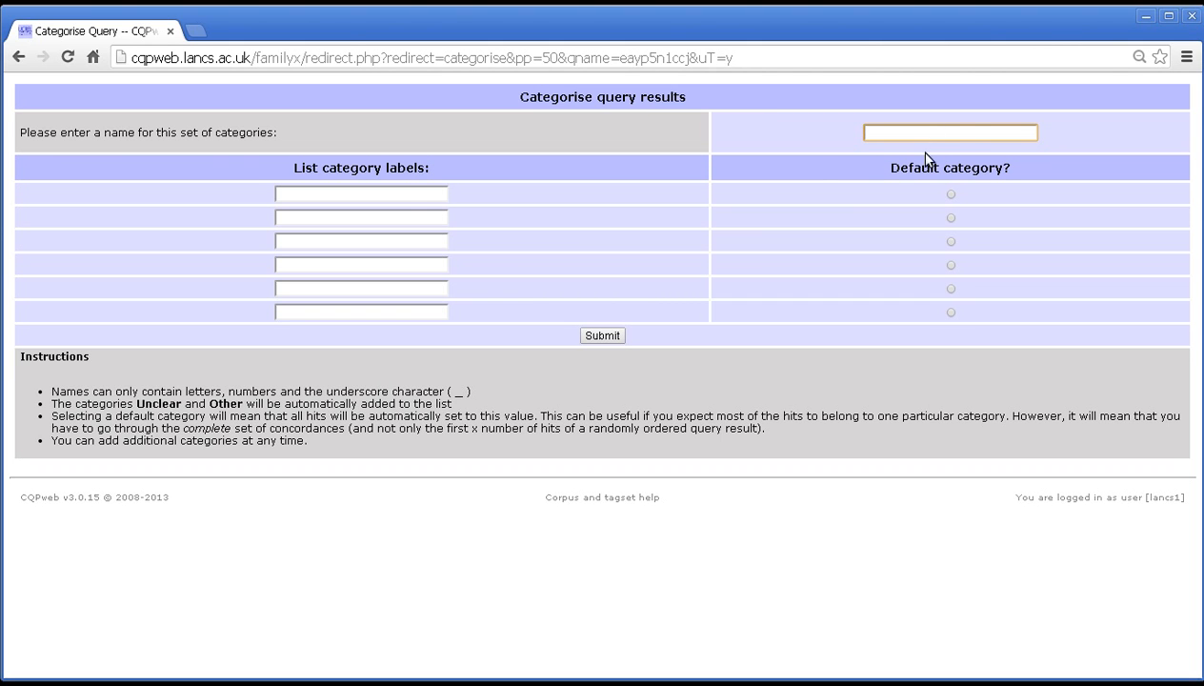
pyautogui.click(360, 217)
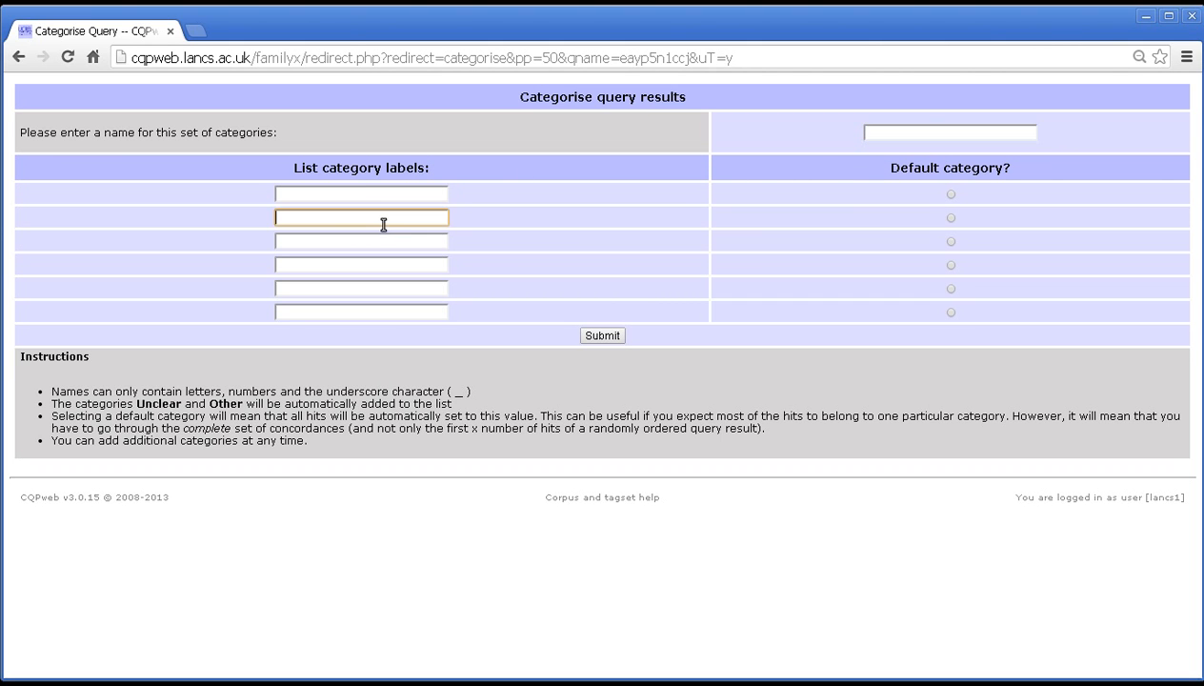
pyautogui.moveTo(362, 233)
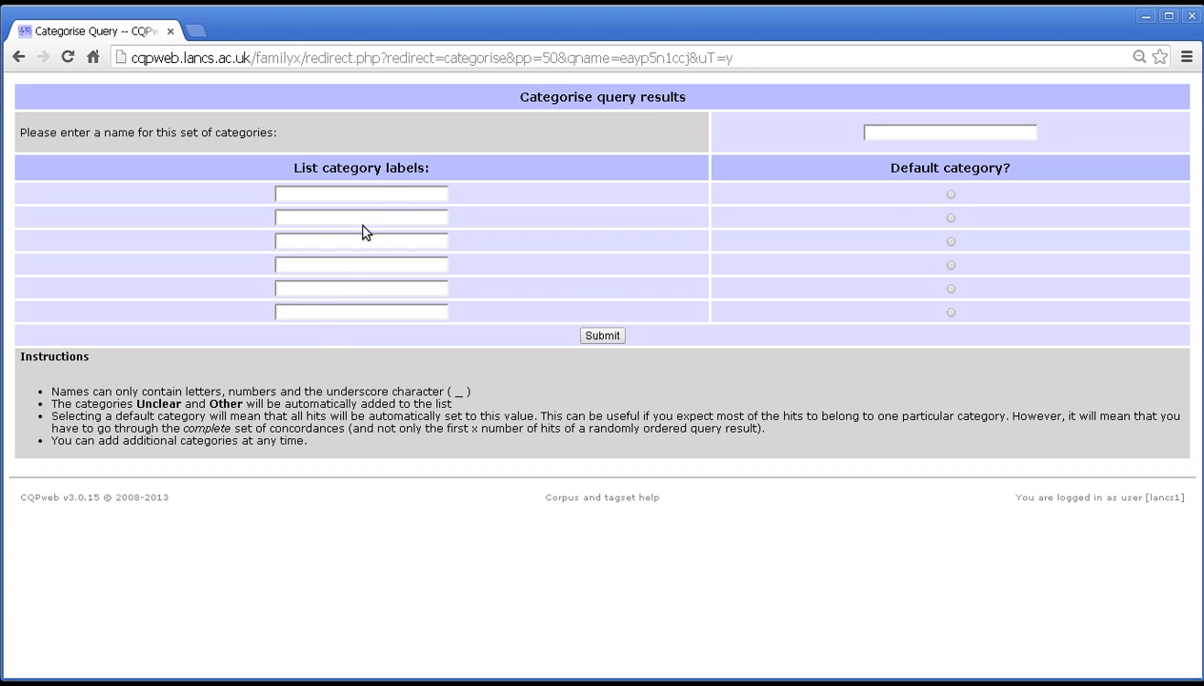
pyautogui.click(361, 194)
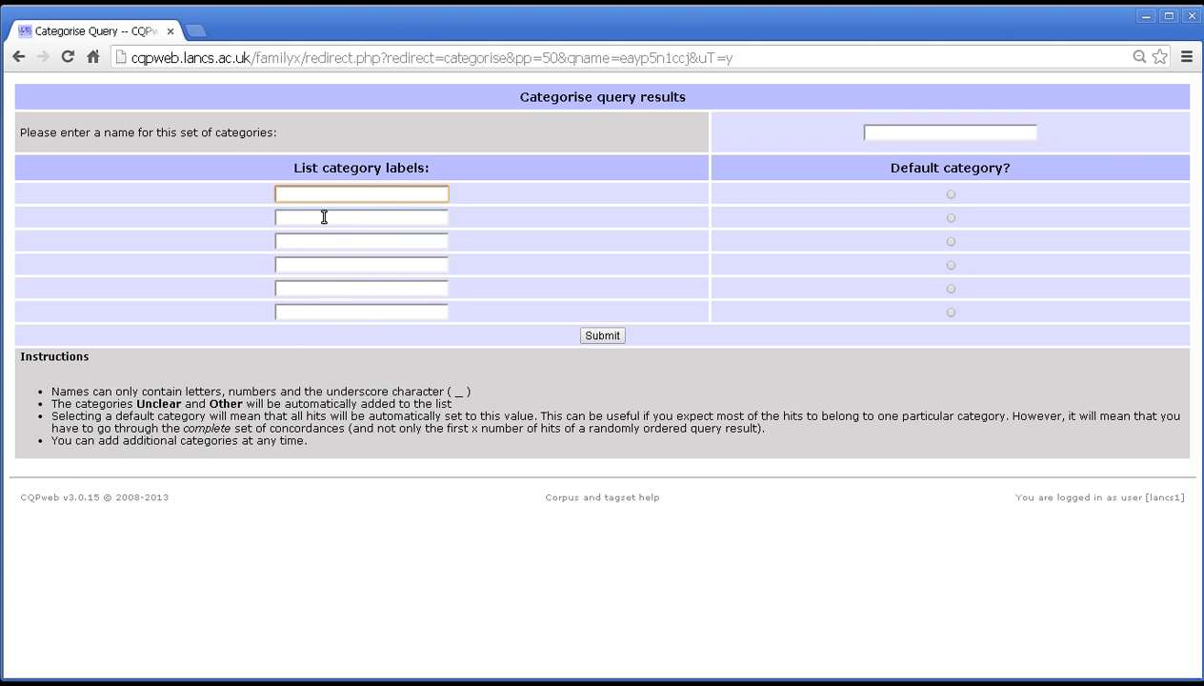
pyautogui.moveTo(57, 410)
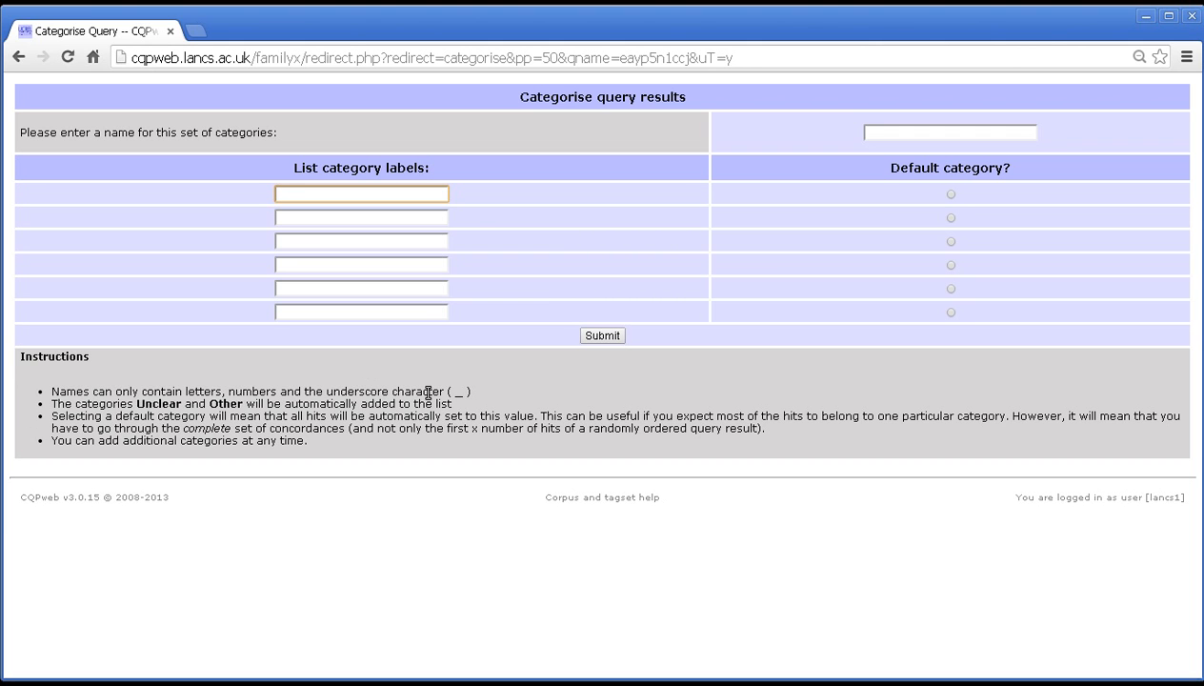
pyautogui.moveTo(441, 306)
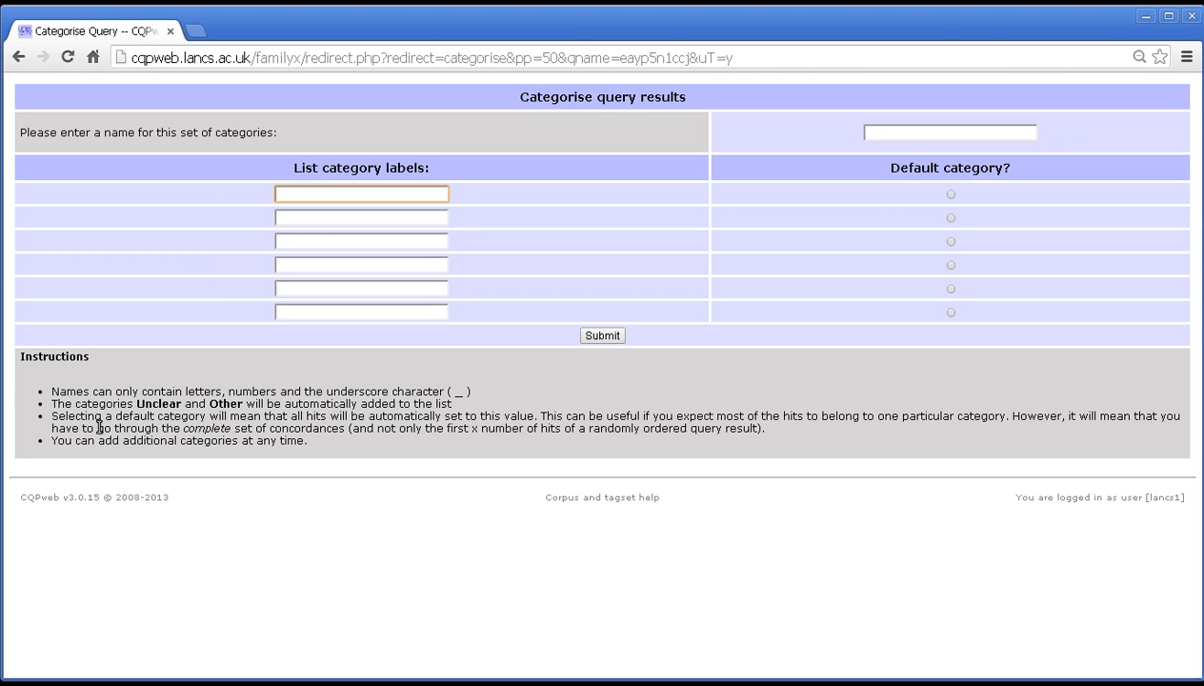
pyautogui.moveTo(736, 392)
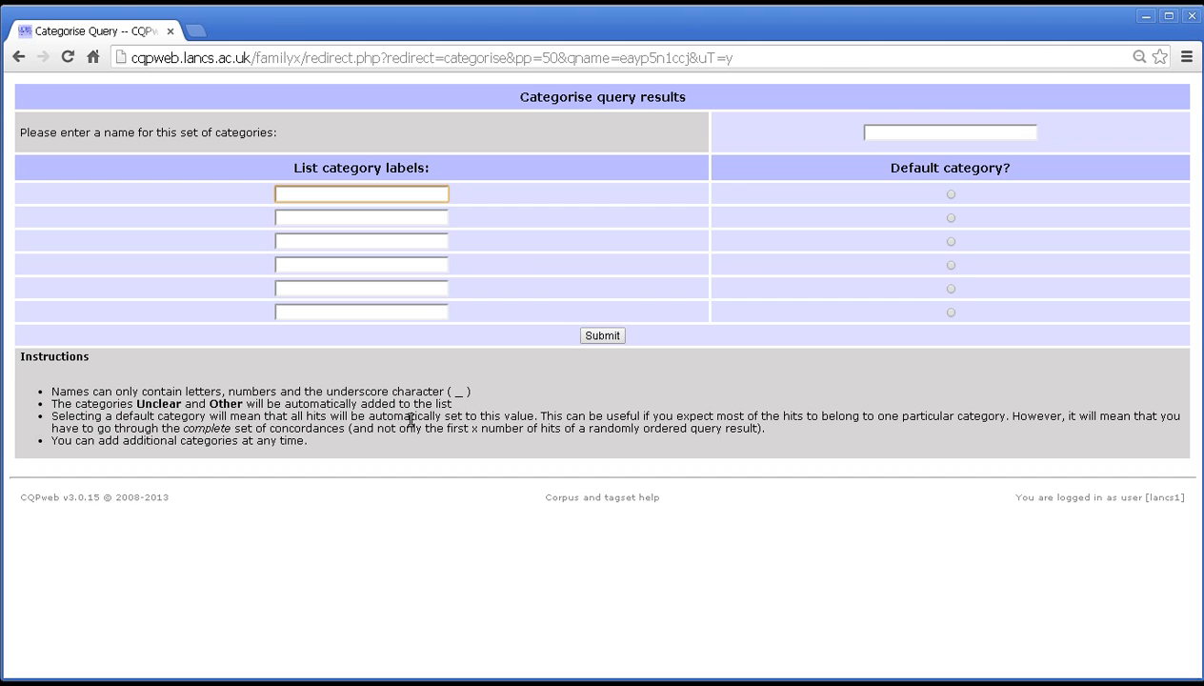
pyautogui.moveTo(514, 419)
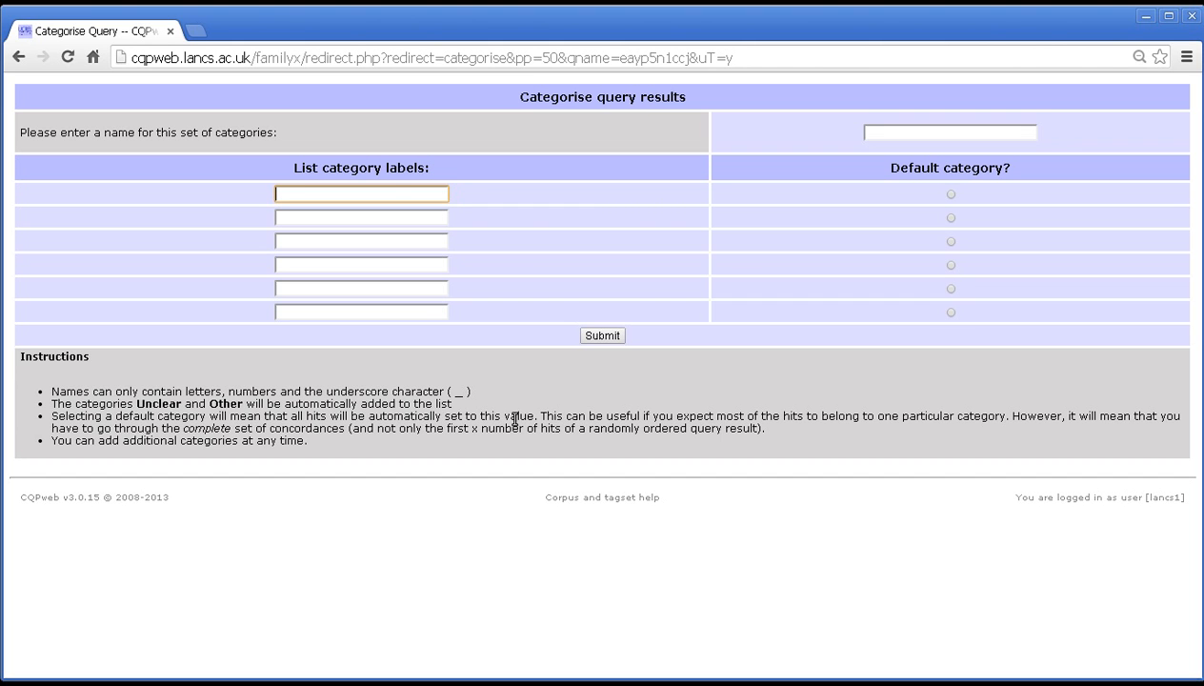
pyautogui.click(361, 240)
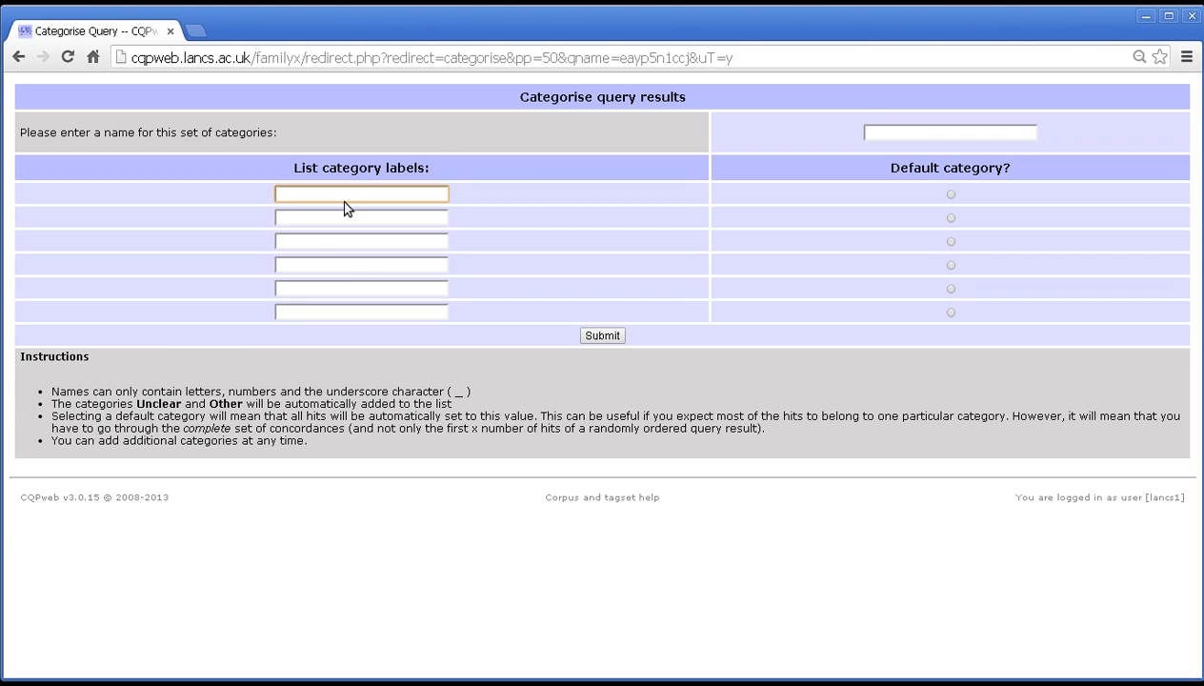
pyautogui.moveTo(328, 311)
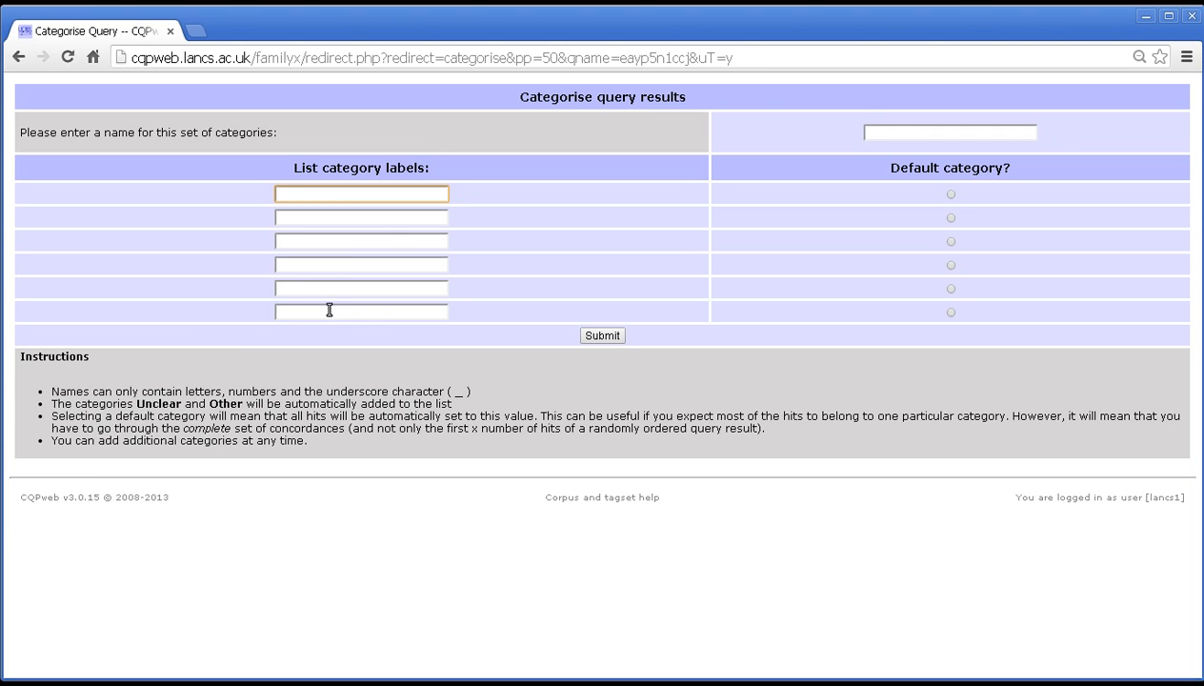
pyautogui.moveTo(347, 361)
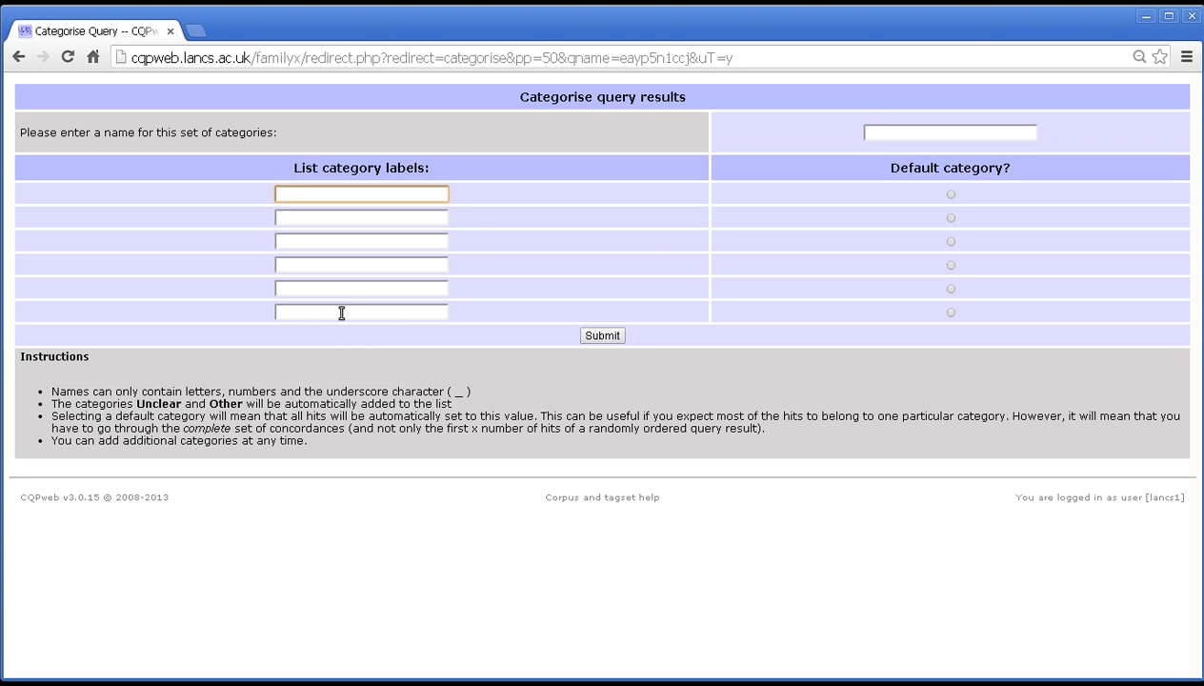
pyautogui.moveTo(507, 296)
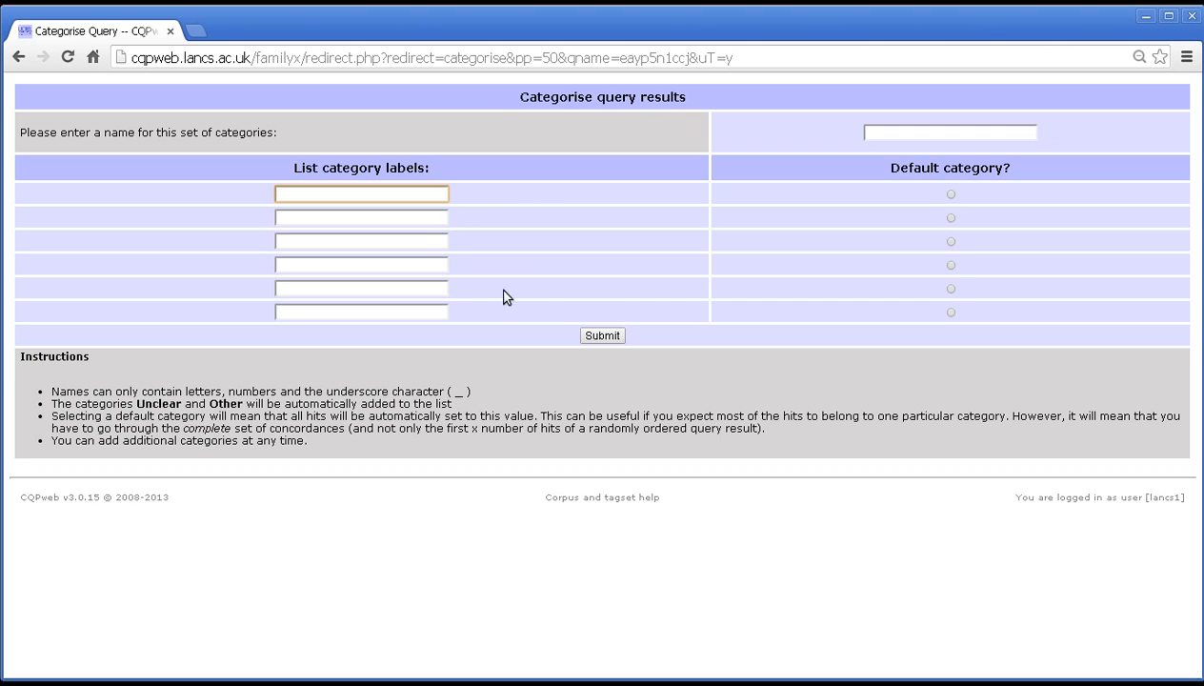
pyautogui.moveTo(365, 379)
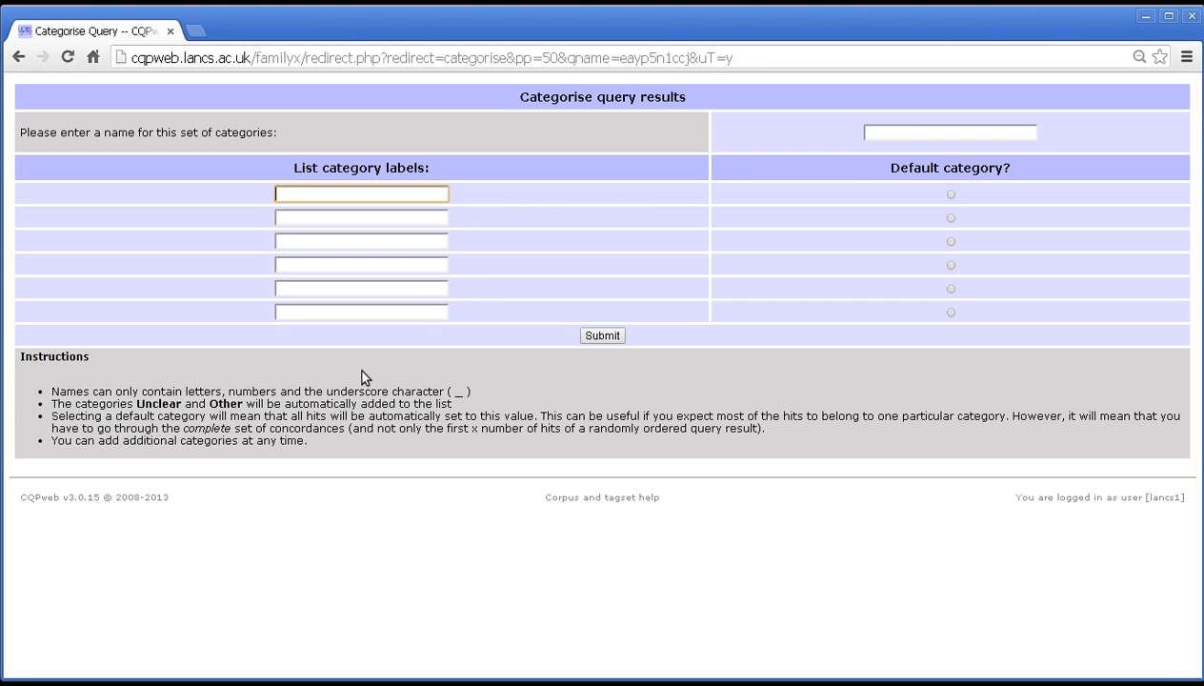
pyautogui.moveTo(648, 203)
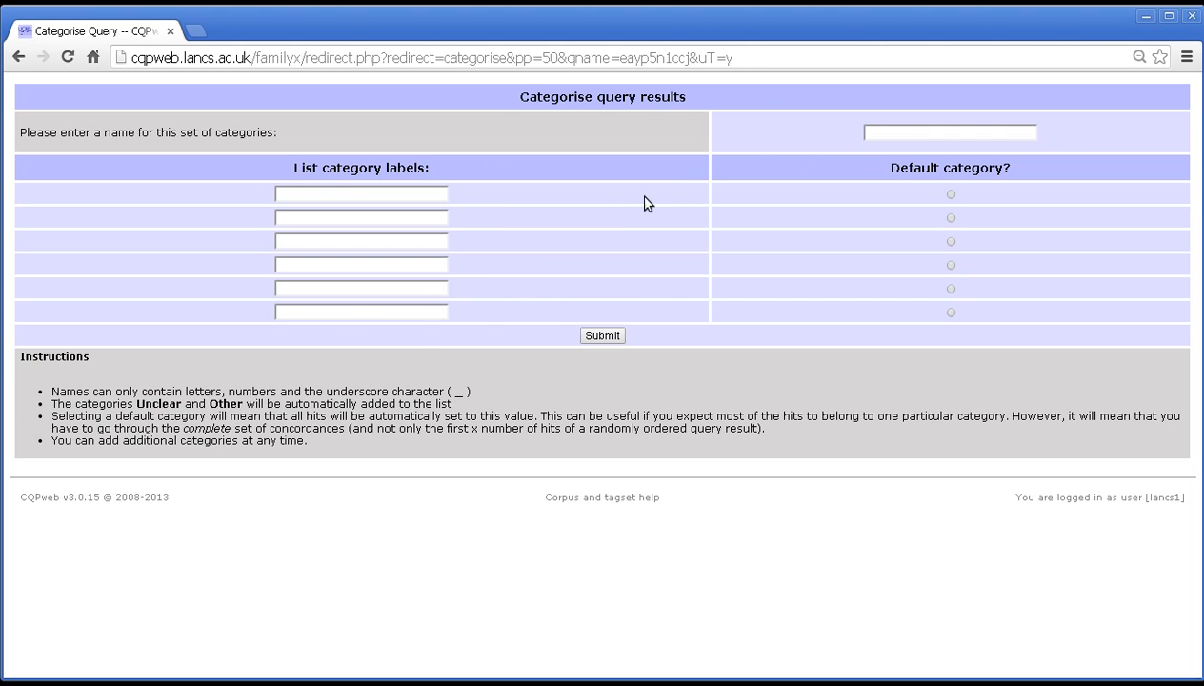
# - Name the set 'passive' with labels reallypassive (default) and notpassive, and submit
pyautogui.click(949, 133)
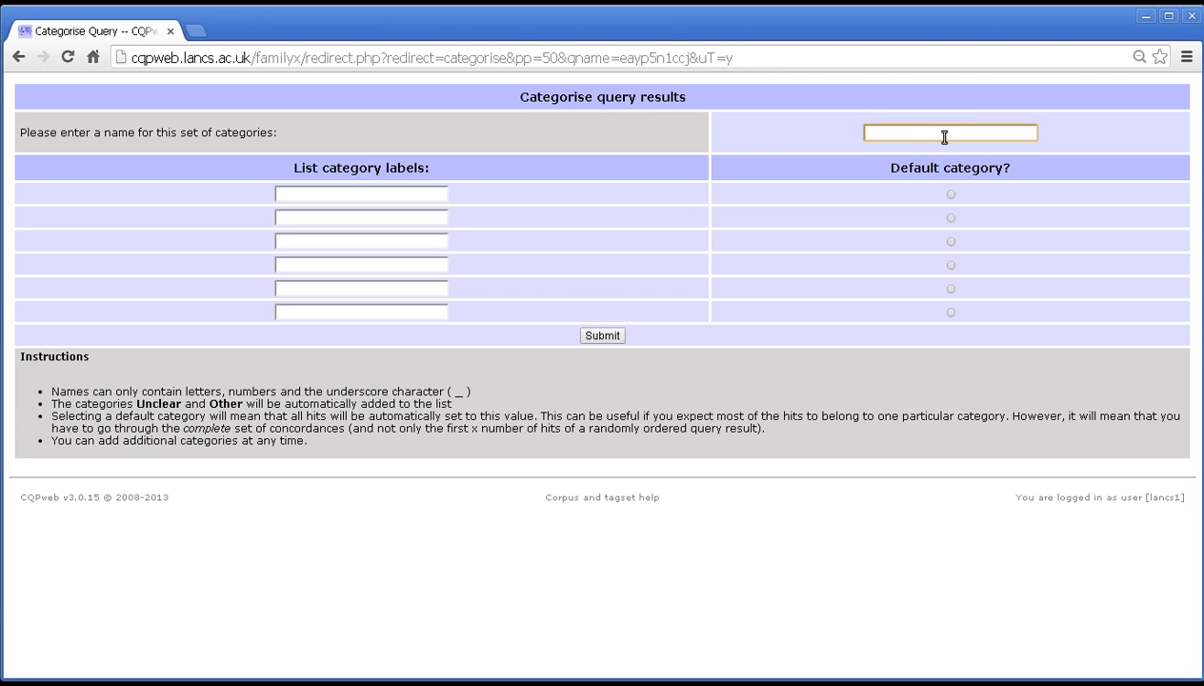
pyautogui.write('passive')
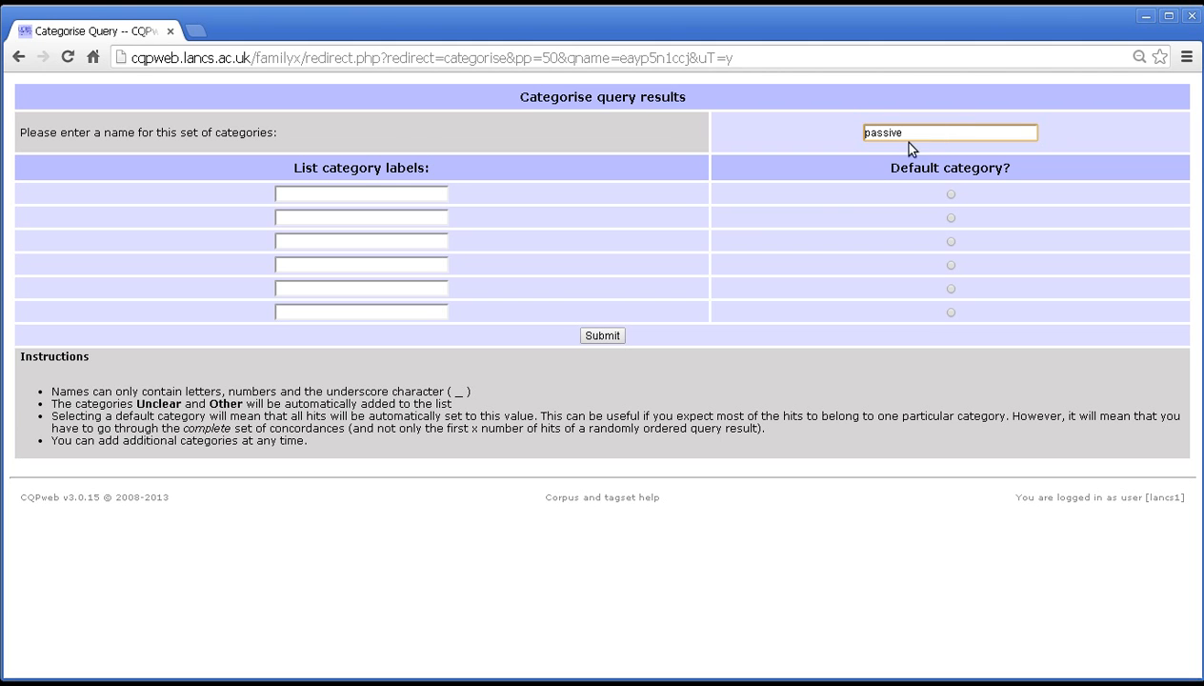
pyautogui.write('reali')
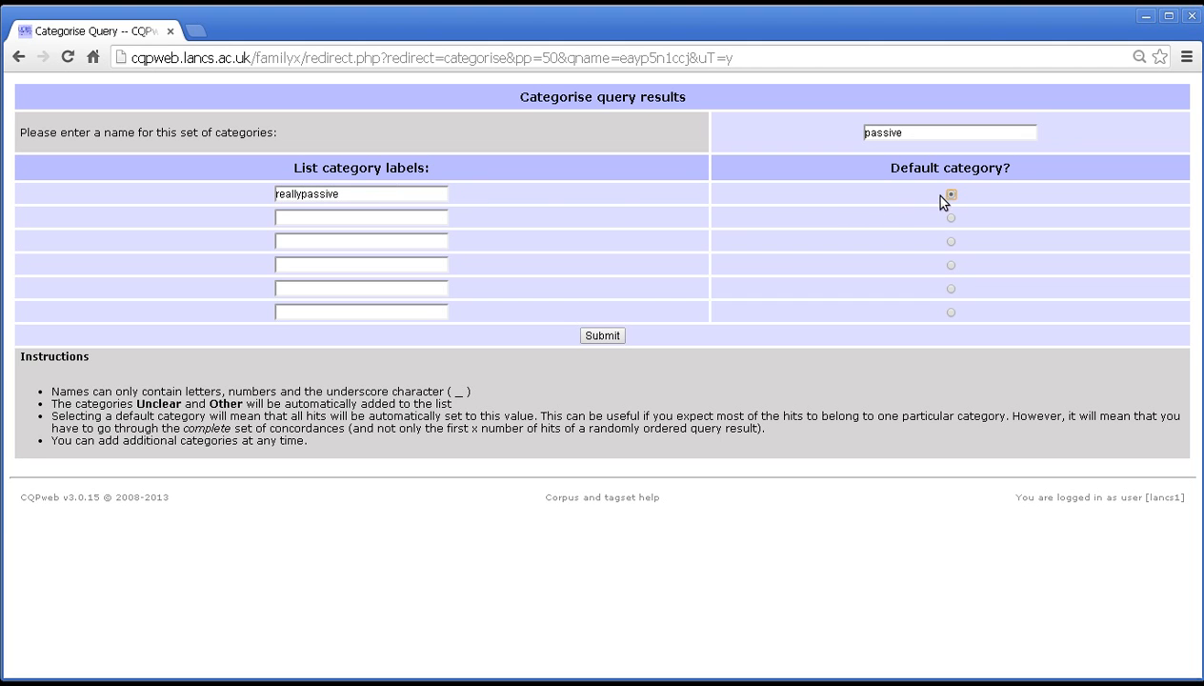
pyautogui.write('notpassive')
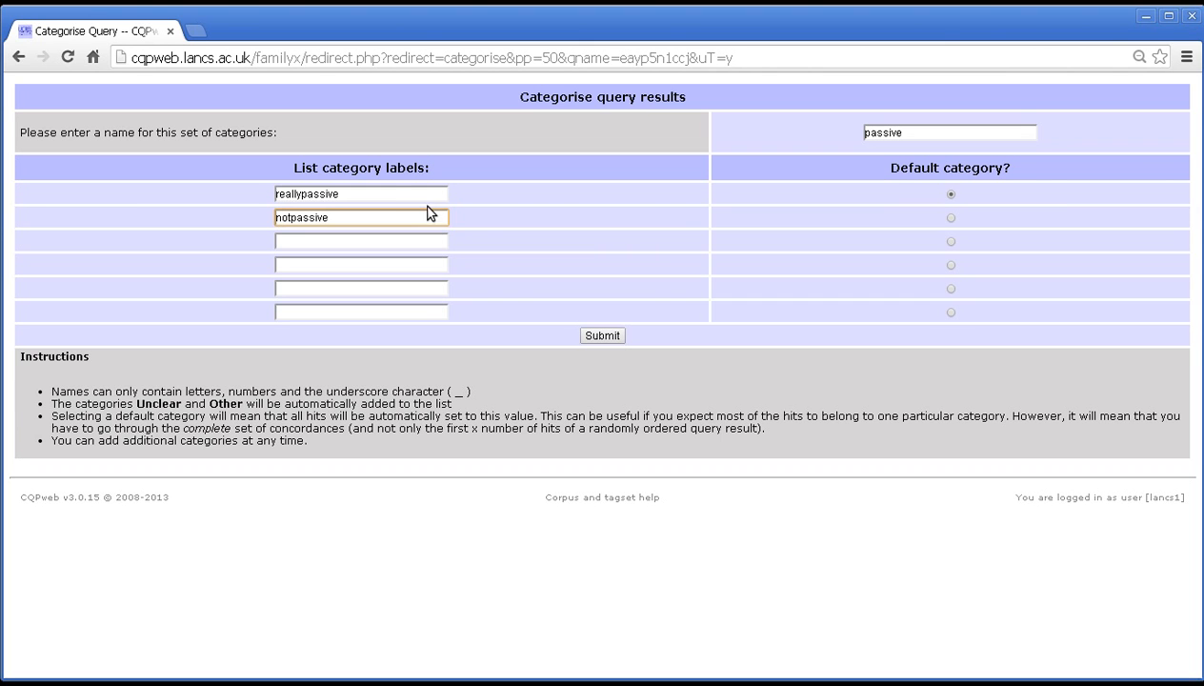
pyautogui.moveTo(357, 198)
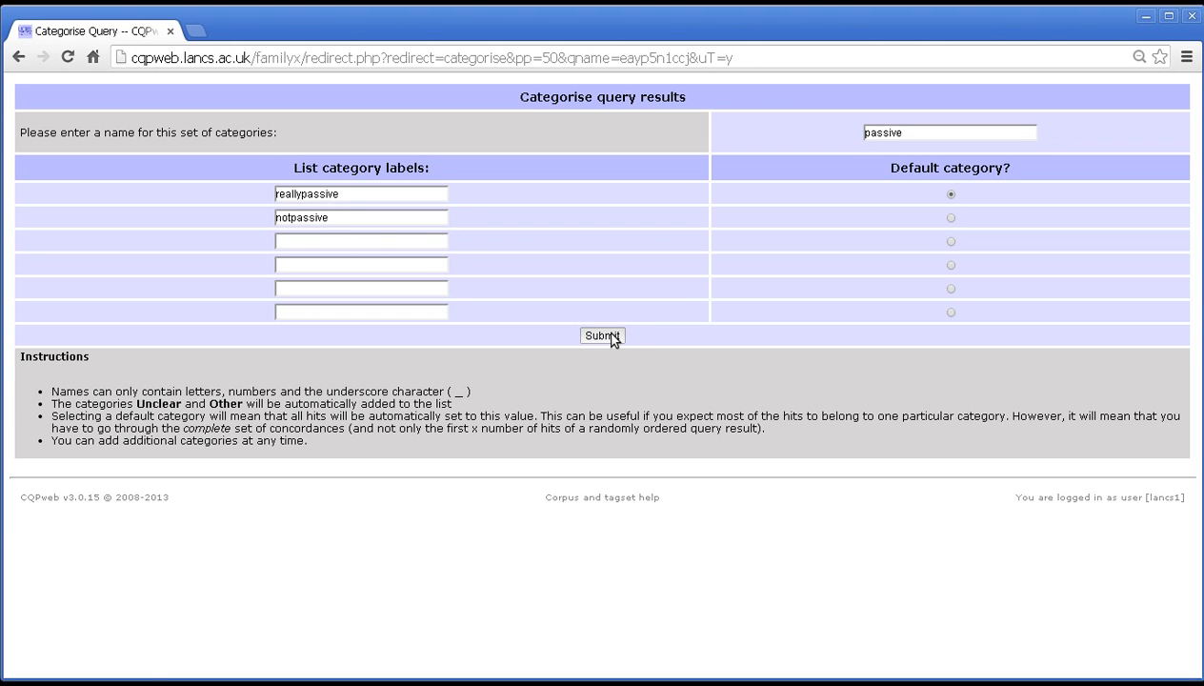
pyautogui.click(602, 335)
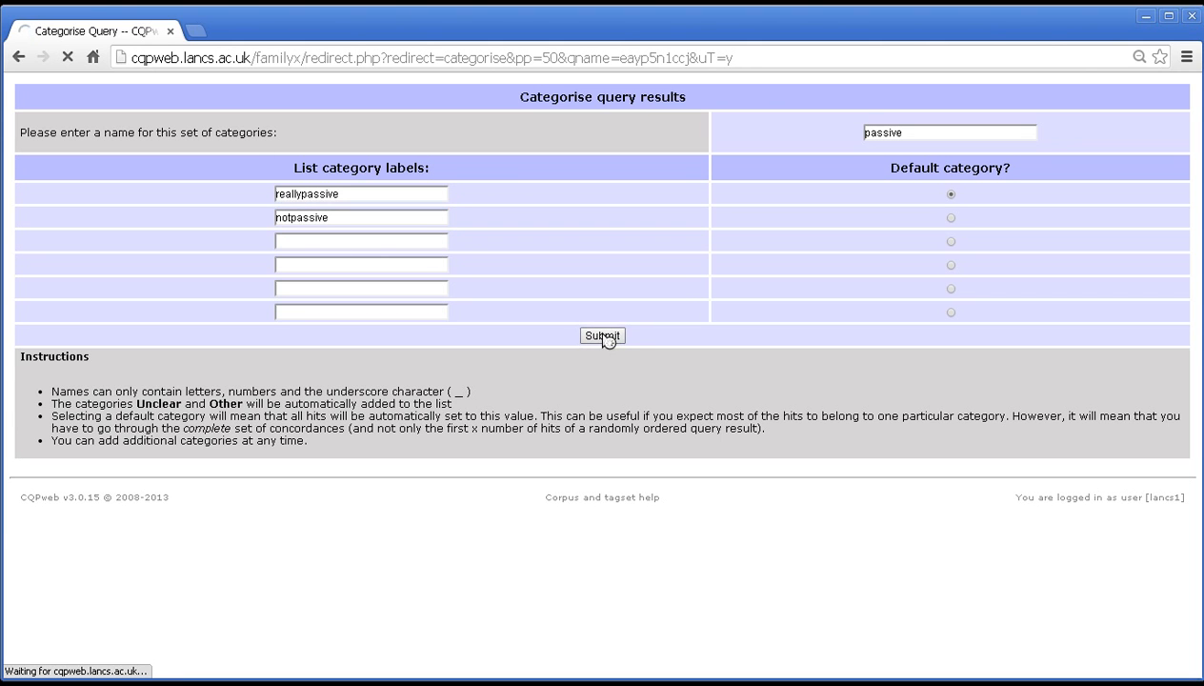
pyautogui.click(602, 336)
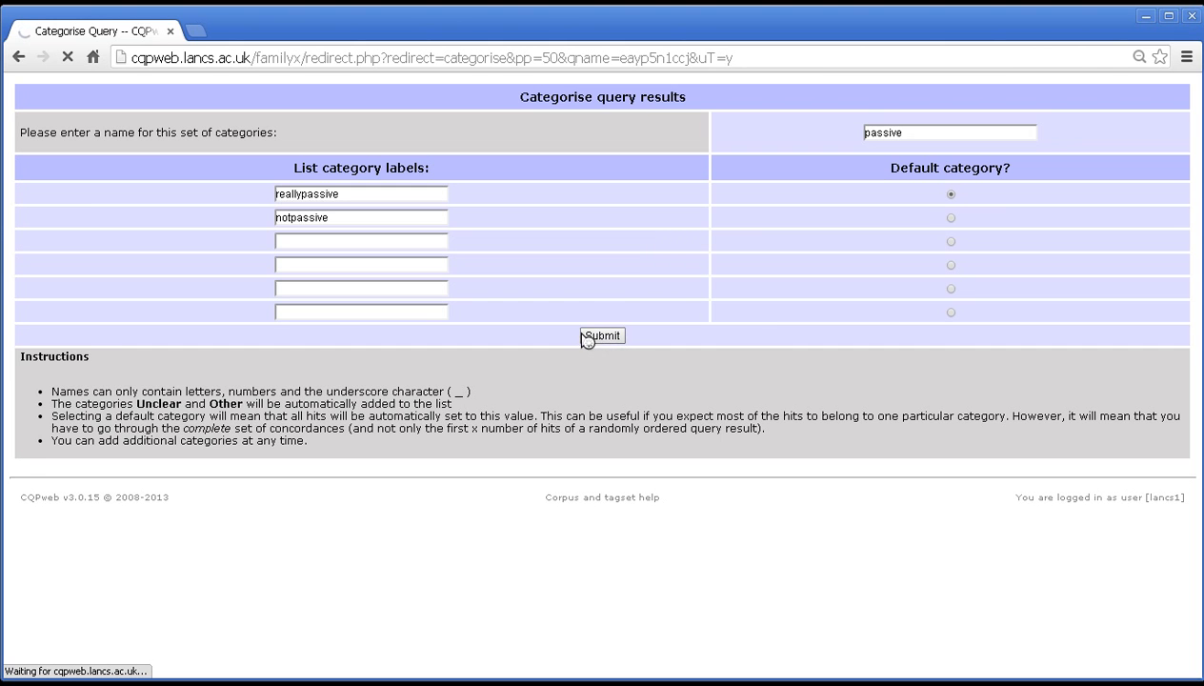
pyautogui.click(601, 335)
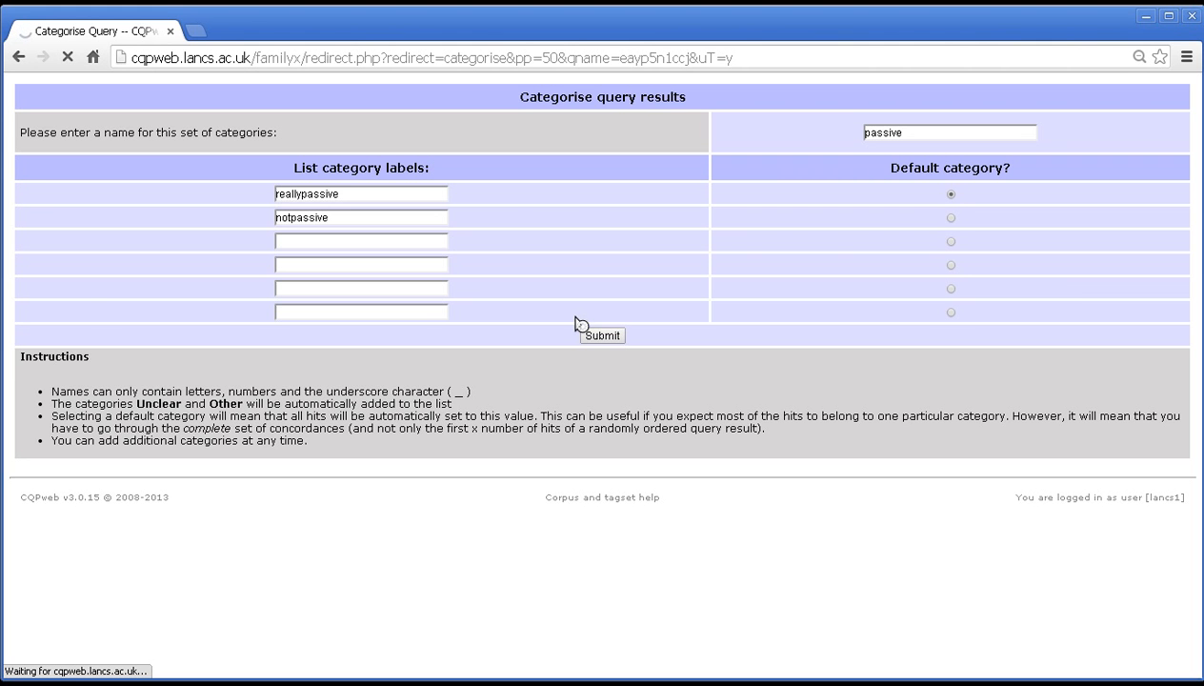
pyautogui.click(601, 334)
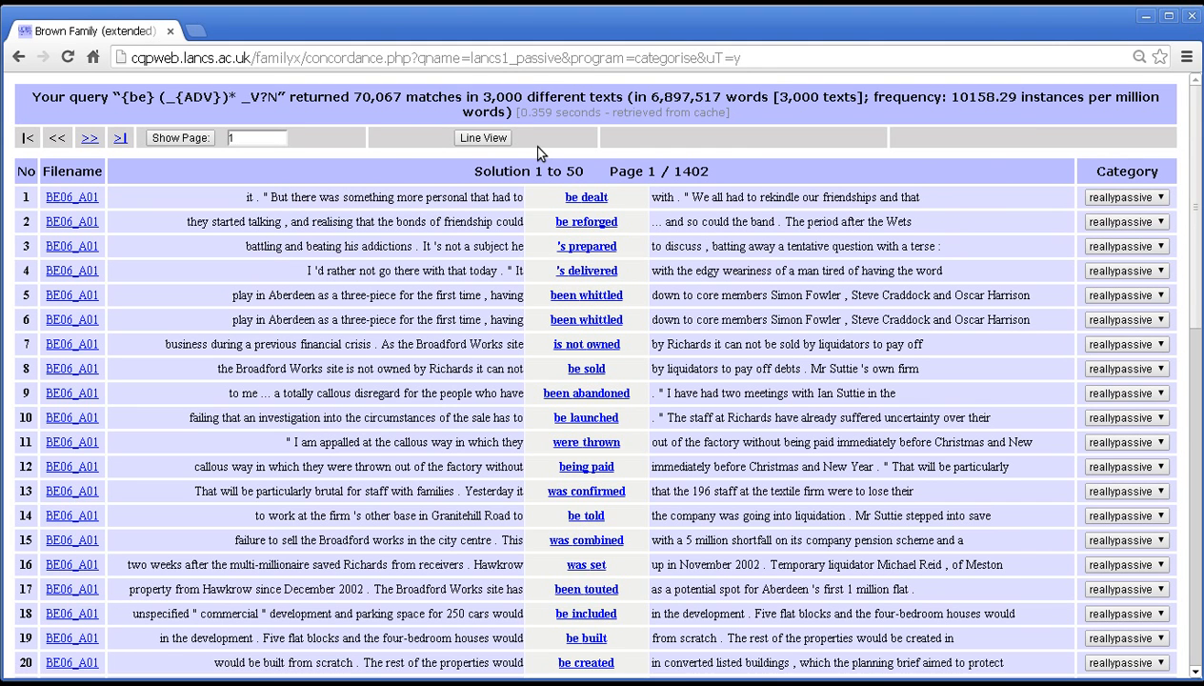
pyautogui.moveTo(1067, 145)
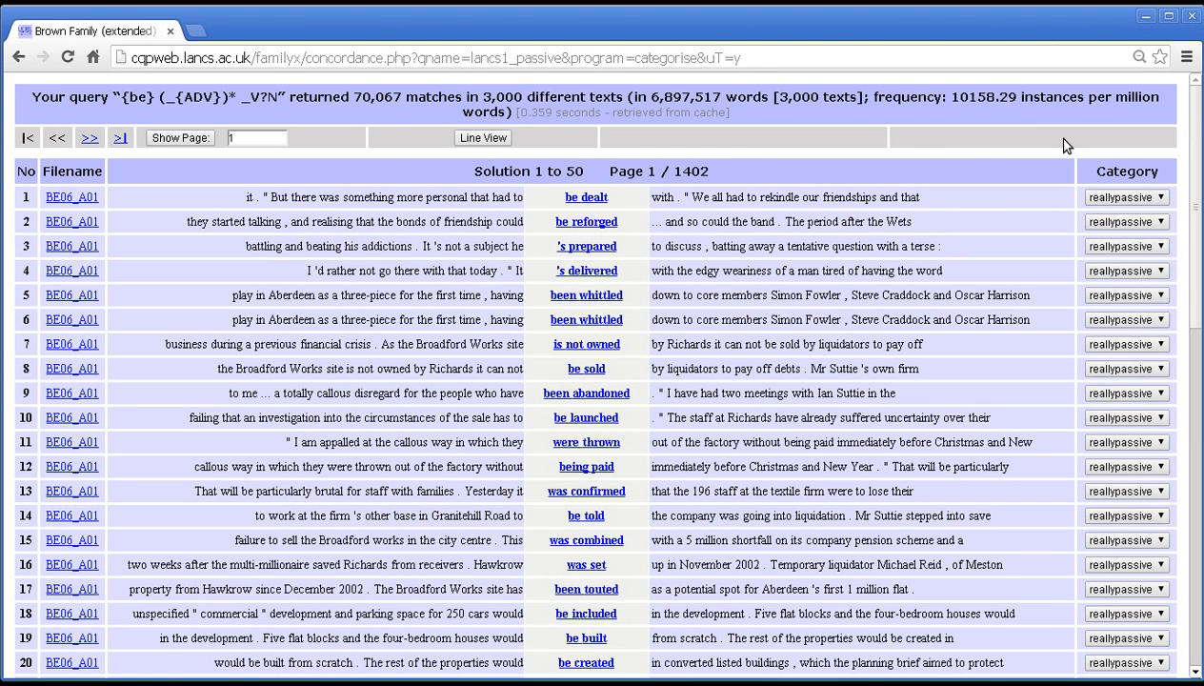
pyautogui.moveTo(810, 150)
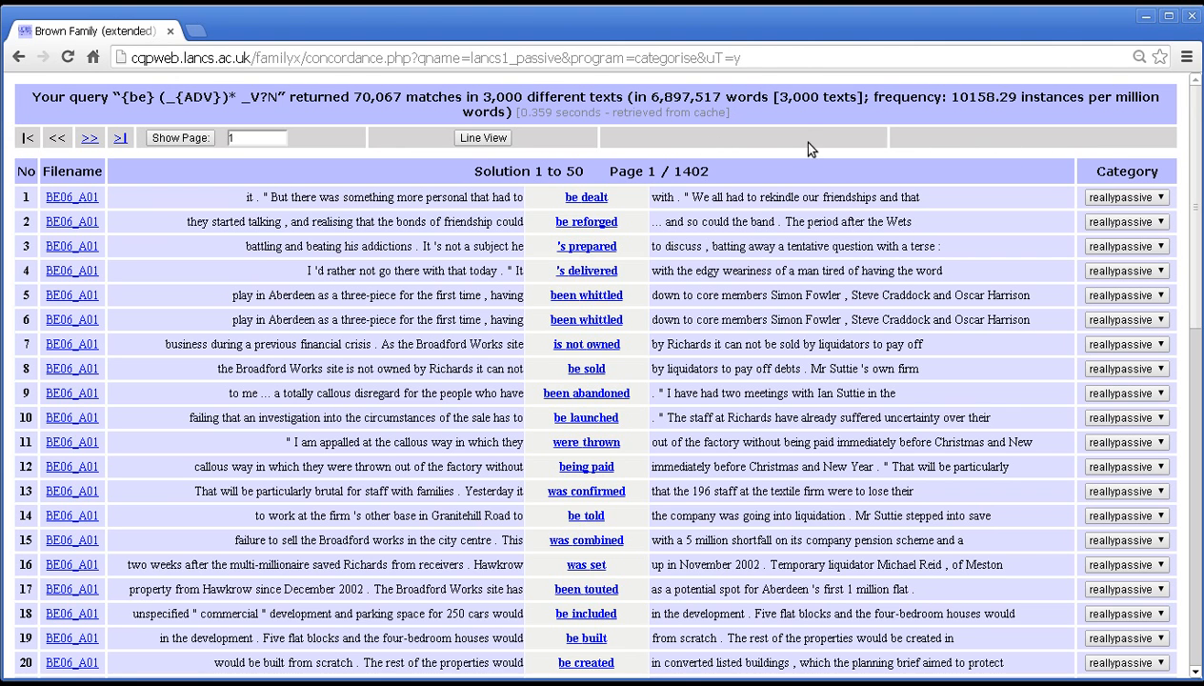
pyautogui.moveTo(1114, 153)
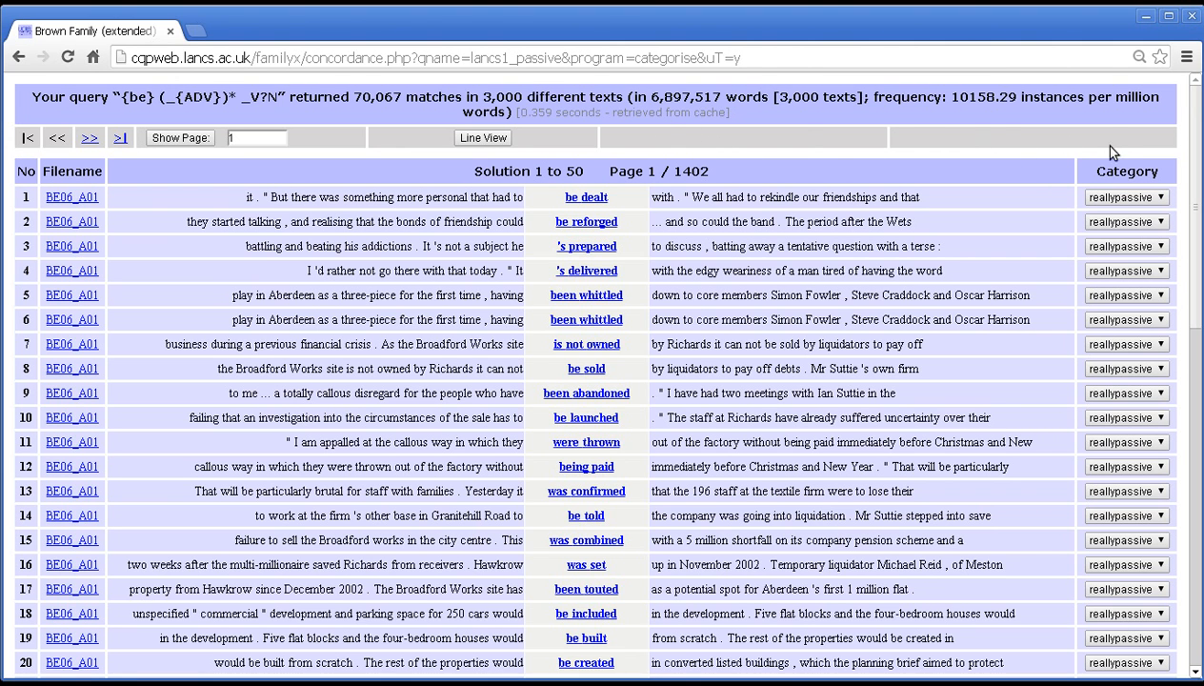
pyautogui.moveTo(750, 131)
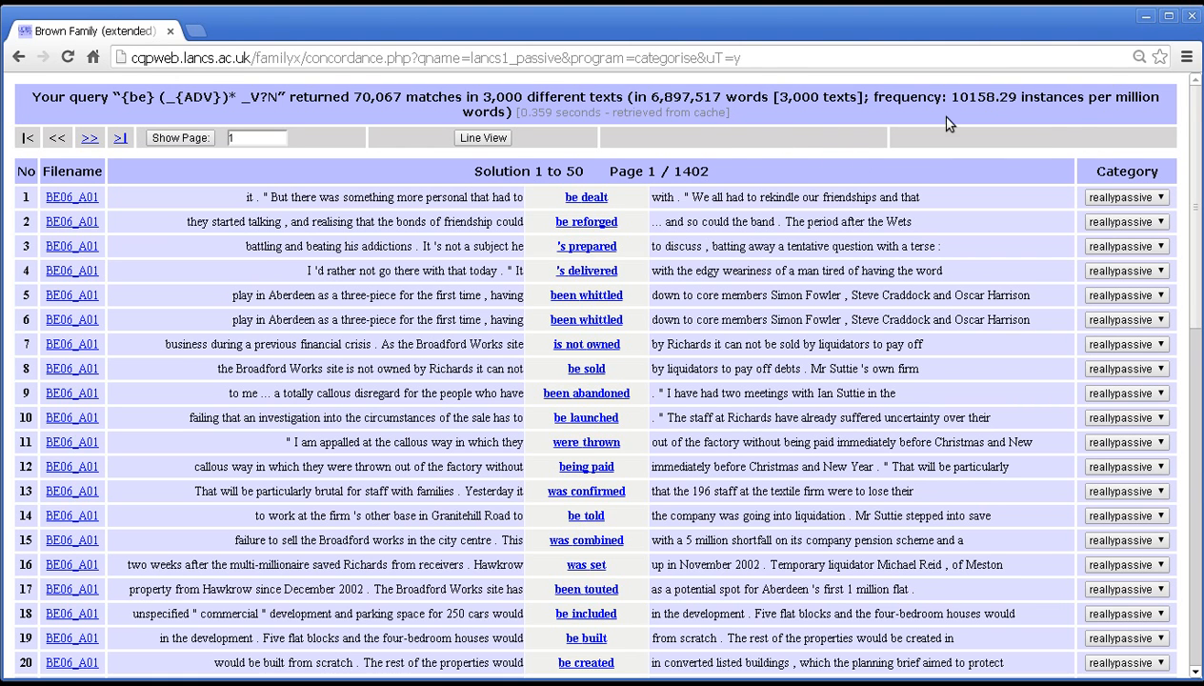
pyautogui.moveTo(720, 118)
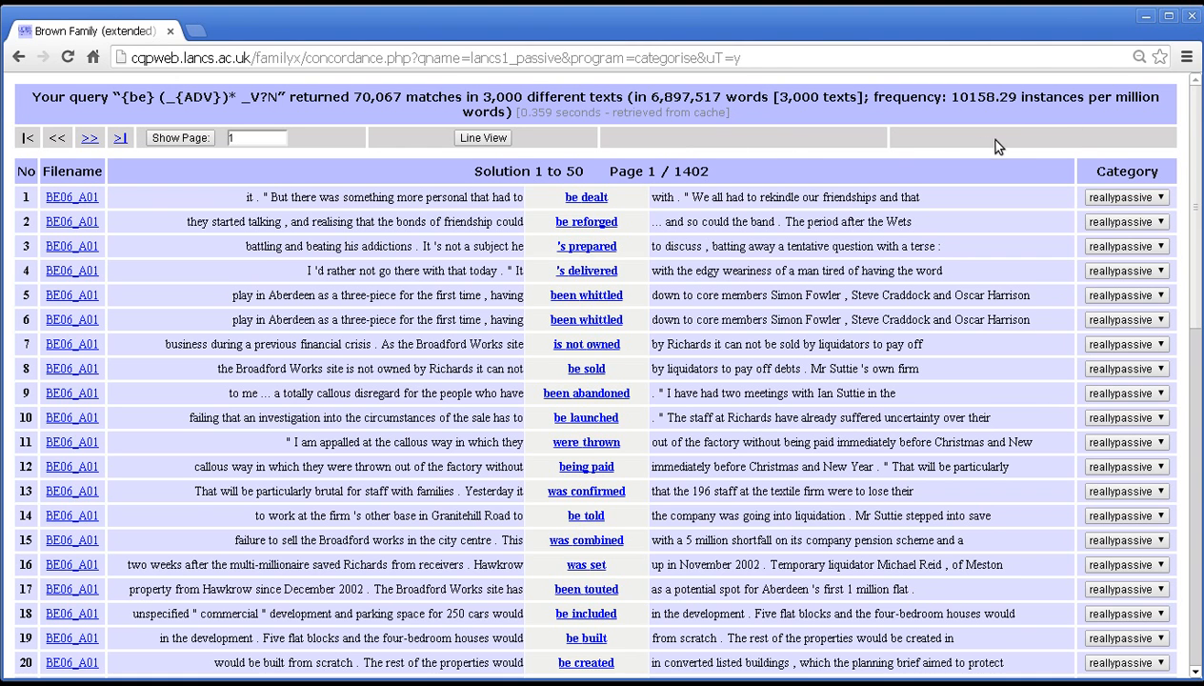
pyautogui.moveTo(713, 244)
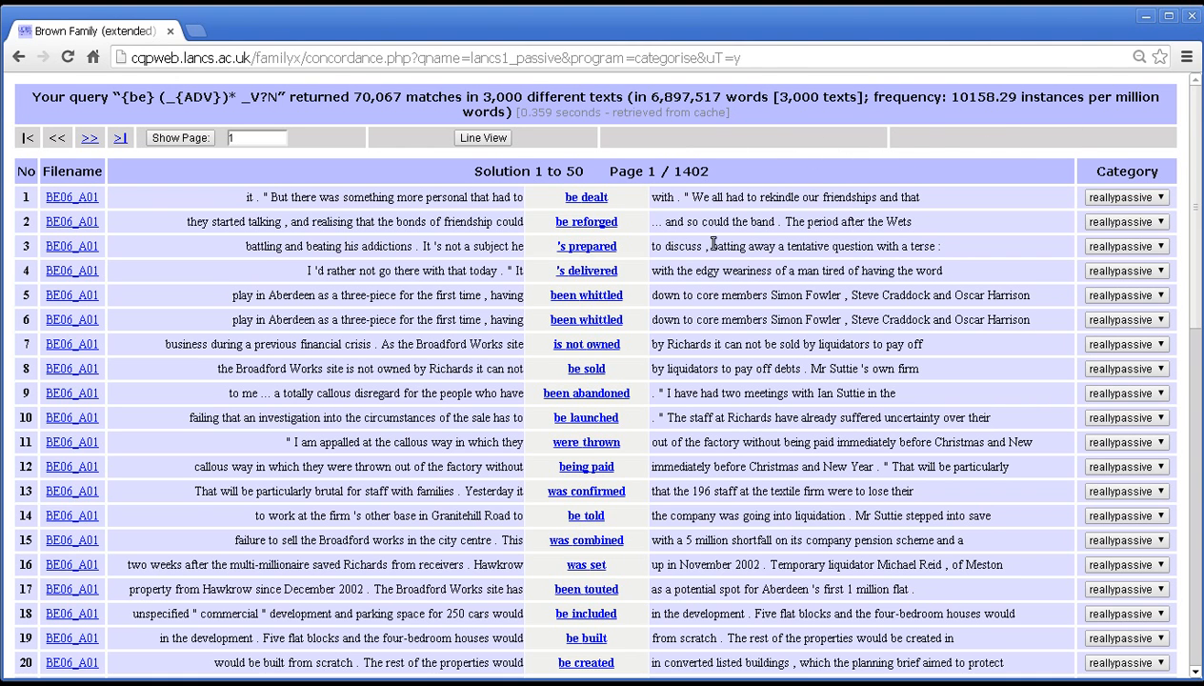
pyautogui.moveTo(1051, 196)
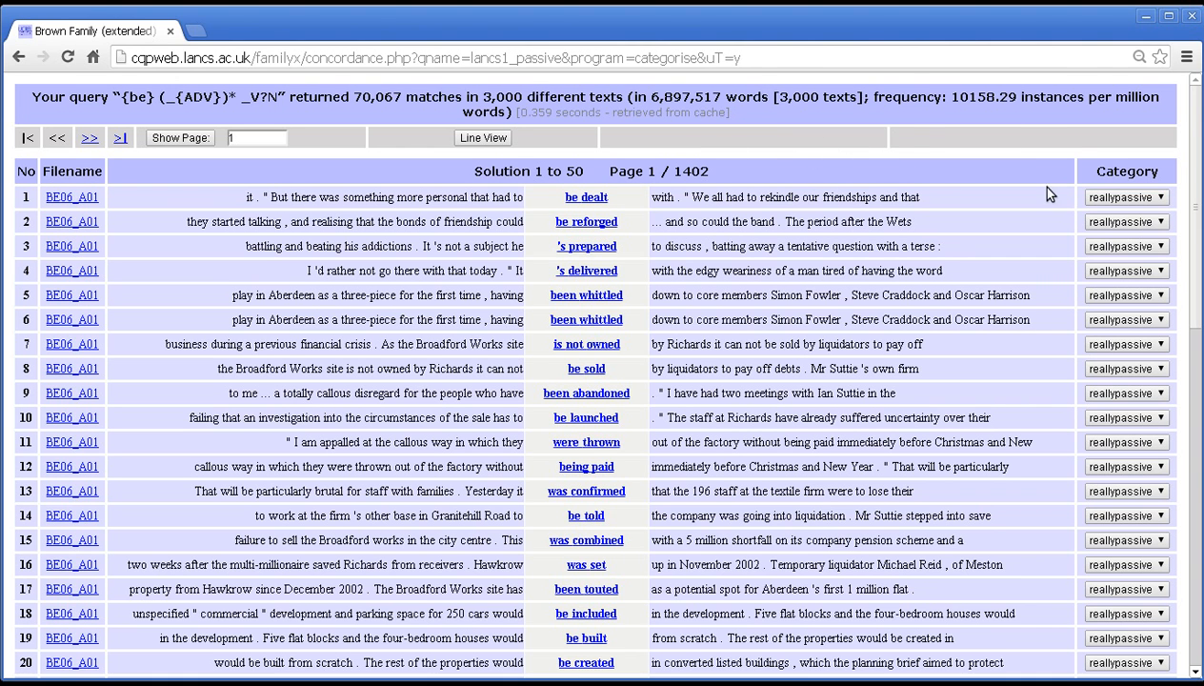
pyautogui.moveTo(769, 164)
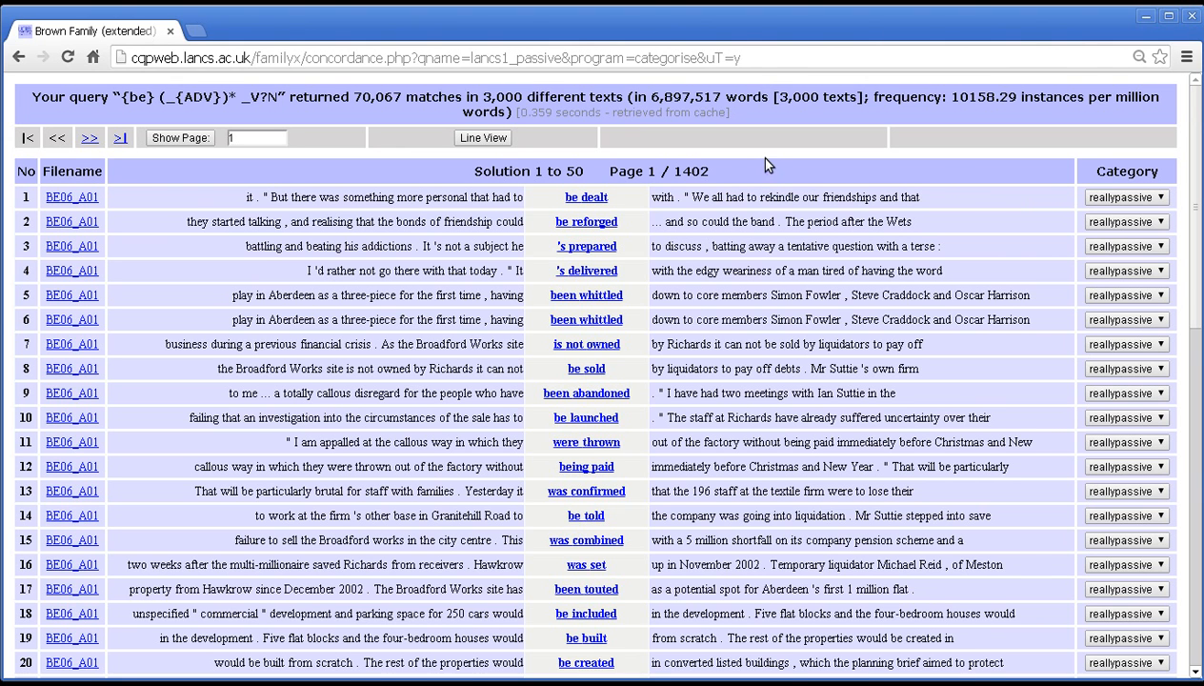
pyautogui.moveTo(750, 152)
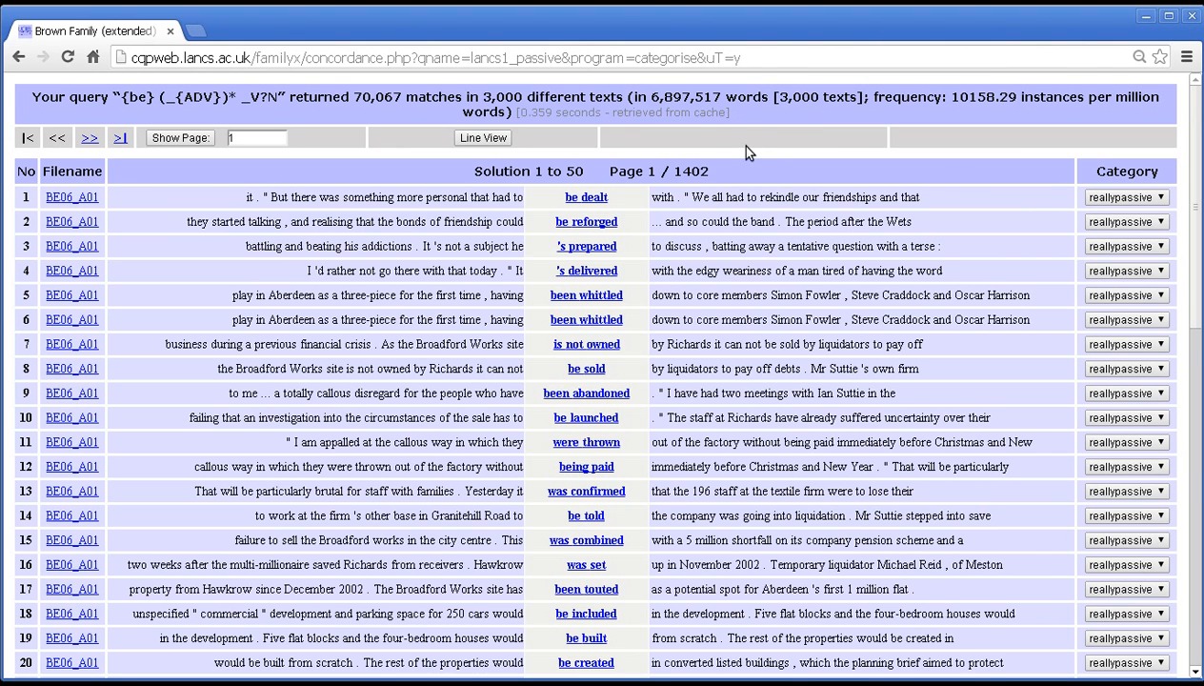
pyautogui.moveTo(768, 130)
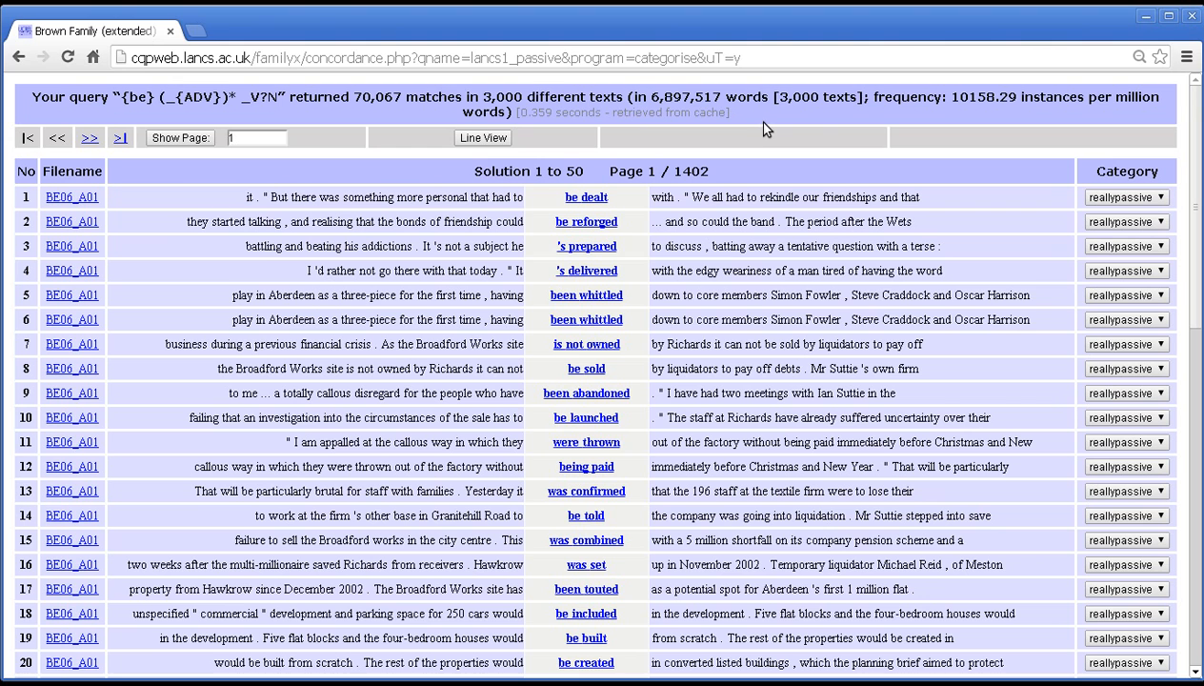
pyautogui.moveTo(1155, 204)
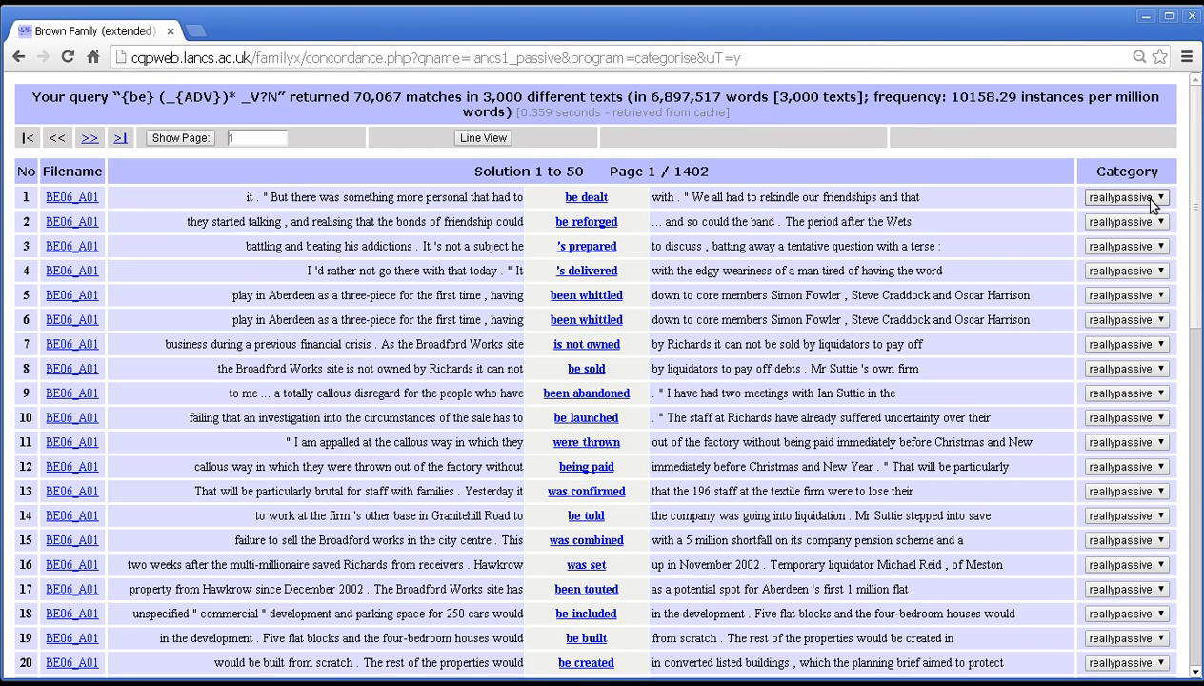
pyautogui.moveTo(638, 208)
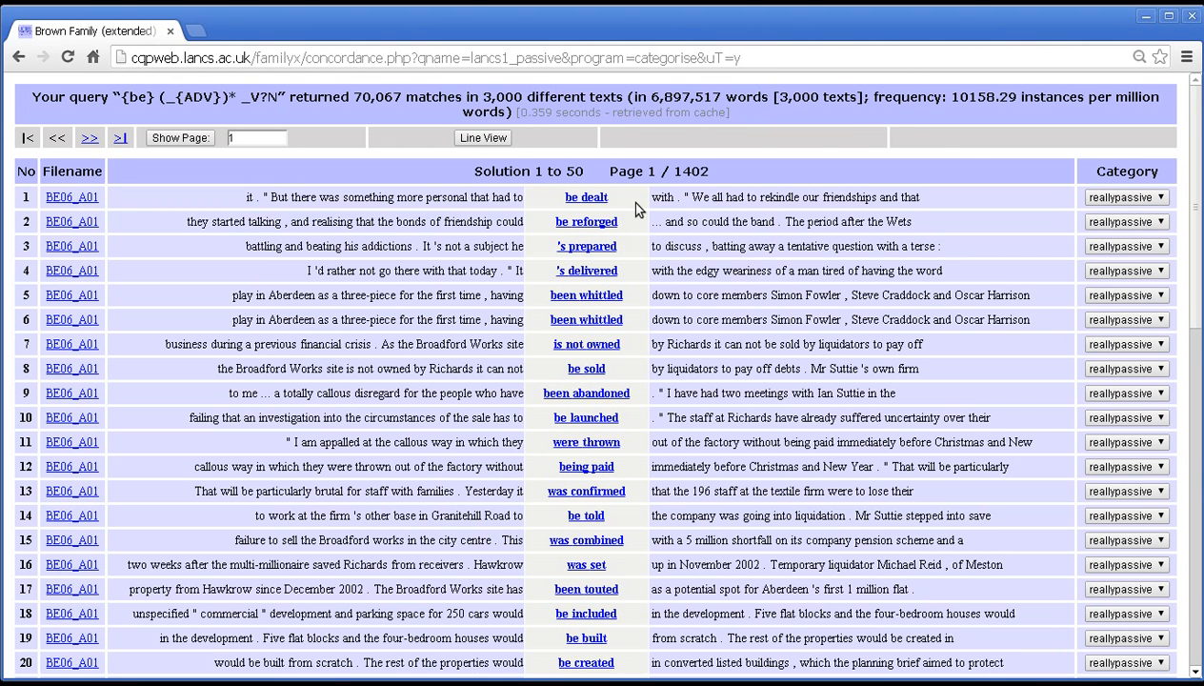
pyautogui.moveTo(1111, 169)
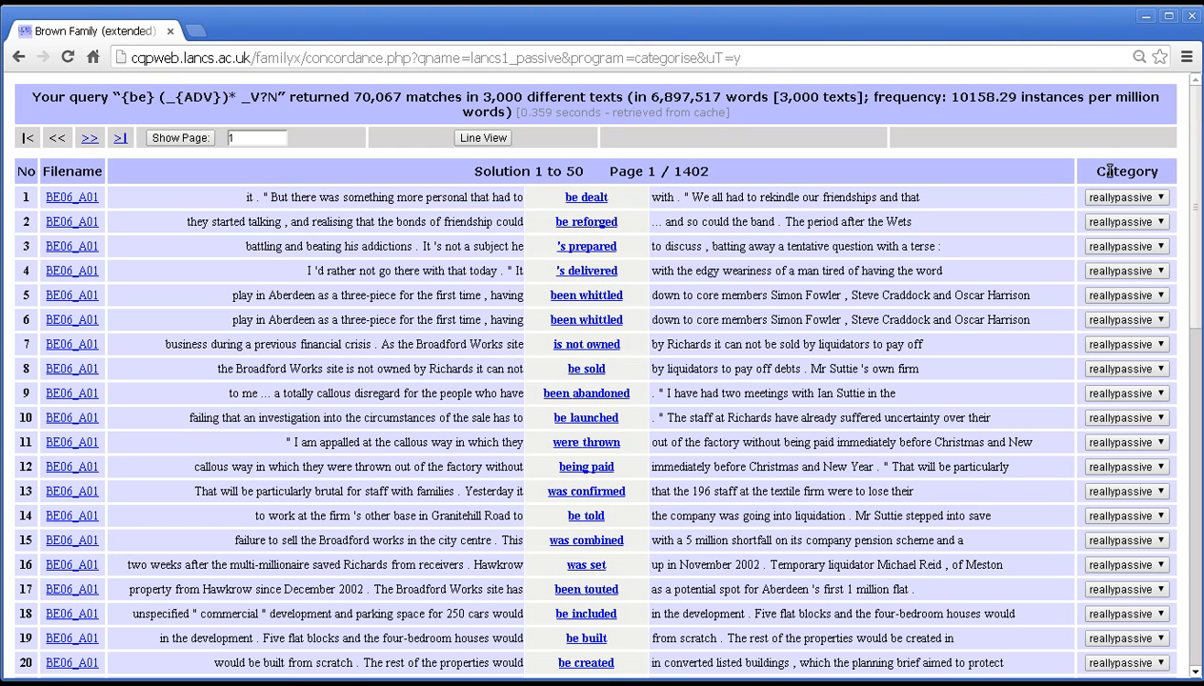
pyautogui.moveTo(961, 206)
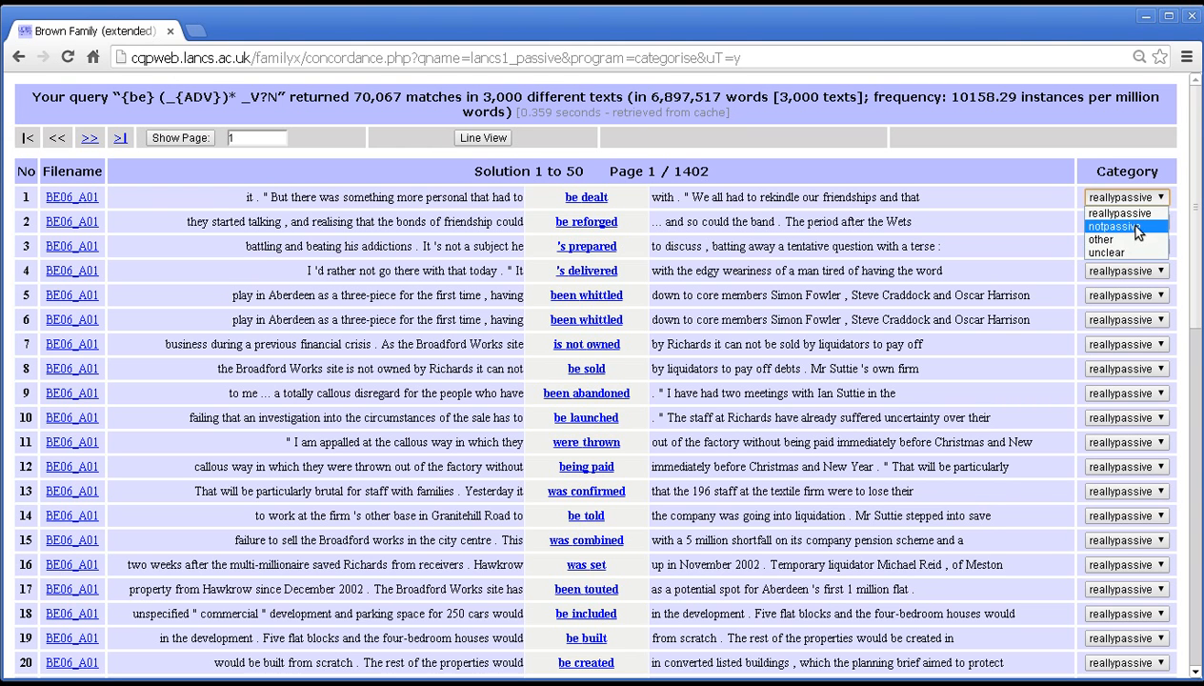
pyautogui.moveTo(1124, 212)
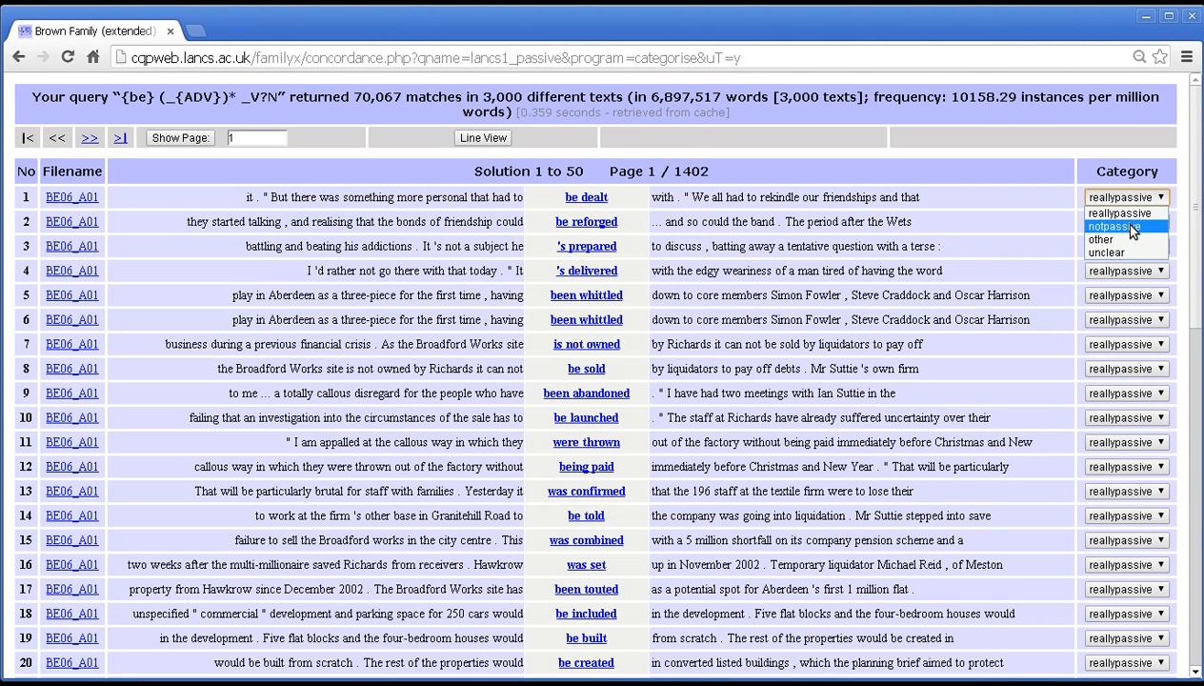
pyautogui.moveTo(1121, 239)
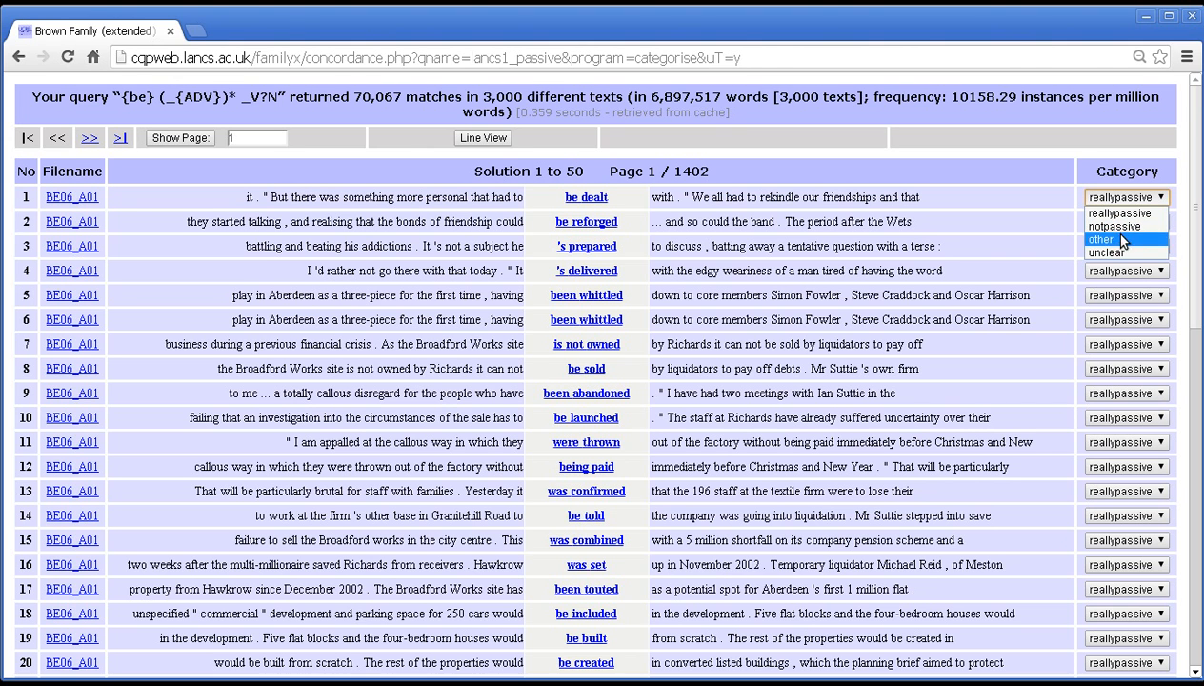
pyautogui.moveTo(1110, 249)
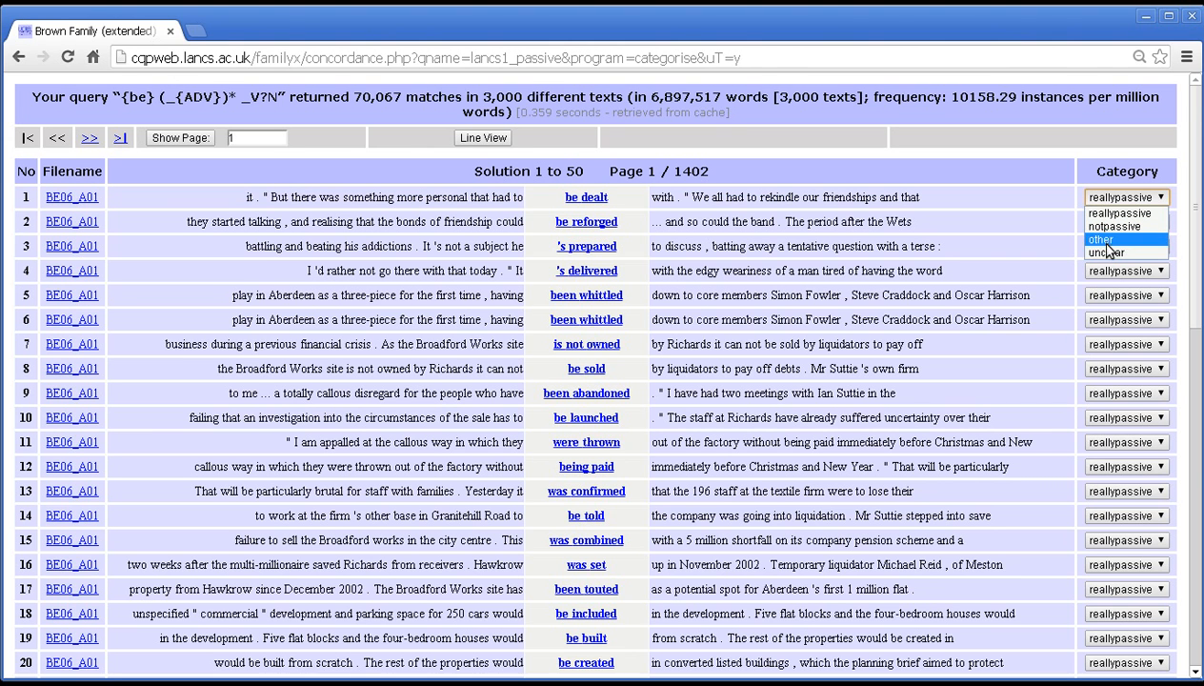
pyautogui.moveTo(1114, 246)
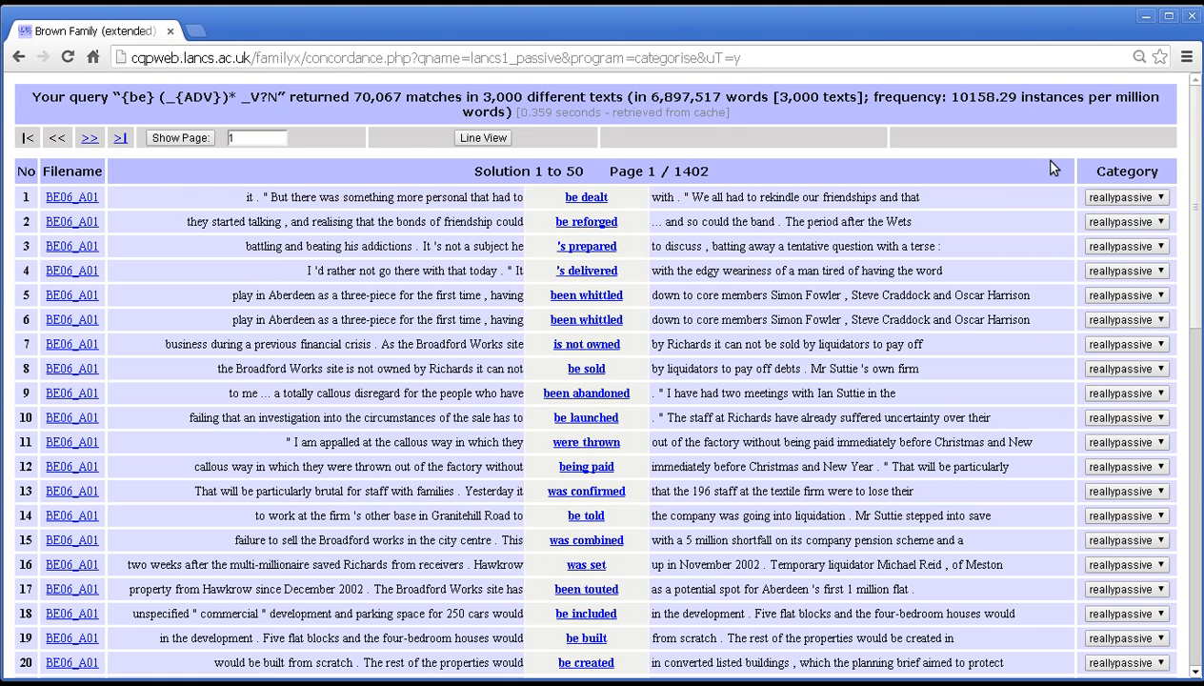
pyautogui.moveTo(1036, 186)
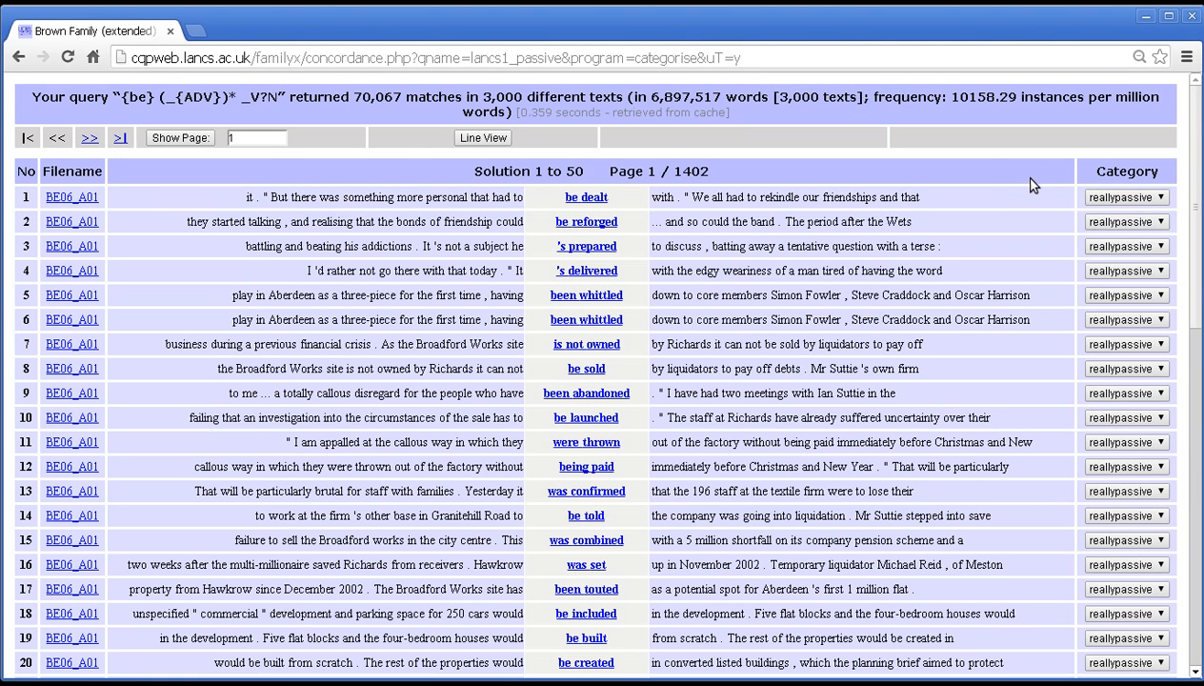
pyautogui.moveTo(811, 210)
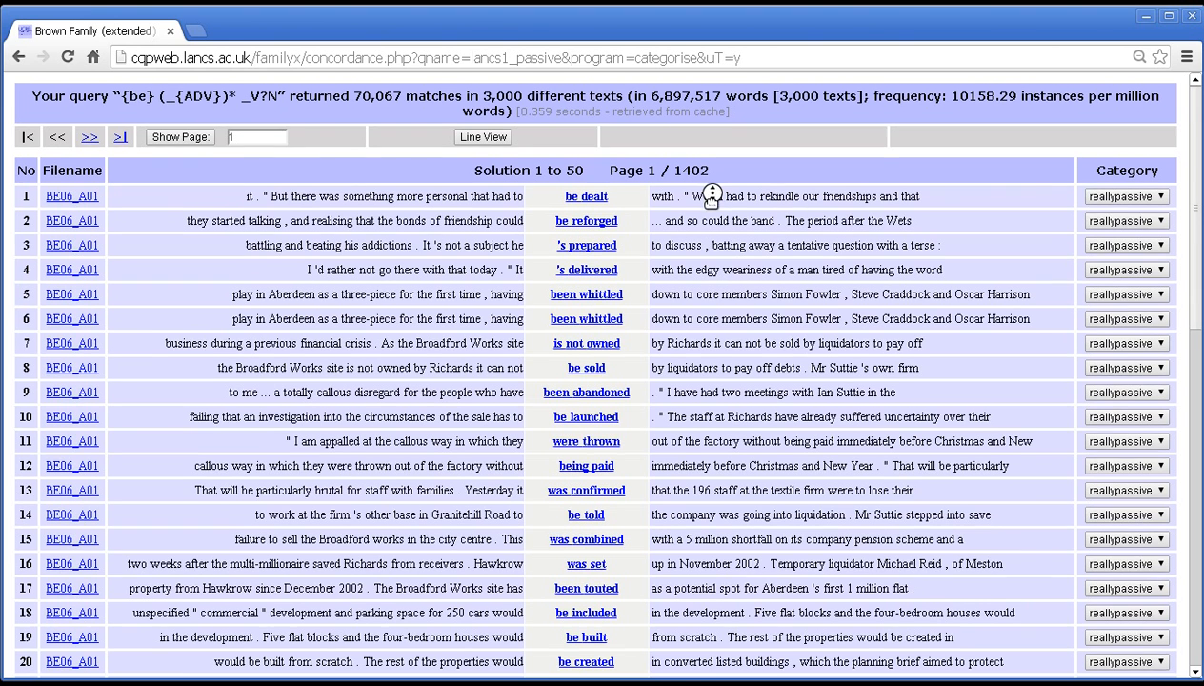
pyautogui.scroll(-3)
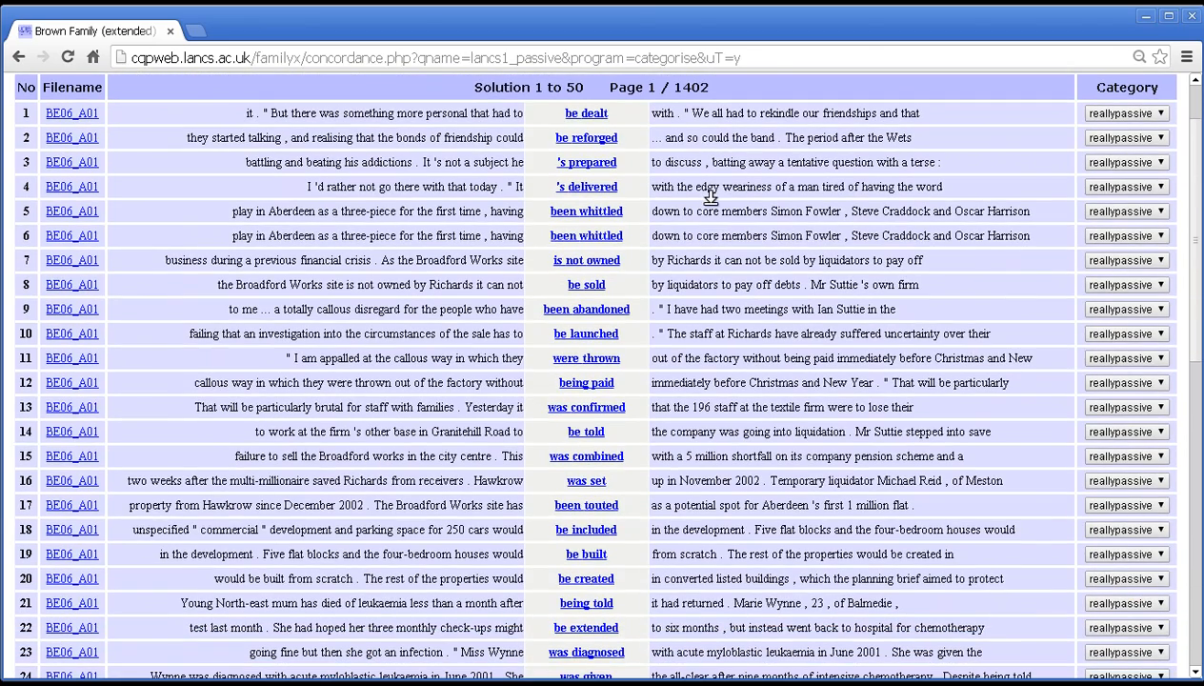
pyautogui.scroll(-3)
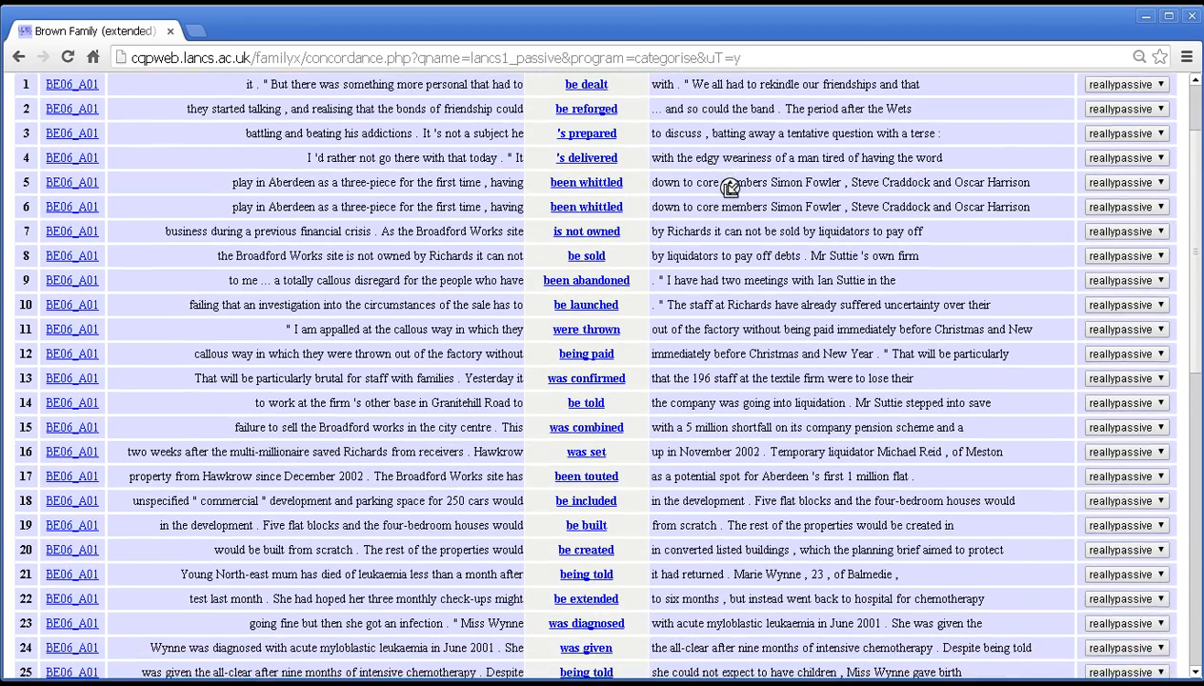
pyautogui.scroll(-3)
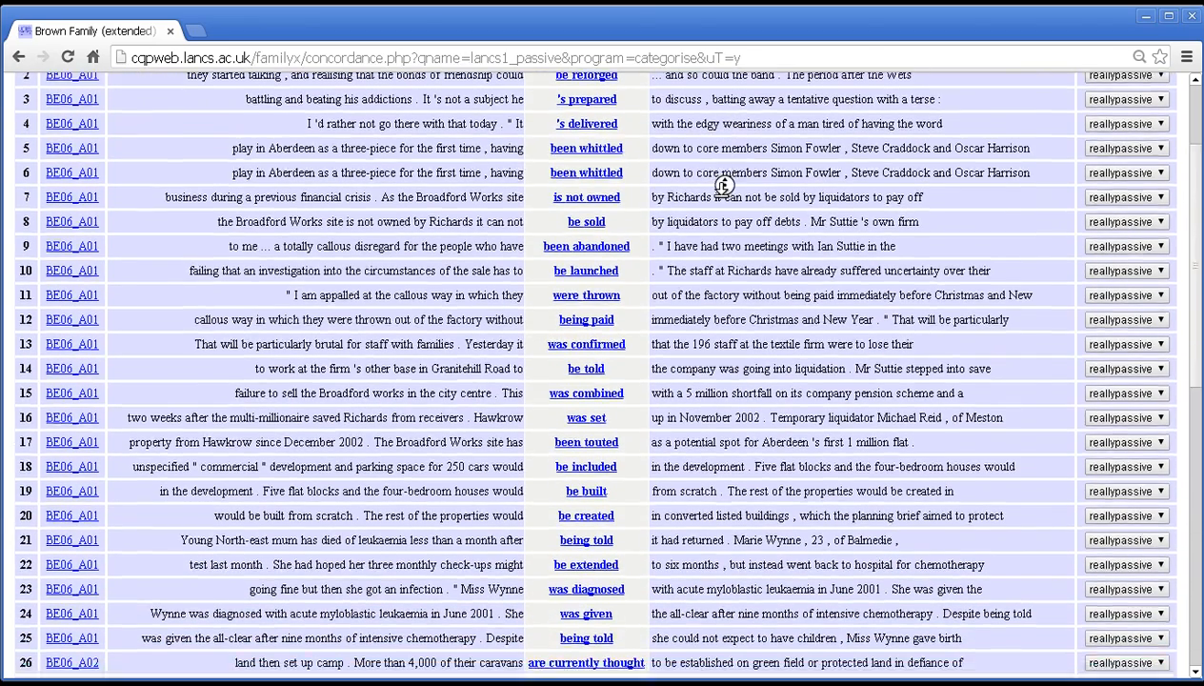
pyautogui.scroll(-3)
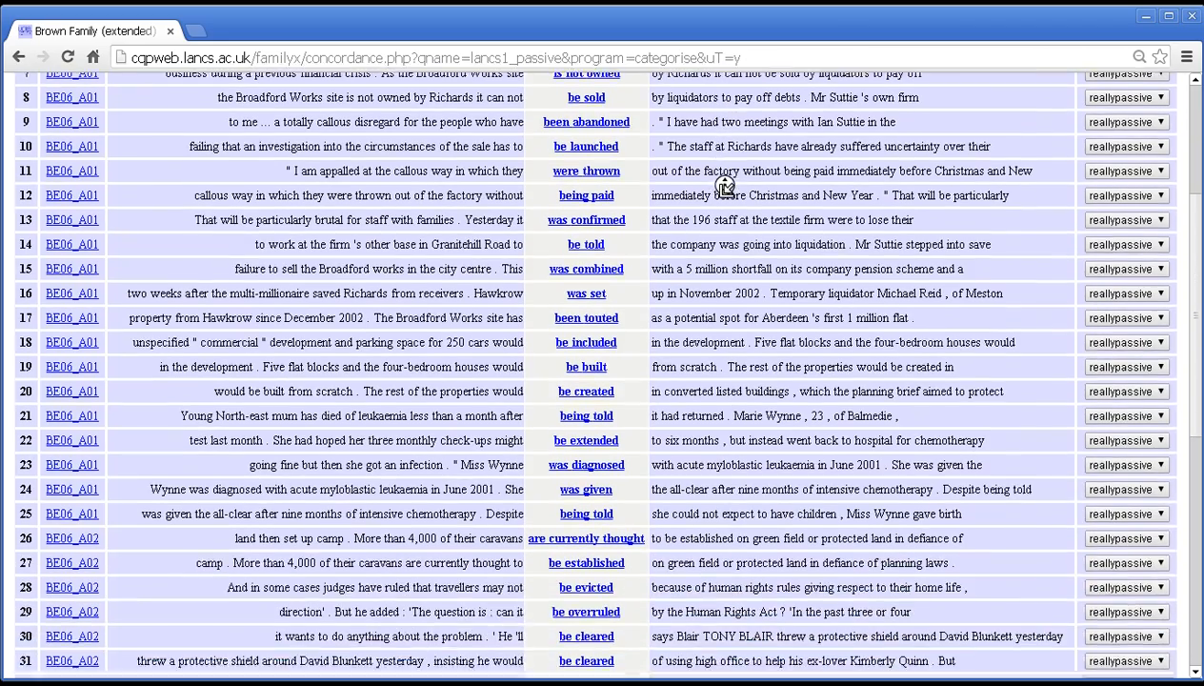
pyautogui.scroll(-3)
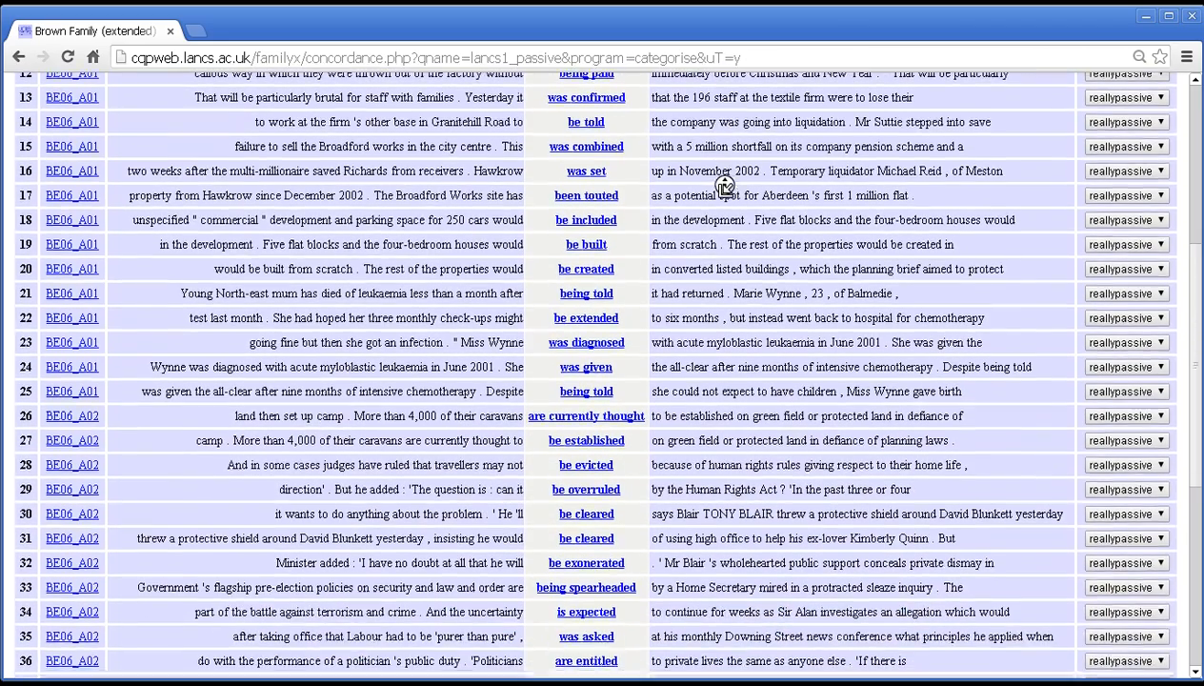
pyautogui.scroll(-3)
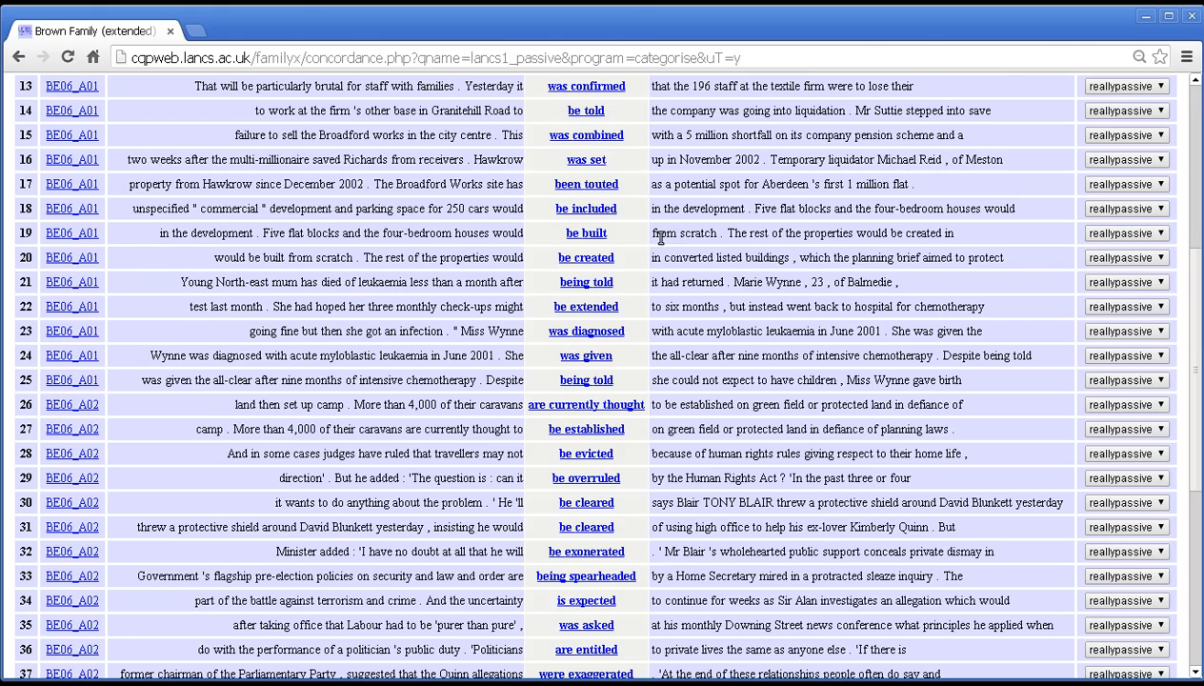
pyautogui.scroll(-3)
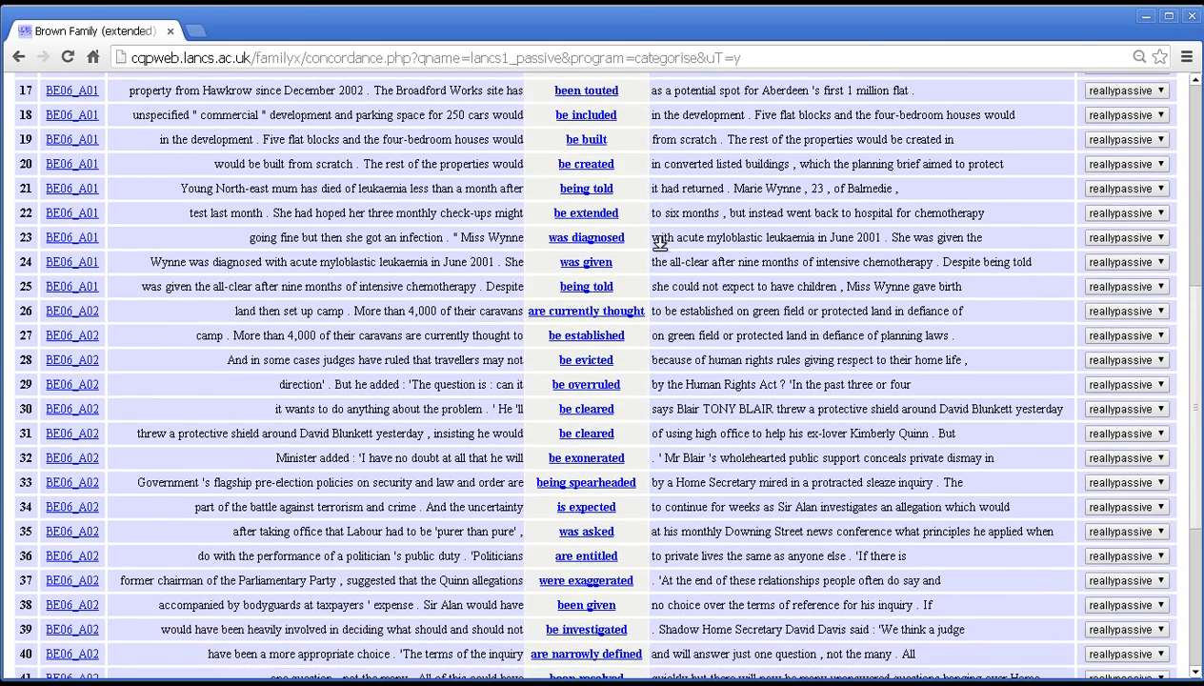
pyautogui.scroll(-3)
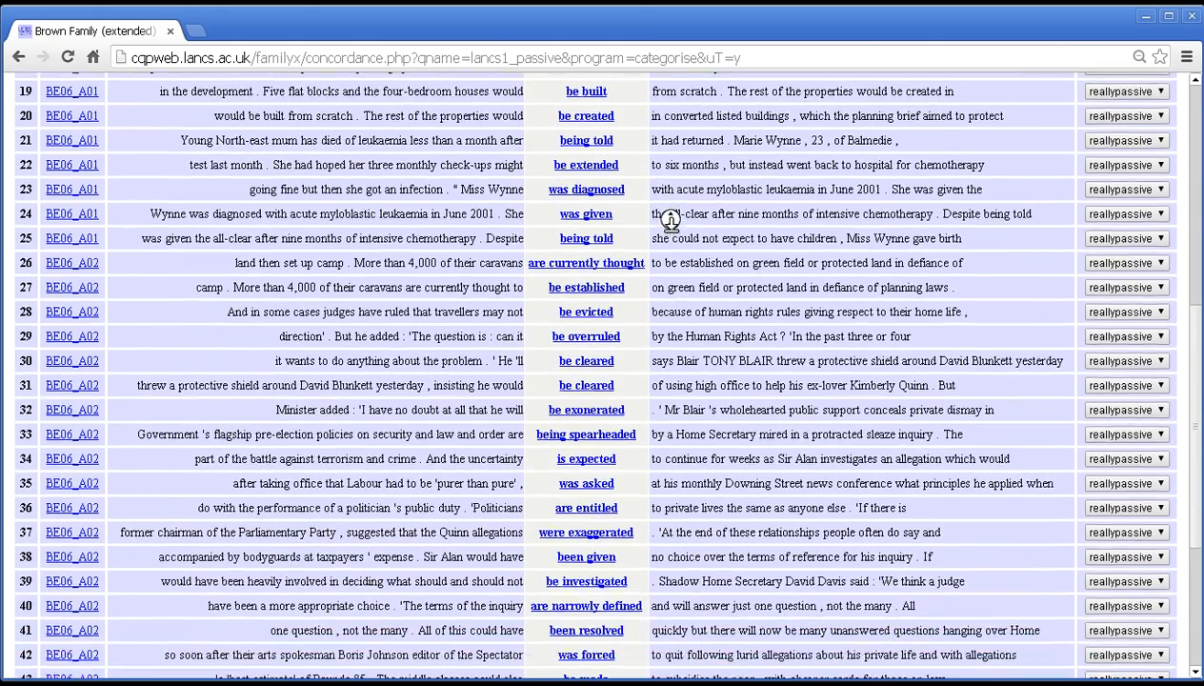
pyautogui.scroll(-3)
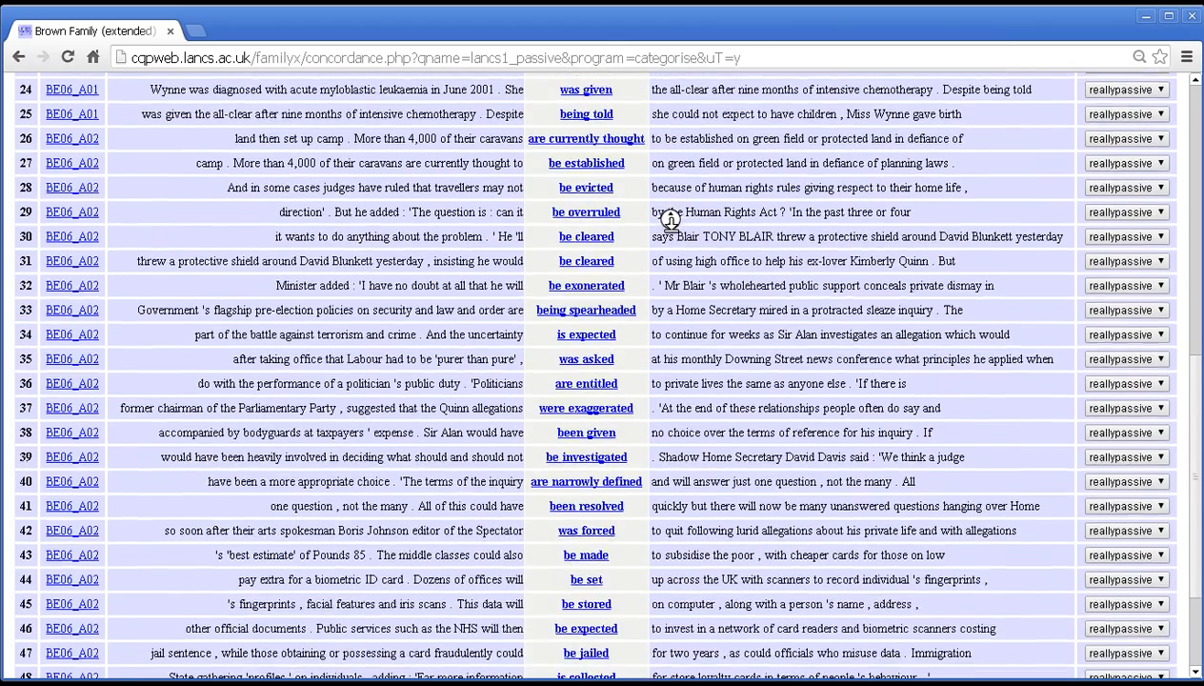
pyautogui.scroll(-3)
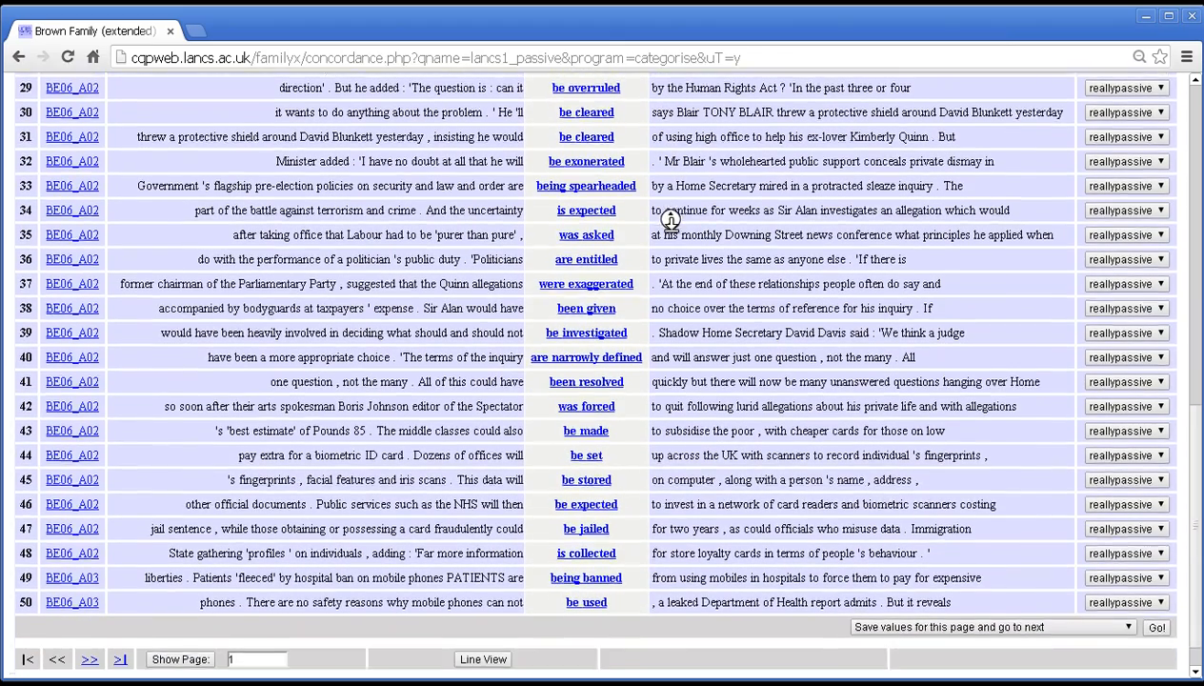
pyautogui.scroll(-3)
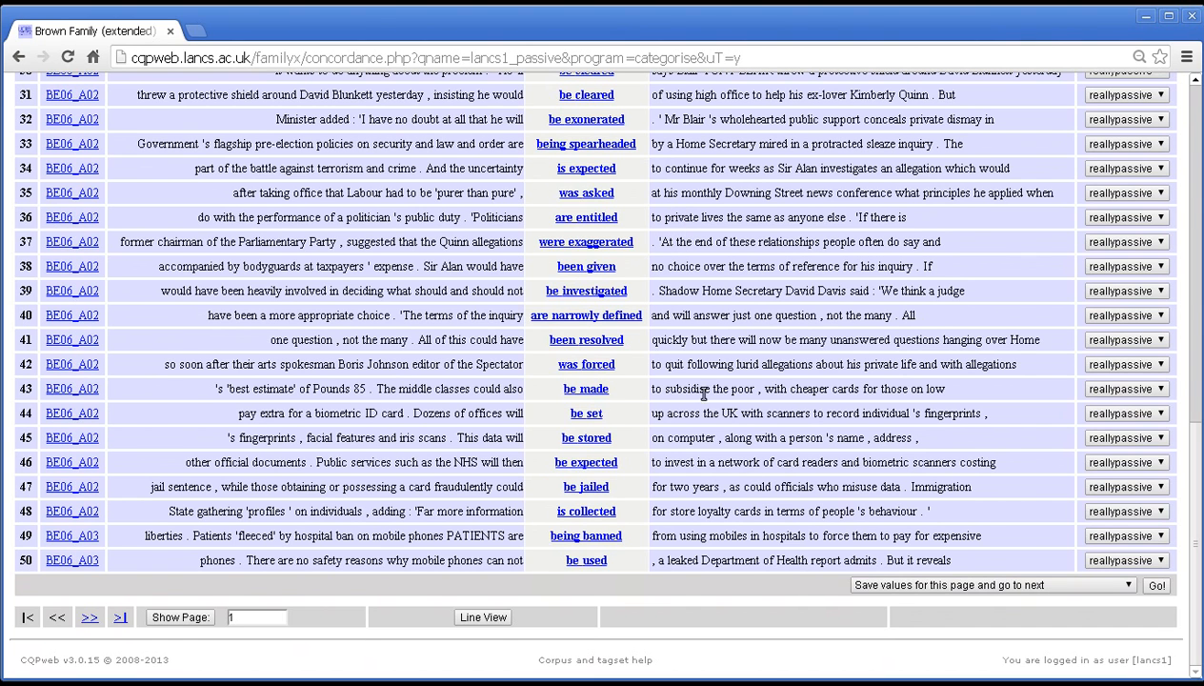
pyautogui.moveTo(1049, 625)
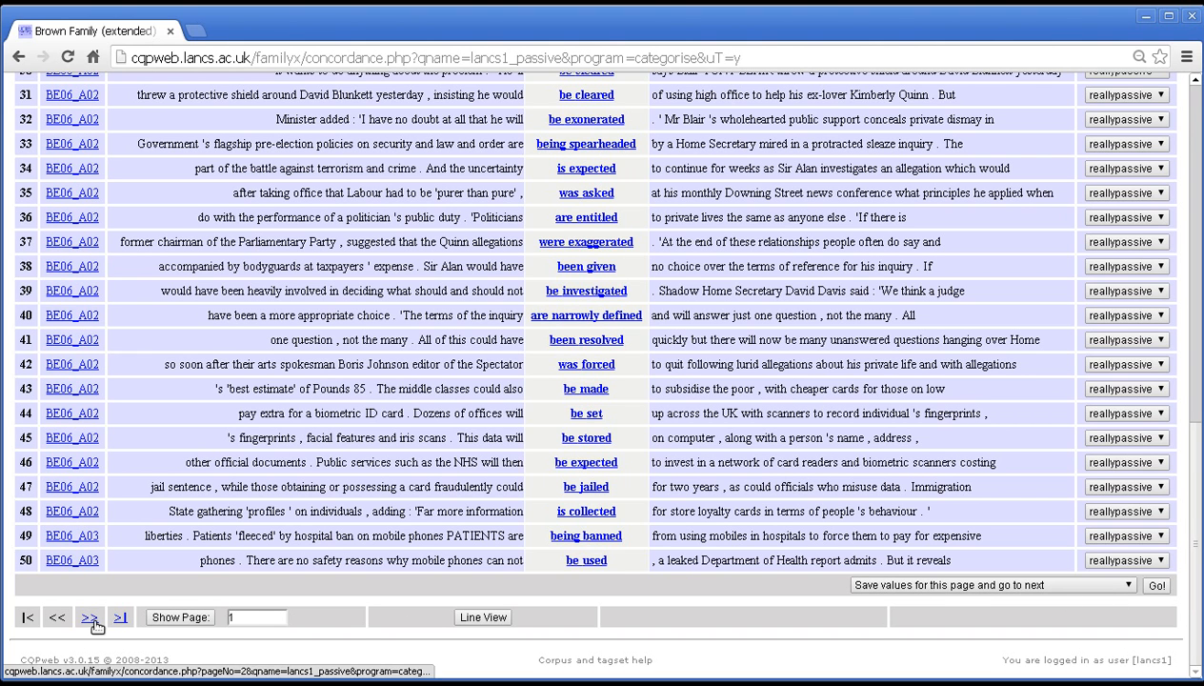
pyautogui.moveTo(59, 630)
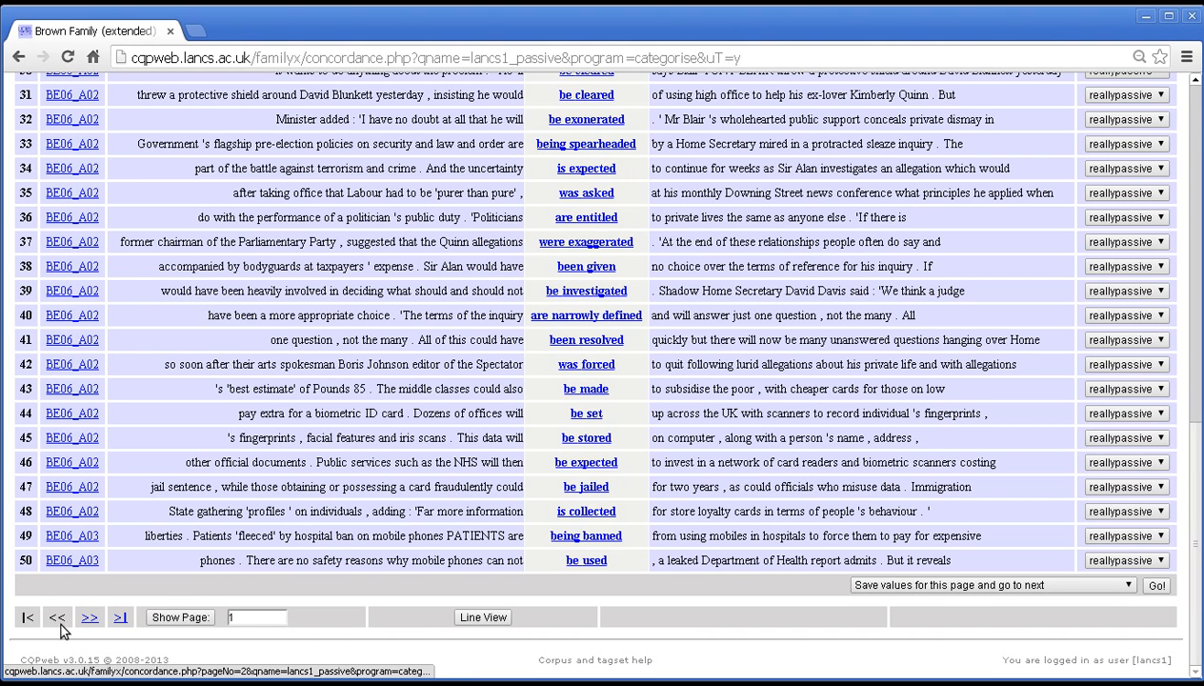
pyautogui.moveTo(568, 643)
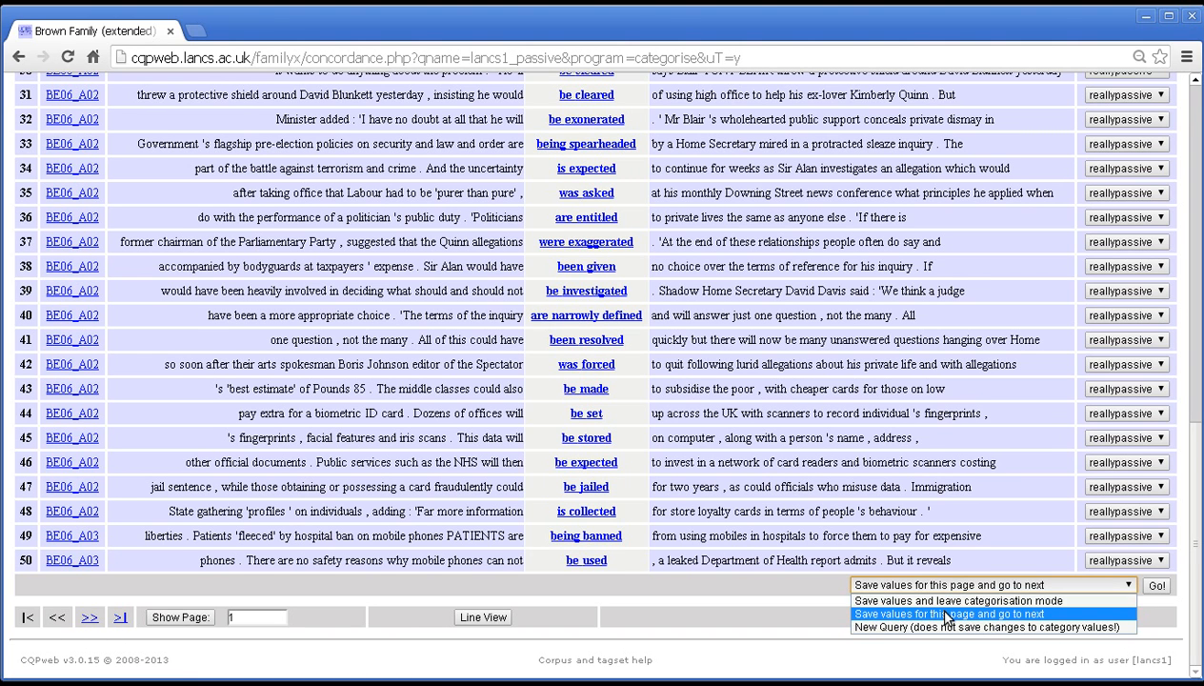
pyautogui.moveTo(956, 619)
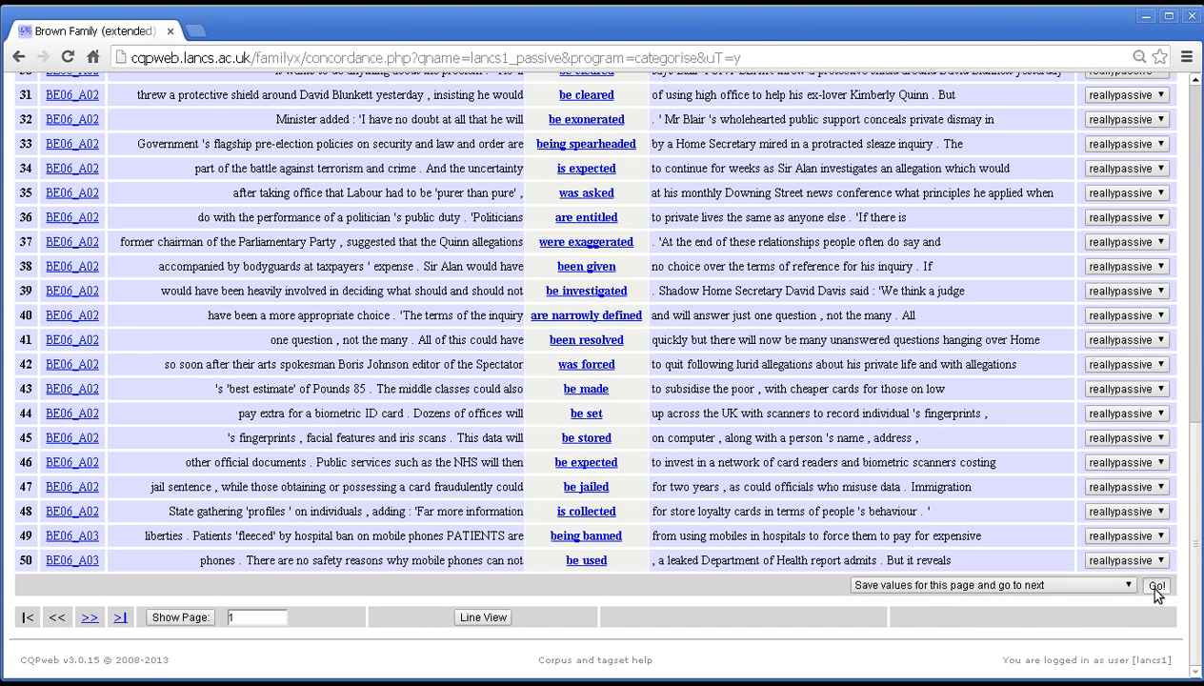
# - Save page 1's category values and advance to page 2
pyautogui.click(1156, 585)
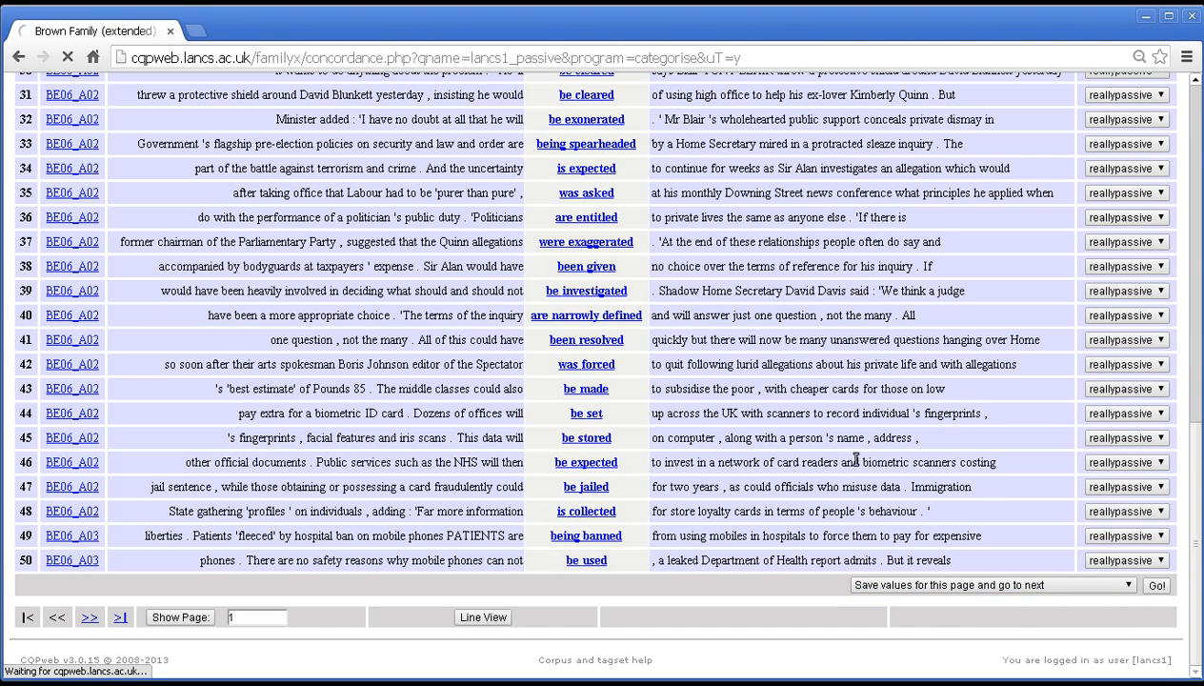
pyautogui.click(89, 617)
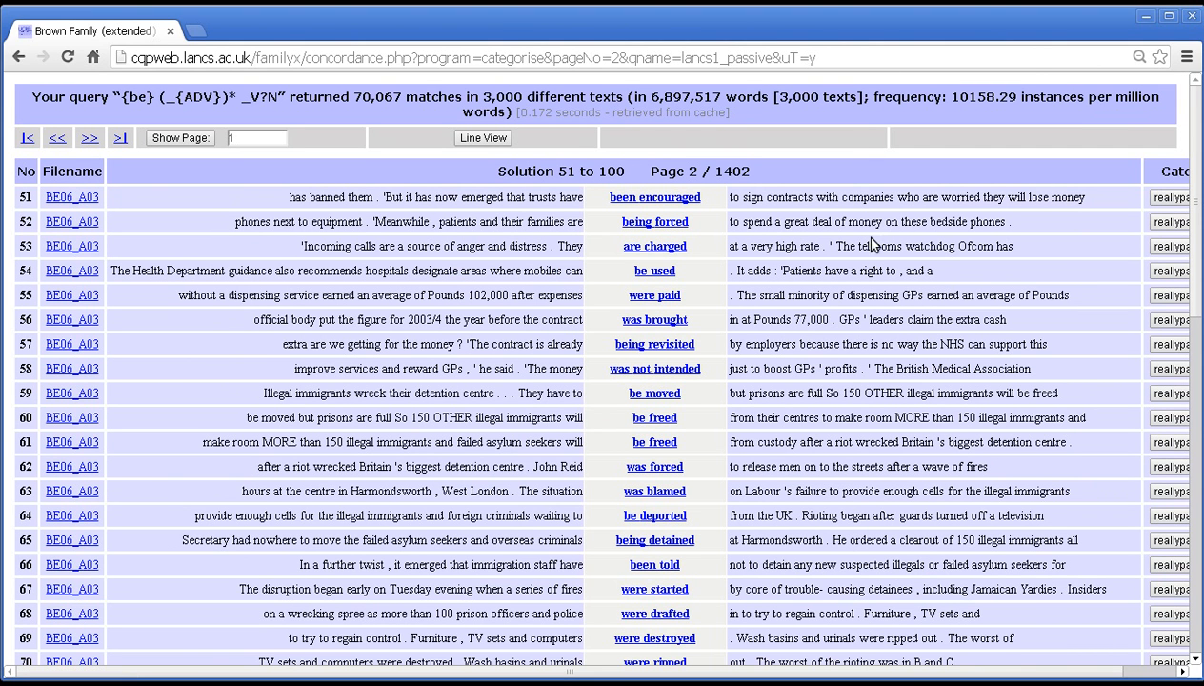
pyautogui.moveTo(835, 223)
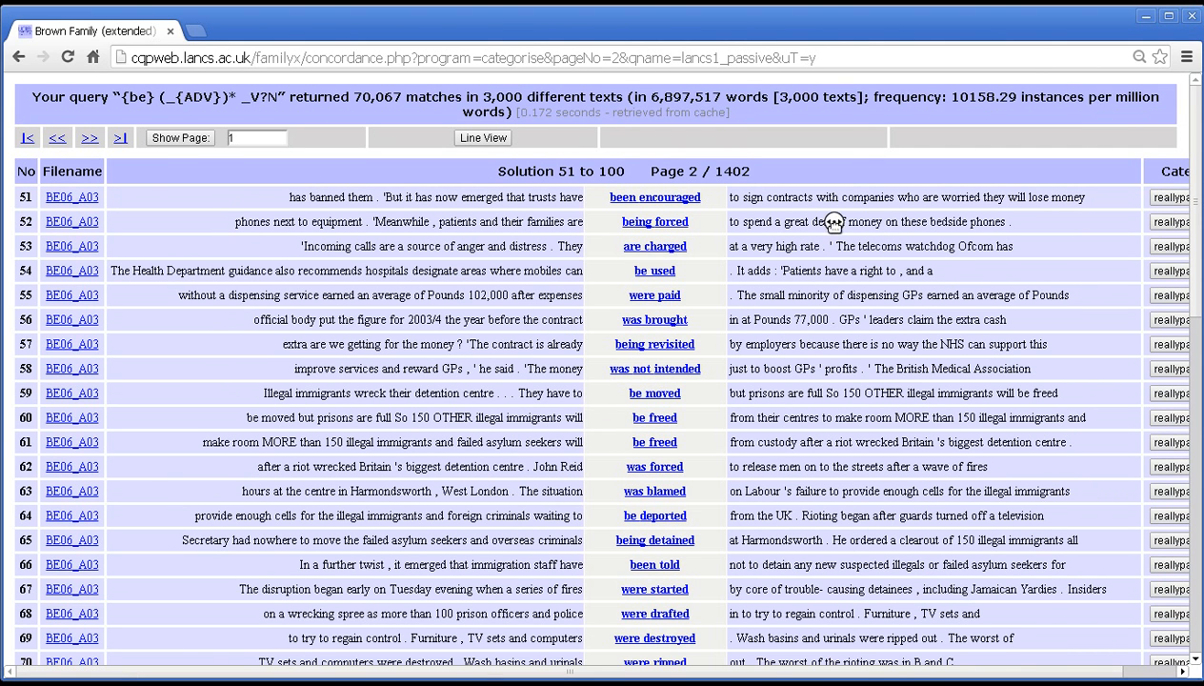
# - Review lines 51–100 as reallypassive, then save and advance to page 3
pyautogui.scroll(-3)
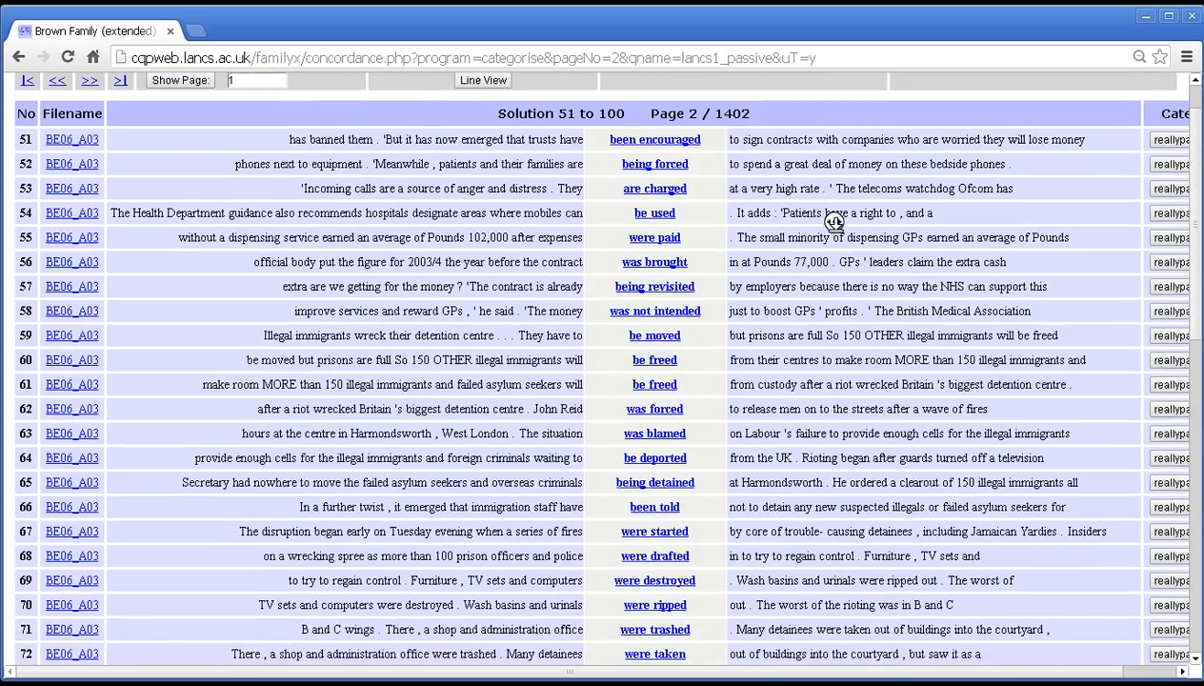
pyautogui.scroll(-3)
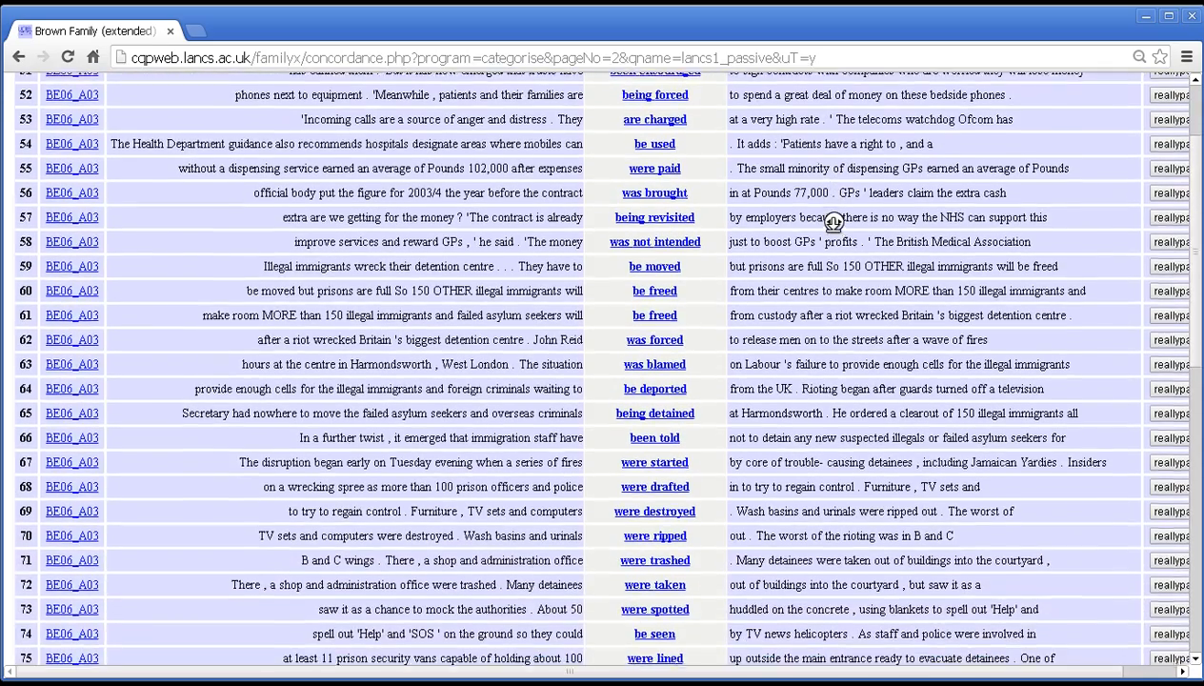
pyautogui.scroll(-3)
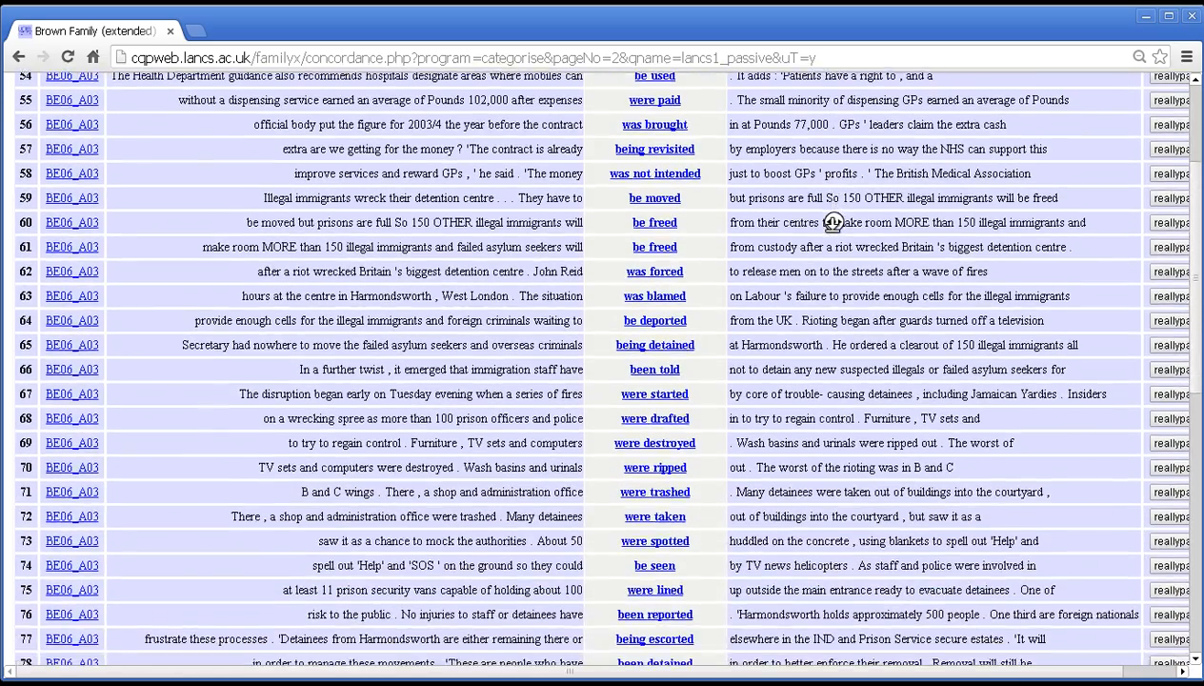
pyautogui.scroll(-3)
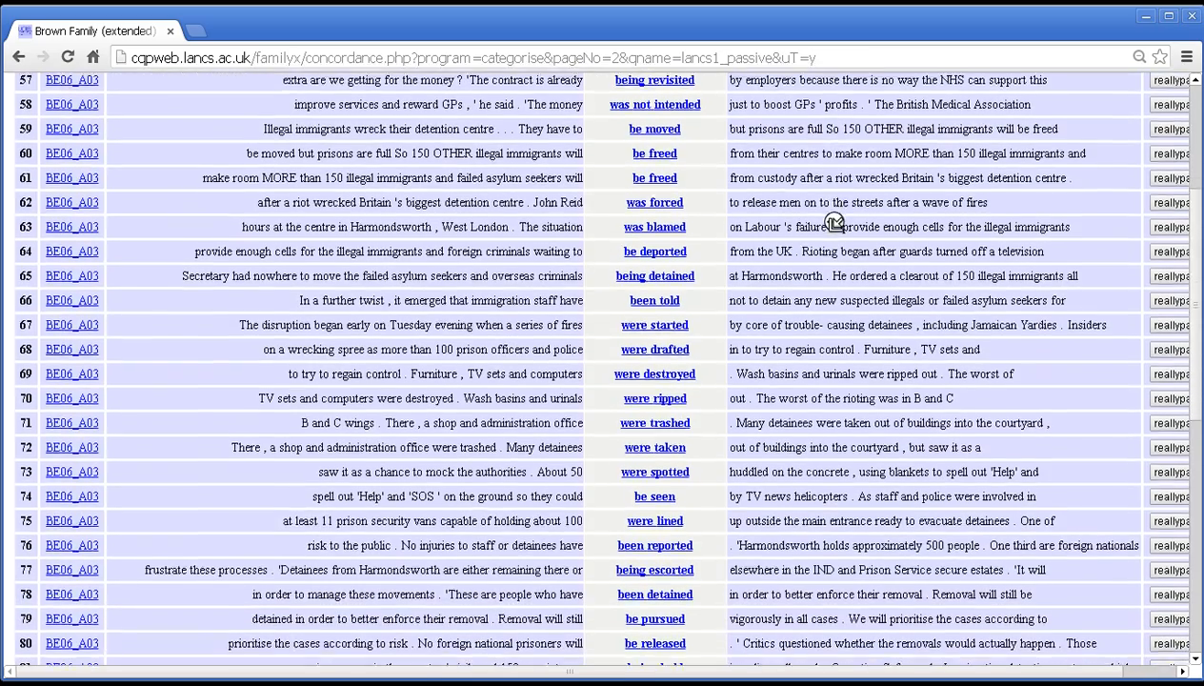
pyautogui.scroll(-3)
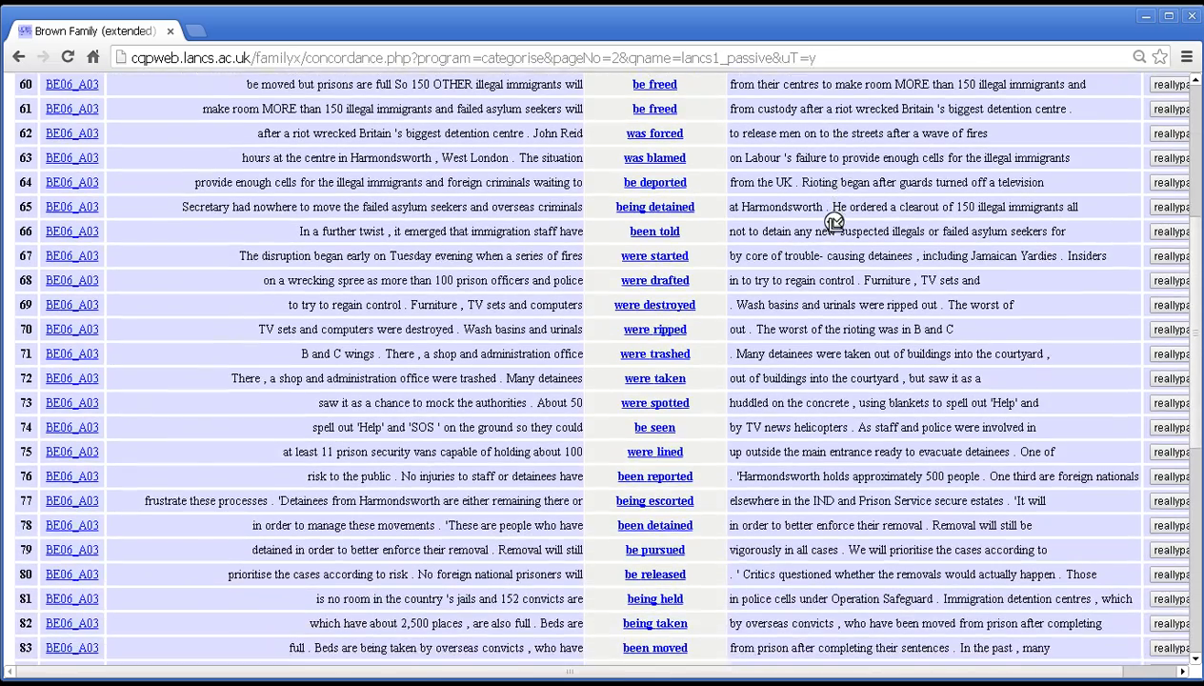
pyautogui.scroll(-3)
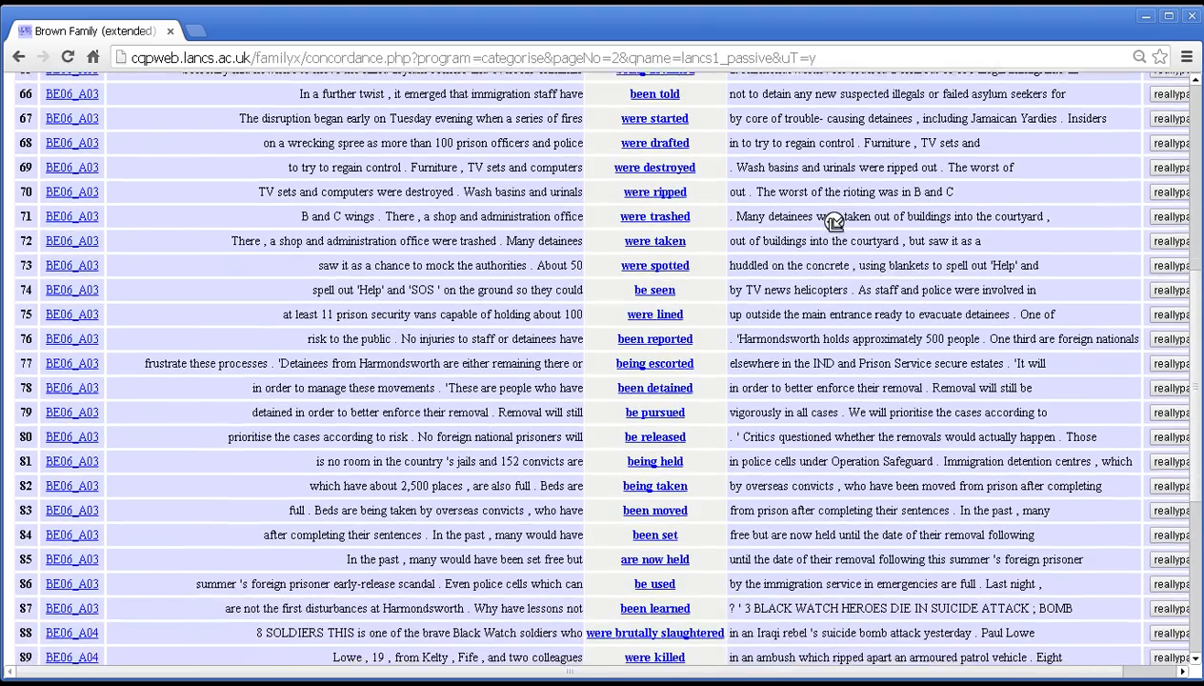
pyautogui.scroll(-3)
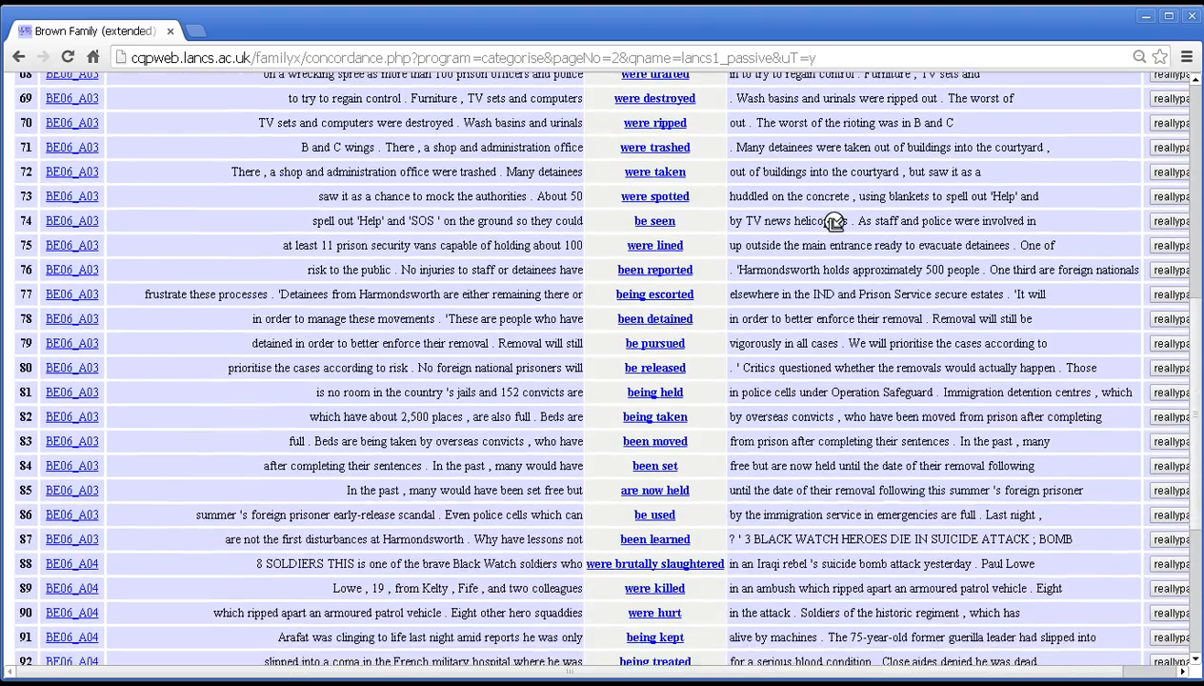
pyautogui.scroll(-3)
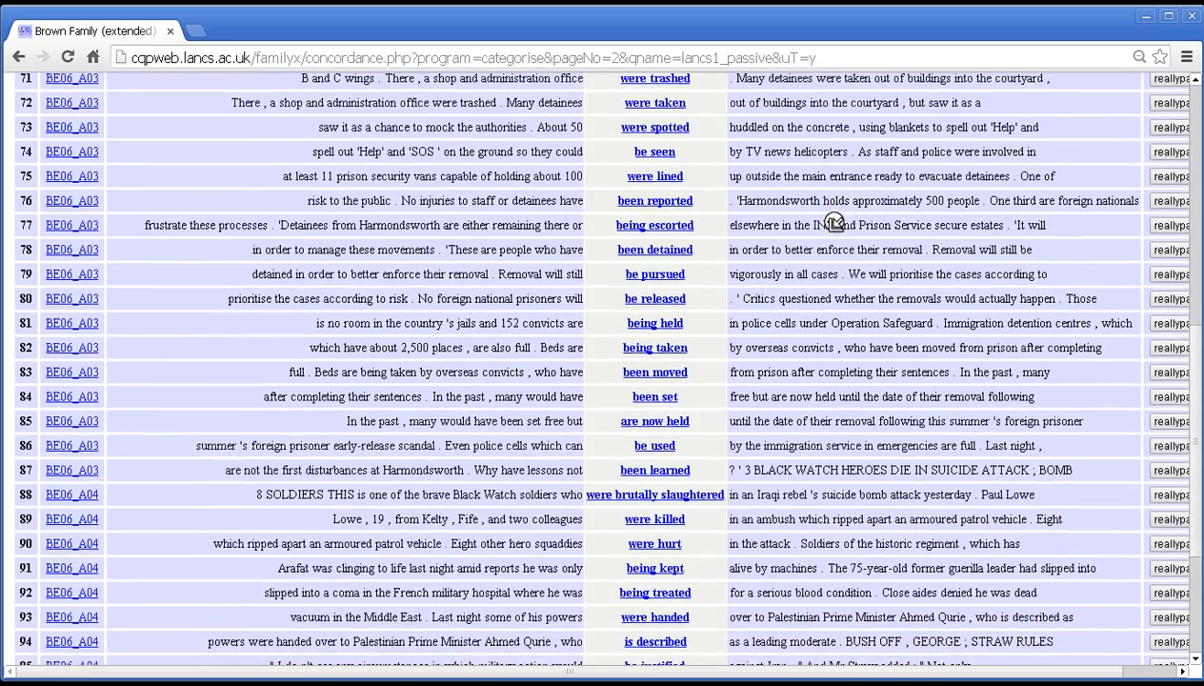
pyautogui.scroll(-3)
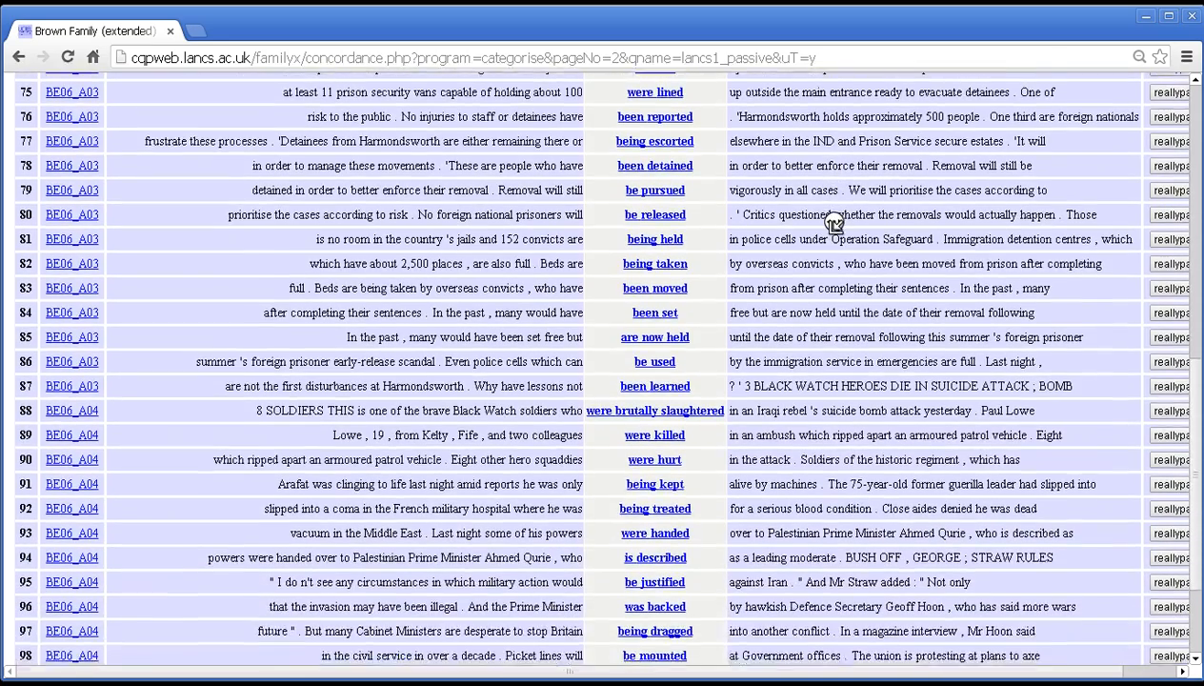
pyautogui.scroll(-3)
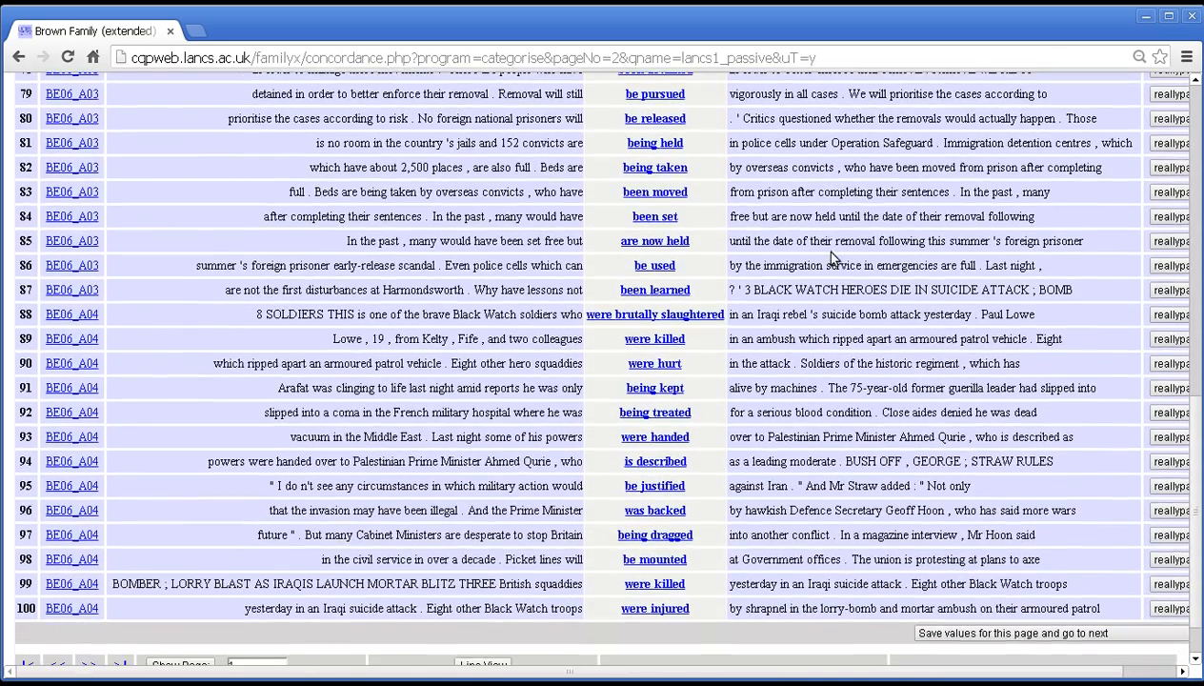
pyautogui.moveTo(1048, 633)
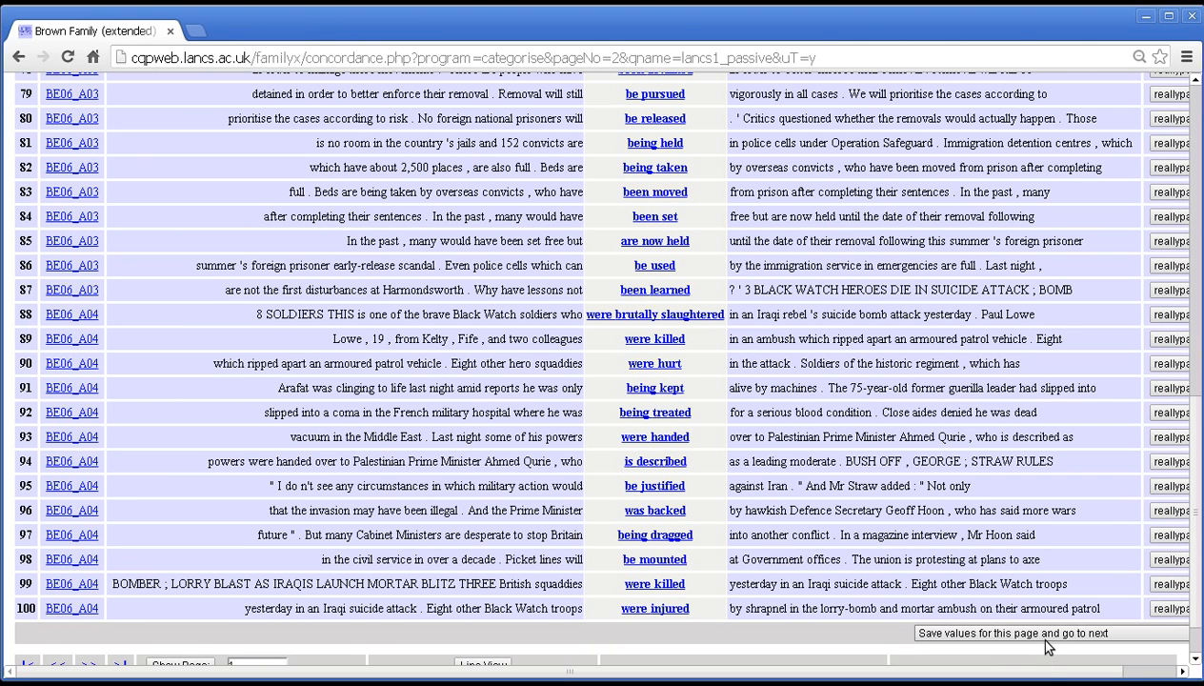
pyautogui.moveTo(985, 658)
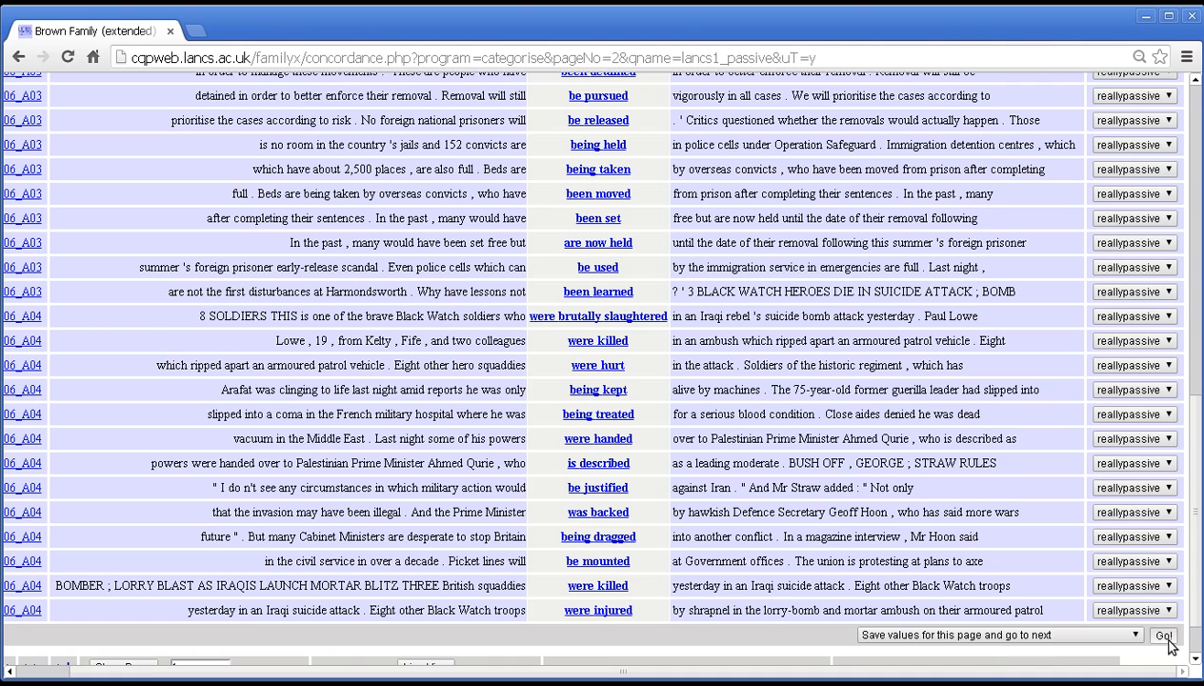
pyautogui.click(1163, 636)
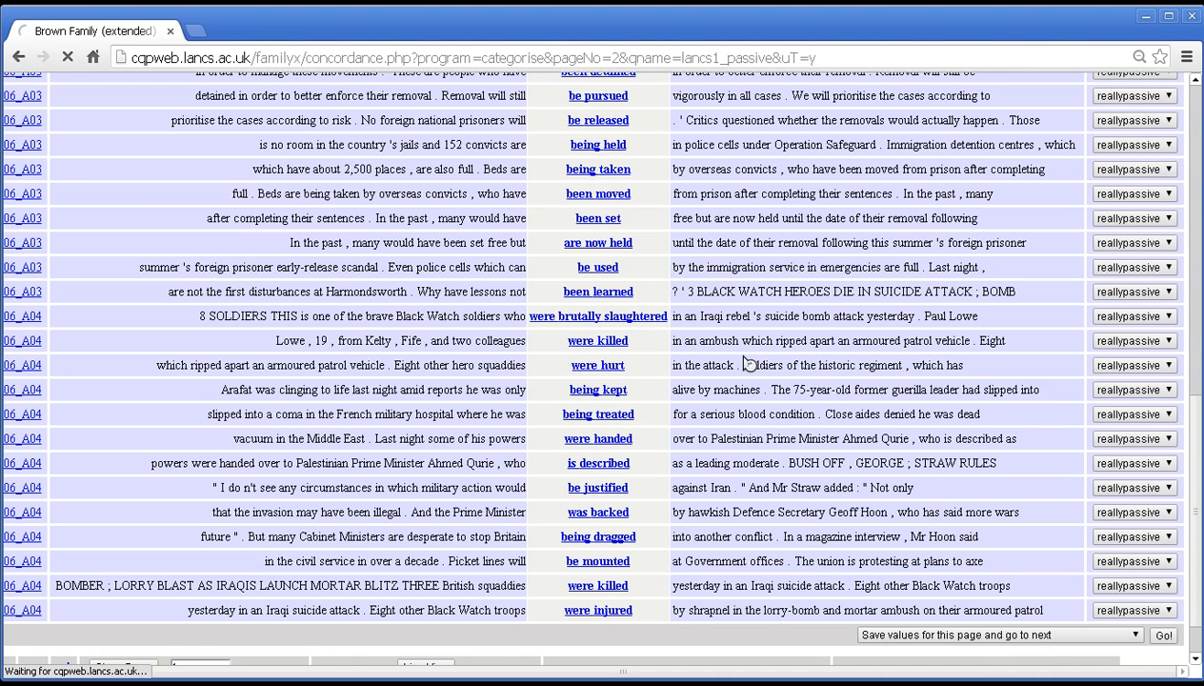
pyautogui.moveTo(694, 256)
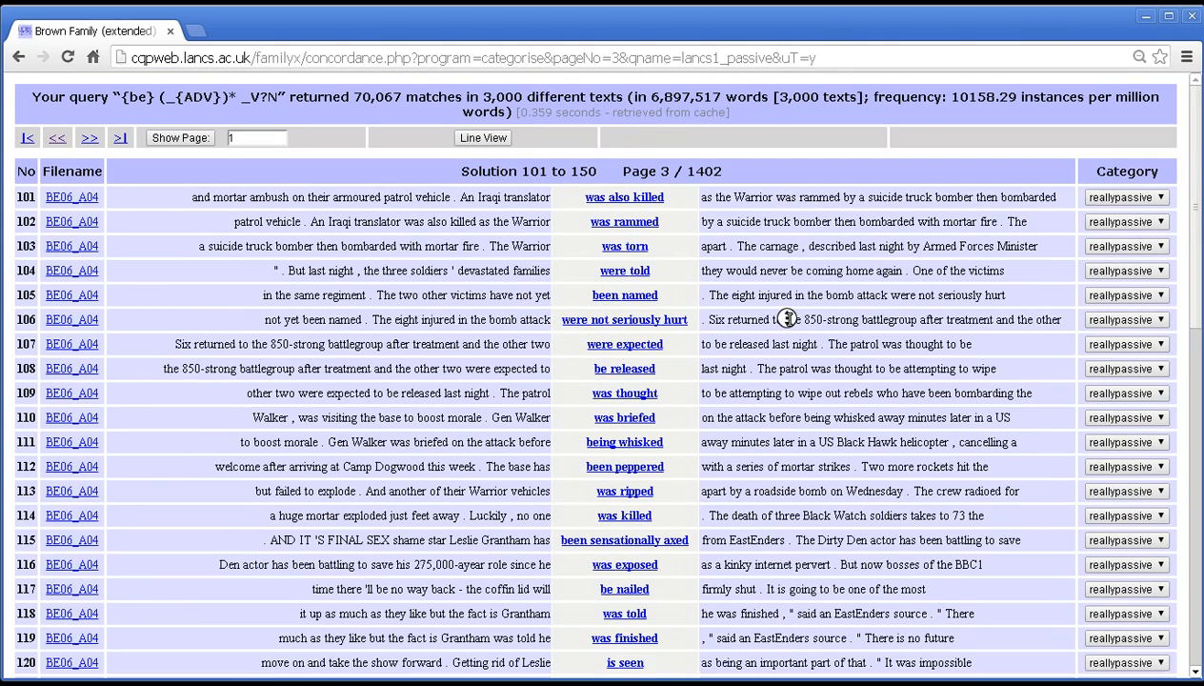
pyautogui.scroll(-3)
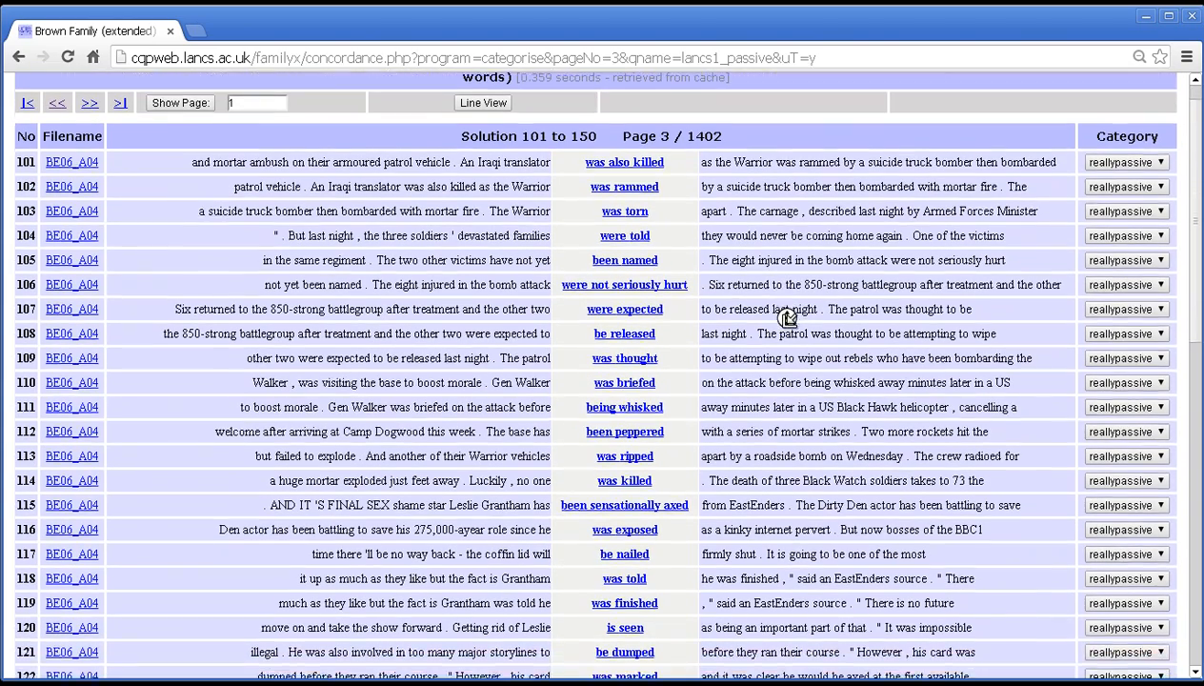
pyautogui.scroll(-3)
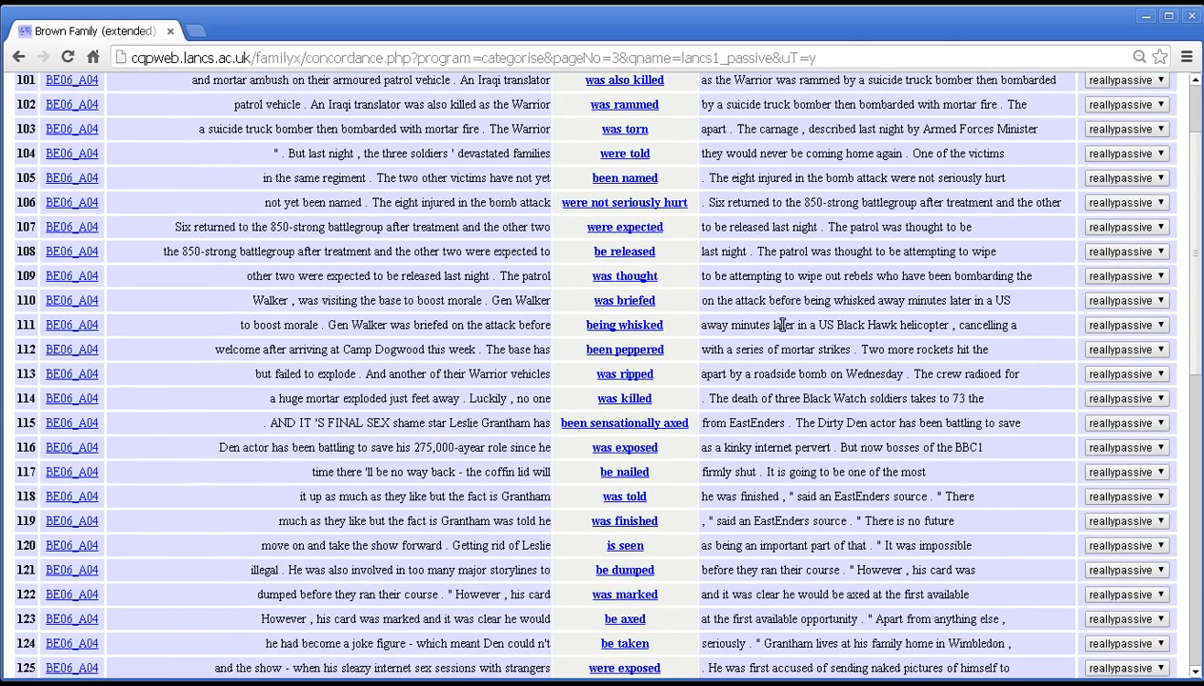
pyautogui.scroll(-3)
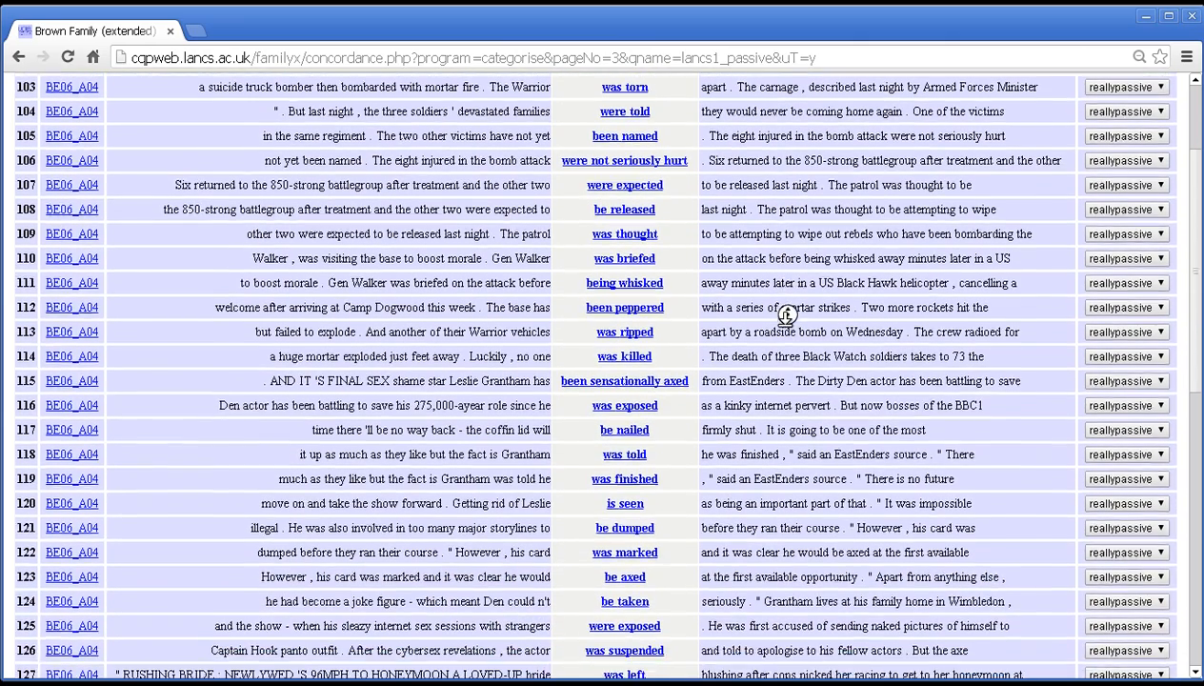
pyautogui.scroll(-3)
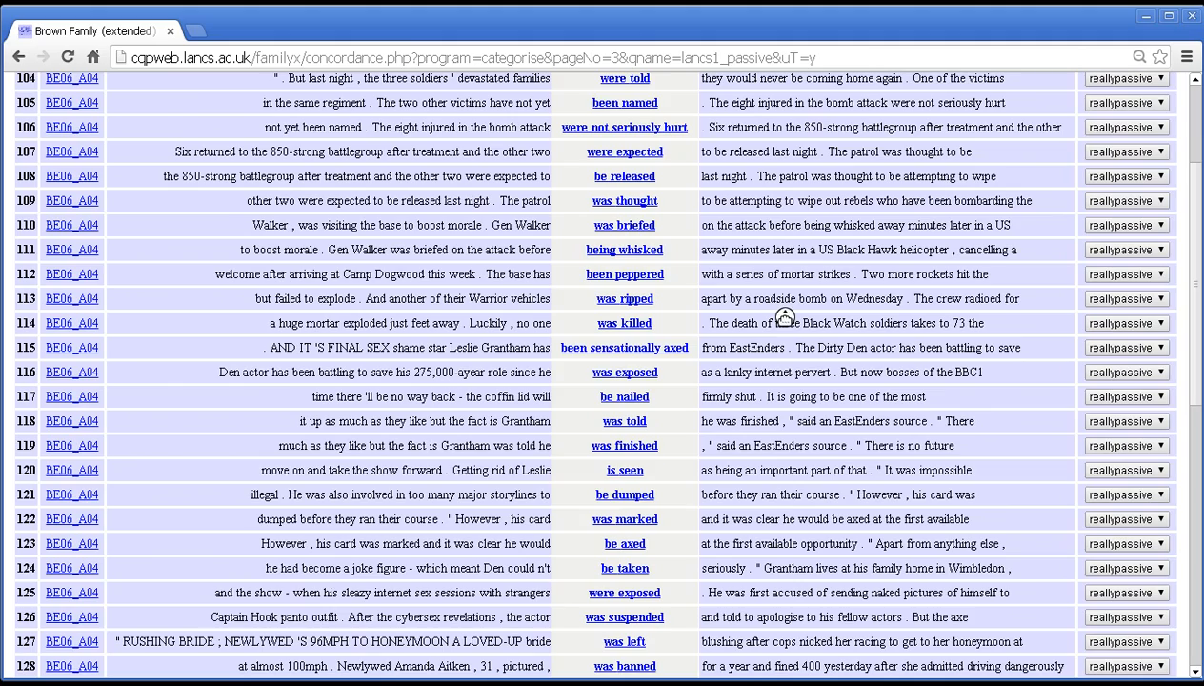
pyautogui.scroll(-3)
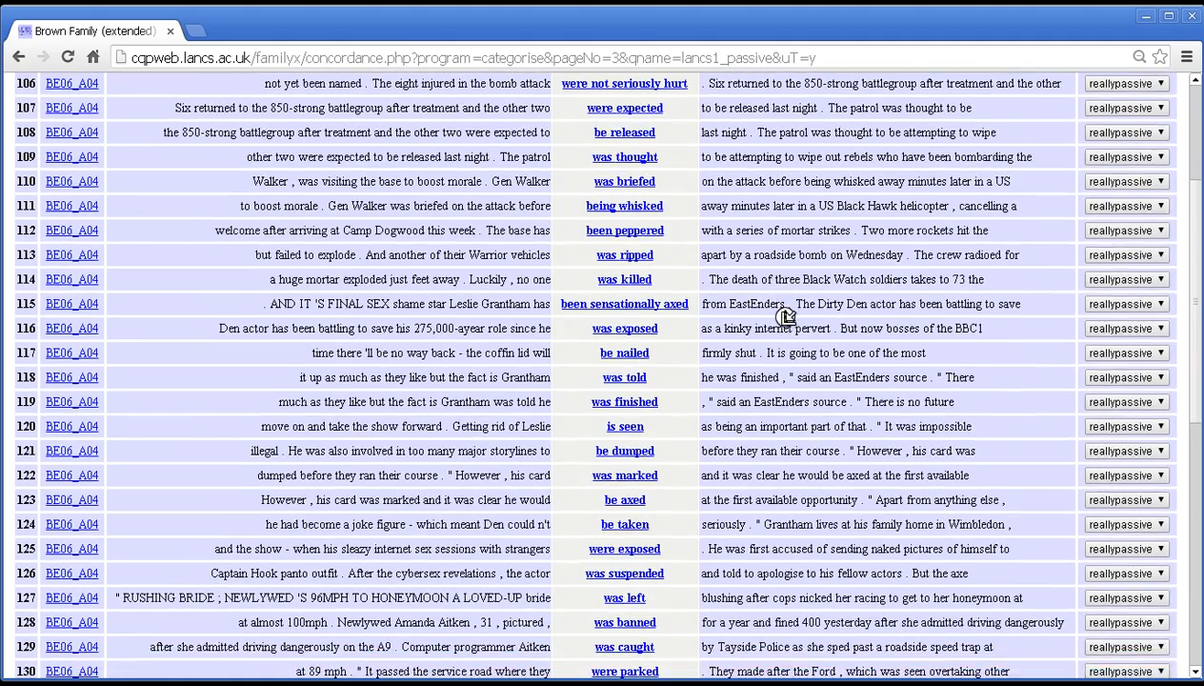
pyautogui.scroll(-3)
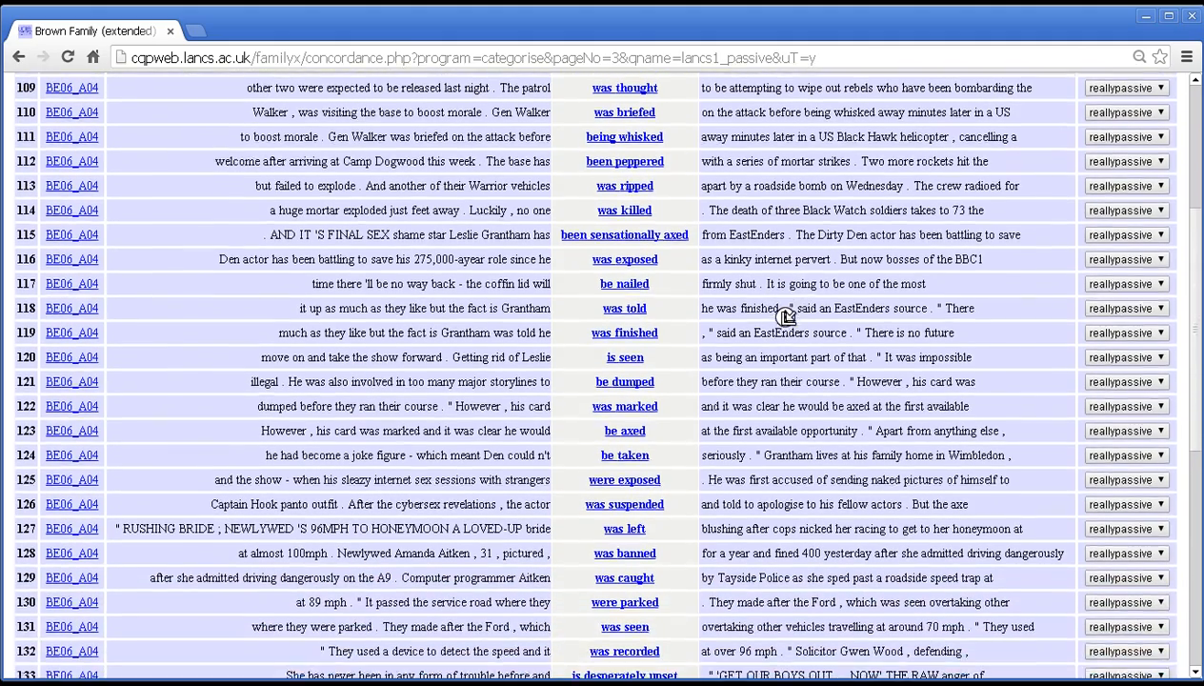
pyautogui.scroll(-3)
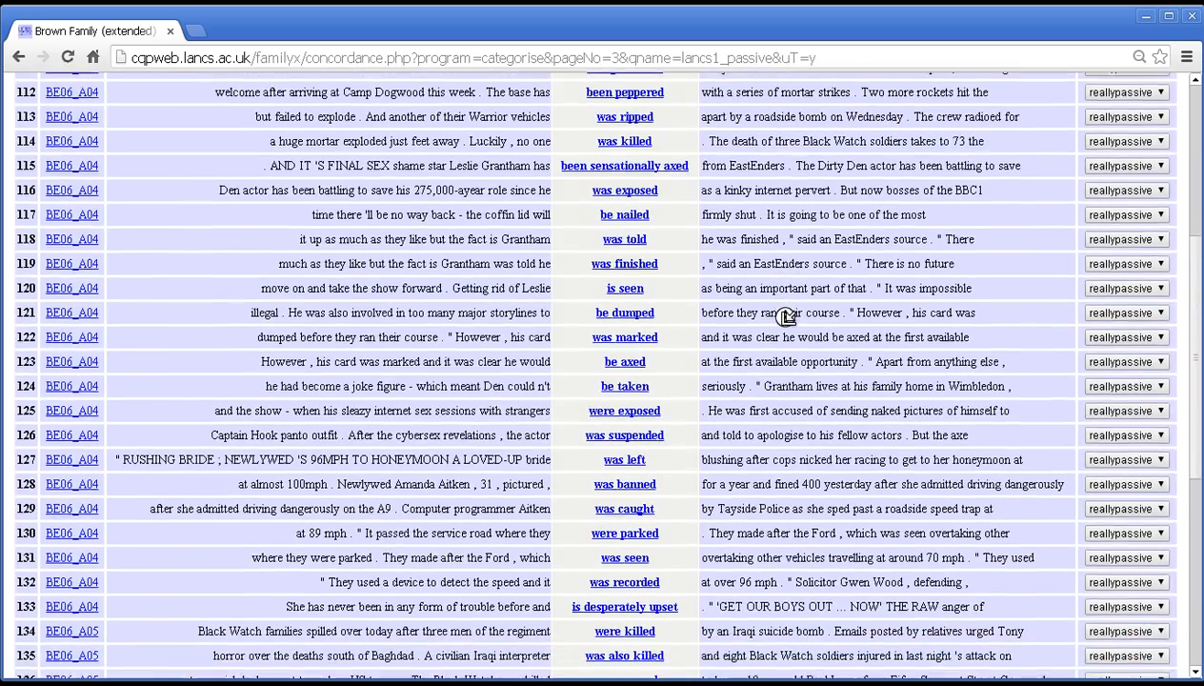
pyautogui.scroll(-3)
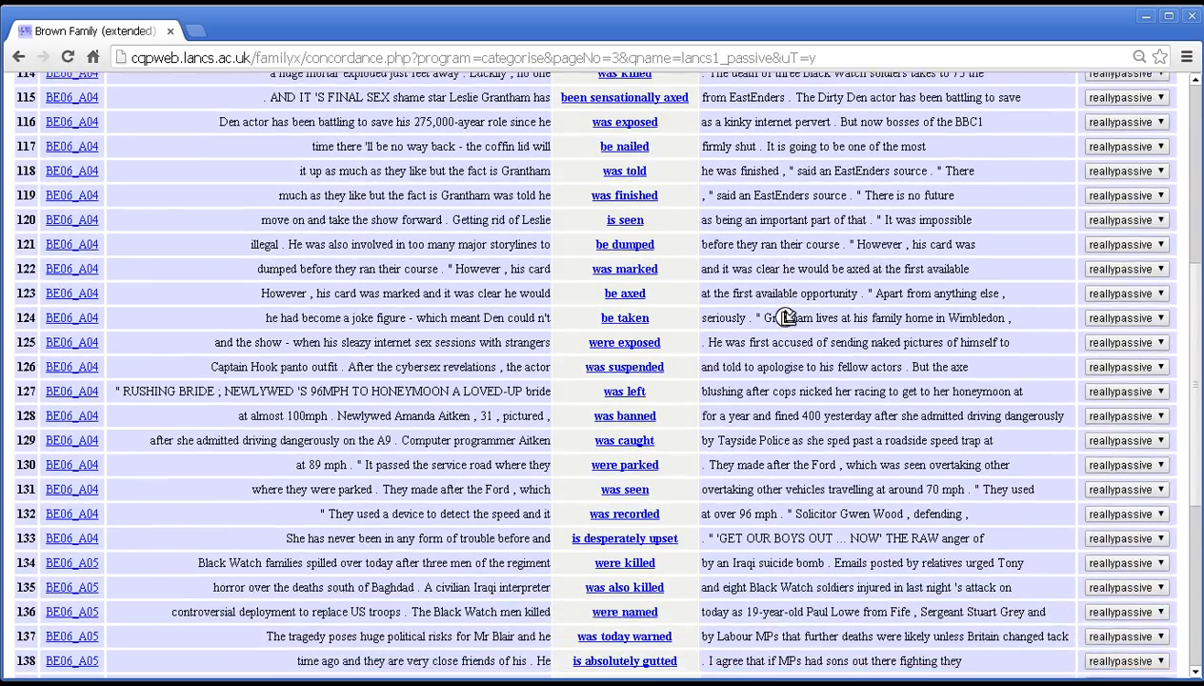
pyautogui.scroll(-3)
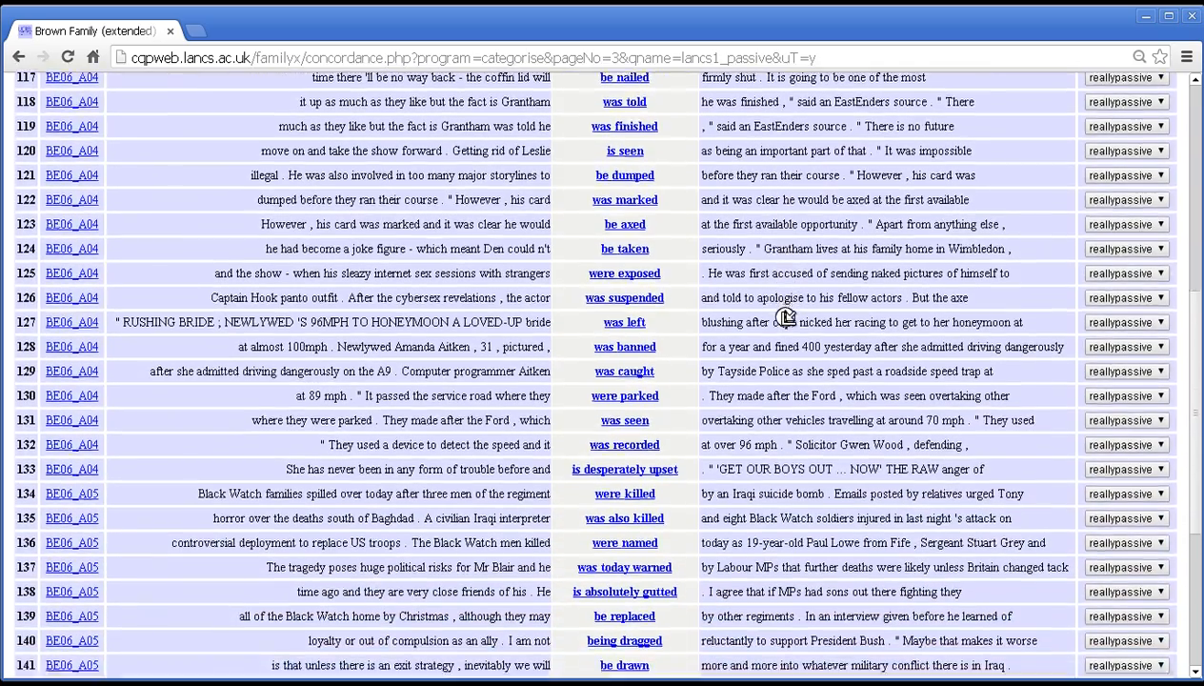
pyautogui.scroll(-3)
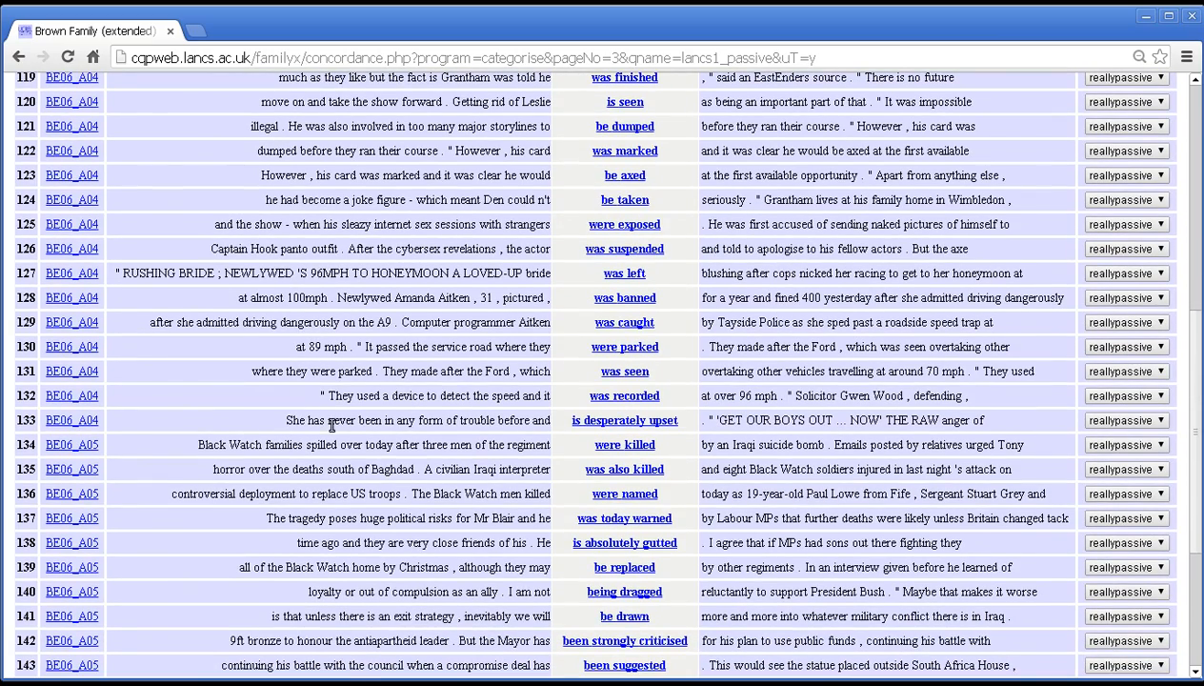
# - Relabel line 133, 'is desperately upset', as notpassive
pyautogui.click(625, 420)
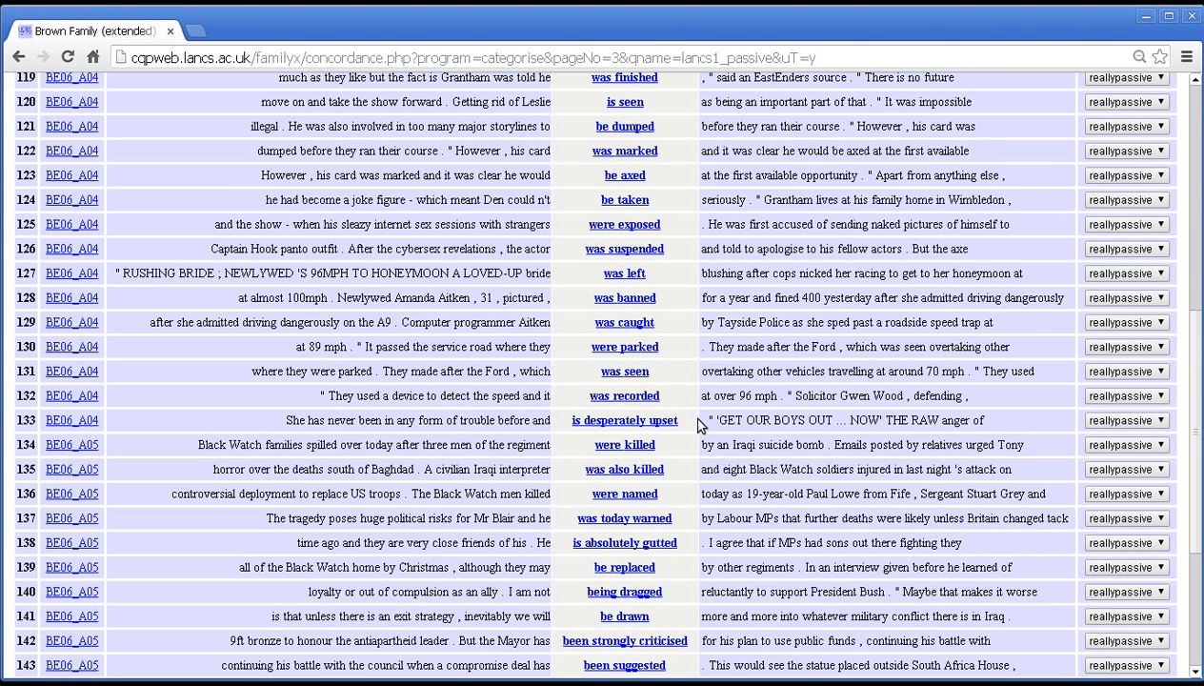
pyautogui.moveTo(693, 426)
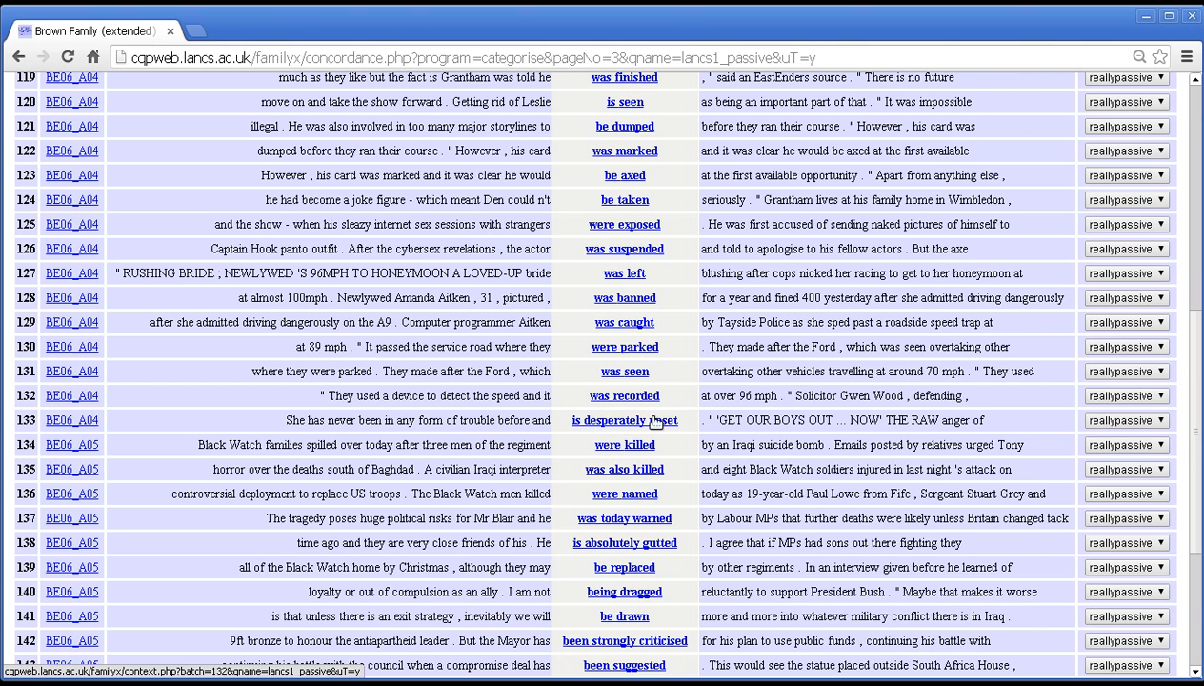
pyautogui.moveTo(545, 418)
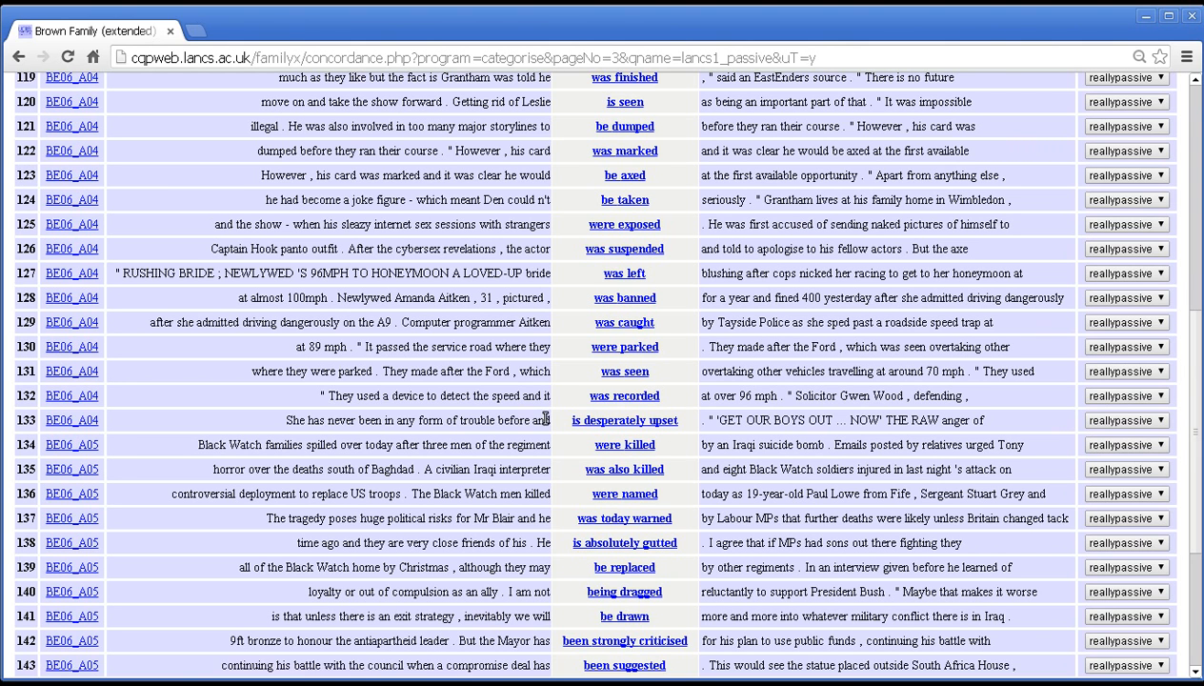
pyautogui.moveTo(845, 404)
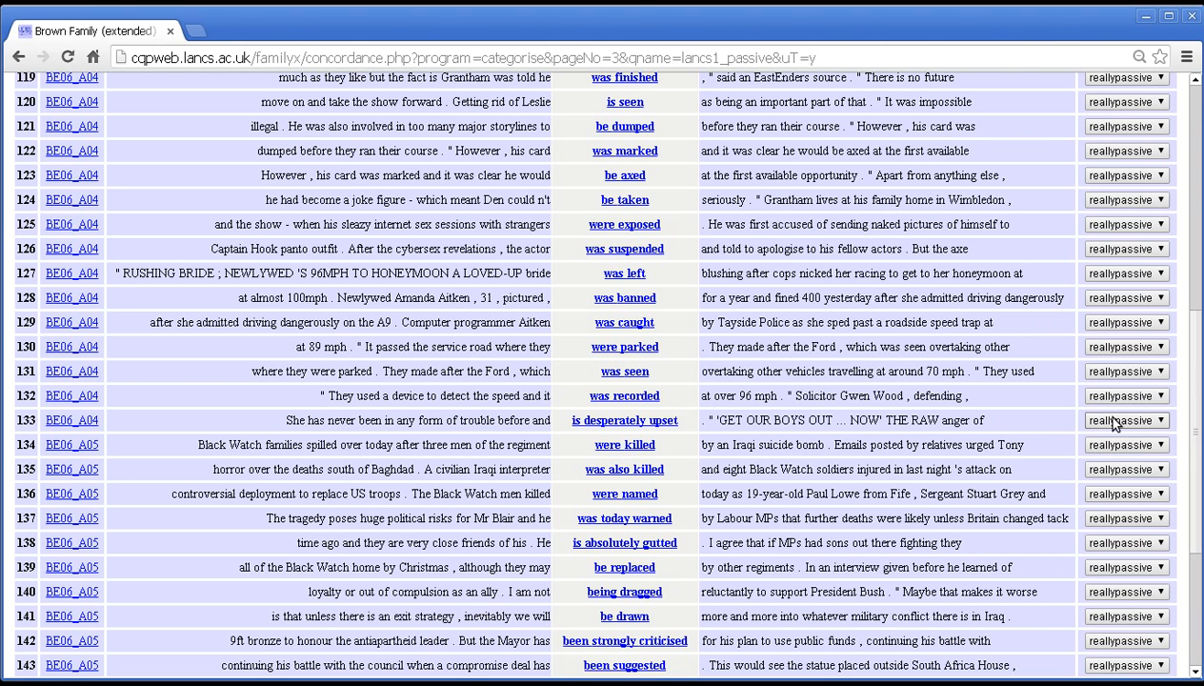
pyautogui.click(1126, 420)
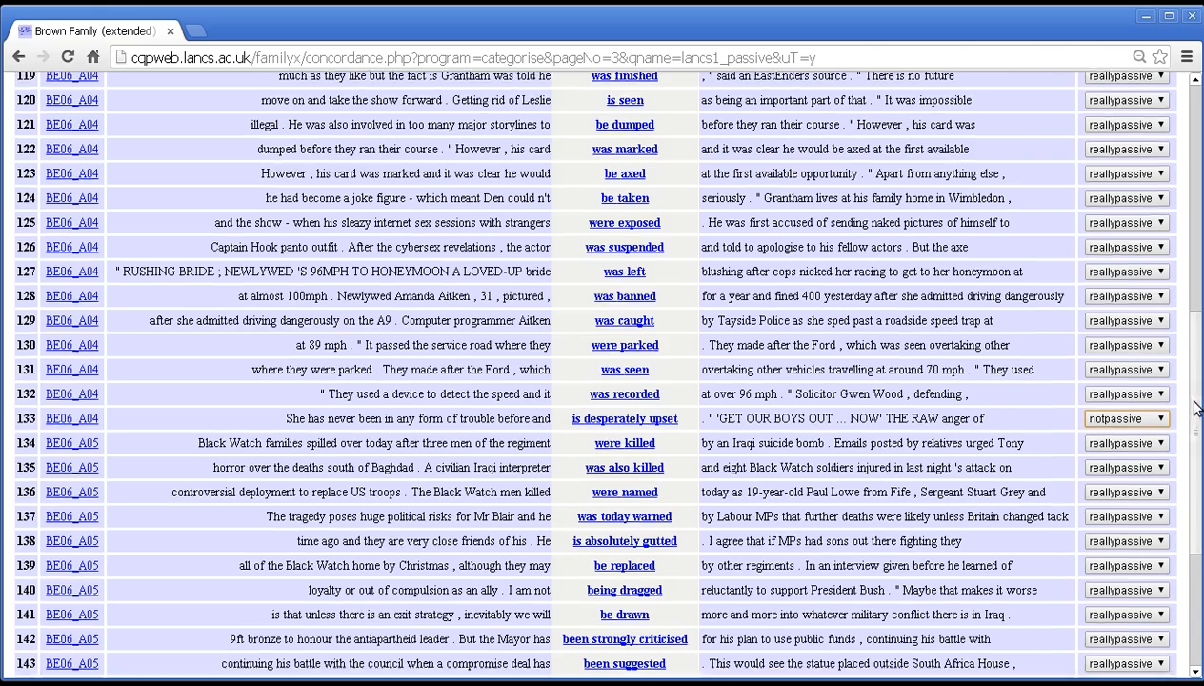
# - Save page 3's categories using 'Save values and leave categorisation mode'
pyautogui.scroll(-3)
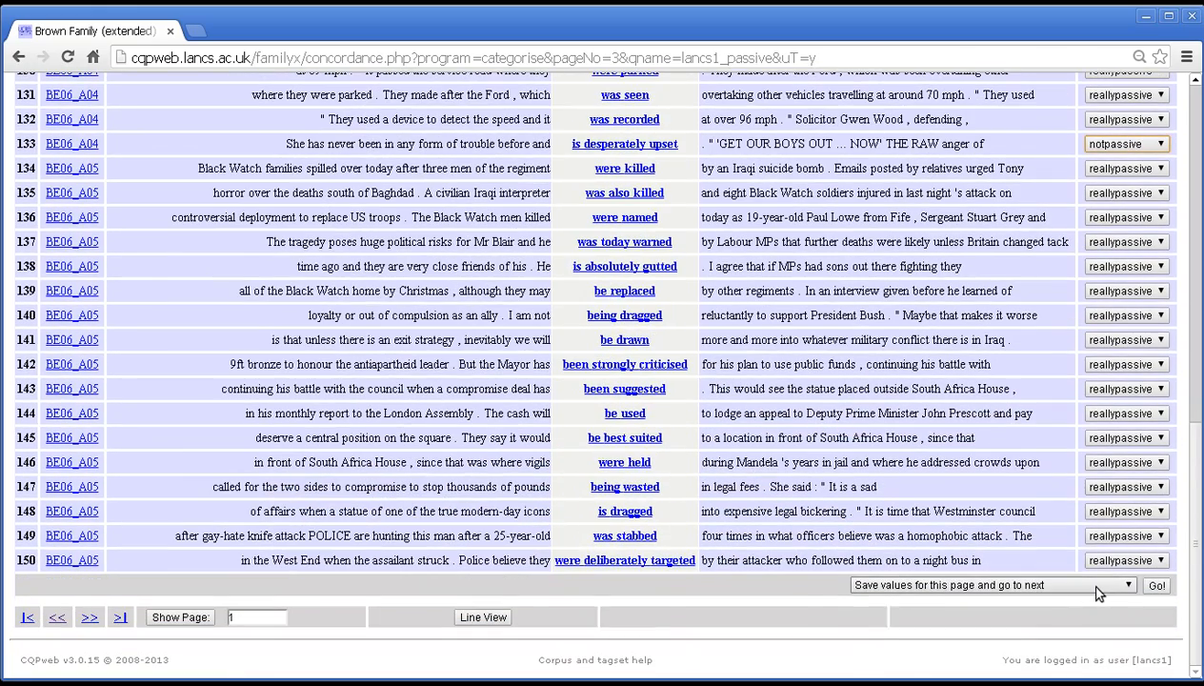
pyautogui.click(991, 586)
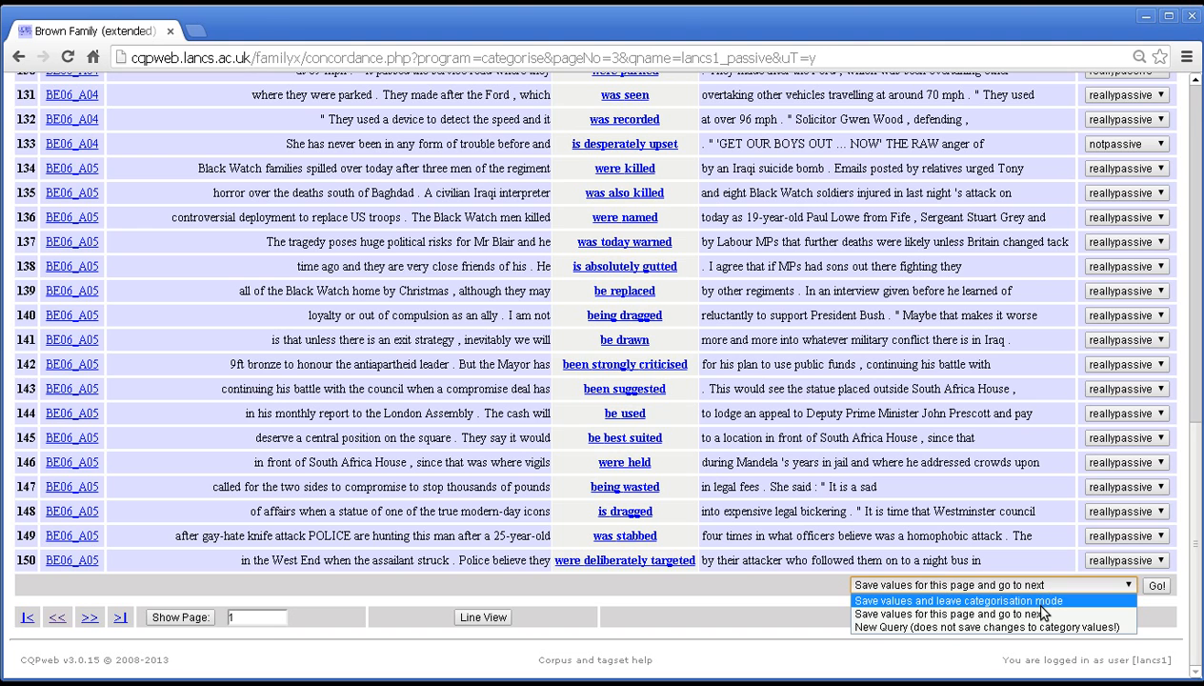
pyautogui.click(957, 600)
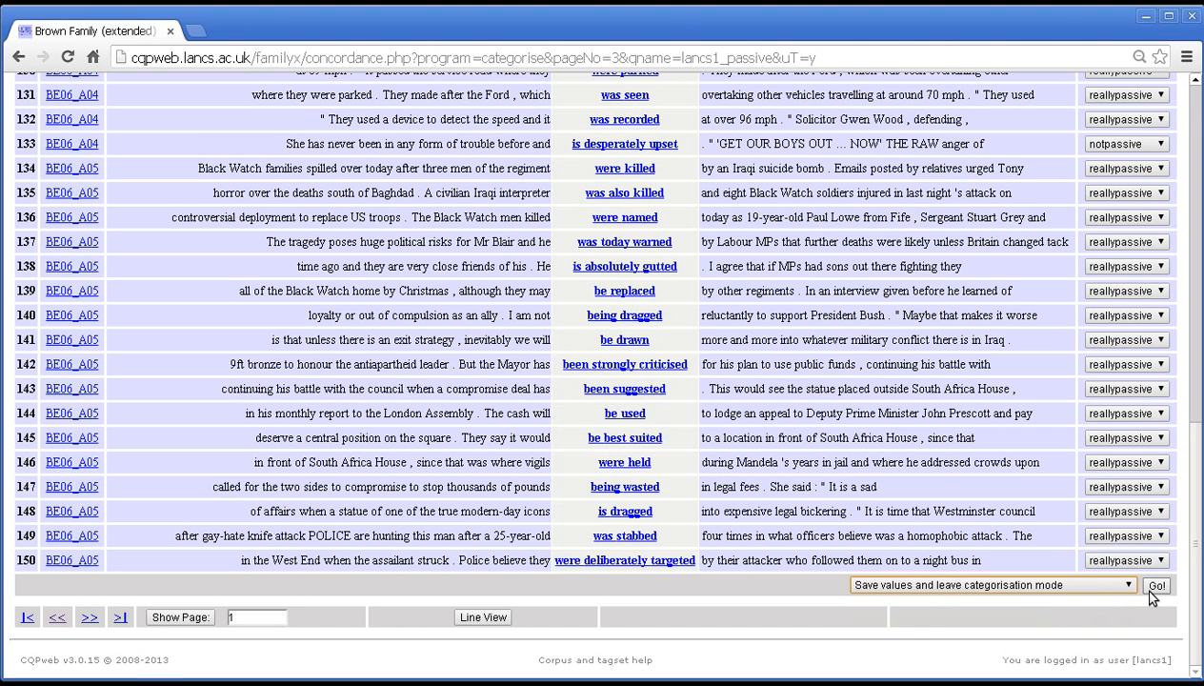
pyautogui.click(1157, 585)
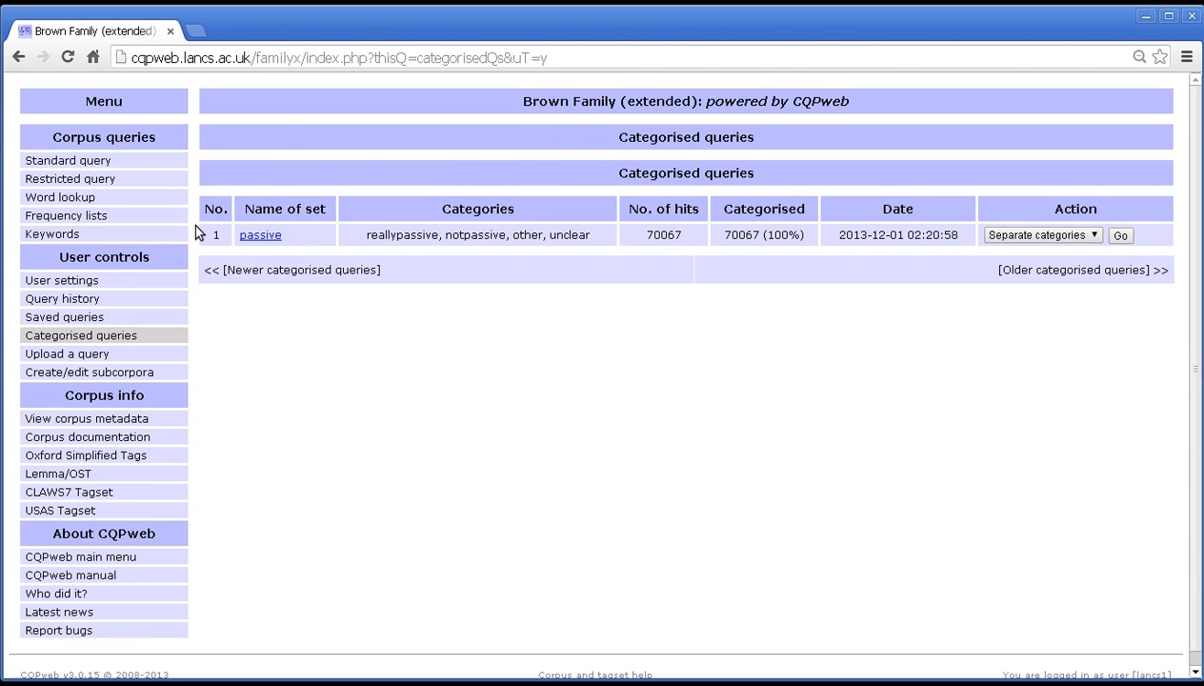
pyautogui.moveTo(227, 107)
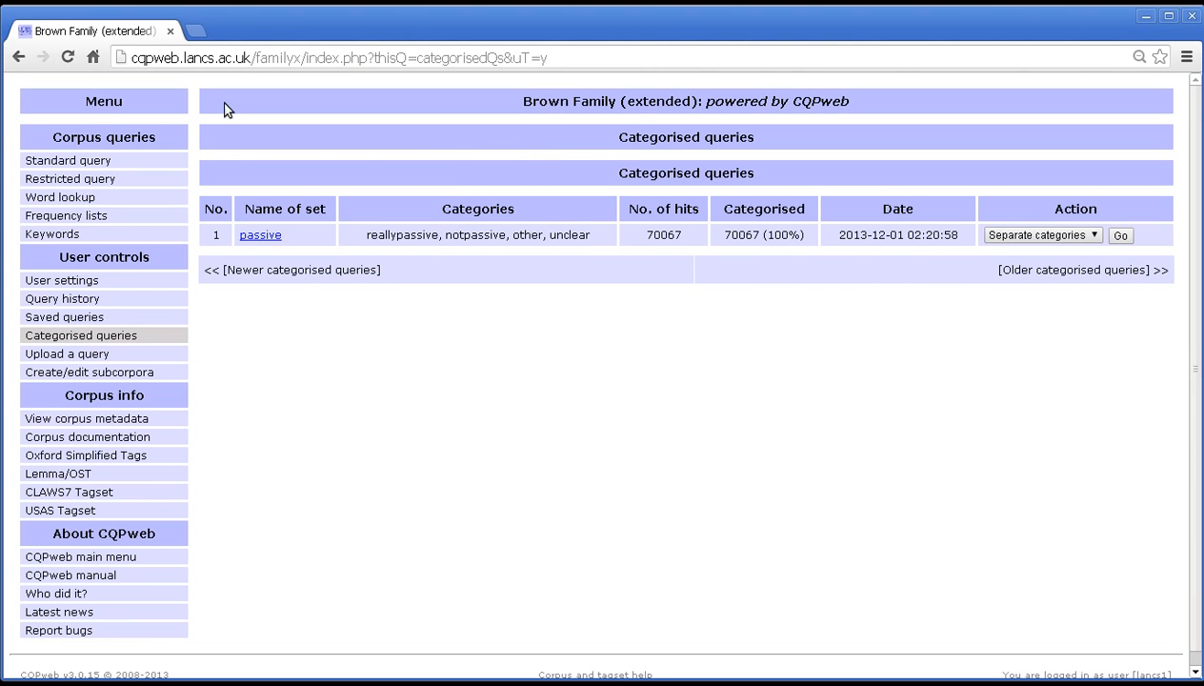
pyautogui.moveTo(748, 166)
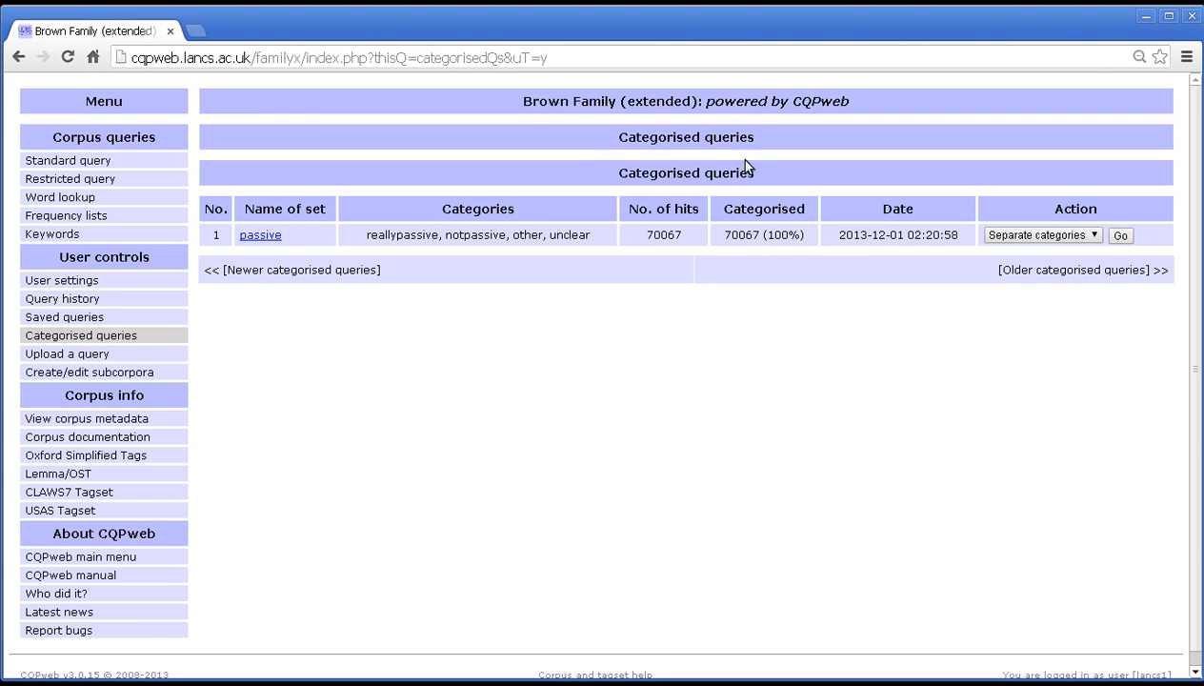
pyautogui.moveTo(602, 136)
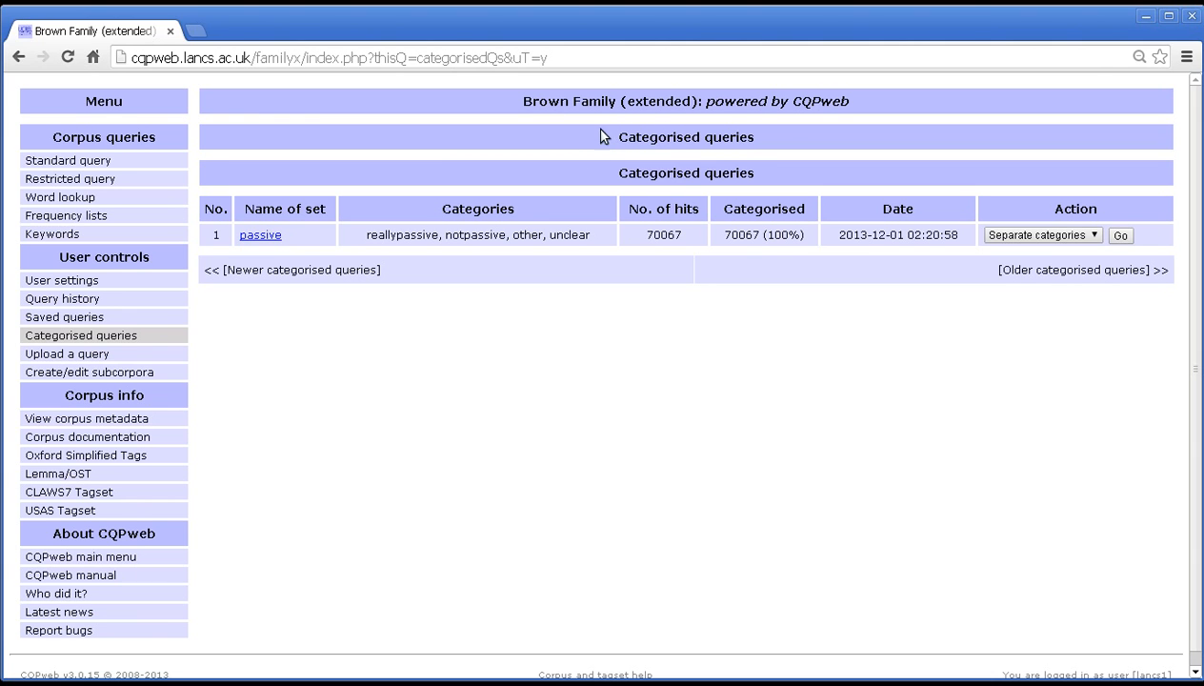
pyautogui.moveTo(150, 173)
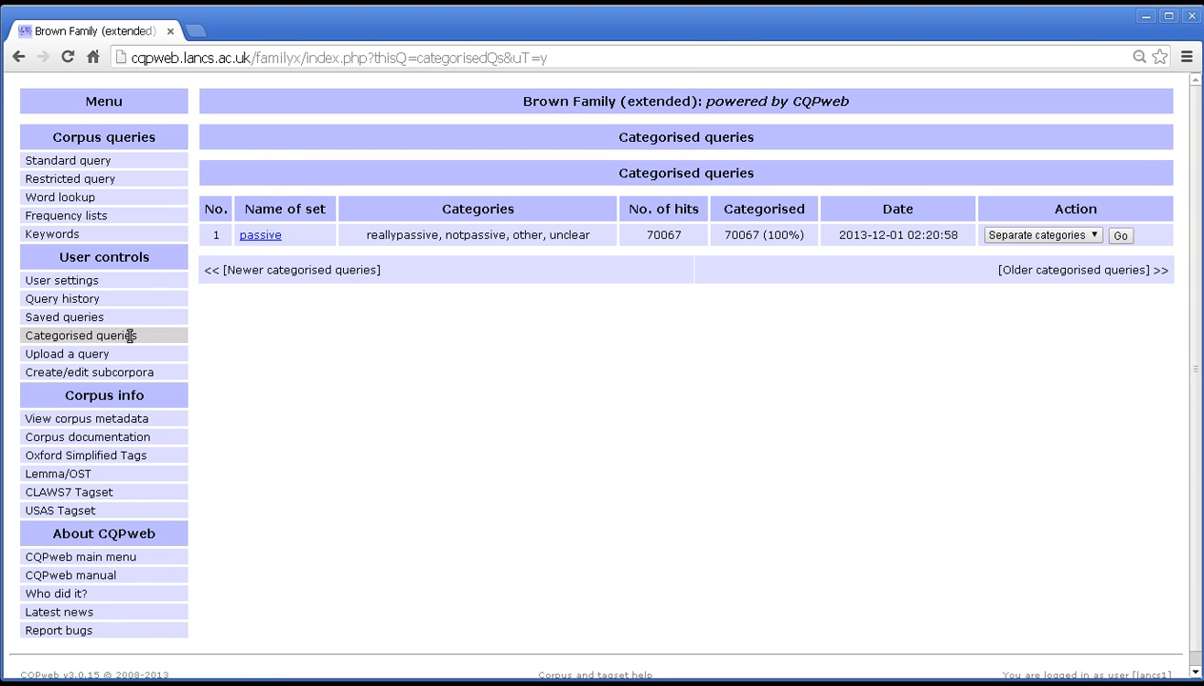
# - Open the empty Standard Query form for Brown Family (extended)
pyautogui.click(81, 335)
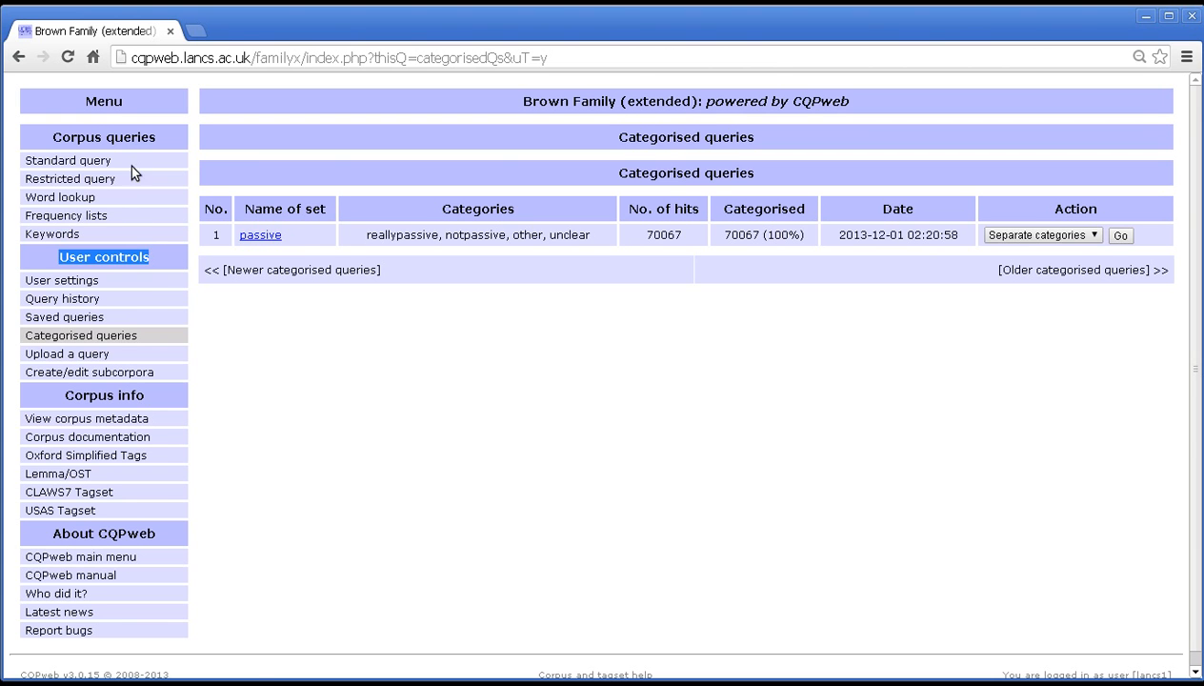
pyautogui.click(67, 160)
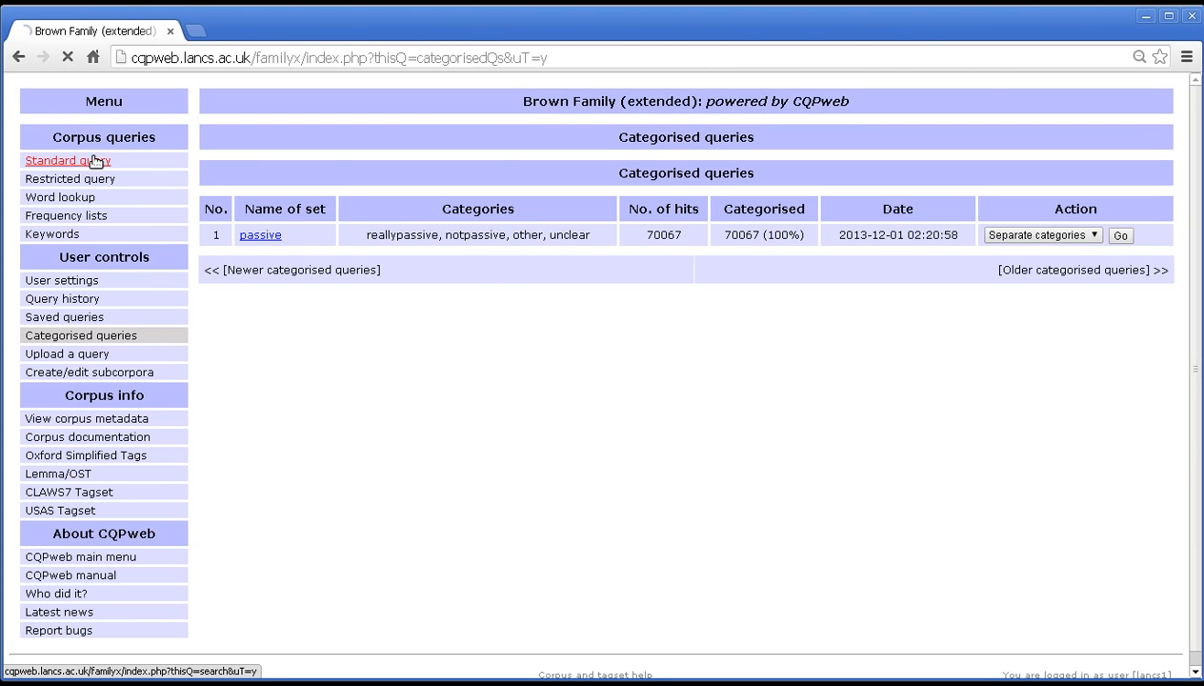
pyautogui.click(68, 160)
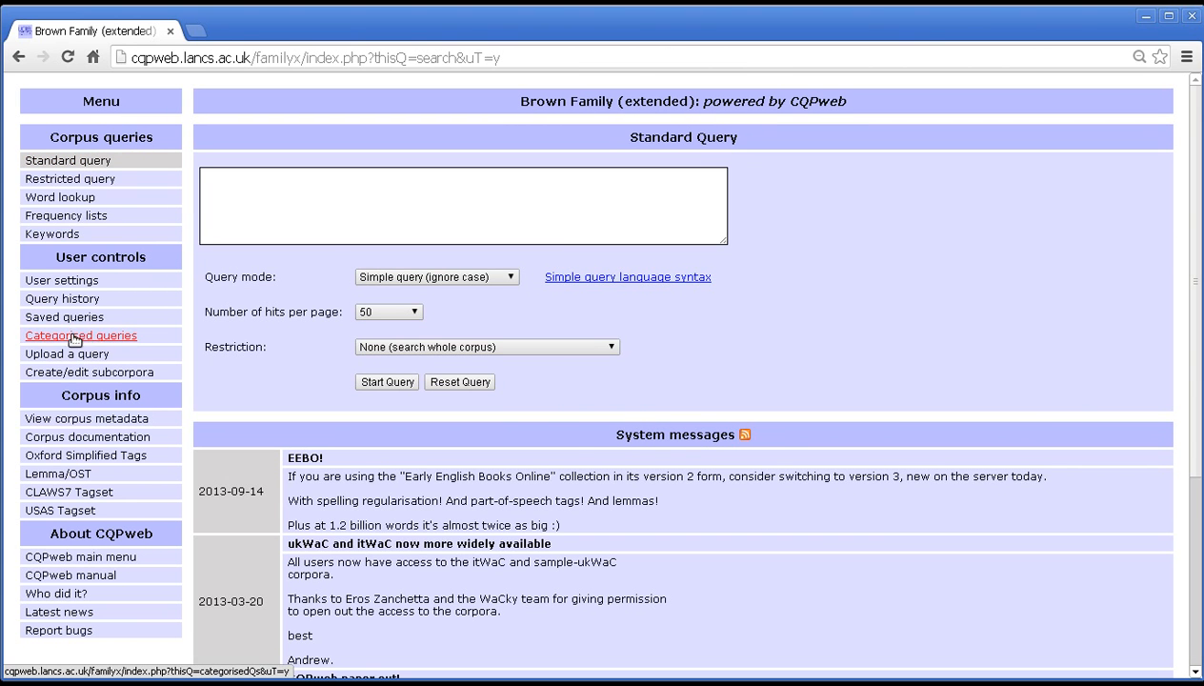
# - Open the Categorised queries list and follow the passive set link
pyautogui.click(81, 335)
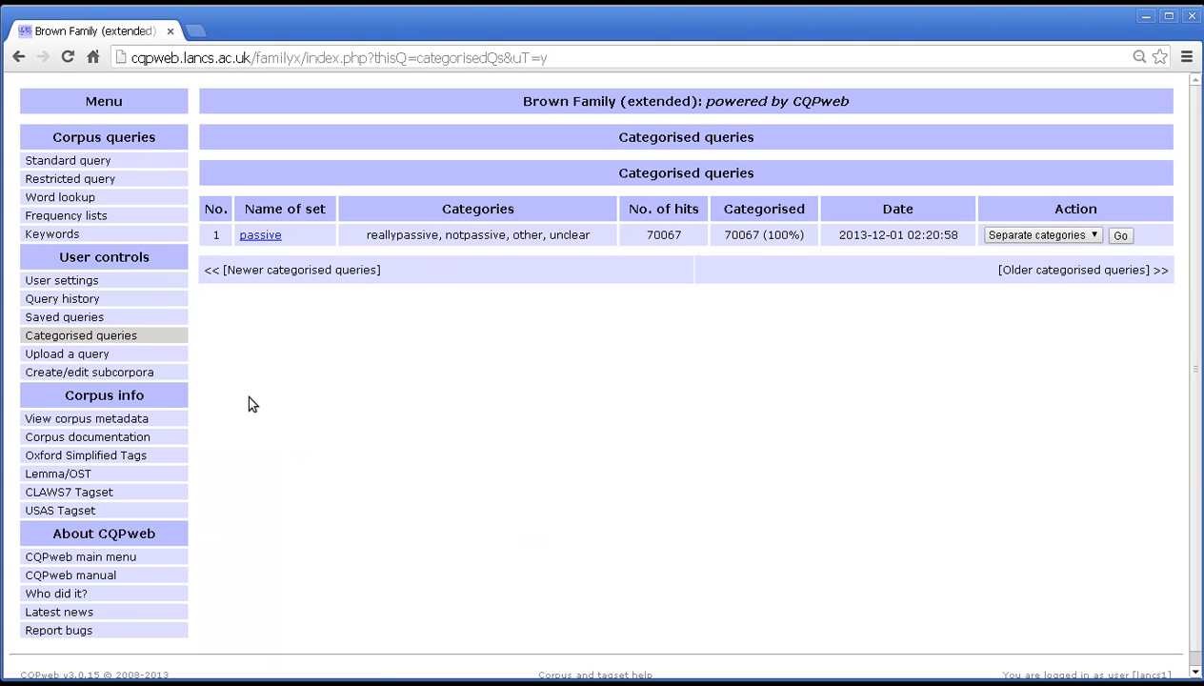
pyautogui.moveTo(605, 147)
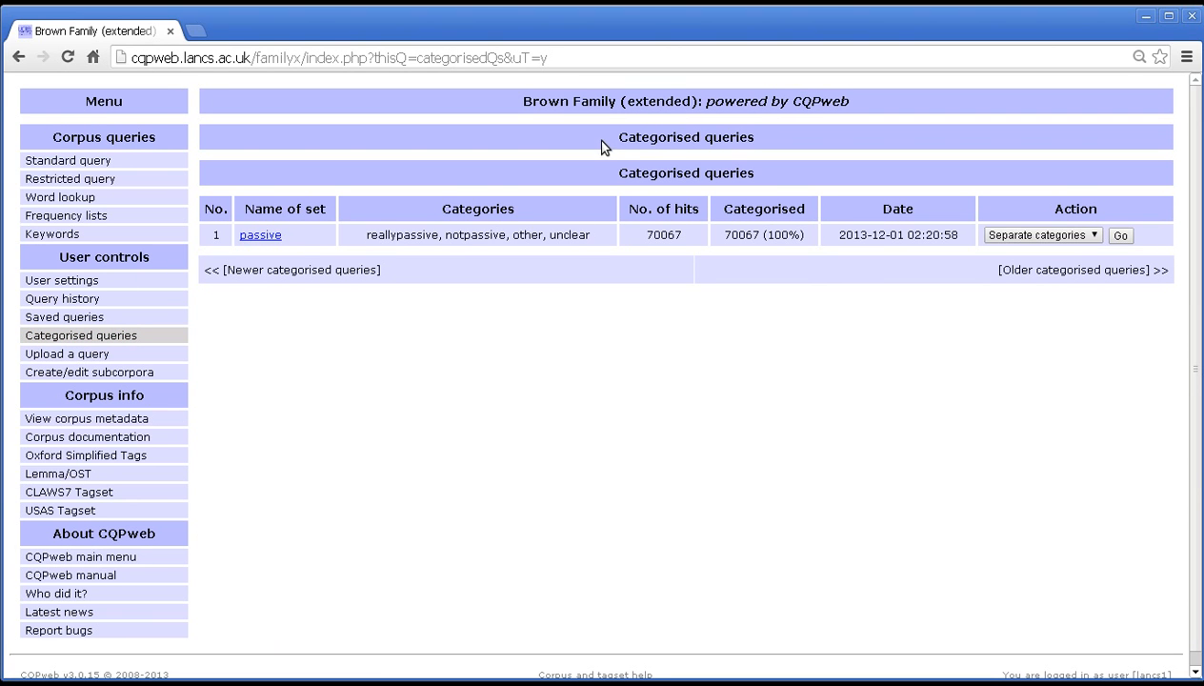
pyautogui.moveTo(614, 131)
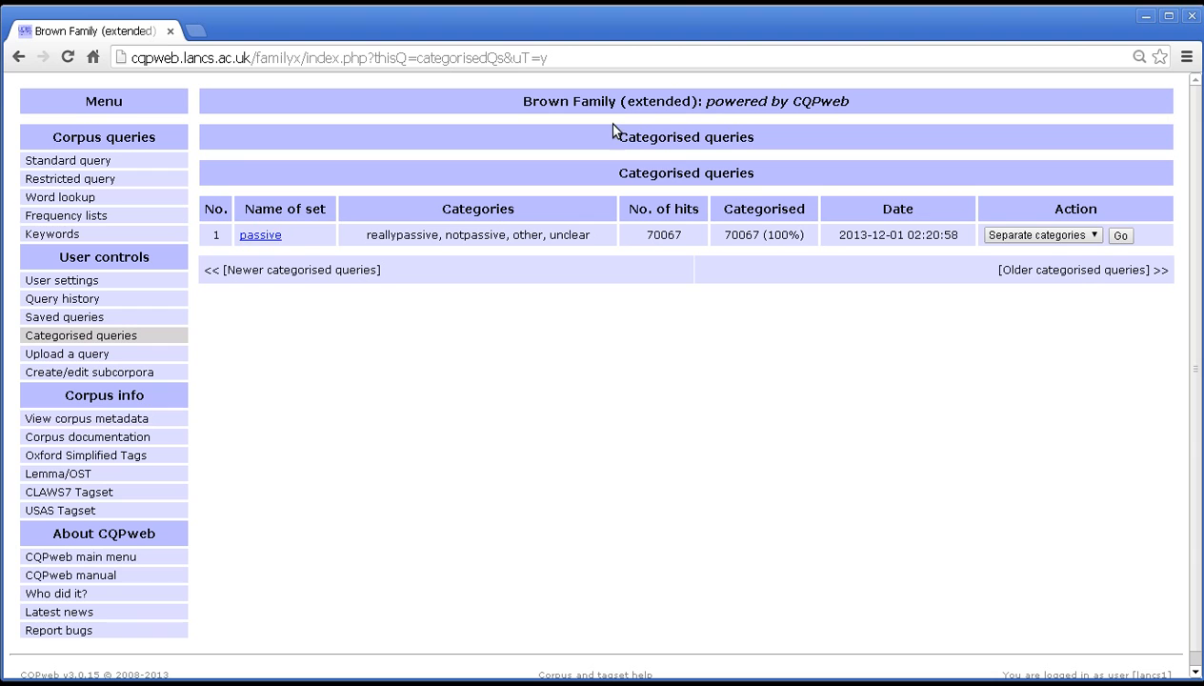
pyautogui.moveTo(476, 462)
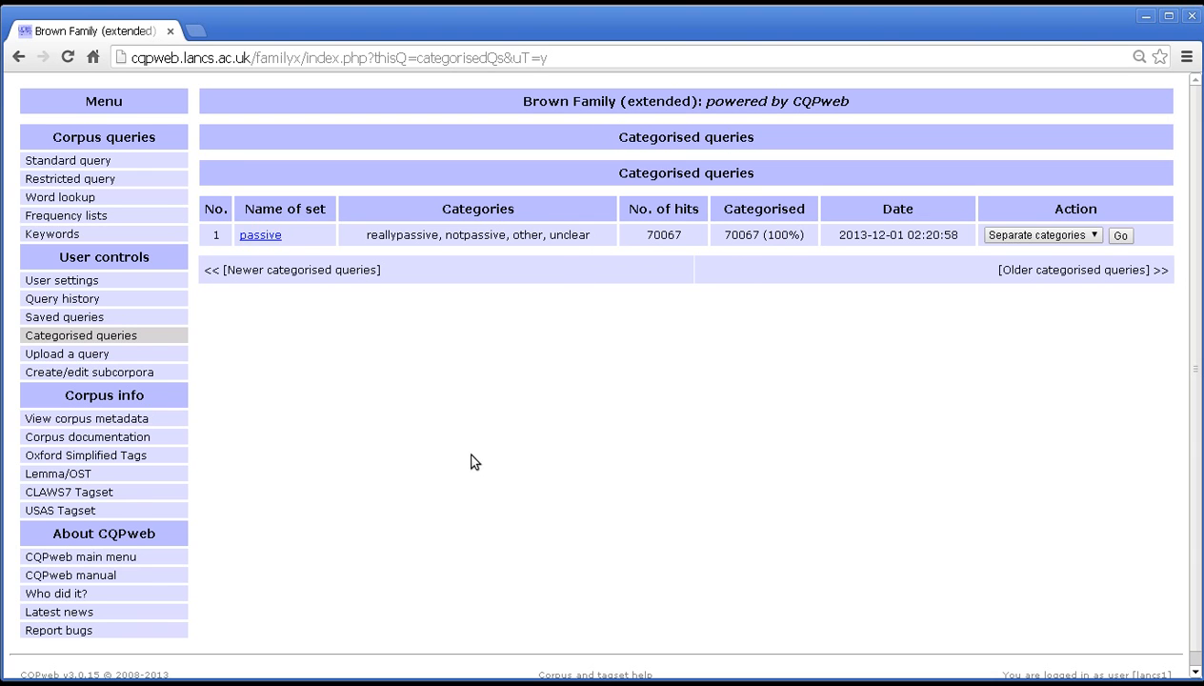
pyautogui.moveTo(414, 250)
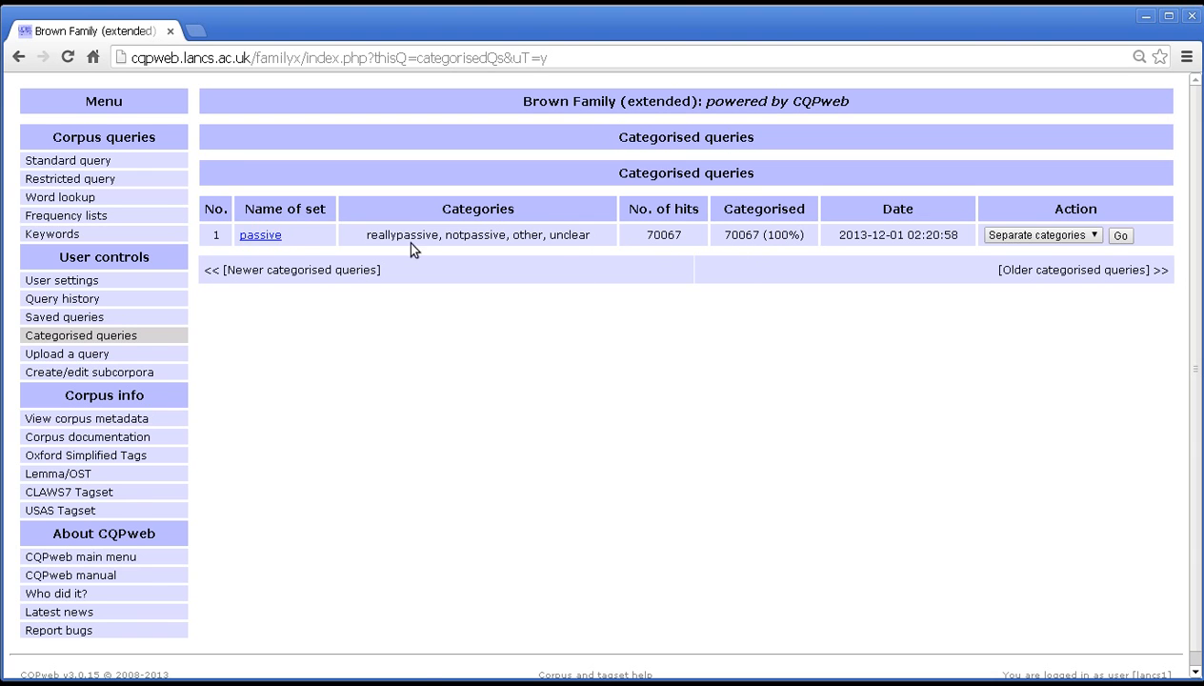
pyautogui.click(260, 235)
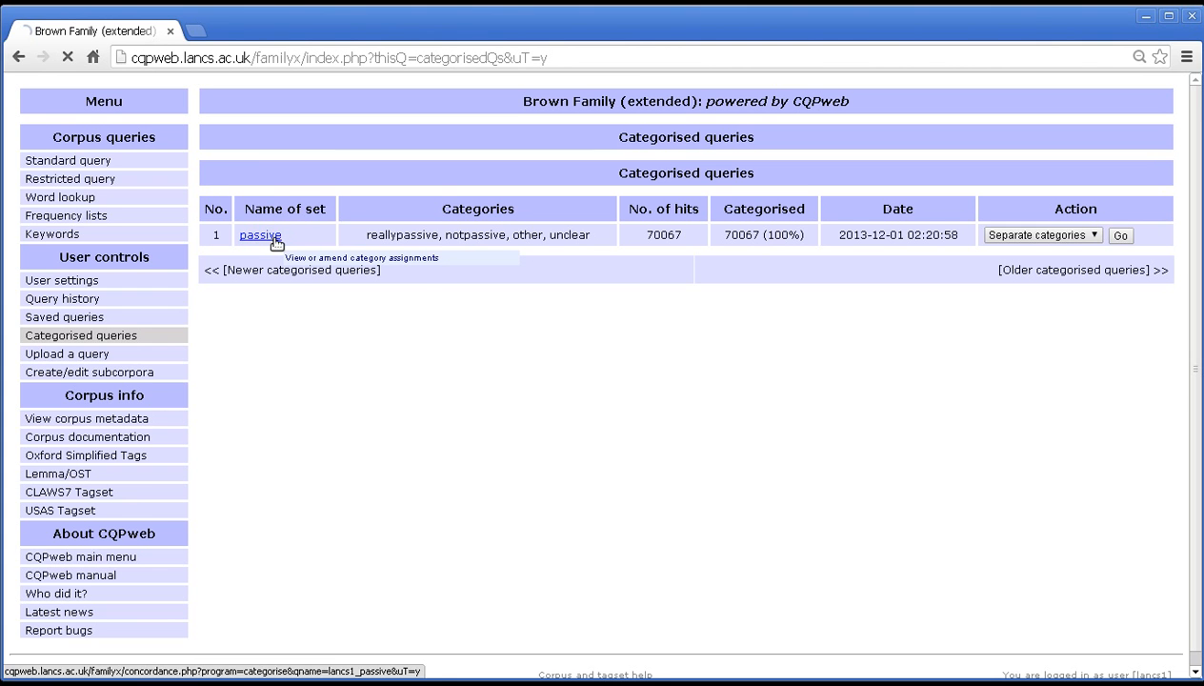
# - Relabel page 1 lines 1, 5, 11, 12 and 18 as notpassive
pyautogui.click(260, 234)
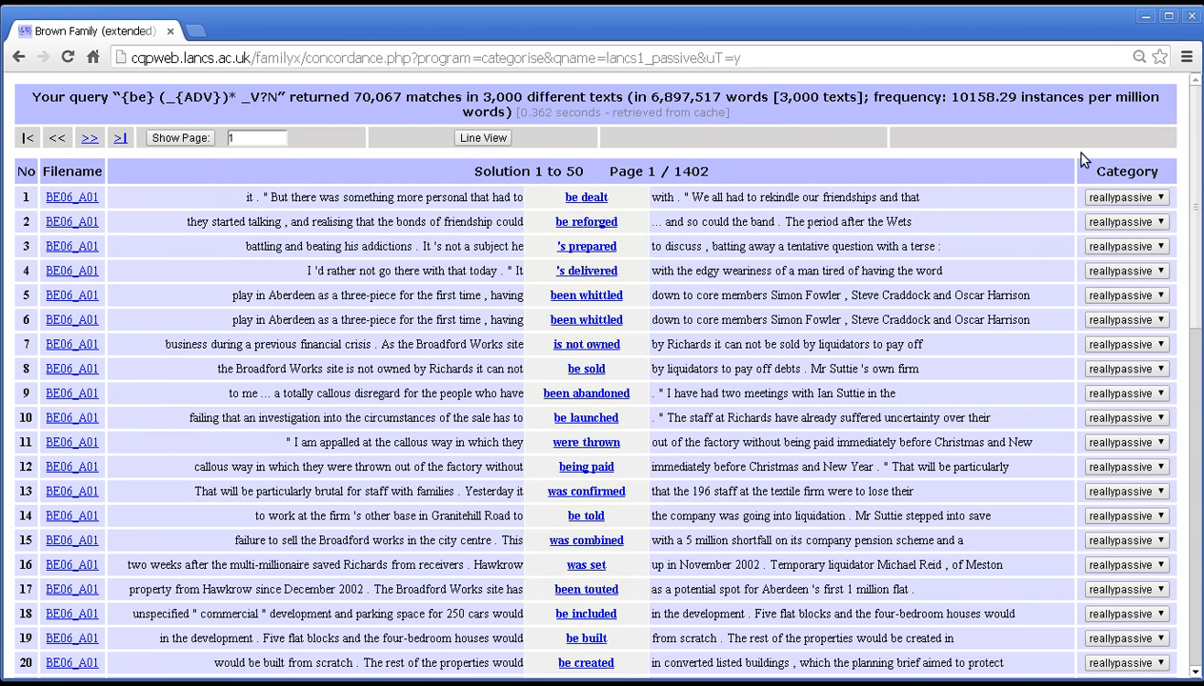
pyautogui.click(1126, 197)
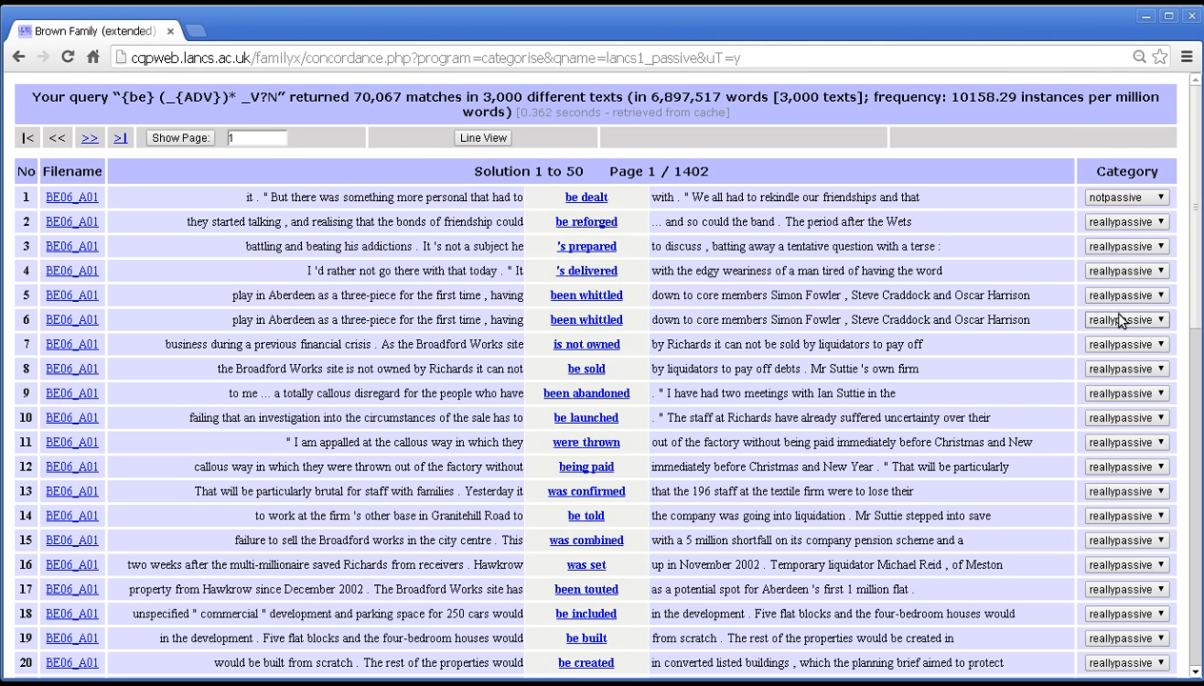
pyautogui.click(1127, 442)
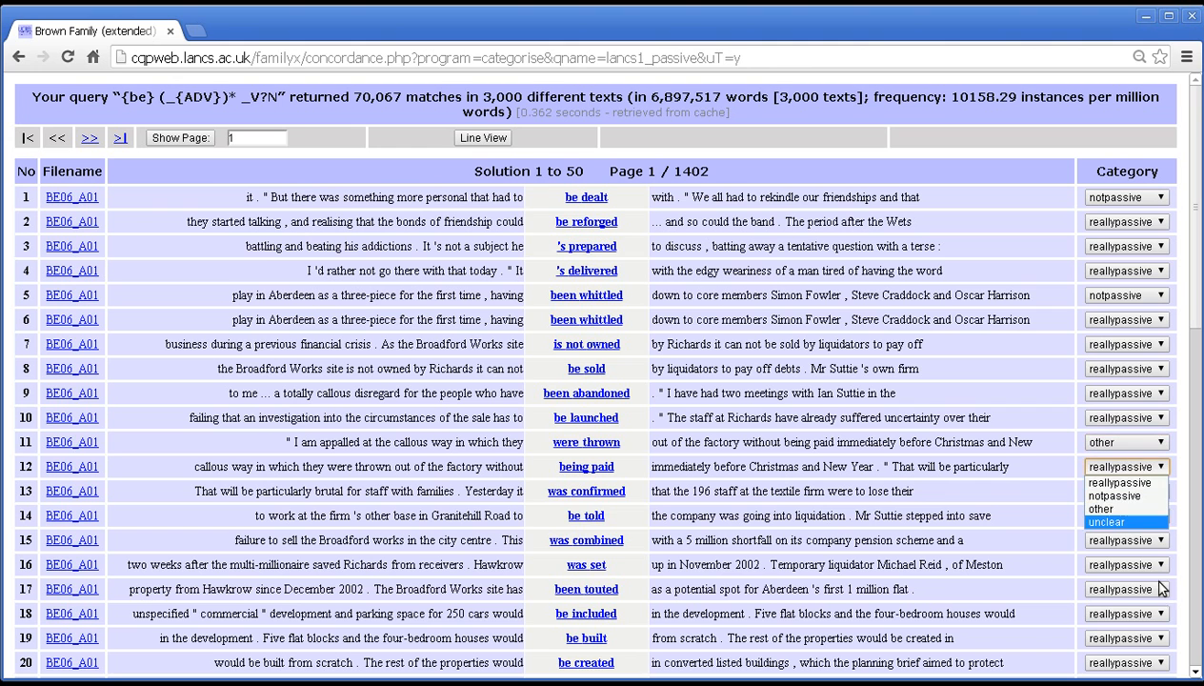
pyautogui.click(1126, 442)
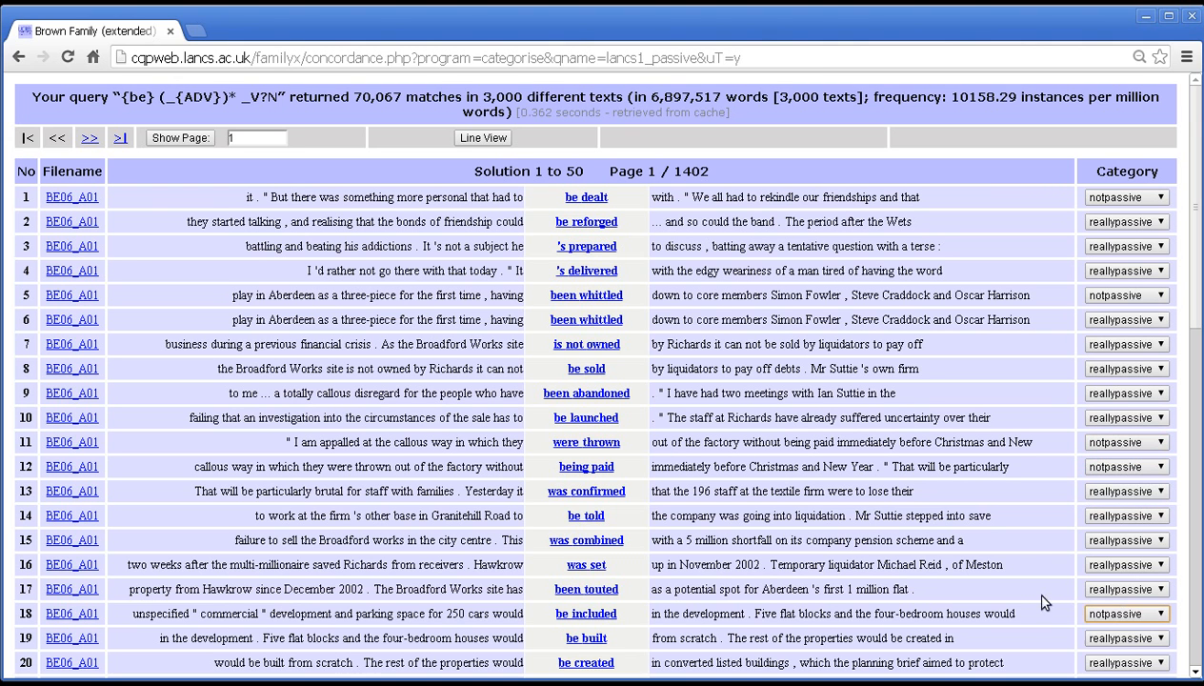
# - Save the changes with 'Save values and leave categorisation mode'
pyautogui.scroll(-3)
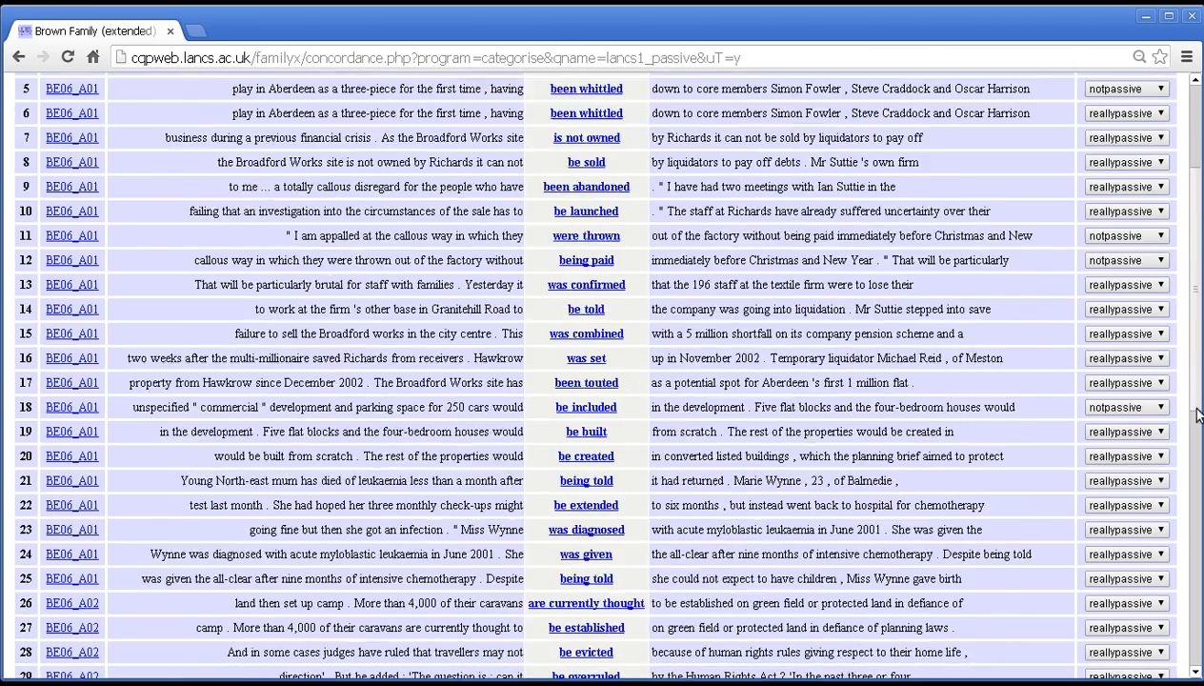
pyautogui.scroll(-3)
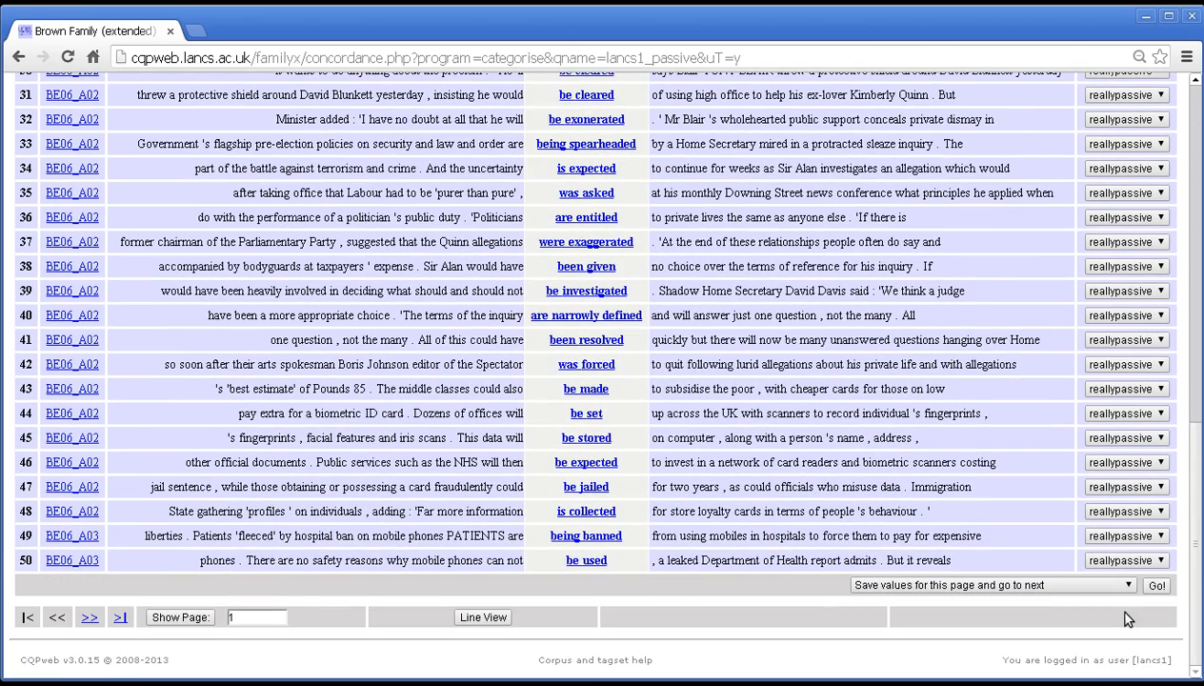
pyautogui.click(991, 584)
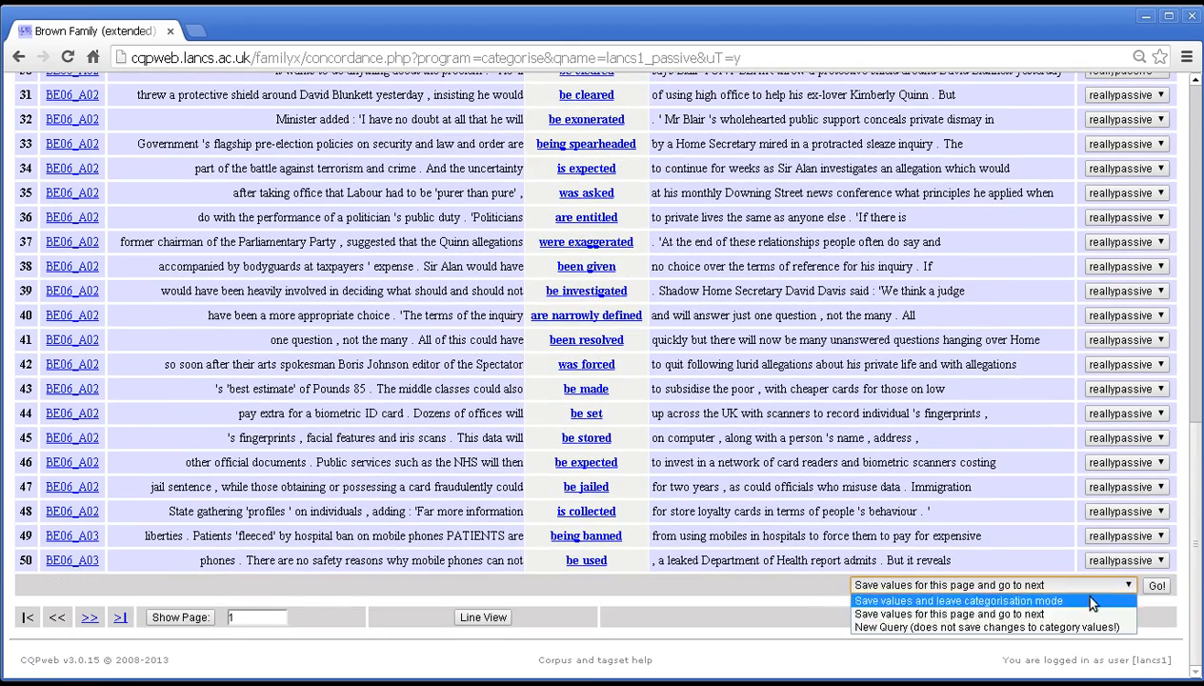
pyautogui.click(958, 600)
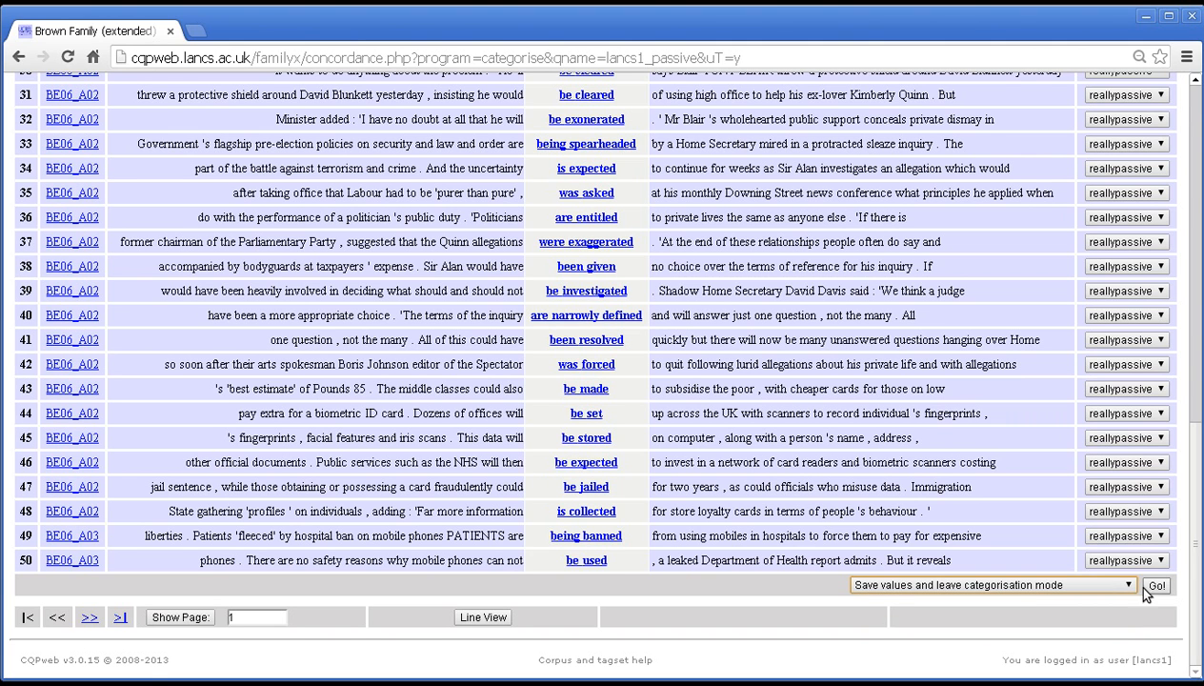
pyautogui.click(1156, 585)
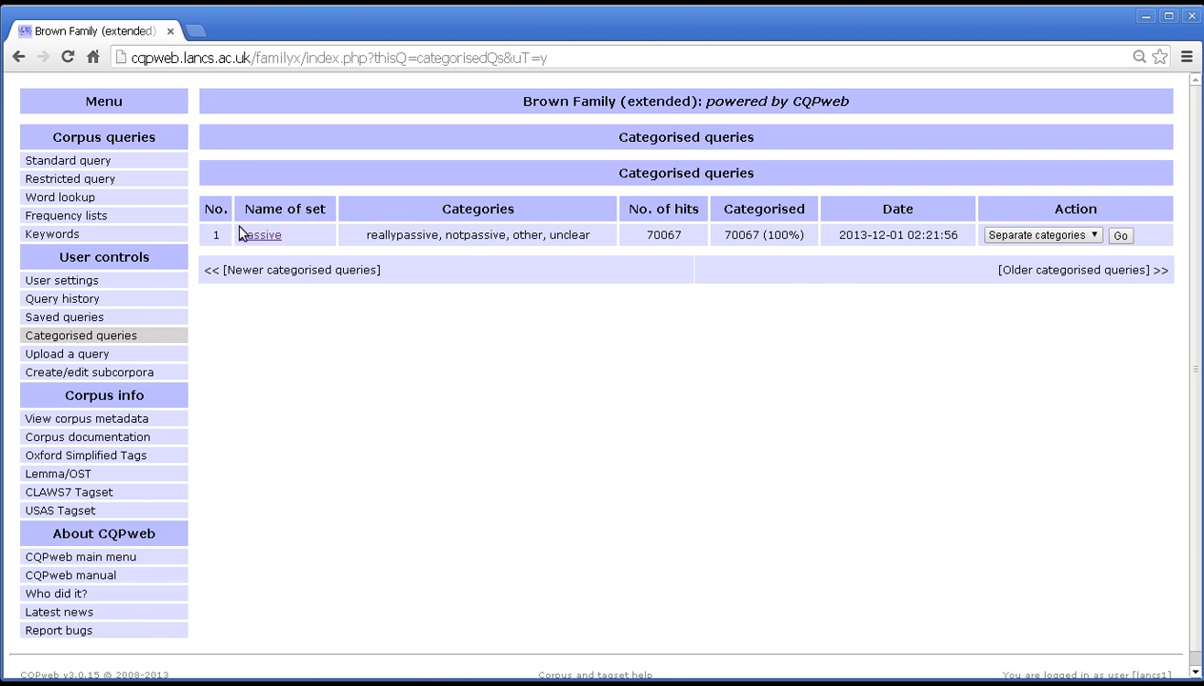
pyautogui.moveTo(245, 243)
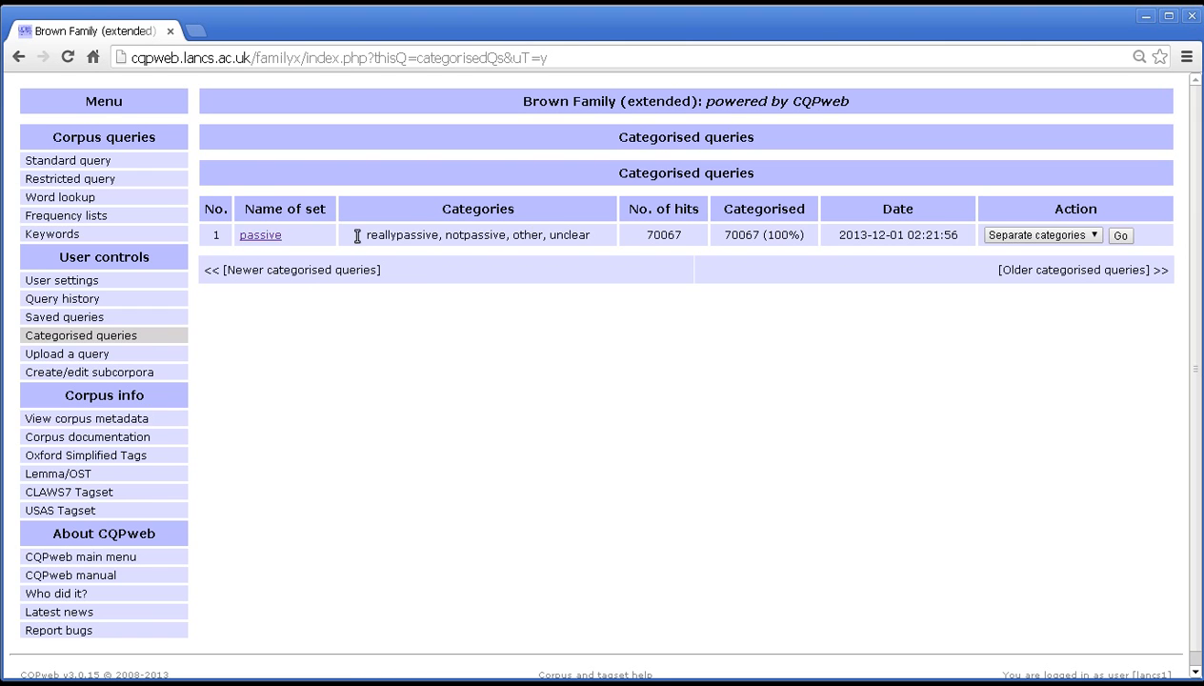
pyautogui.moveTo(366, 235); pyautogui.dragTo(589, 234)
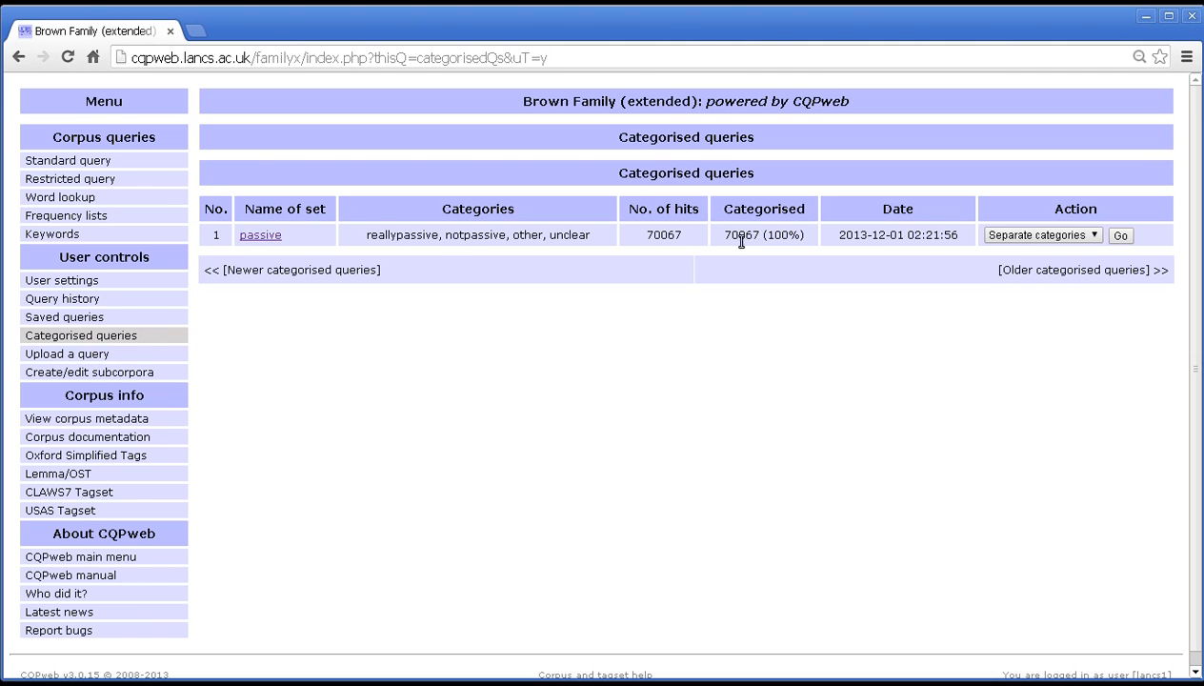
pyautogui.moveTo(756, 228)
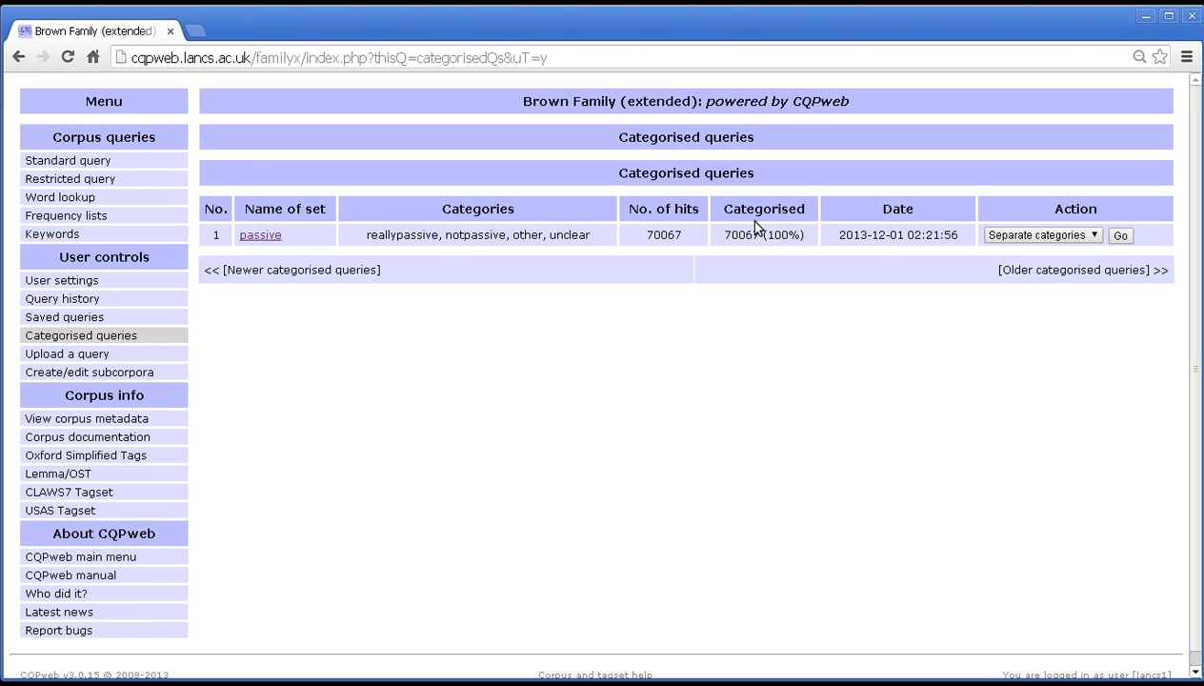
pyautogui.moveTo(490, 242)
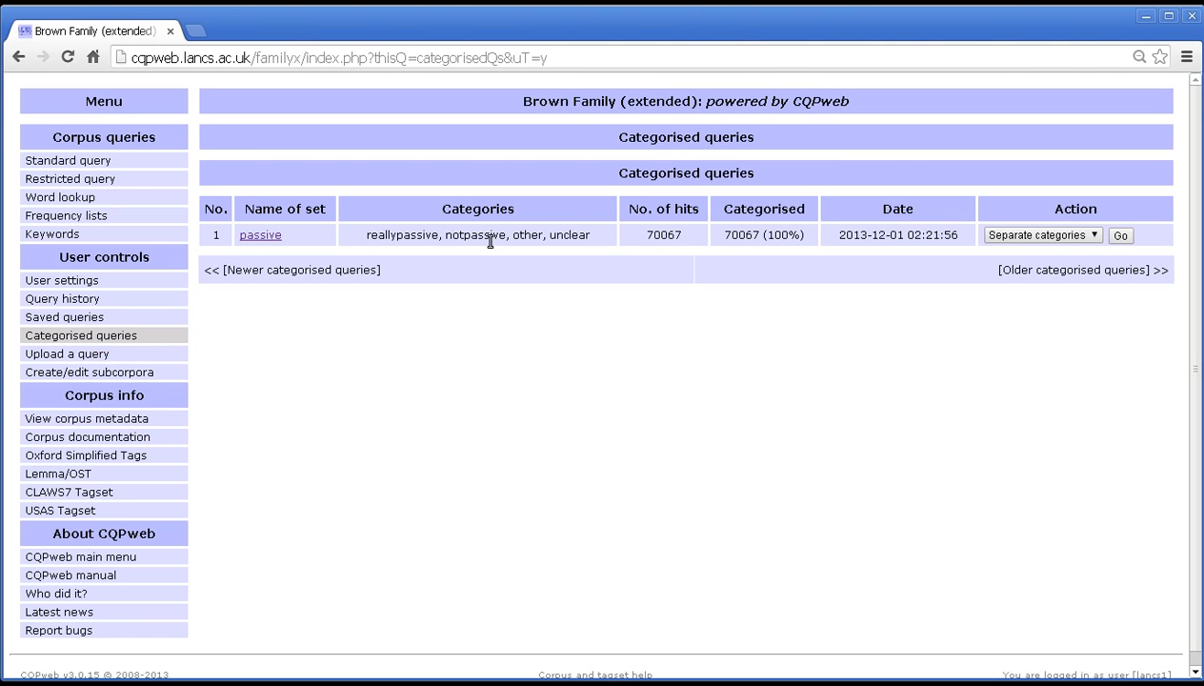
pyautogui.moveTo(843, 234)
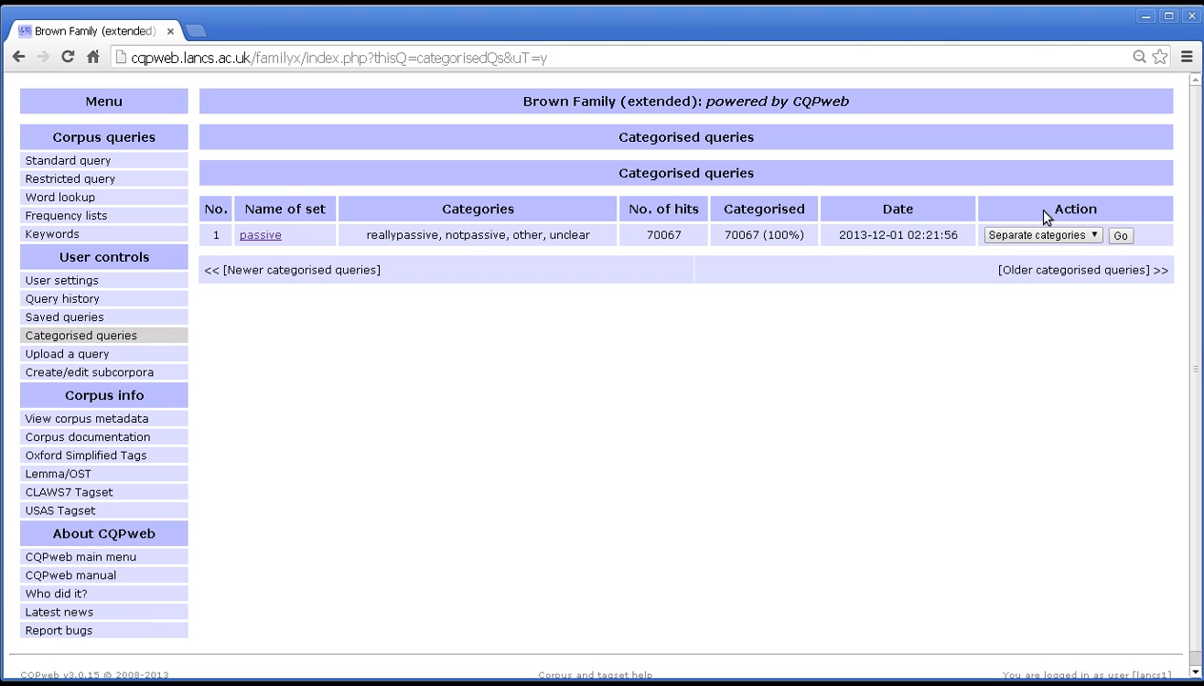
pyautogui.click(1040, 235)
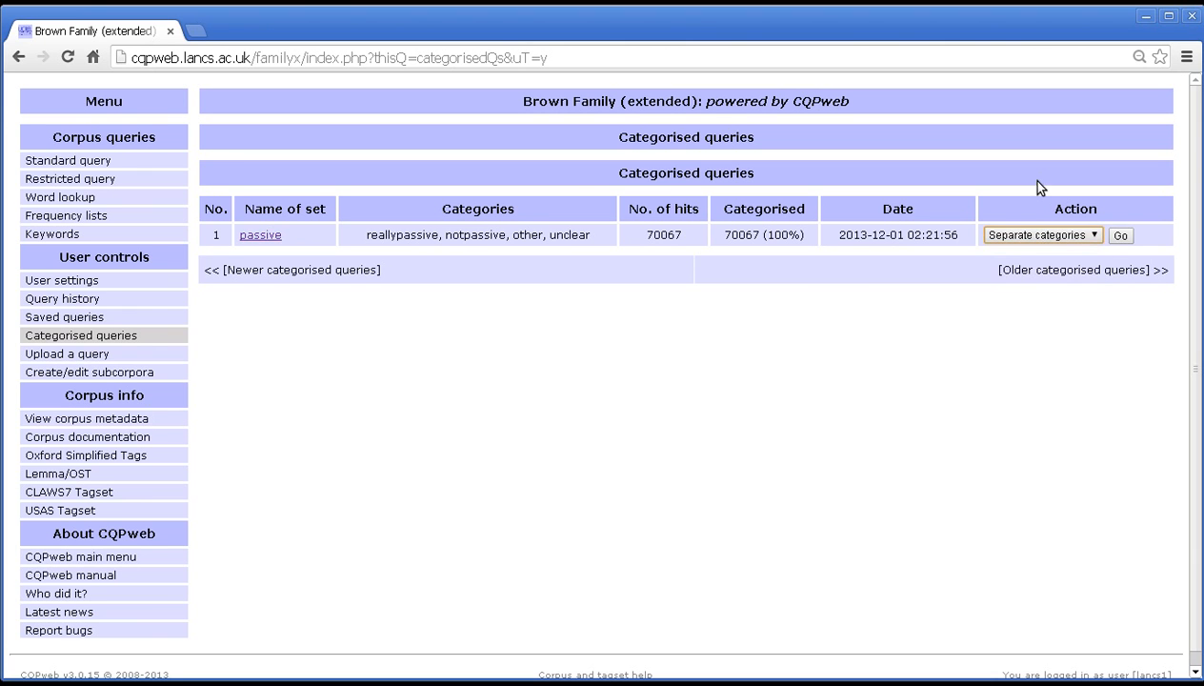
pyautogui.moveTo(261, 235)
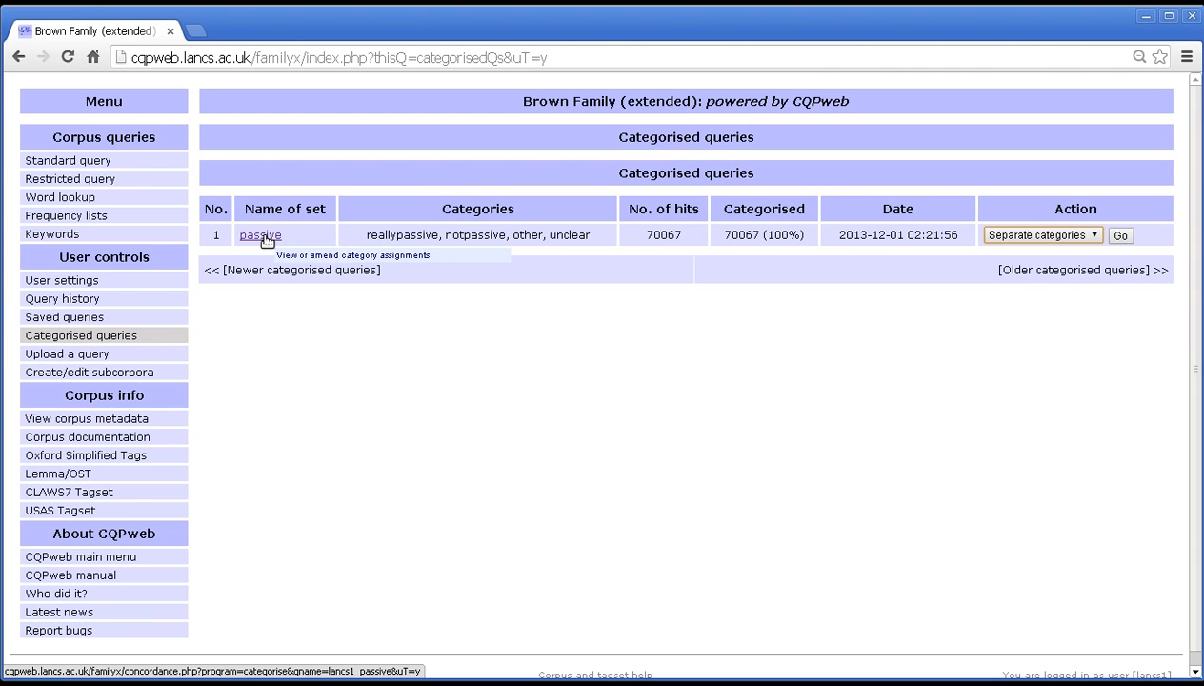
pyautogui.moveTo(269, 241)
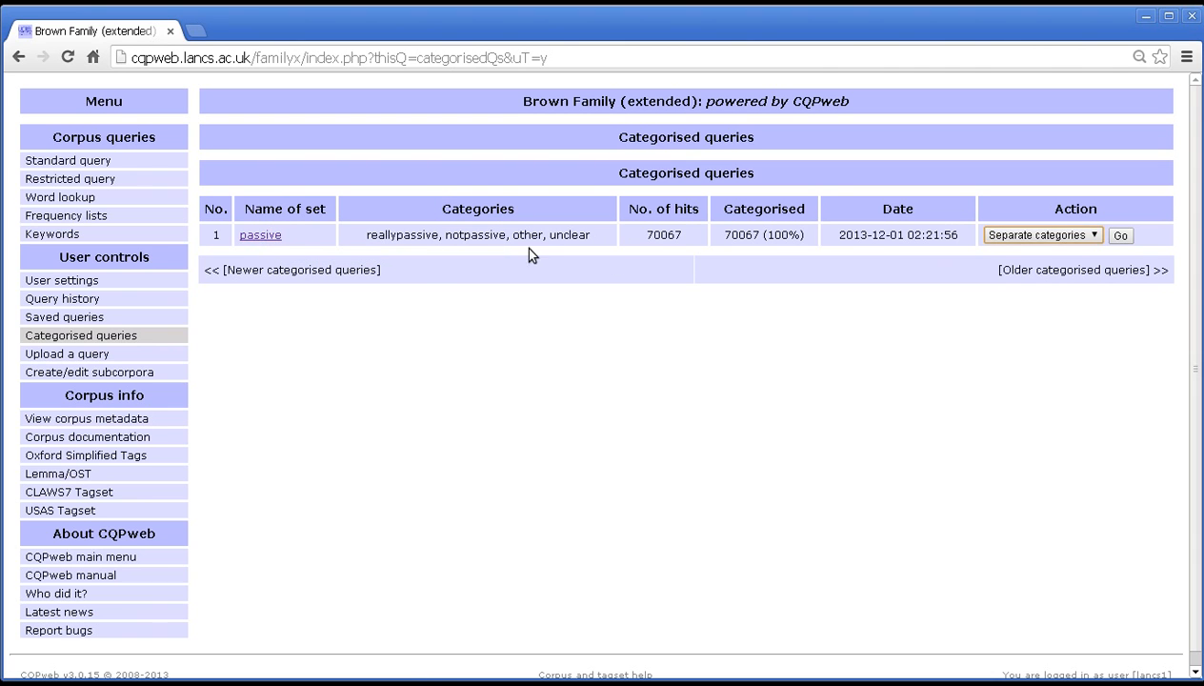
# - Choose 'Add categories' as the passive set's action and submit it
pyautogui.click(1042, 235)
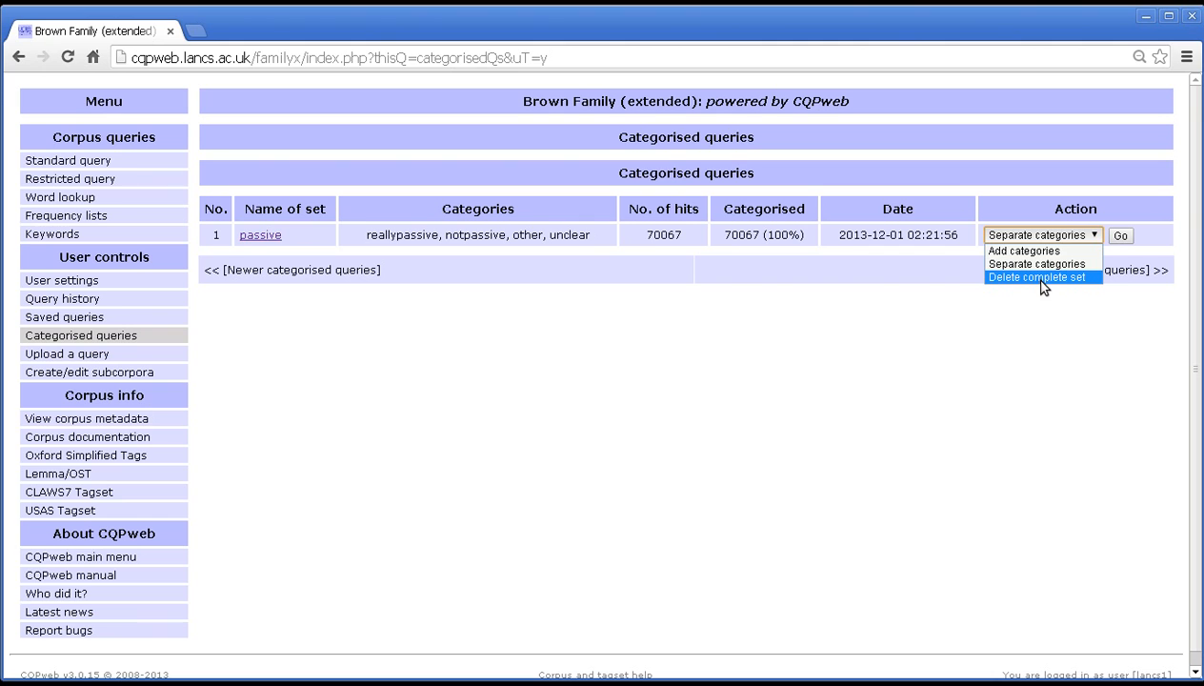
pyautogui.moveTo(1039, 287)
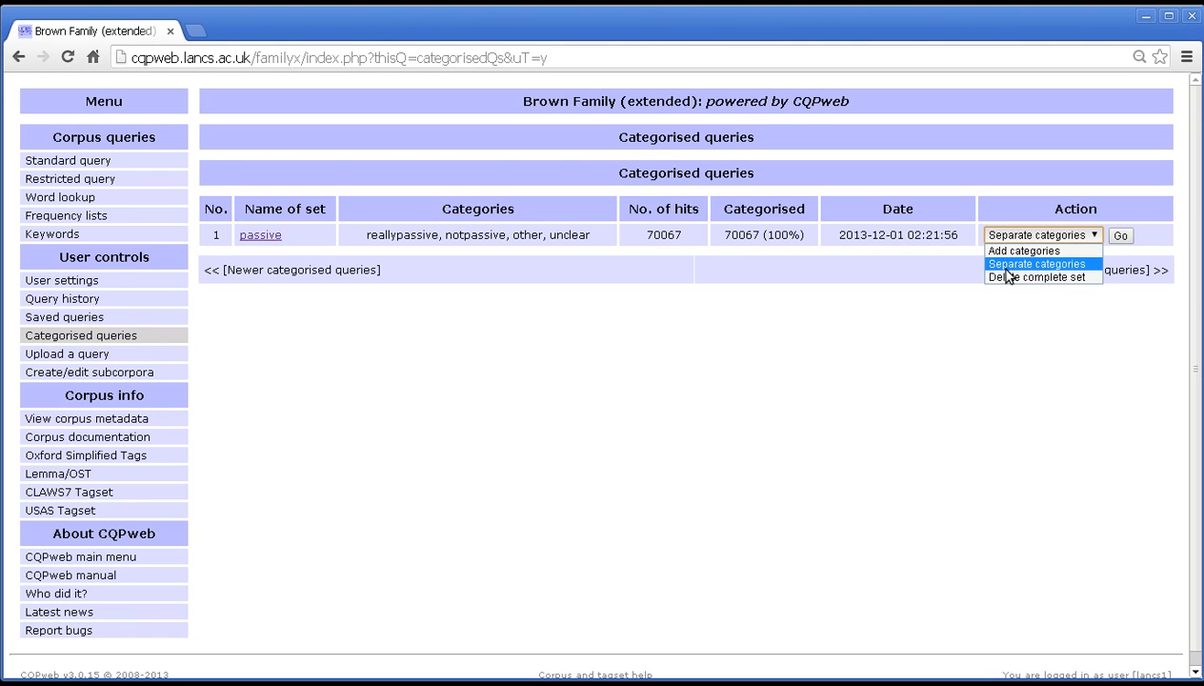
pyautogui.moveTo(1024, 251)
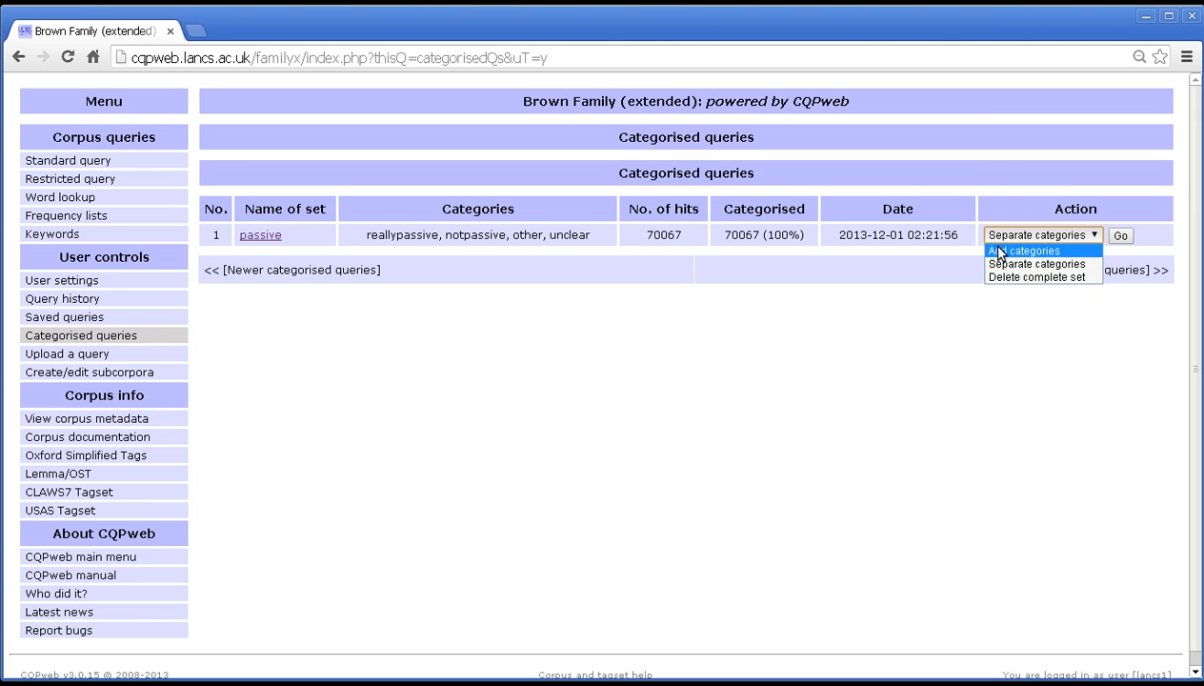
pyautogui.click(1025, 251)
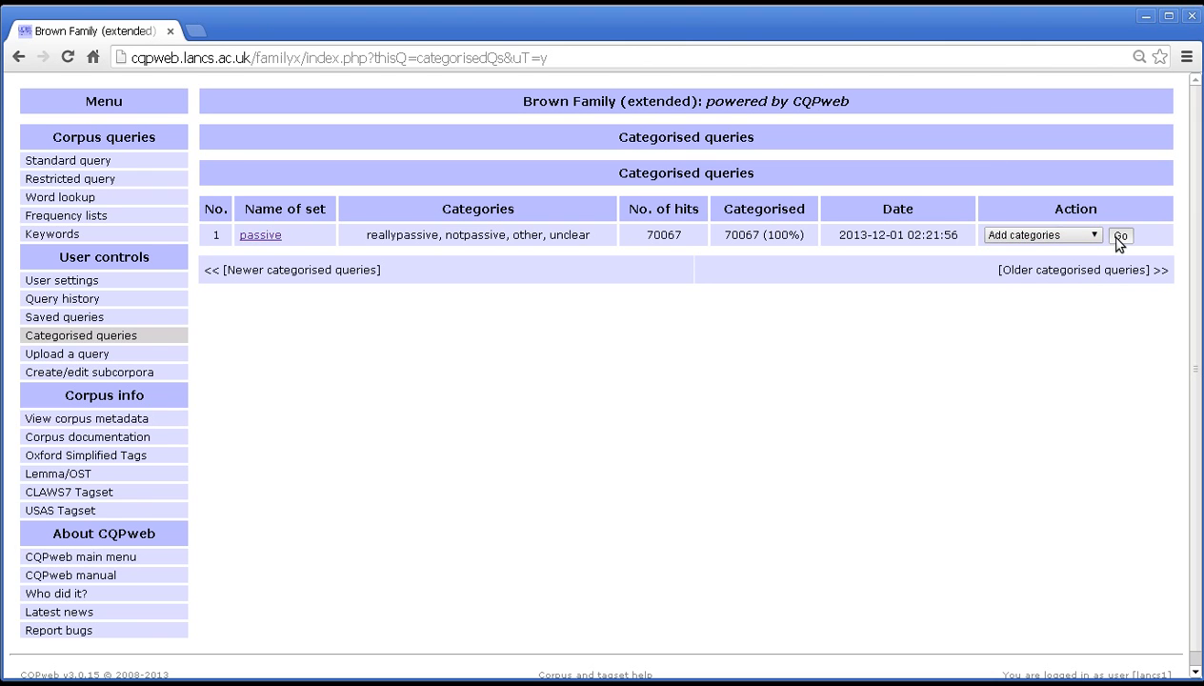
pyautogui.click(1122, 235)
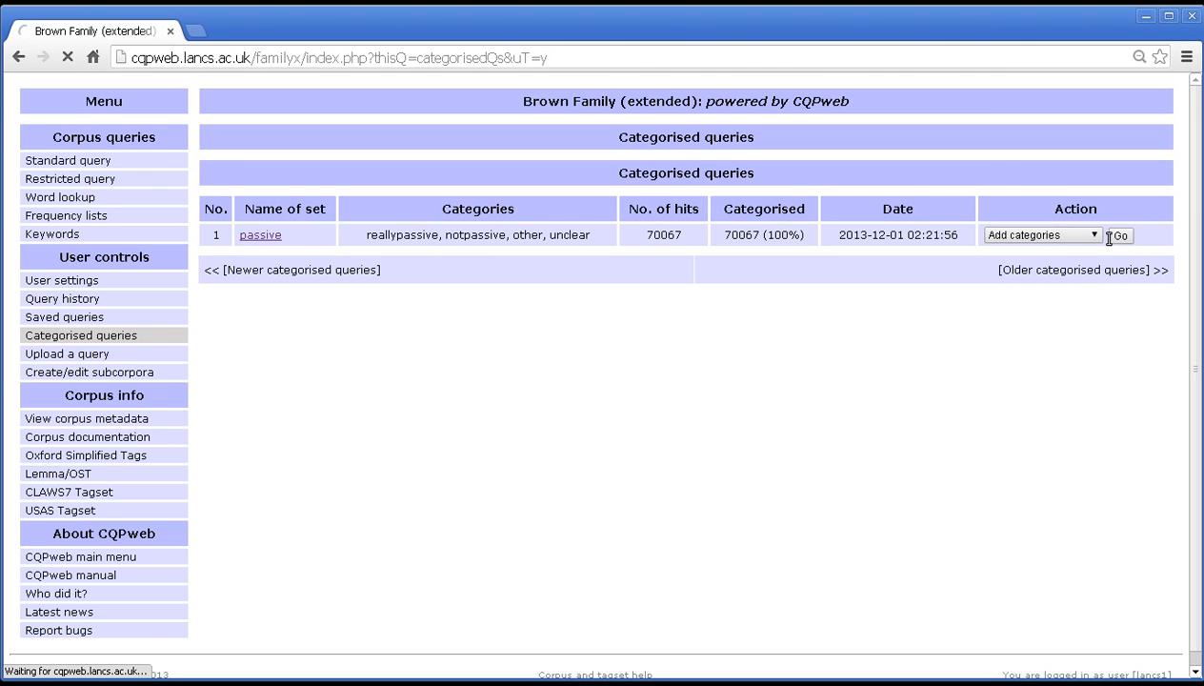
# - Add 'extra' as a new category for the passive set
pyautogui.click(1120, 235)
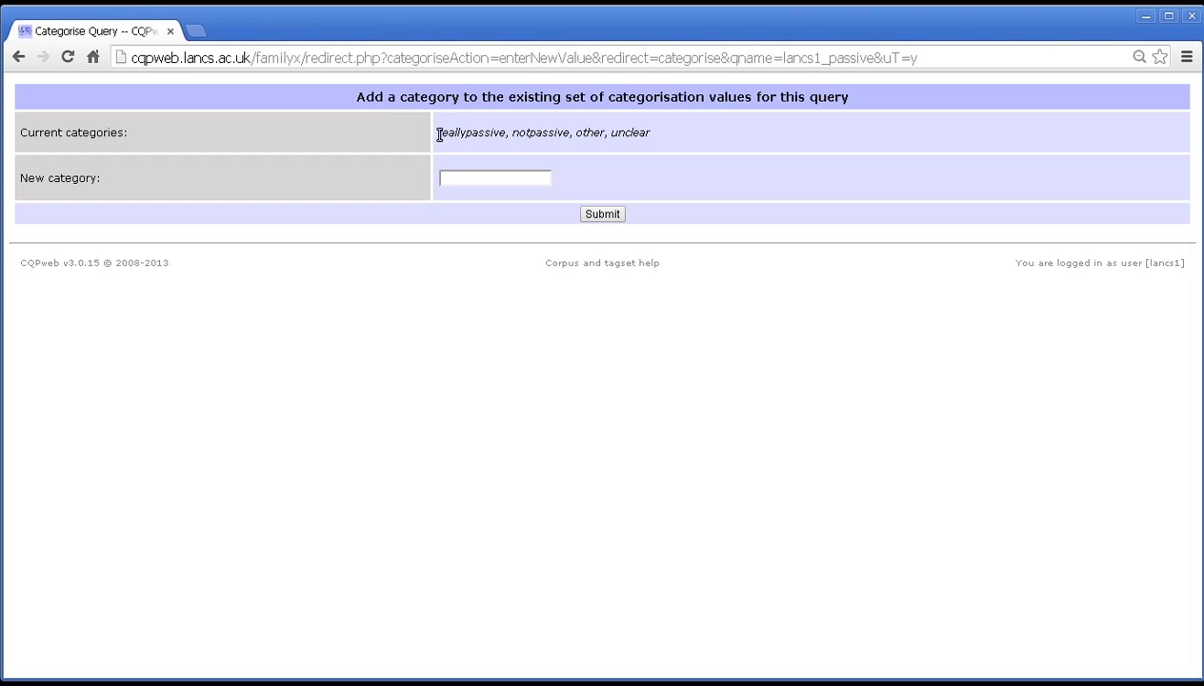
pyautogui.moveTo(437, 133); pyautogui.dragTo(651, 133)
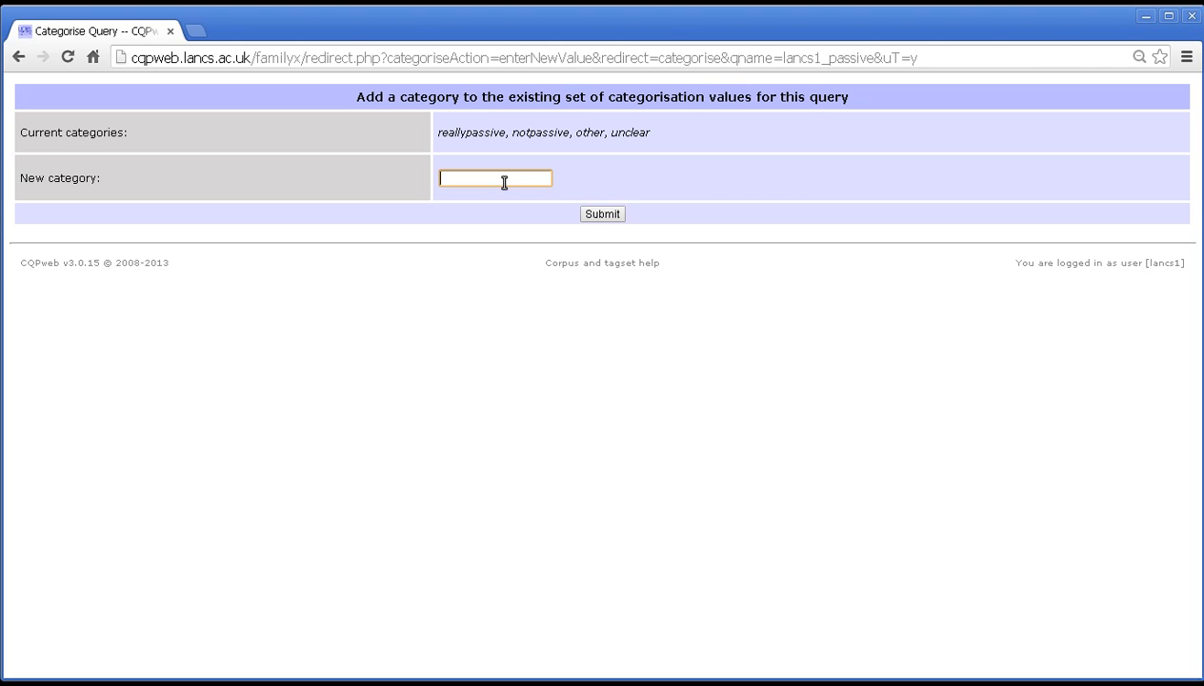
pyautogui.click(494, 178)
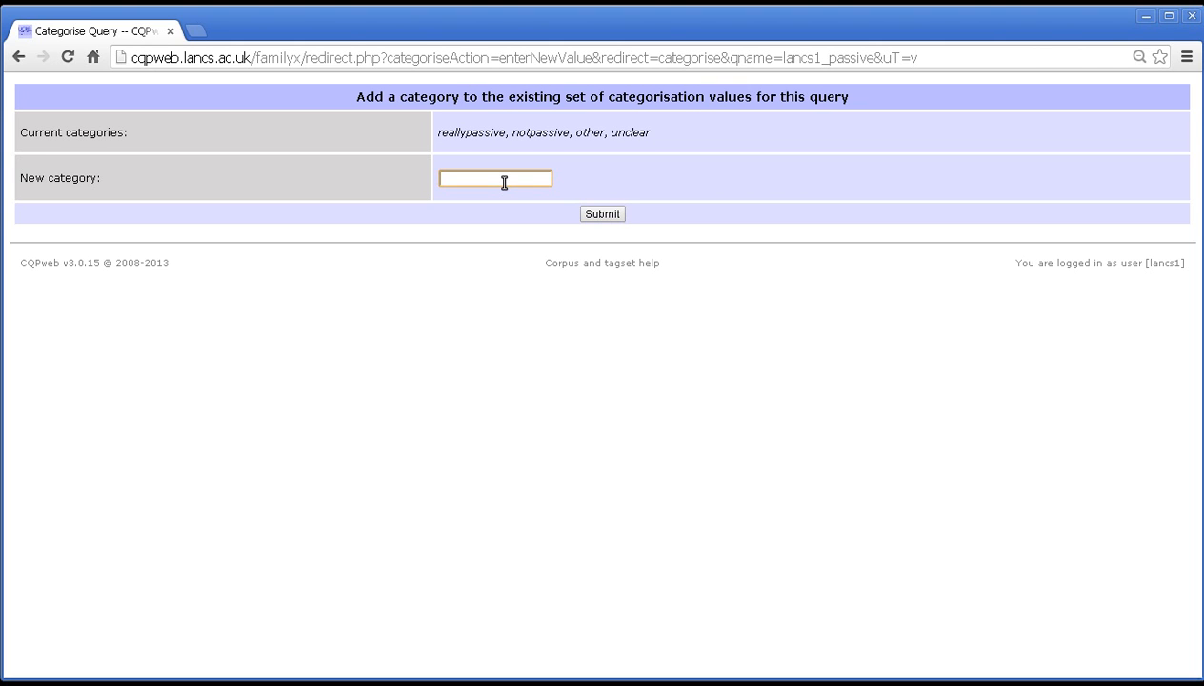
pyautogui.write('ex')
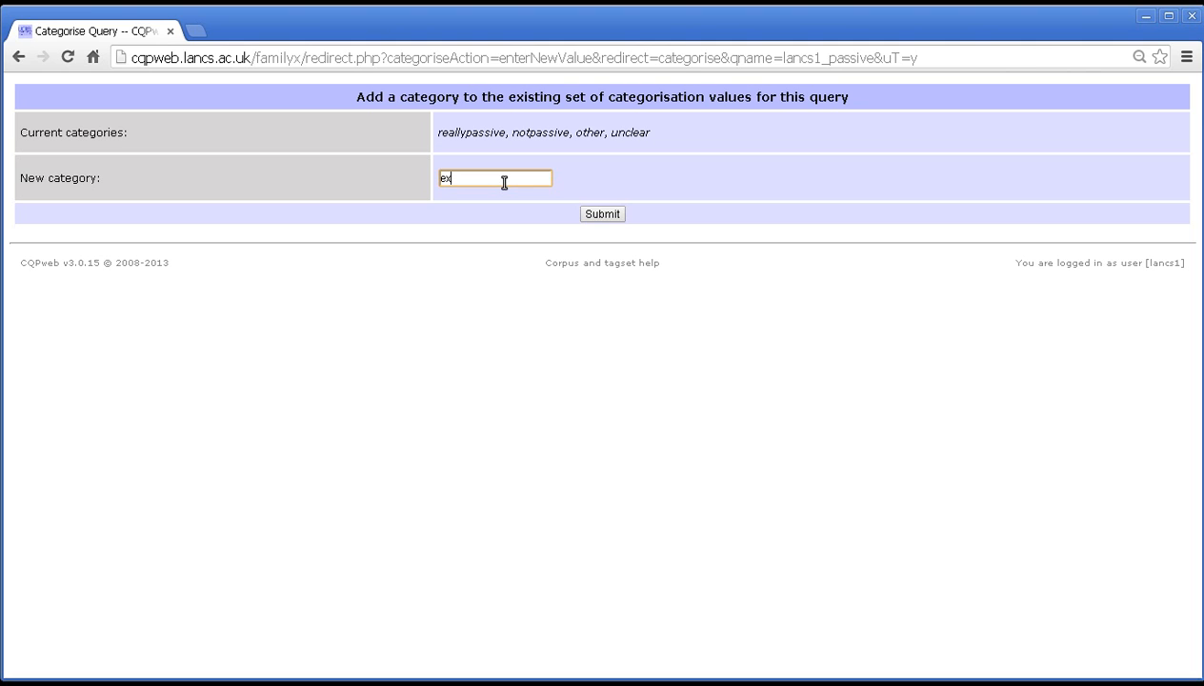
pyautogui.write('tra')
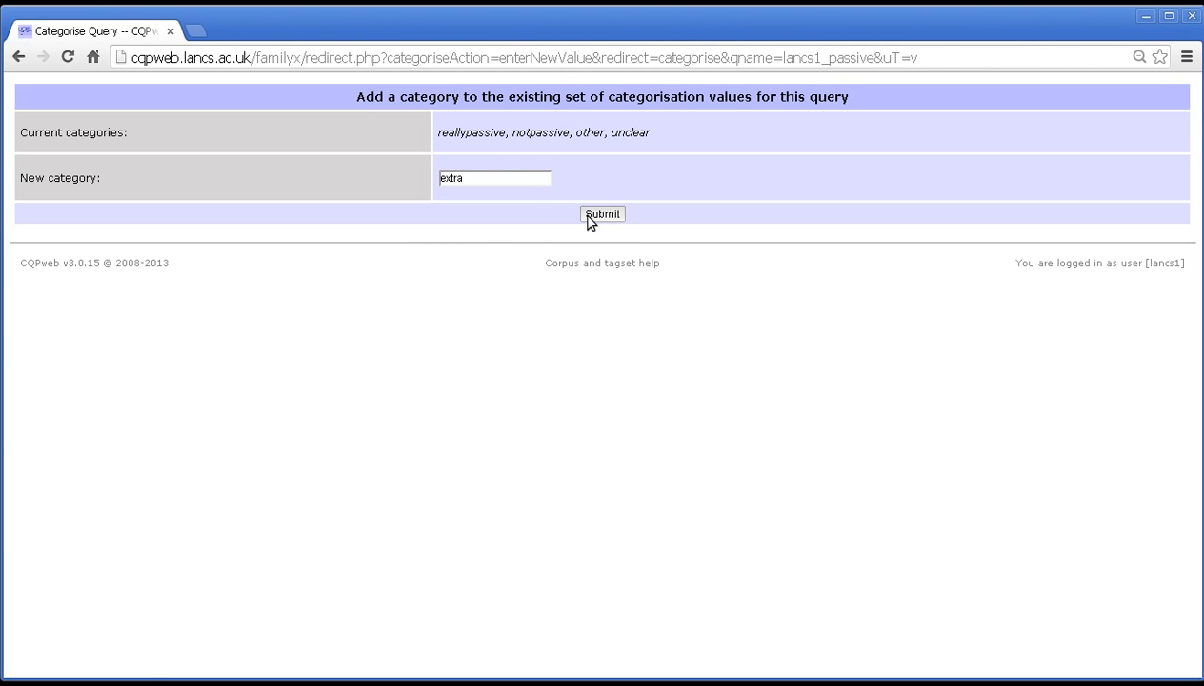
pyautogui.click(602, 214)
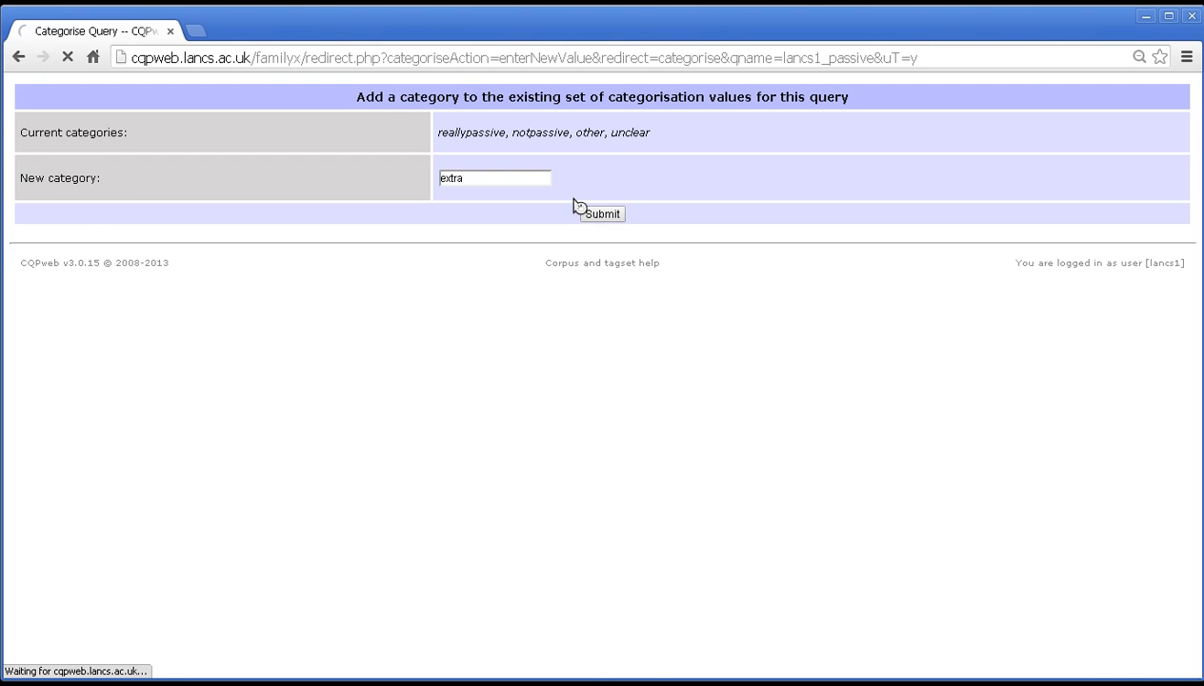
pyautogui.click(602, 214)
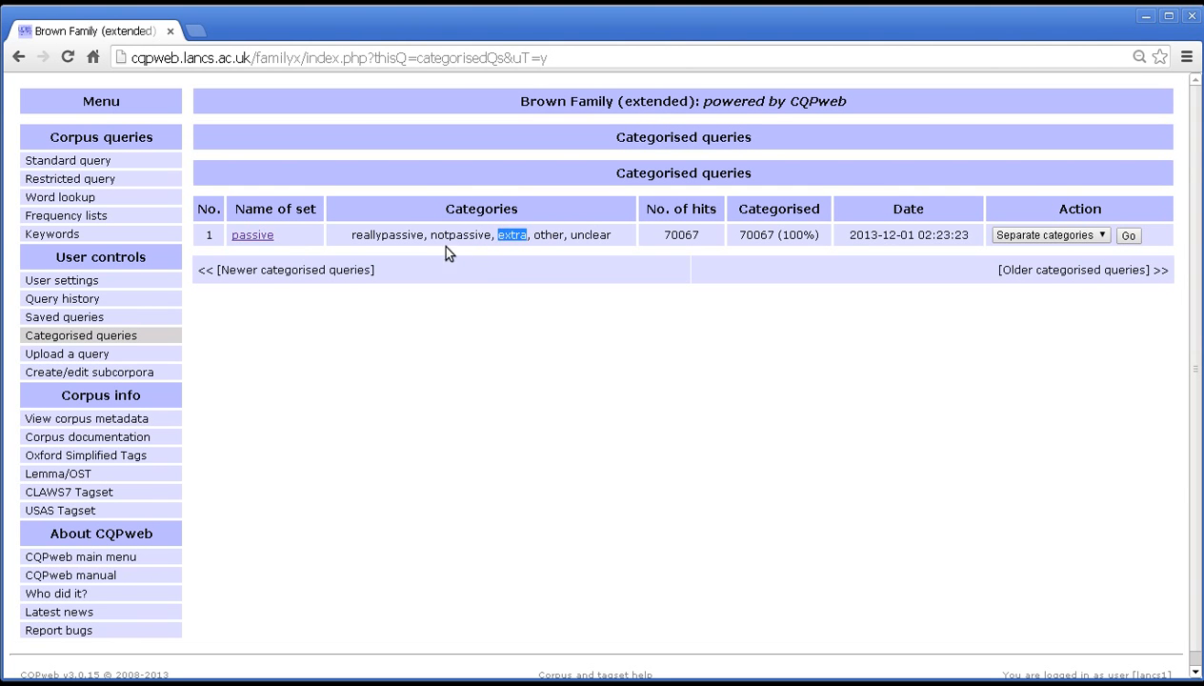
# - Separate the passive set into saved queries passive_notpassive (6 hits) and passive_reallypassive (70,061)
pyautogui.click(1051, 234)
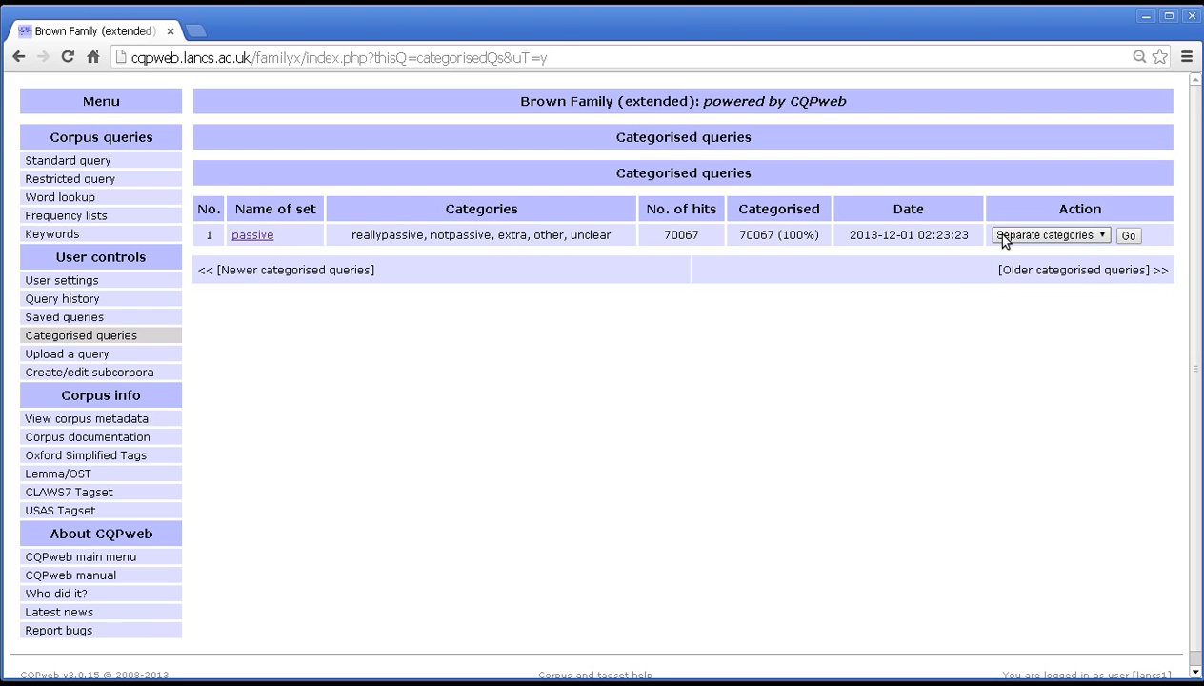
pyautogui.click(1048, 234)
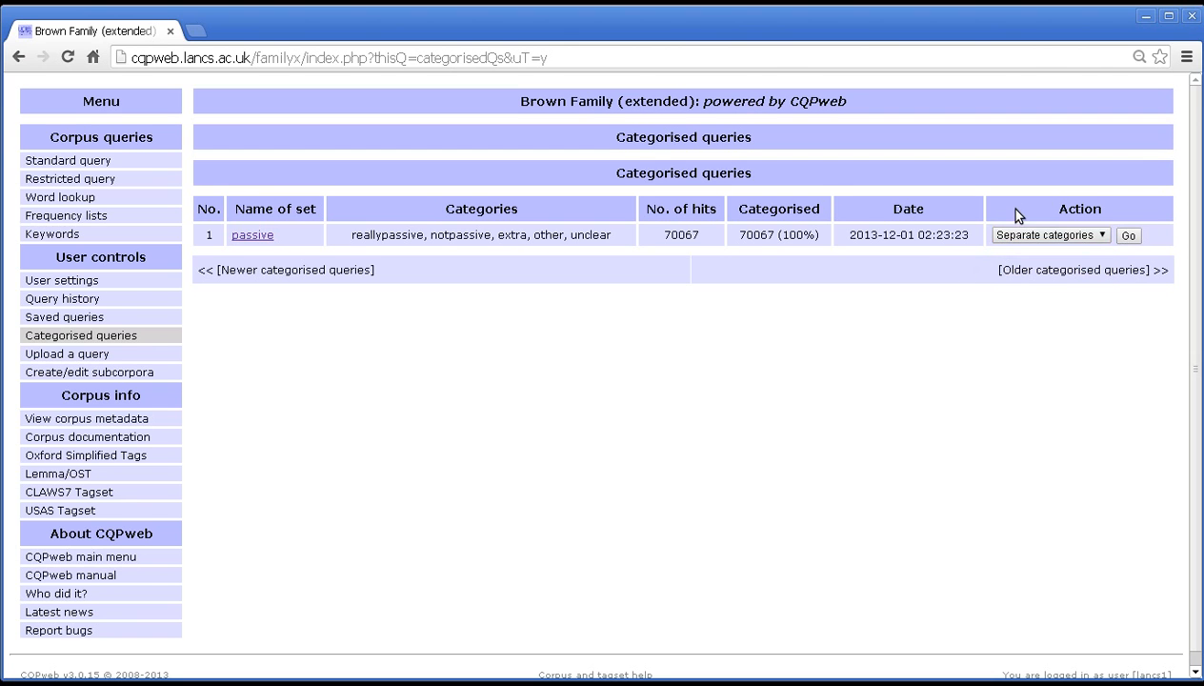
pyautogui.moveTo(664, 256)
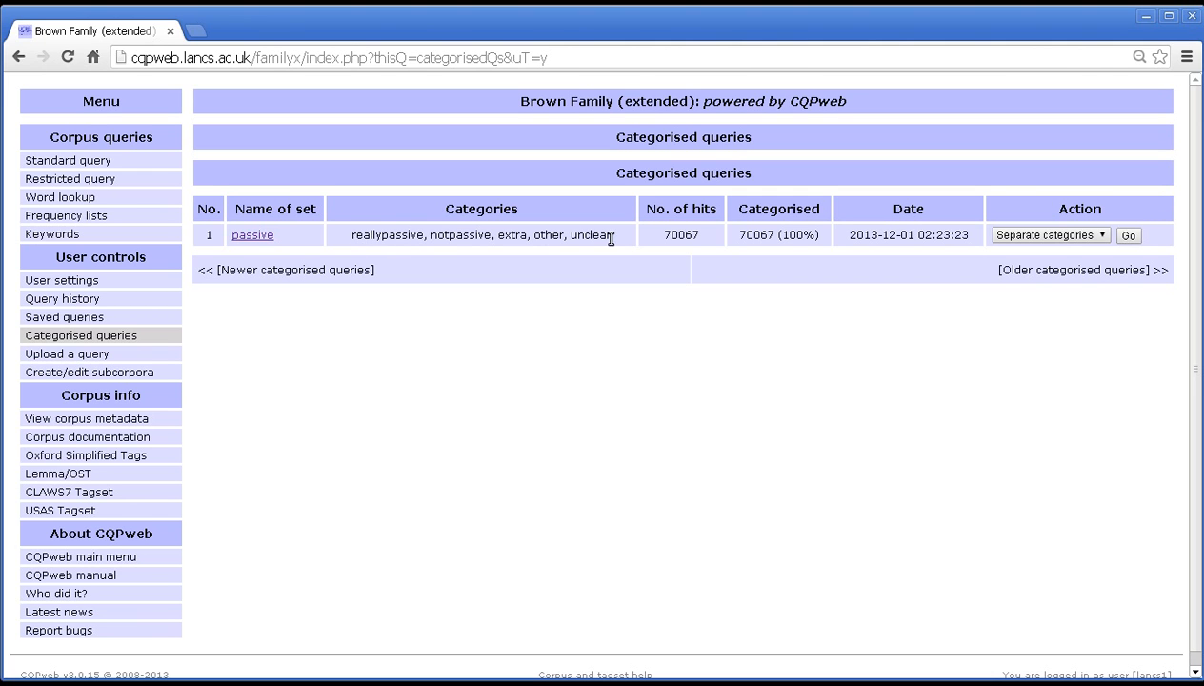
pyautogui.moveTo(582, 231)
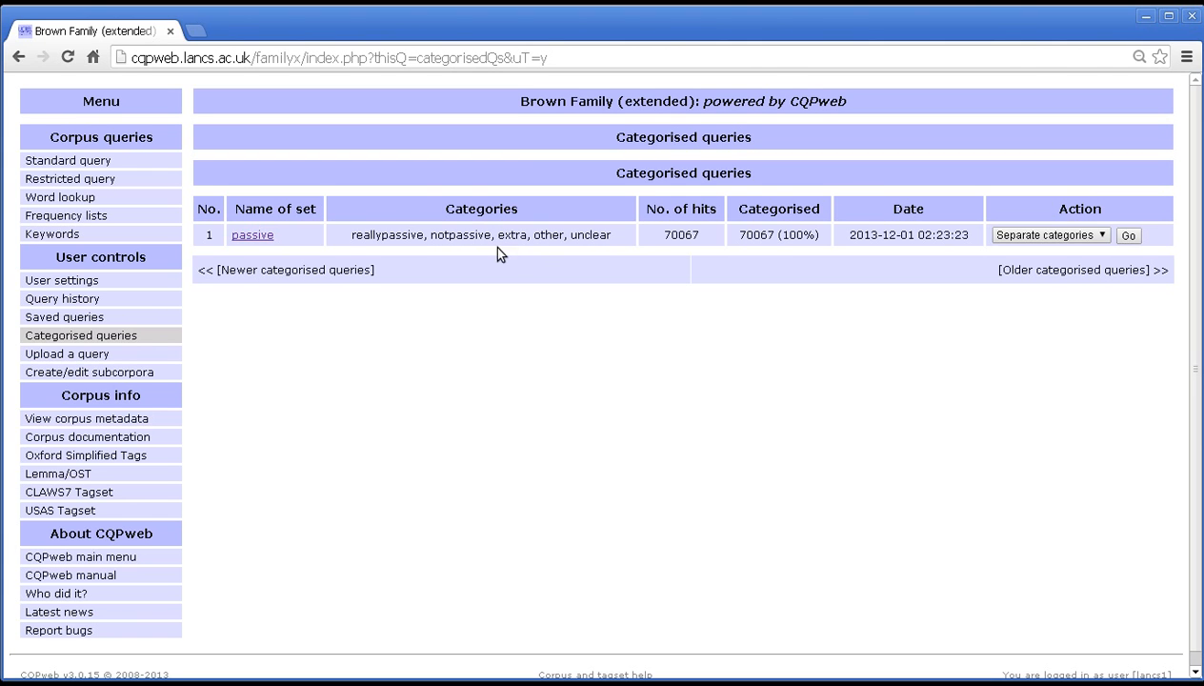
pyautogui.moveTo(430, 249)
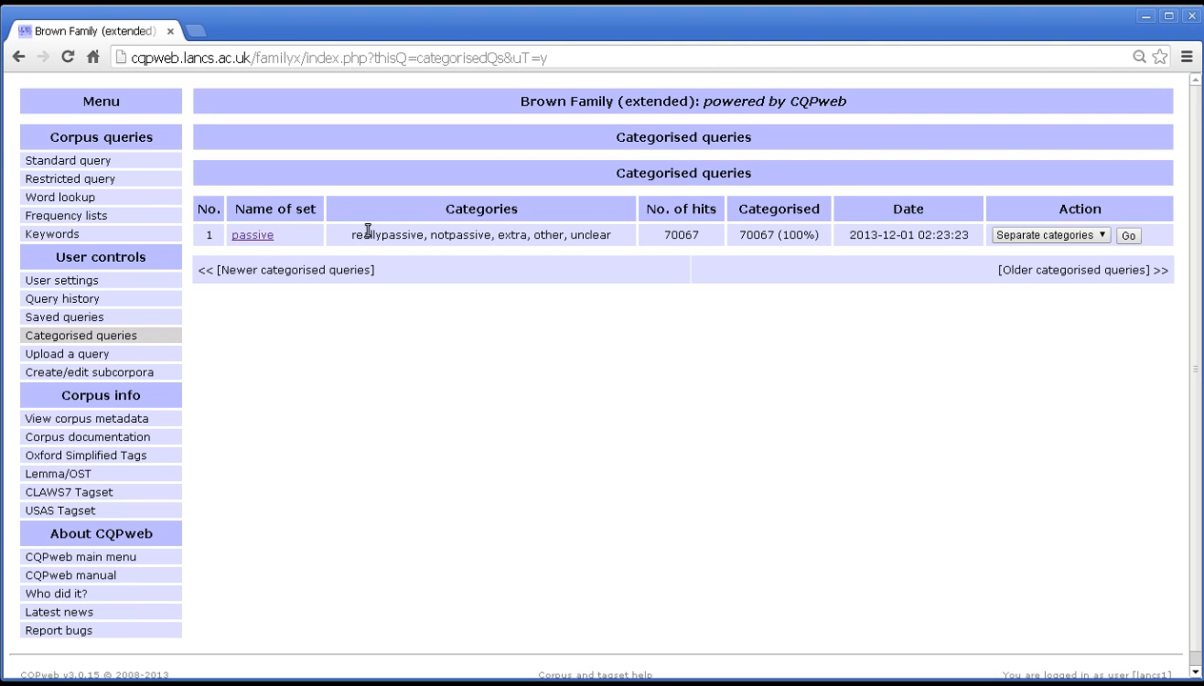
pyautogui.moveTo(359, 236)
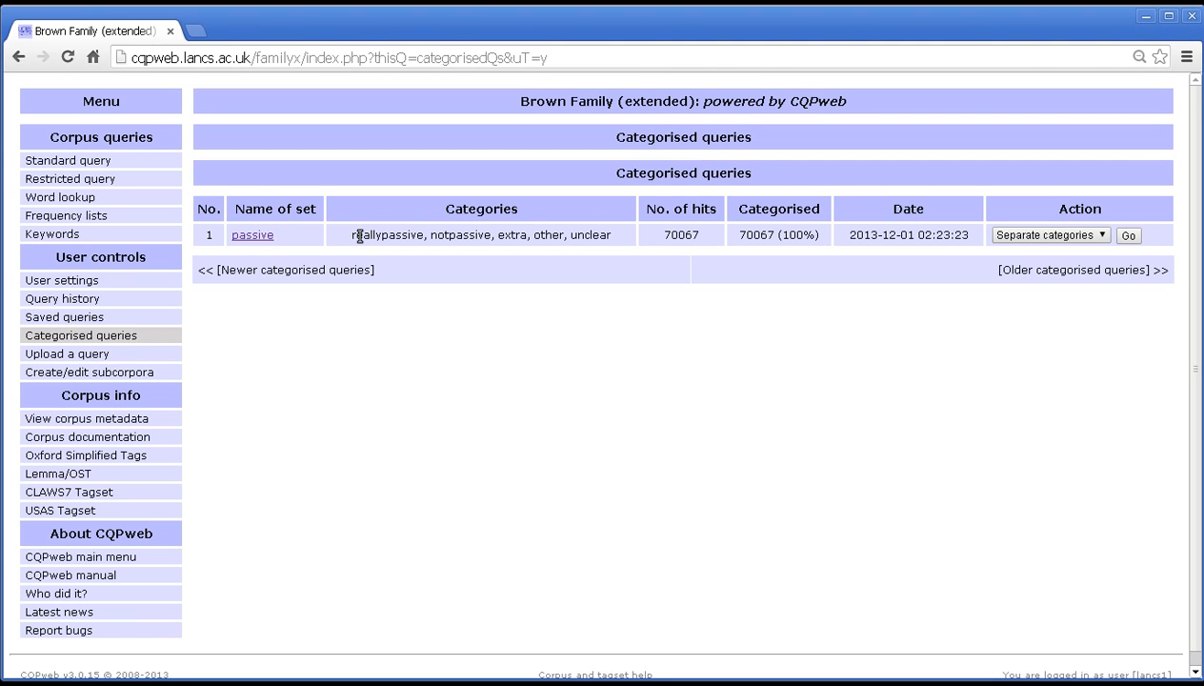
pyautogui.moveTo(407, 257)
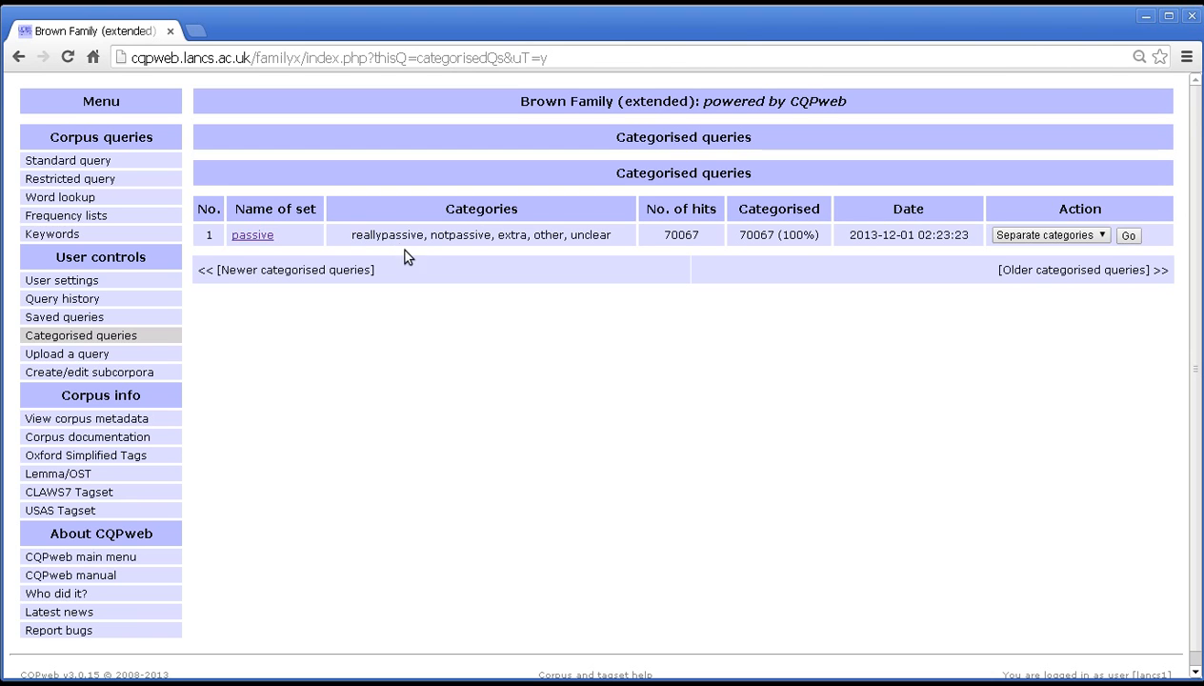
pyautogui.moveTo(1172, 305)
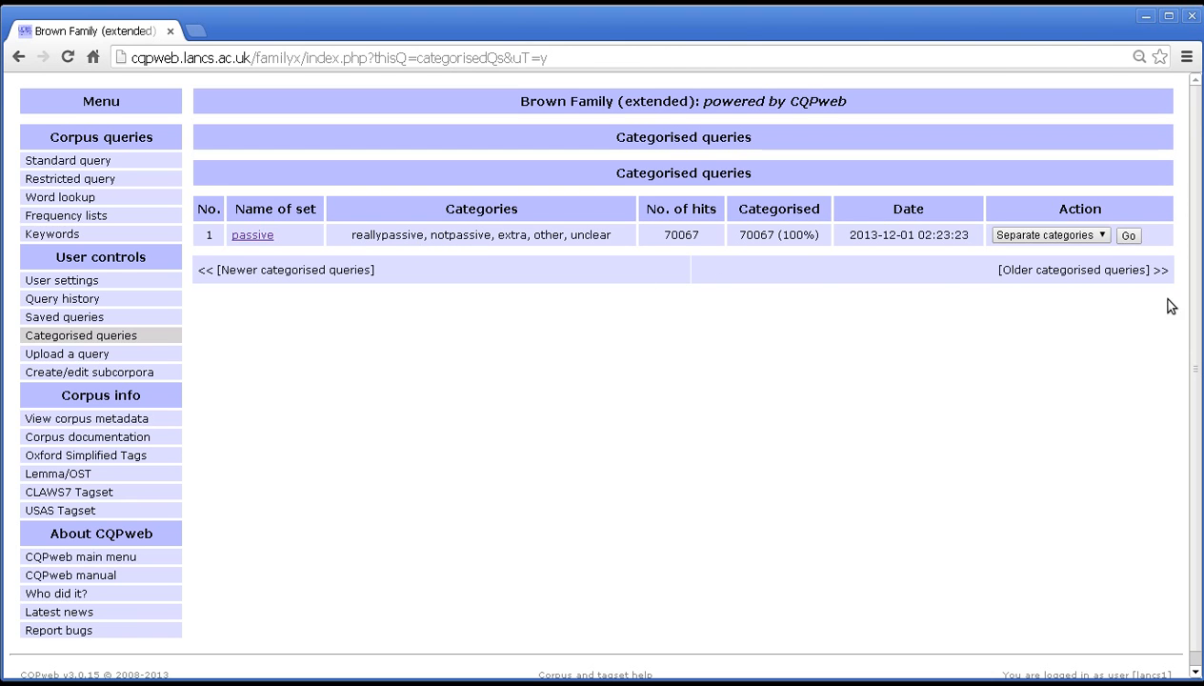
pyautogui.moveTo(943, 250)
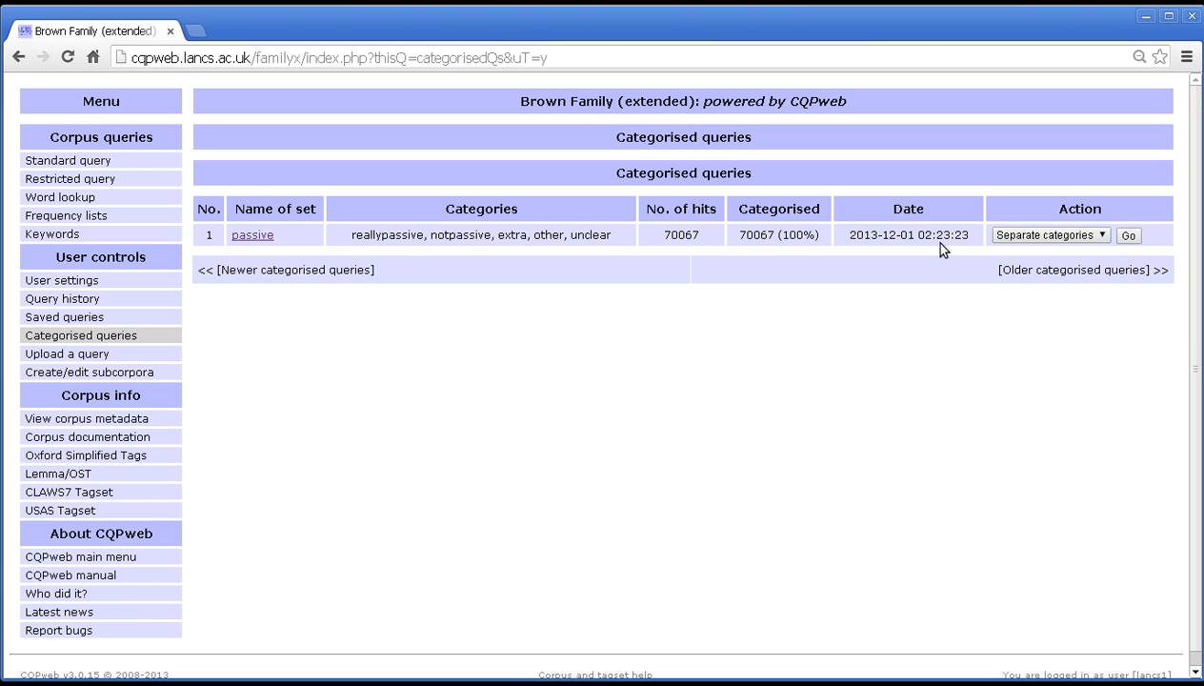
pyautogui.click(1128, 236)
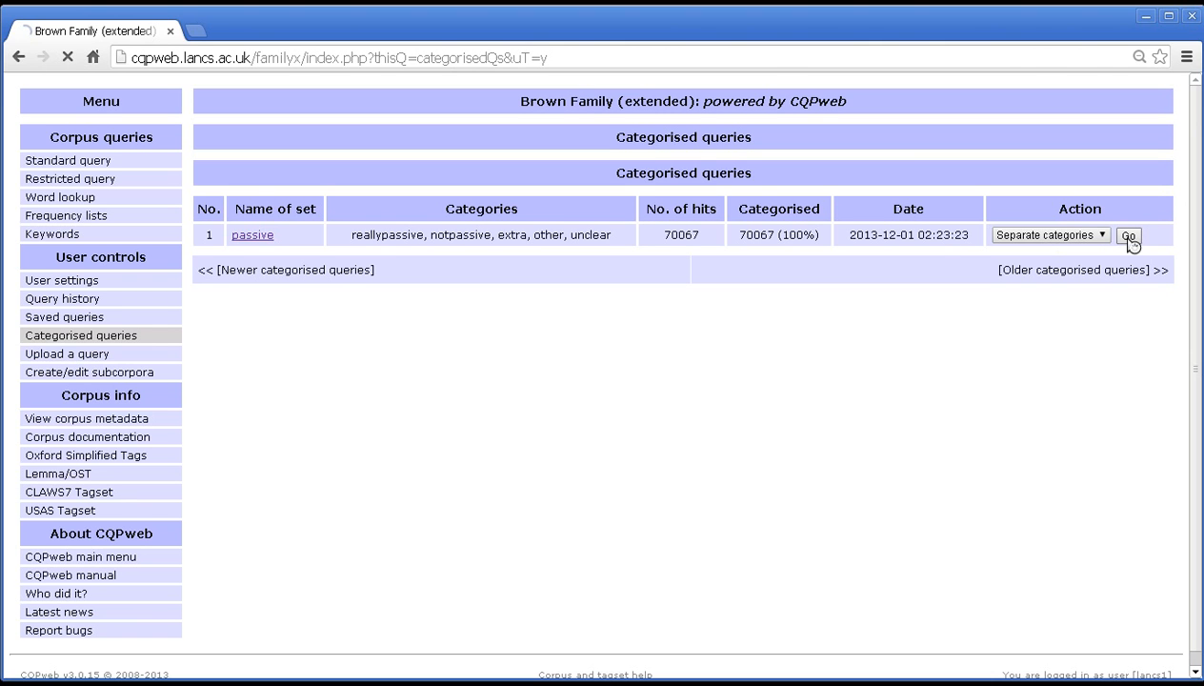
pyautogui.click(1129, 236)
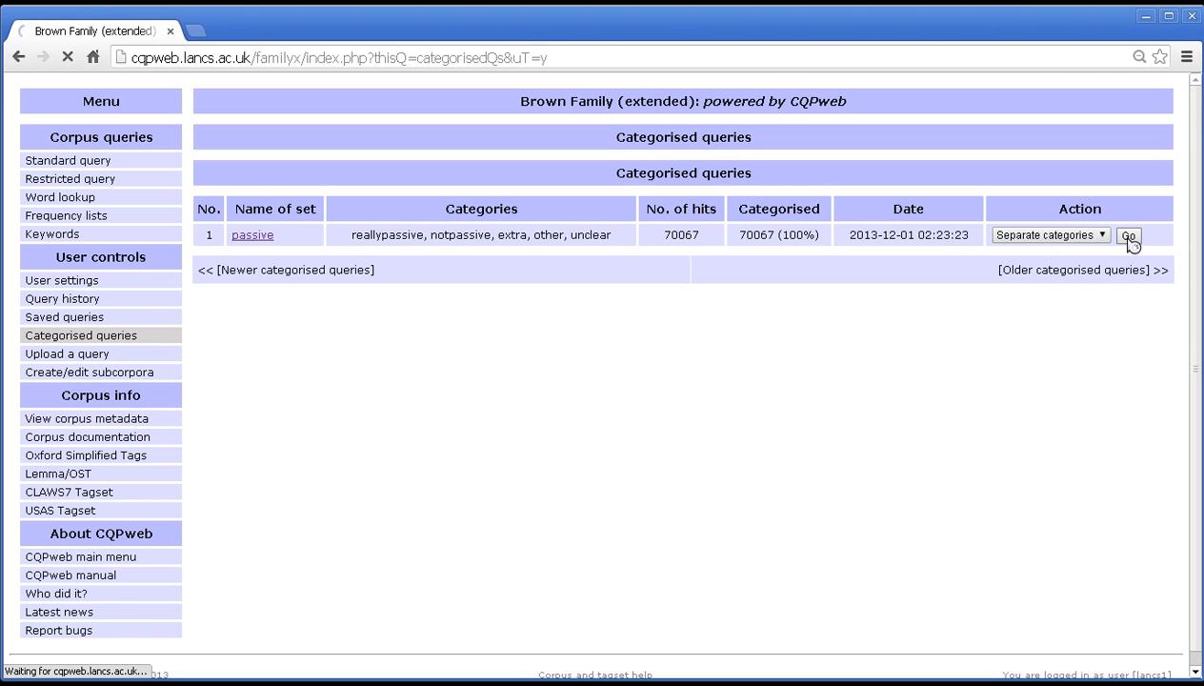
pyautogui.click(1128, 236)
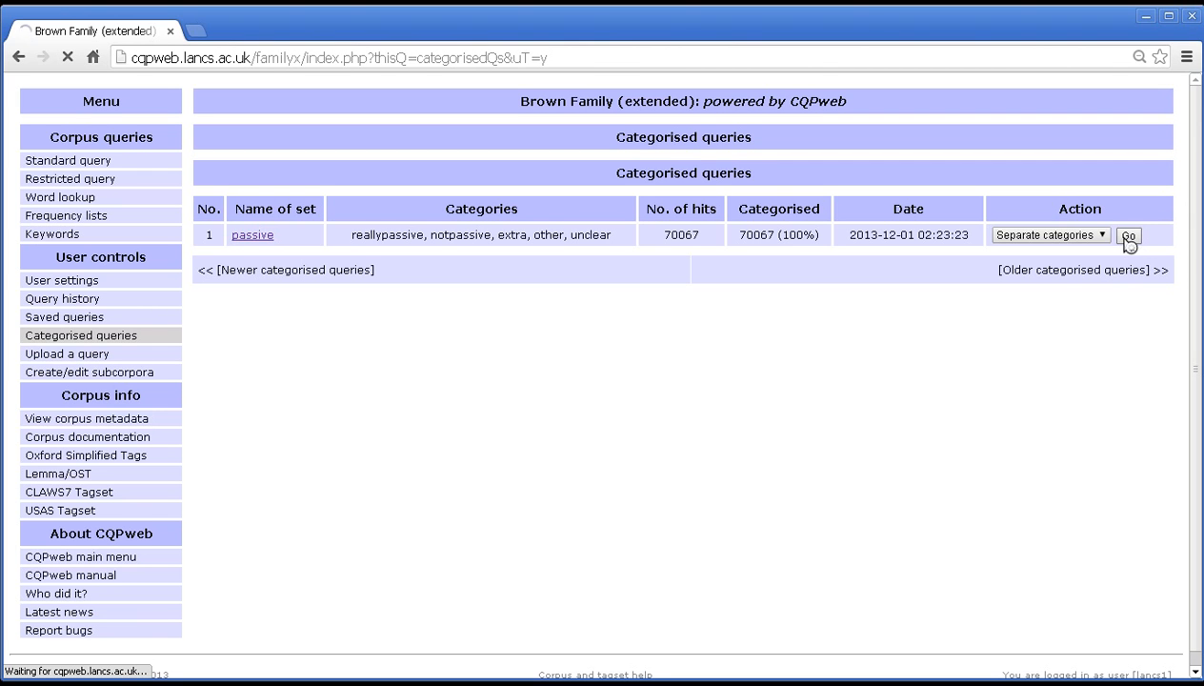
pyautogui.click(1129, 236)
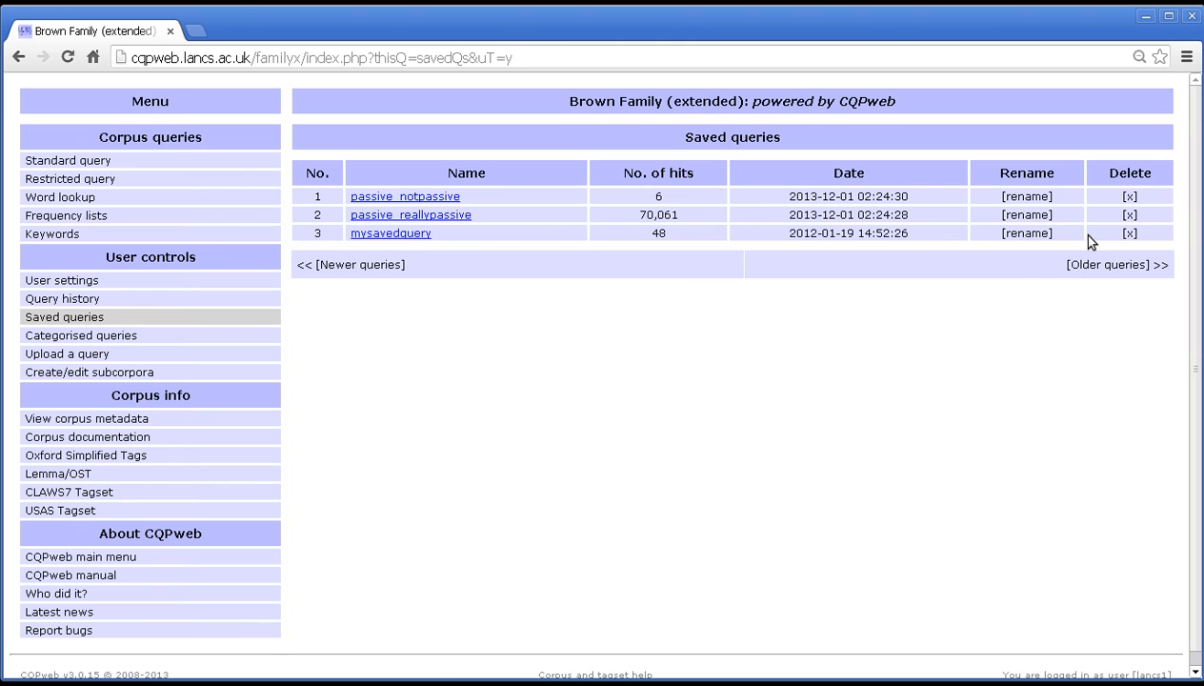
pyautogui.moveTo(732, 155)
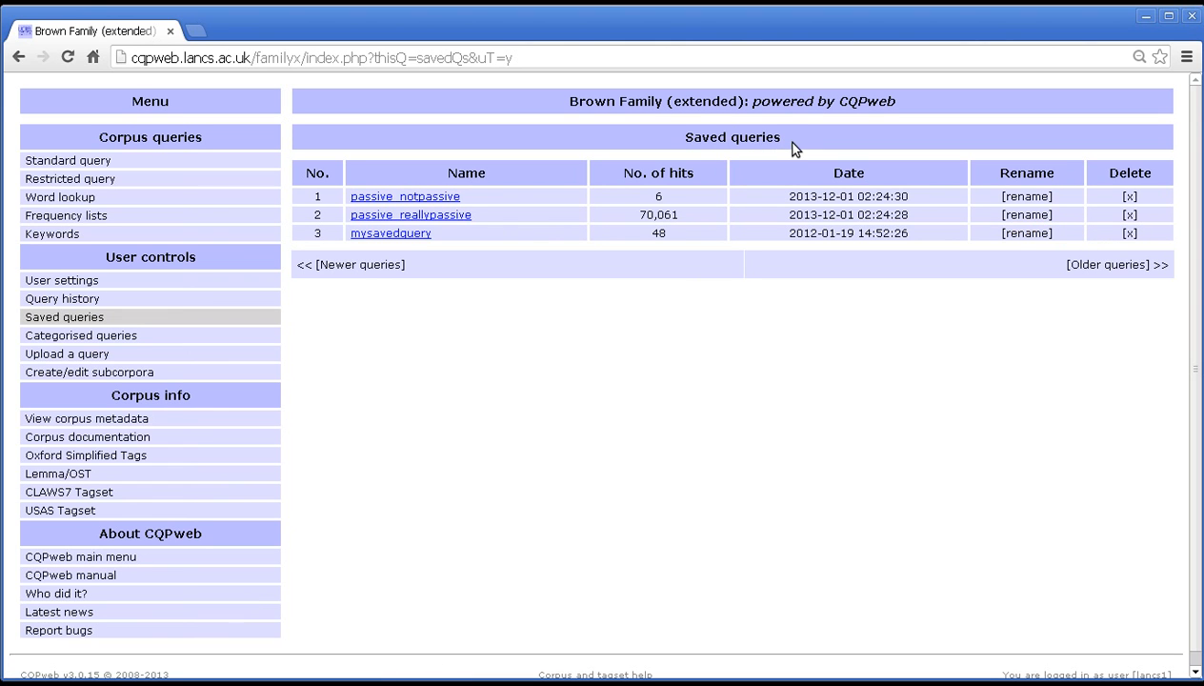
pyautogui.moveTo(273, 156)
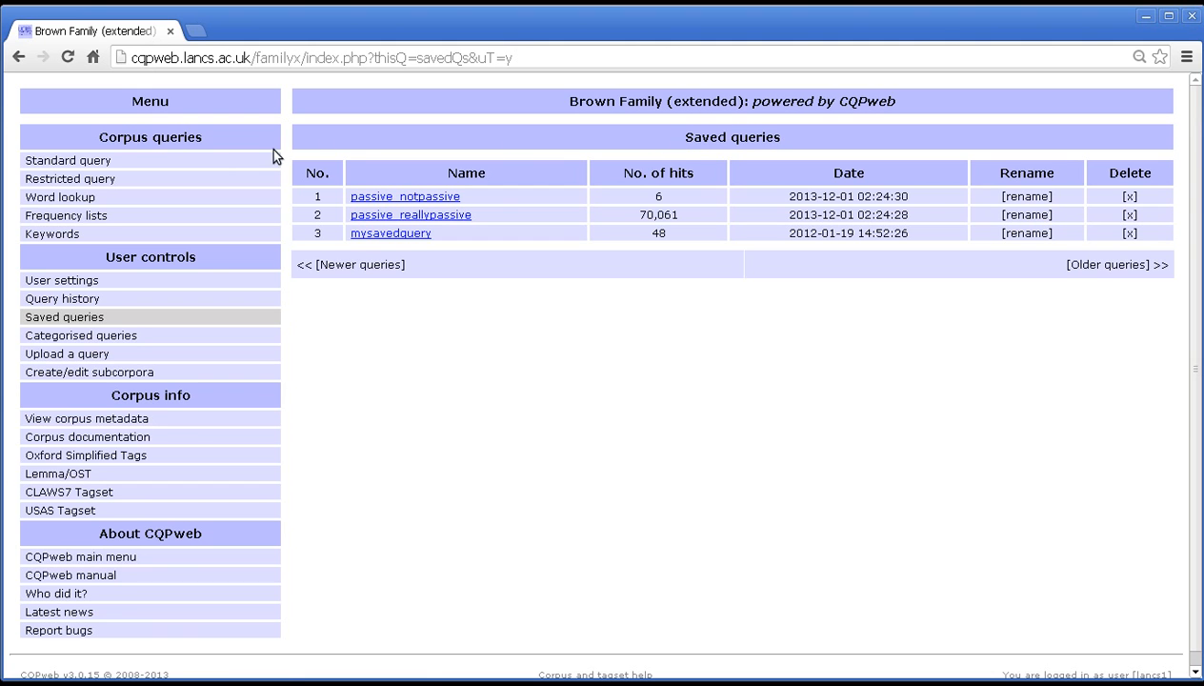
pyautogui.moveTo(81, 336)
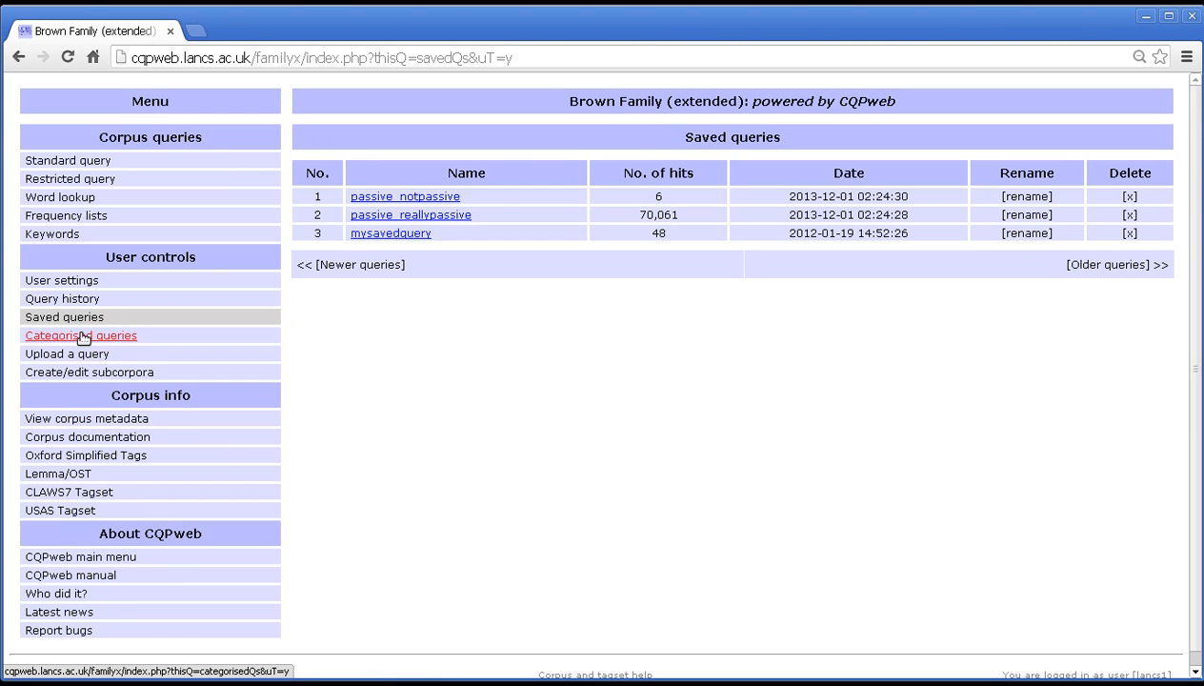
pyautogui.moveTo(115, 322)
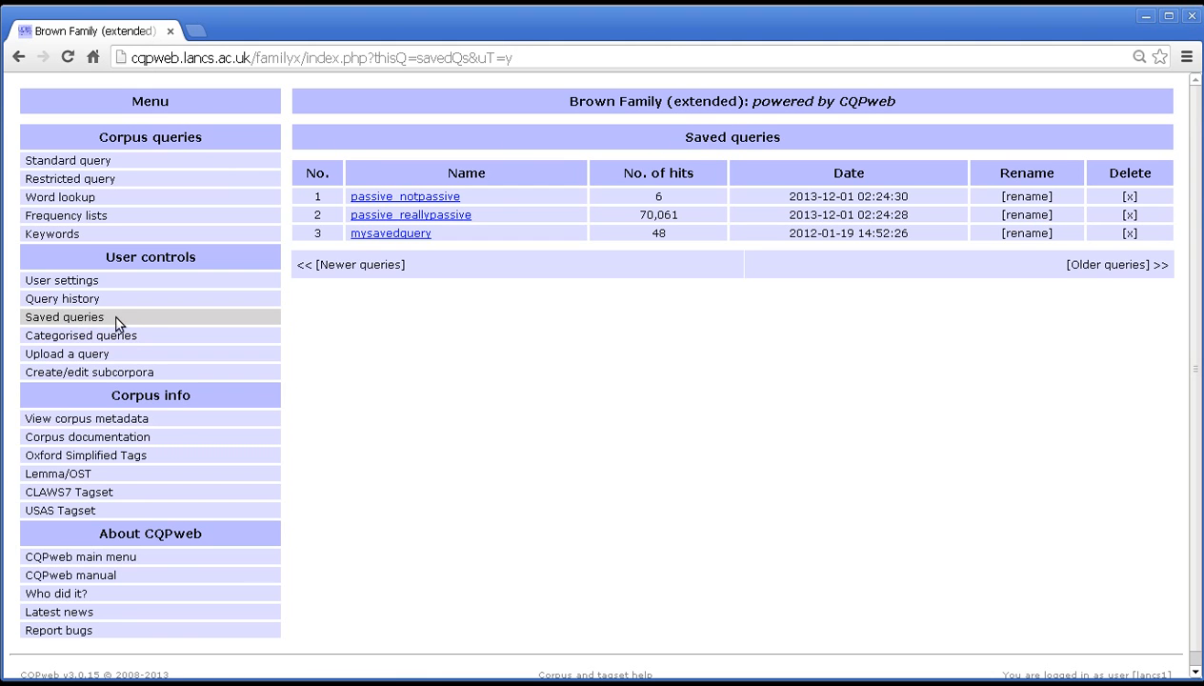
pyautogui.moveTo(515, 232)
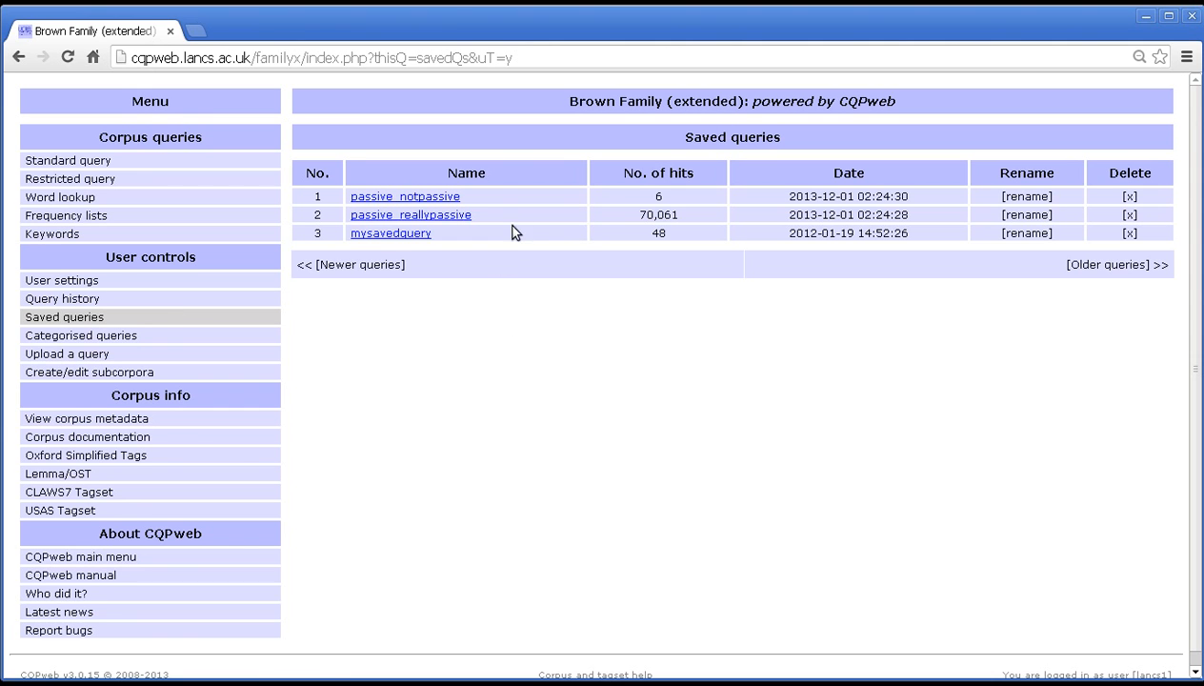
pyautogui.moveTo(391, 233)
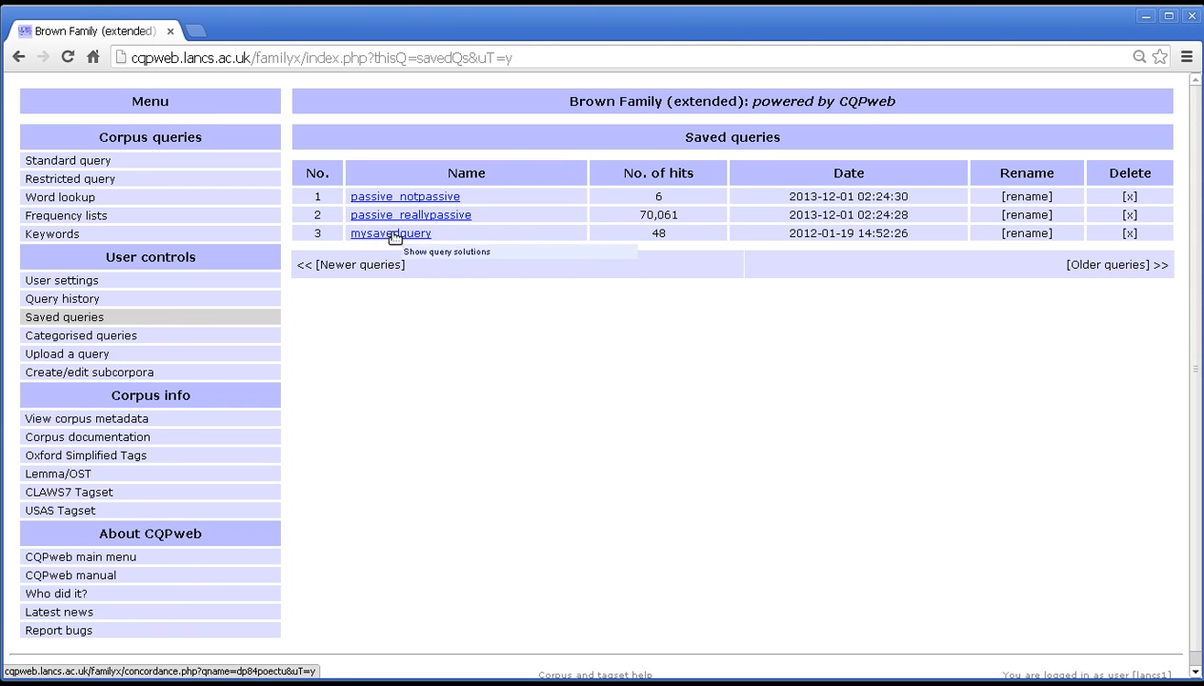
pyautogui.moveTo(770, 246)
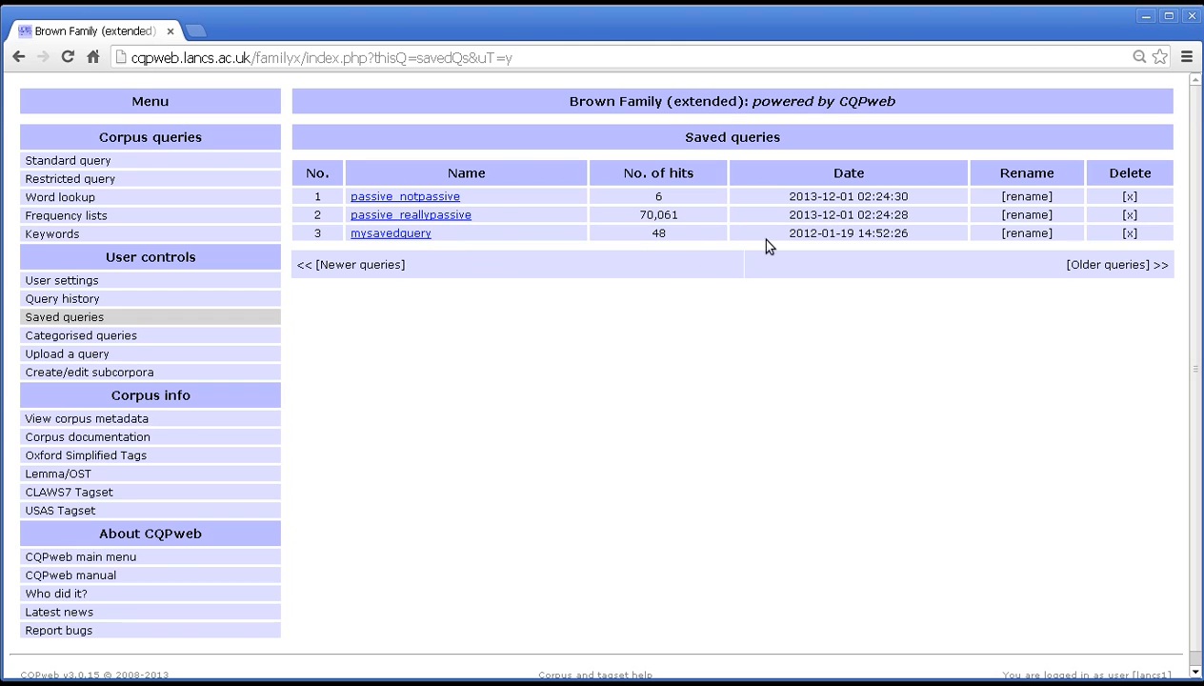
pyautogui.moveTo(481, 221)
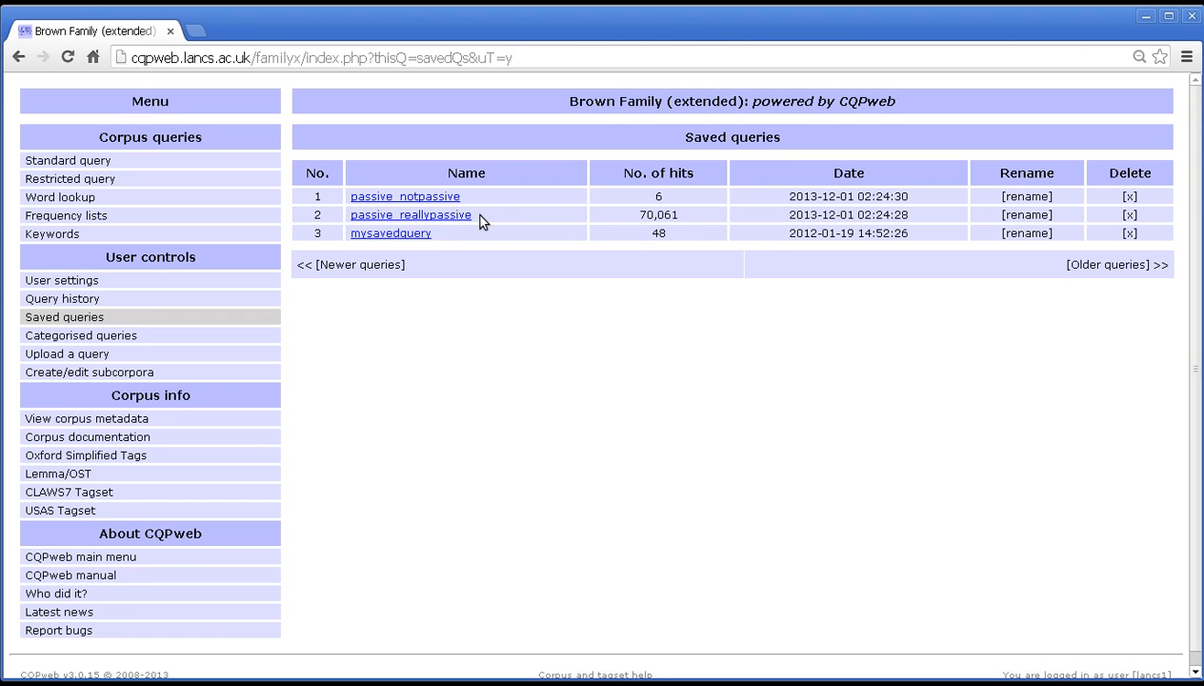
pyautogui.moveTo(411, 215)
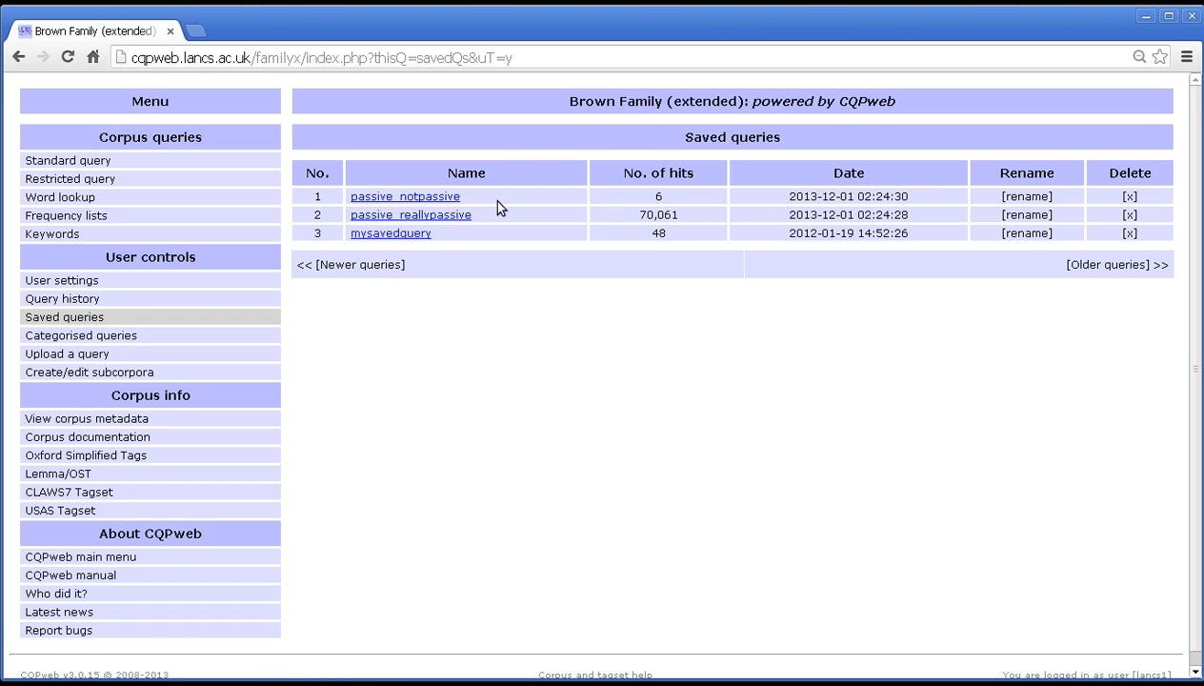
pyautogui.moveTo(584, 220)
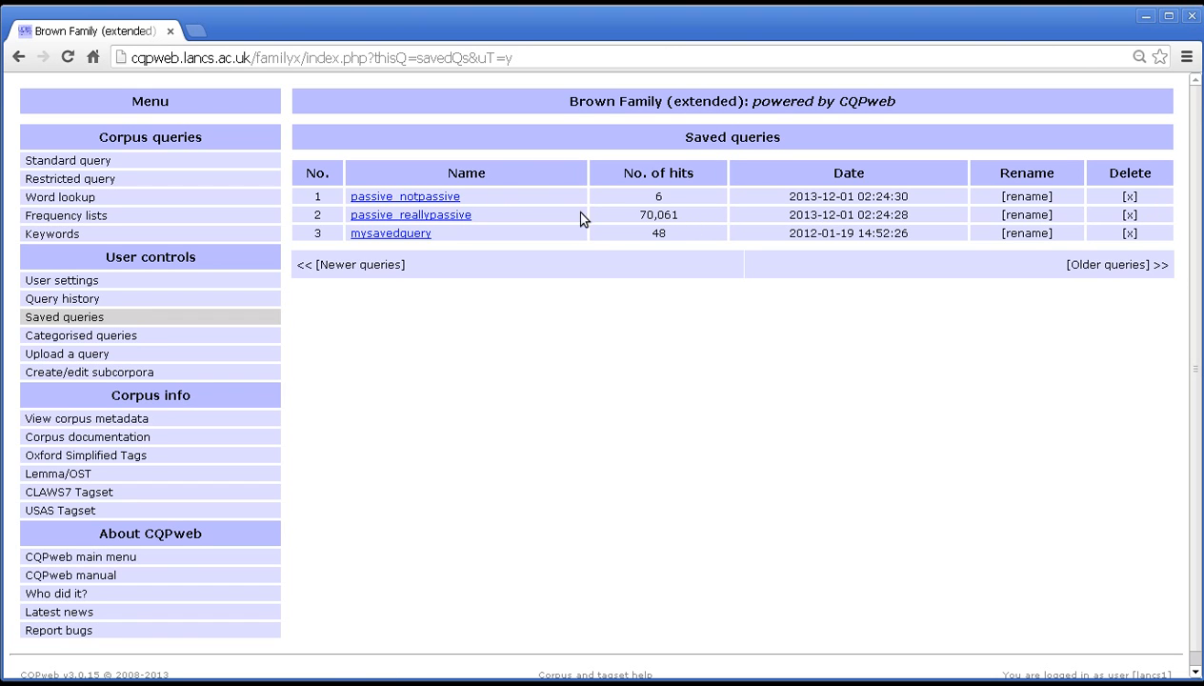
pyautogui.moveTo(683, 228)
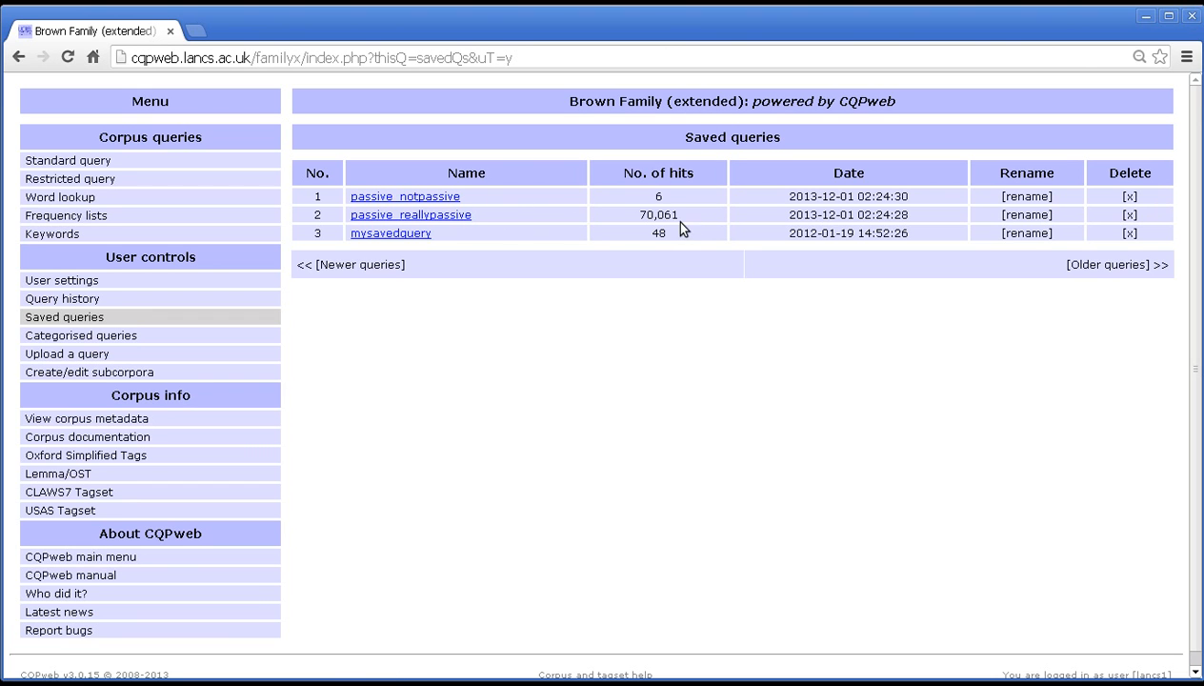
pyautogui.moveTo(643, 197)
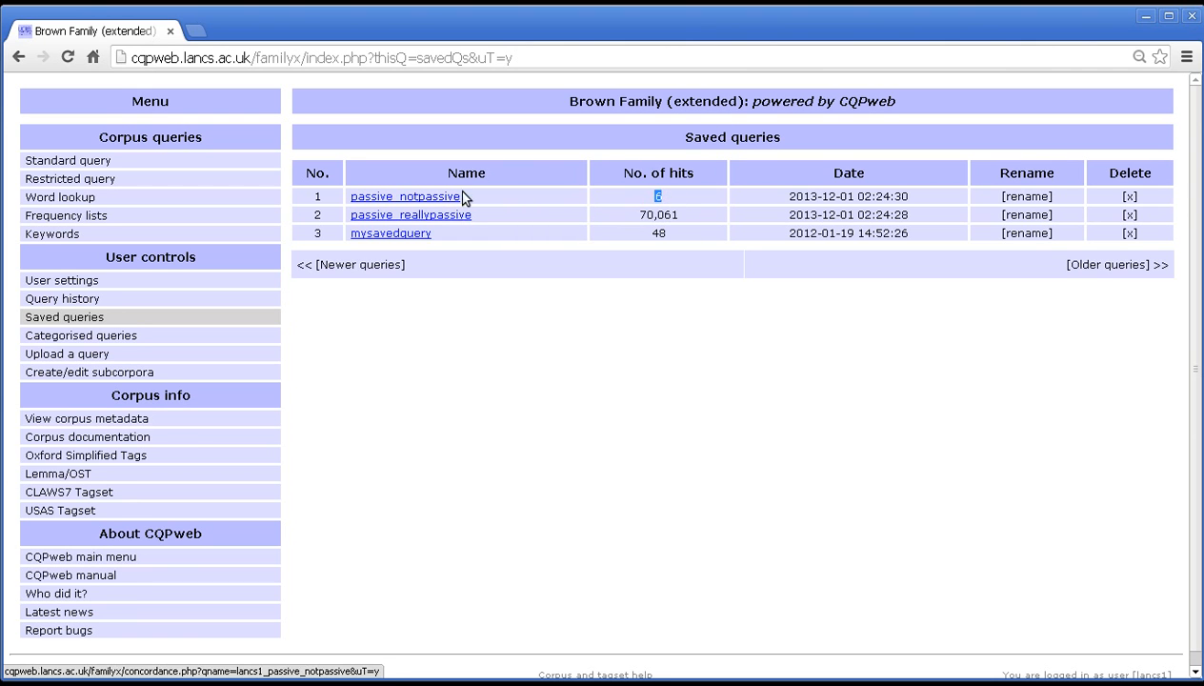
pyautogui.moveTo(628, 203)
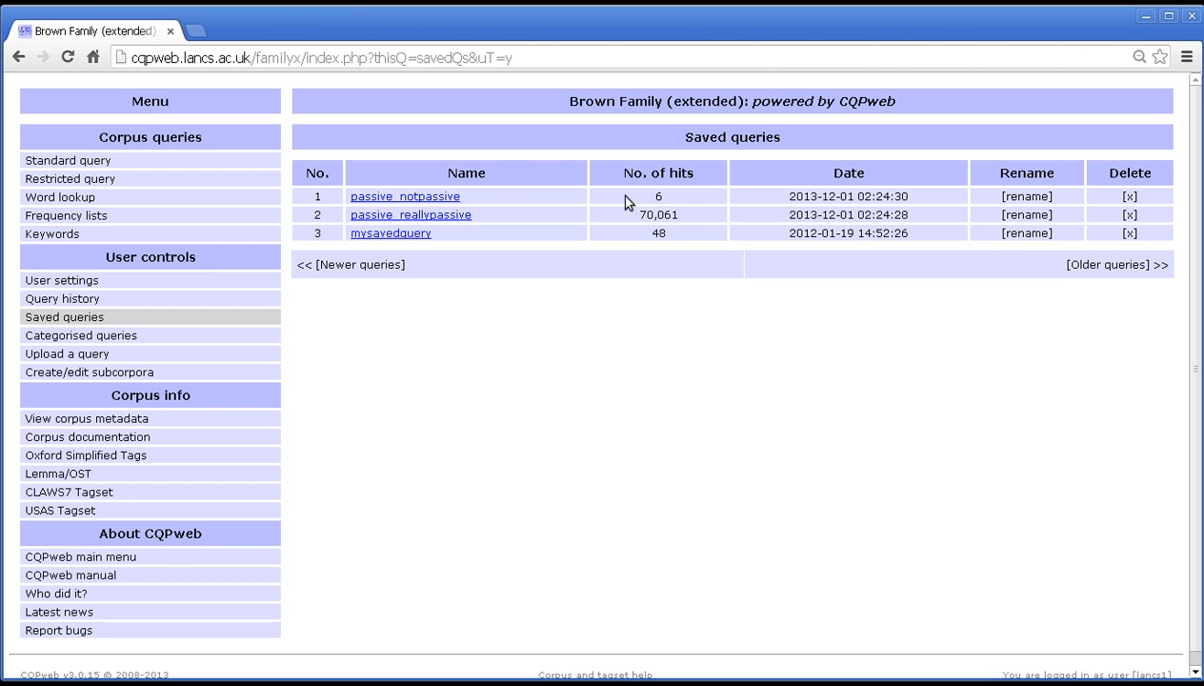
pyautogui.moveTo(635, 207)
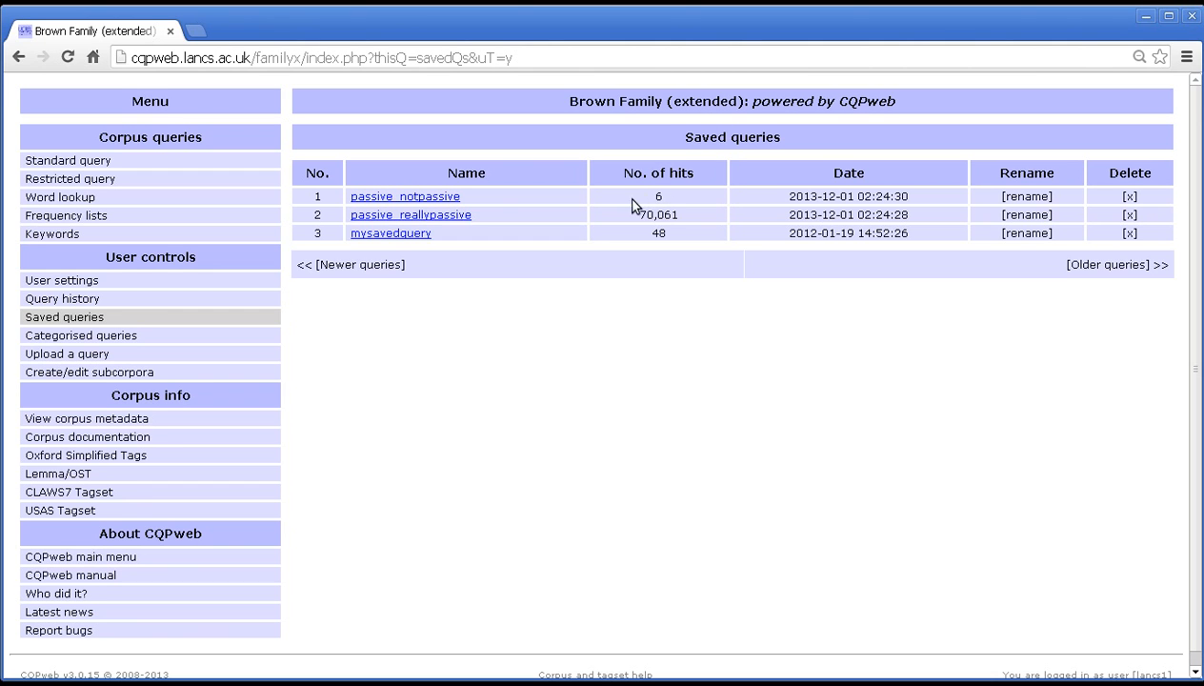
pyautogui.moveTo(456, 219)
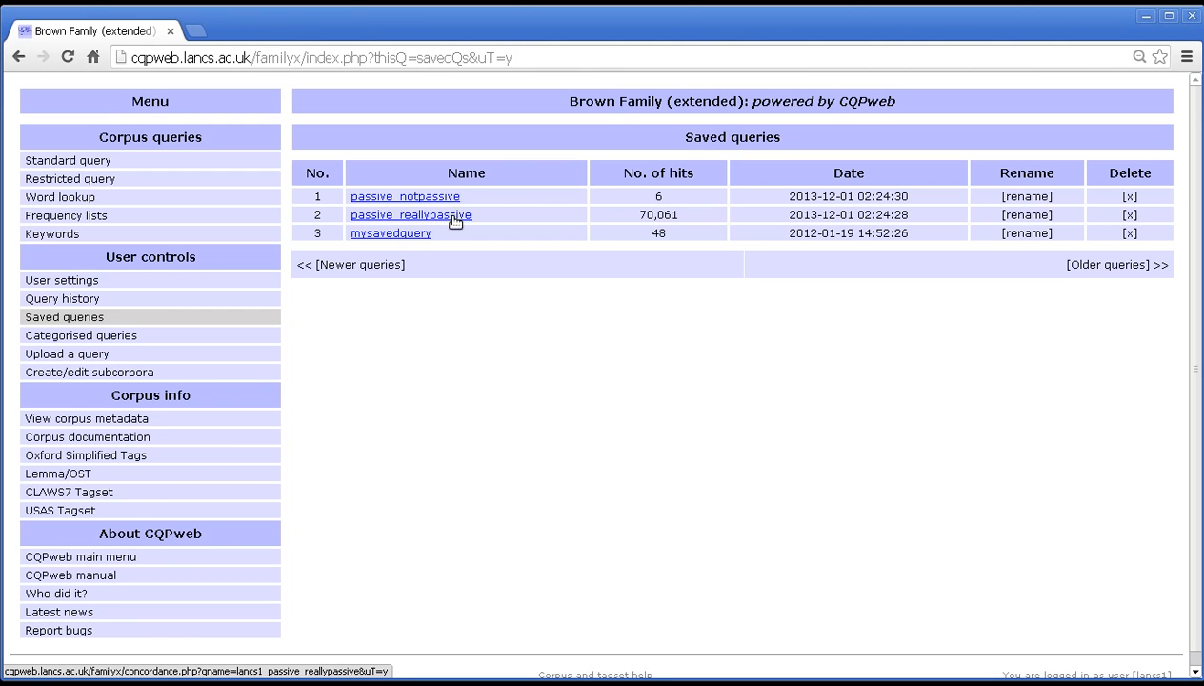
pyautogui.moveTo(439, 220)
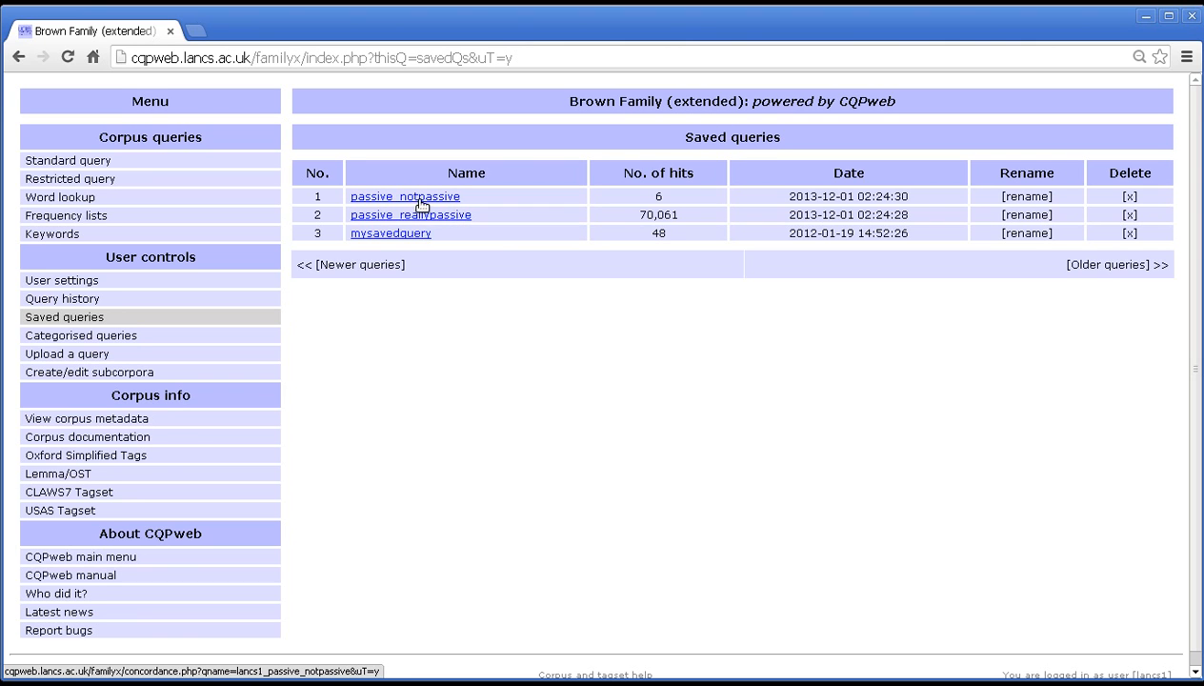
# - Open the passive_notpassive saved query from the list
pyautogui.click(405, 196)
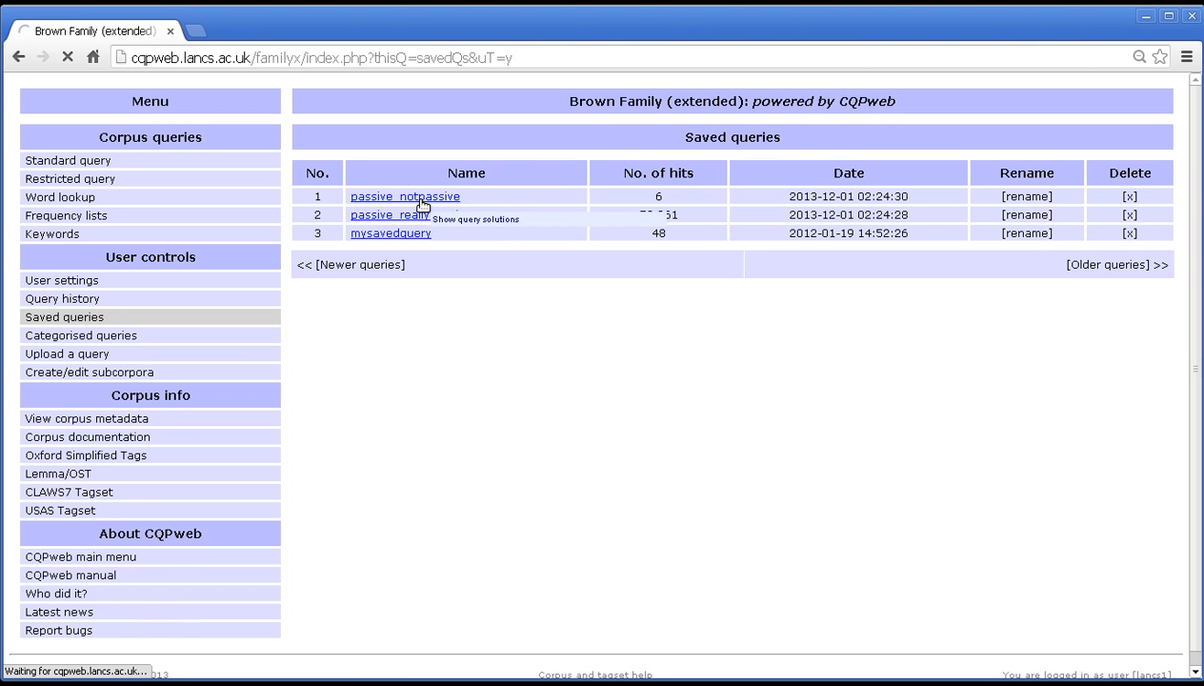
# - Review the six notpassive concordance lines of passive_notpassive
pyautogui.click(405, 196)
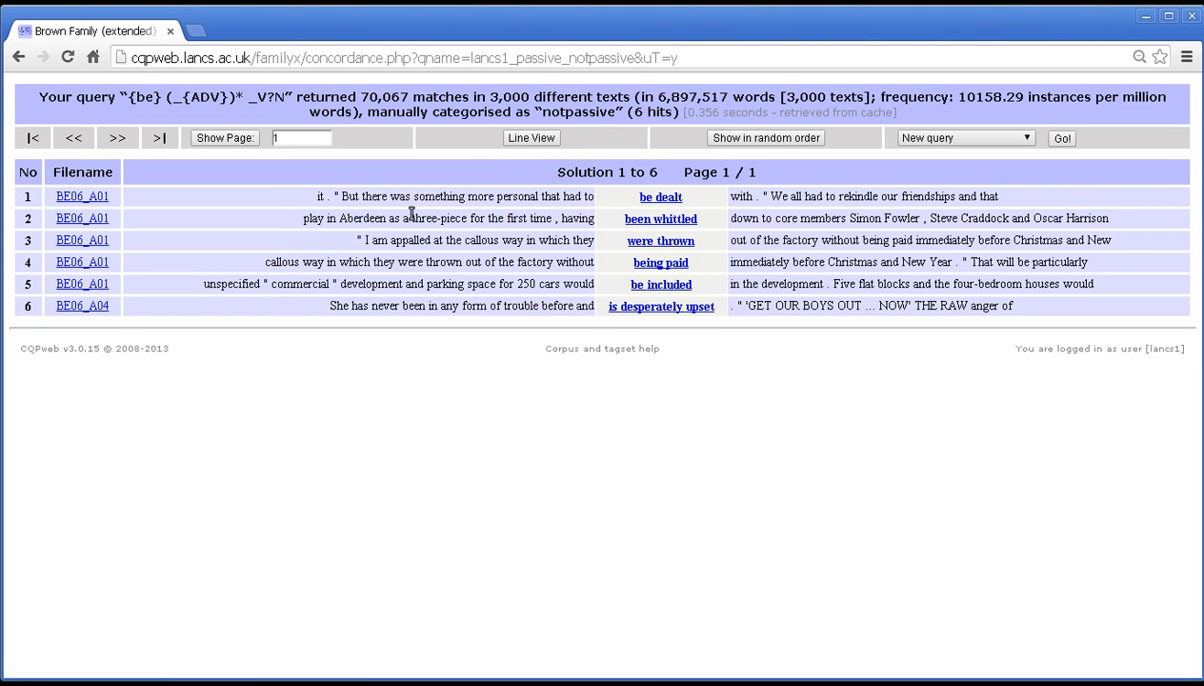
pyautogui.moveTo(1151, 212)
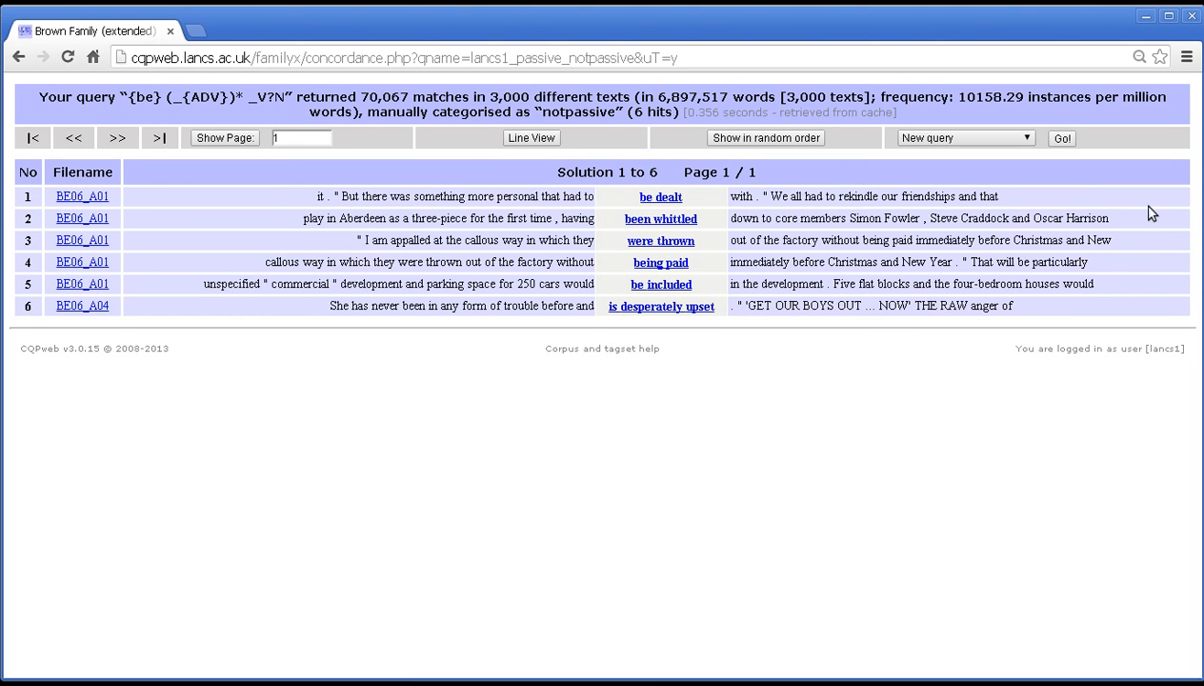
pyautogui.moveTo(150, 256)
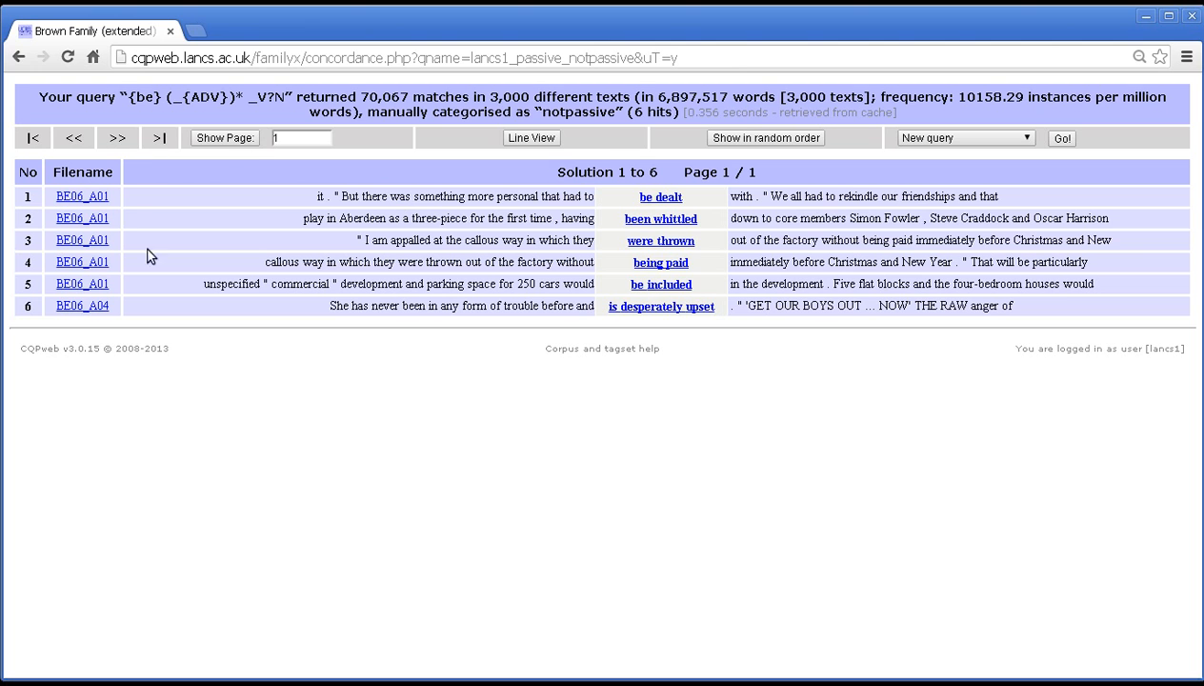
pyautogui.moveTo(608, 144)
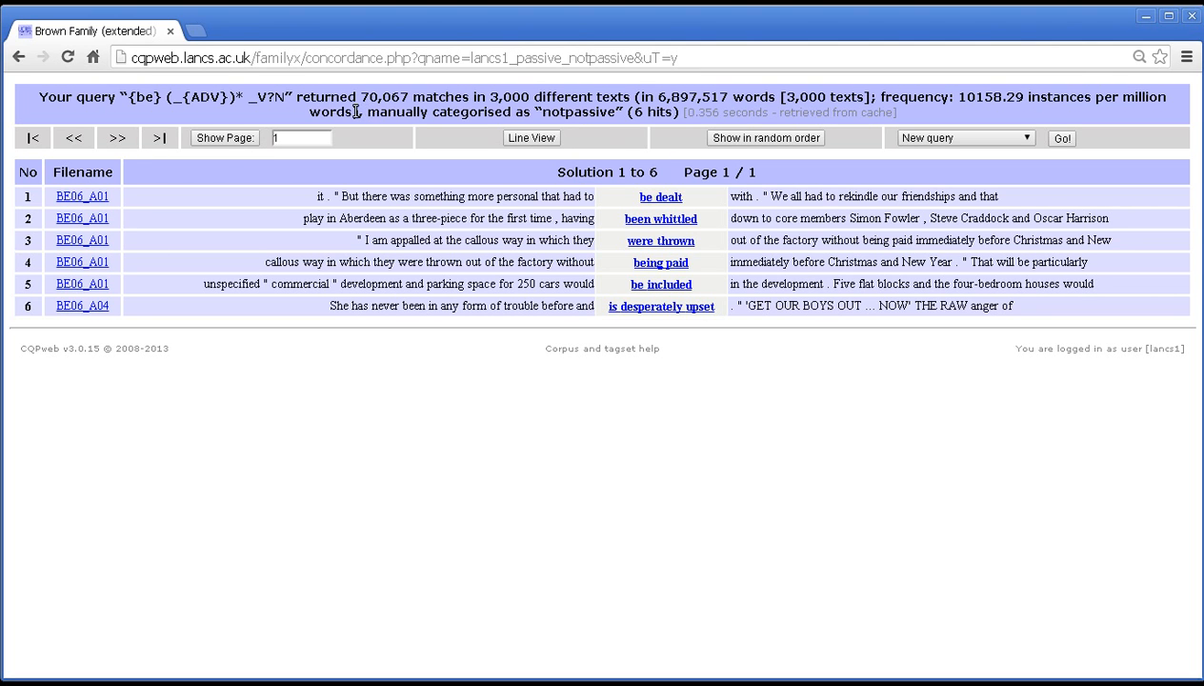
pyautogui.moveTo(365, 112); pyautogui.dragTo(627, 113)
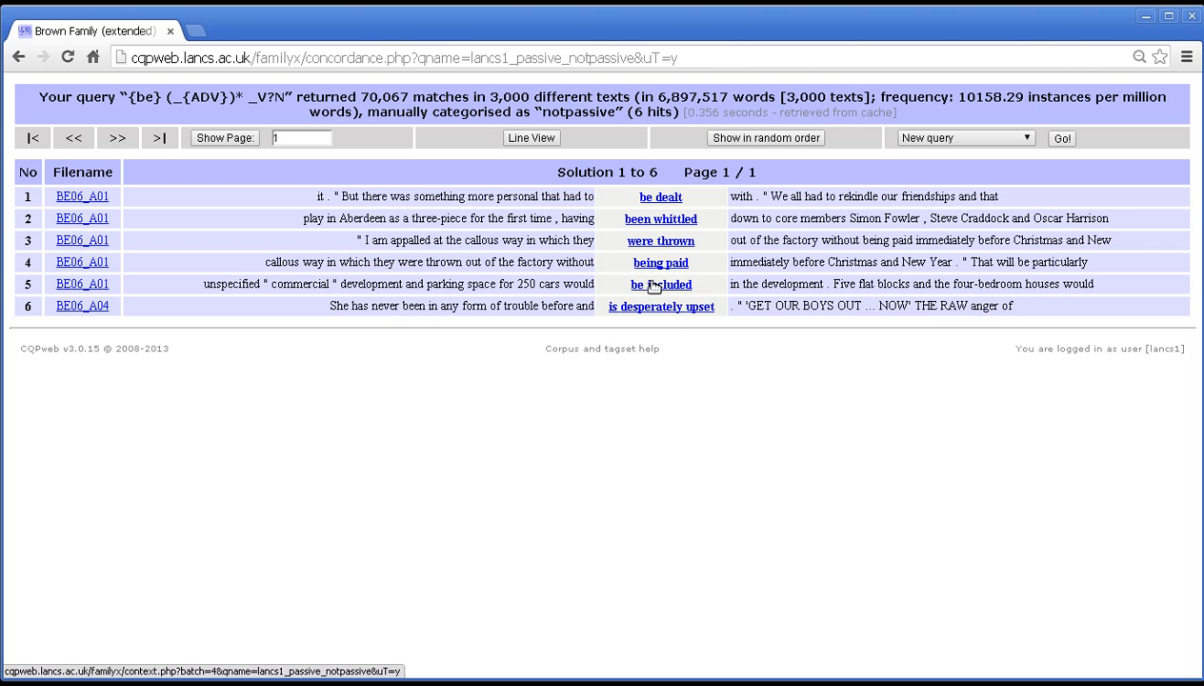
pyautogui.moveTo(729, 241)
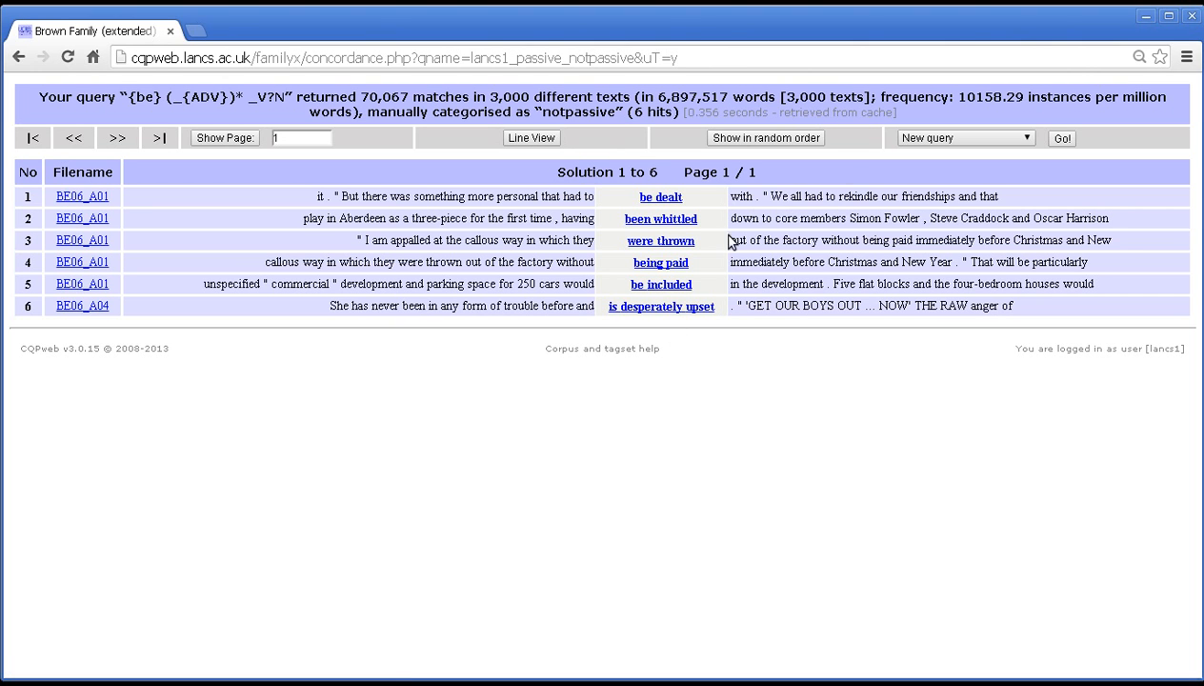
pyautogui.moveTo(922, 188)
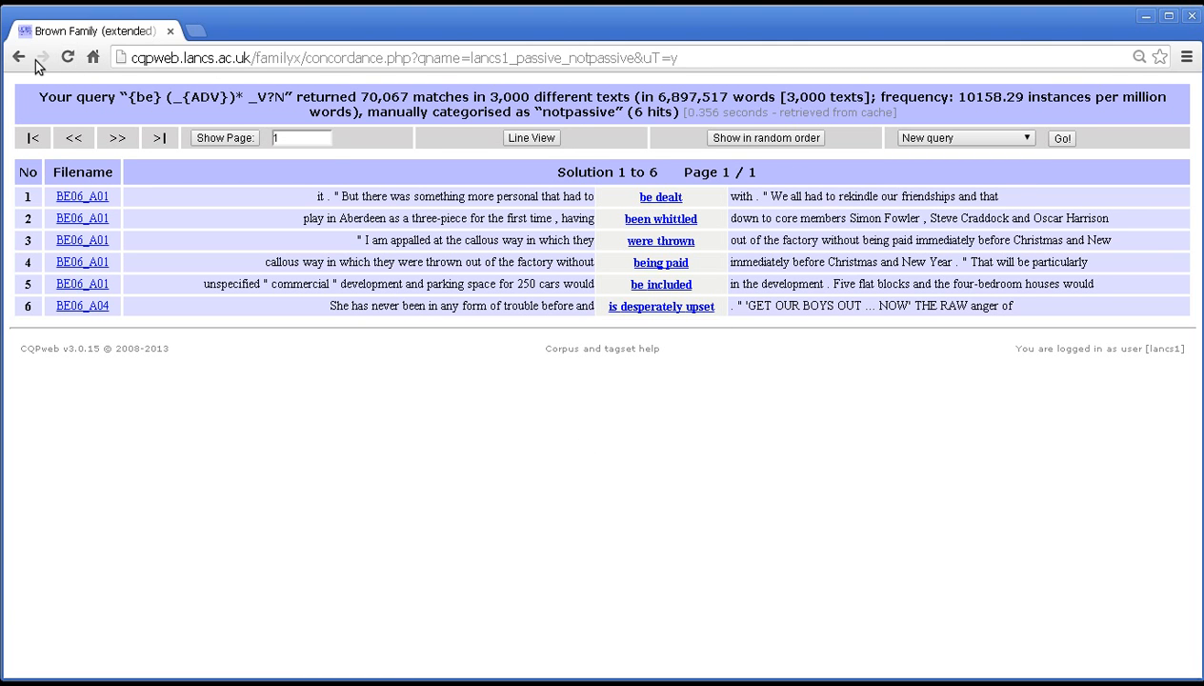
# - Go back and open passive_reallypassive, showing 70,061 hits
pyautogui.click(64, 316)
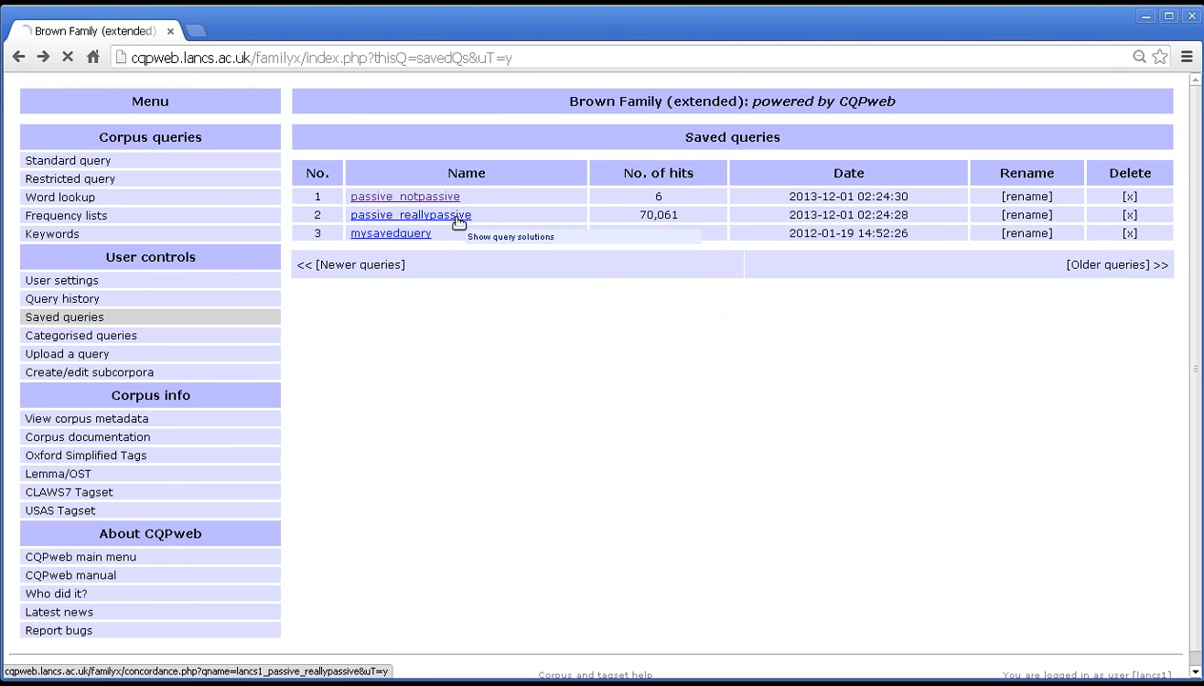
pyautogui.click(410, 214)
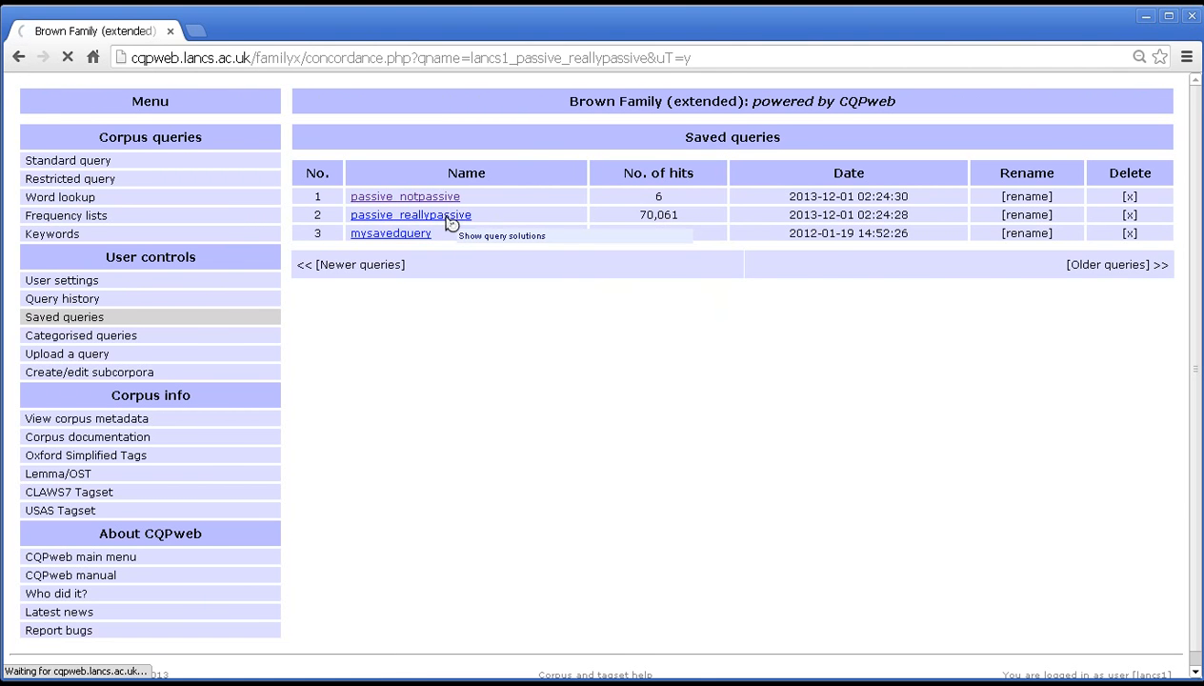
pyautogui.click(411, 214)
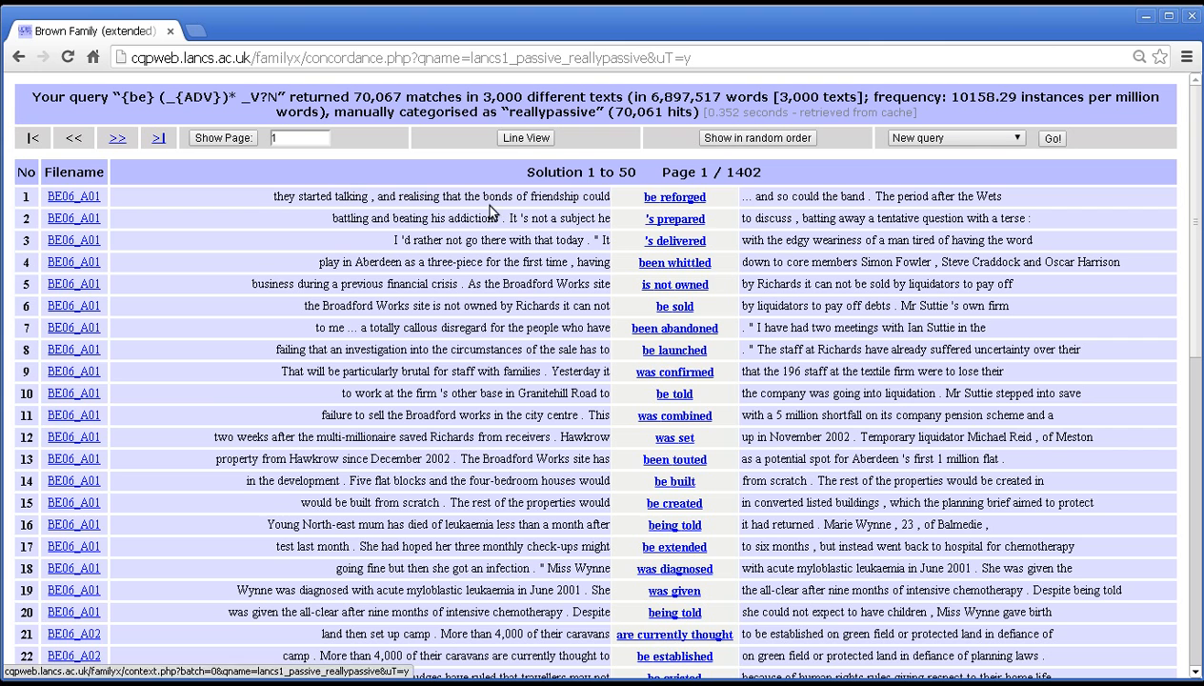
pyautogui.moveTo(258, 49)
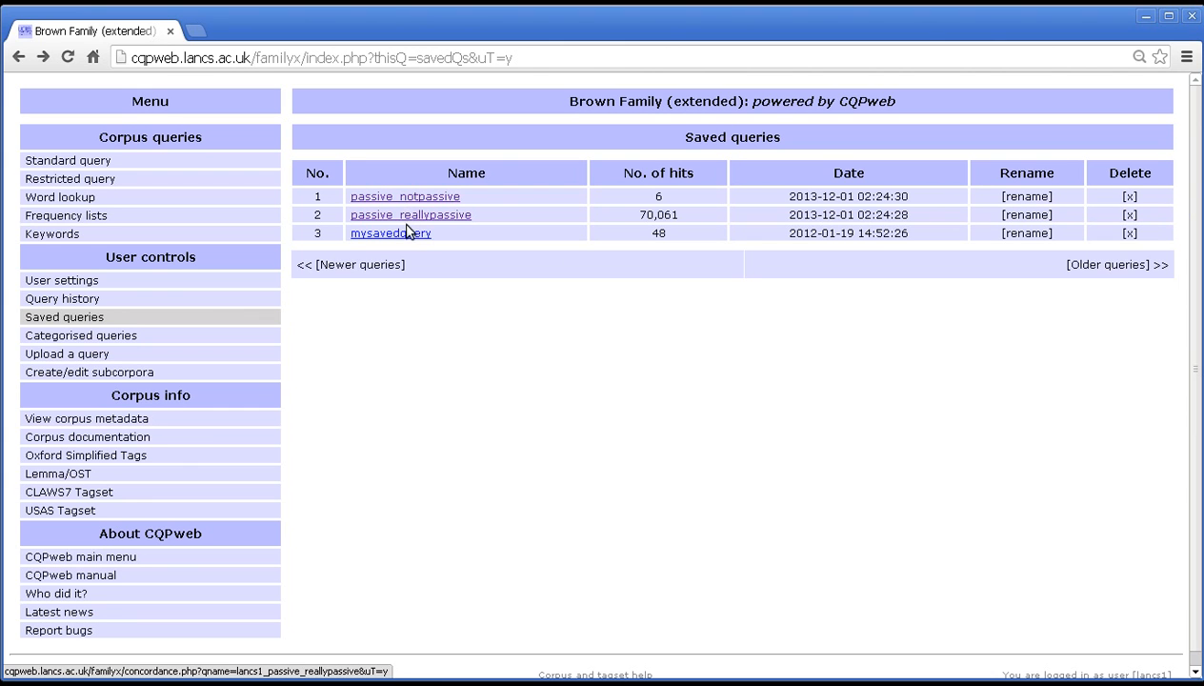
pyautogui.moveTo(742, 218)
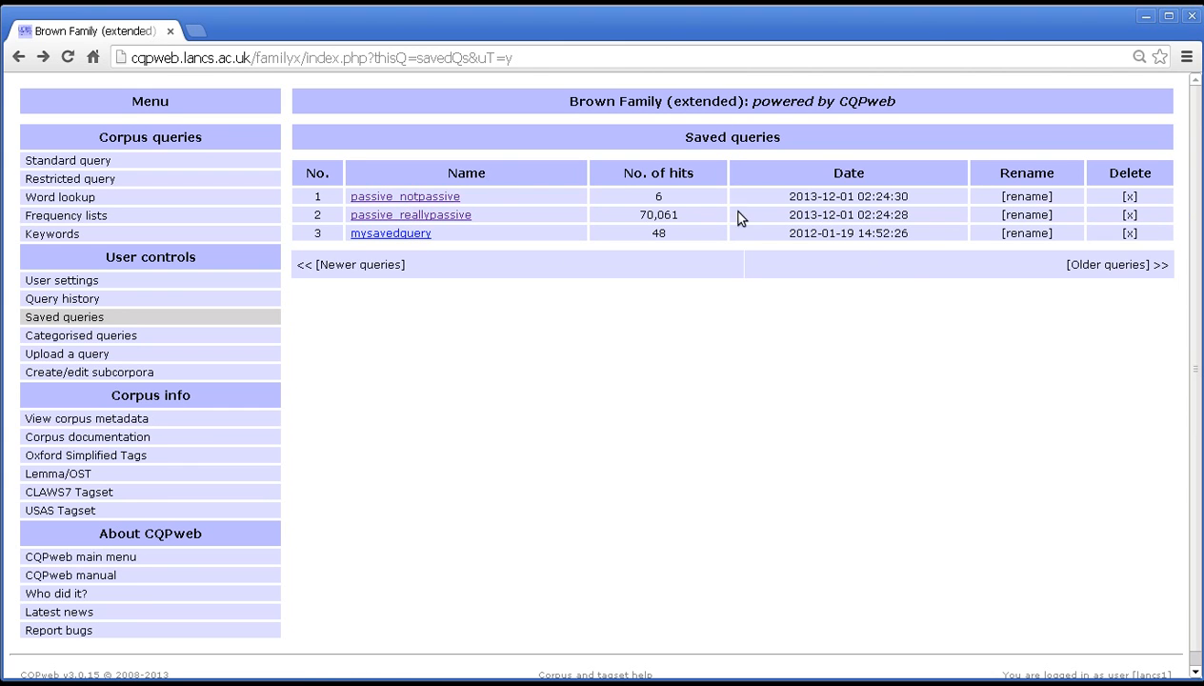
pyautogui.moveTo(857, 200)
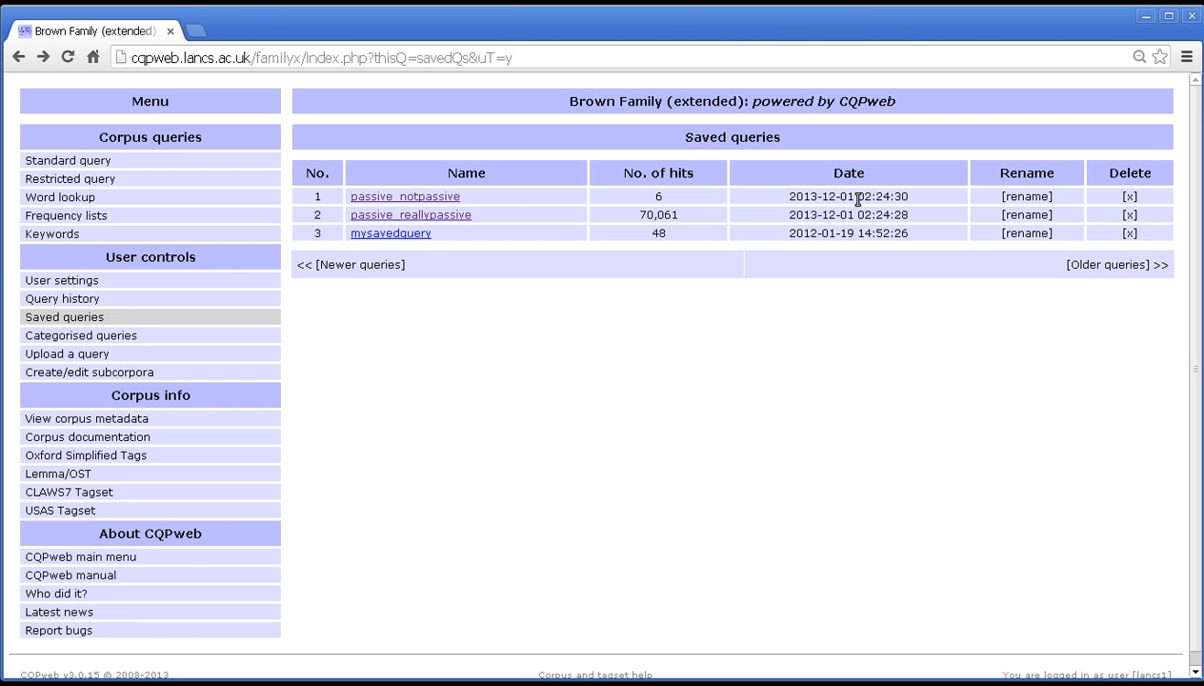
pyautogui.moveTo(753, 302)
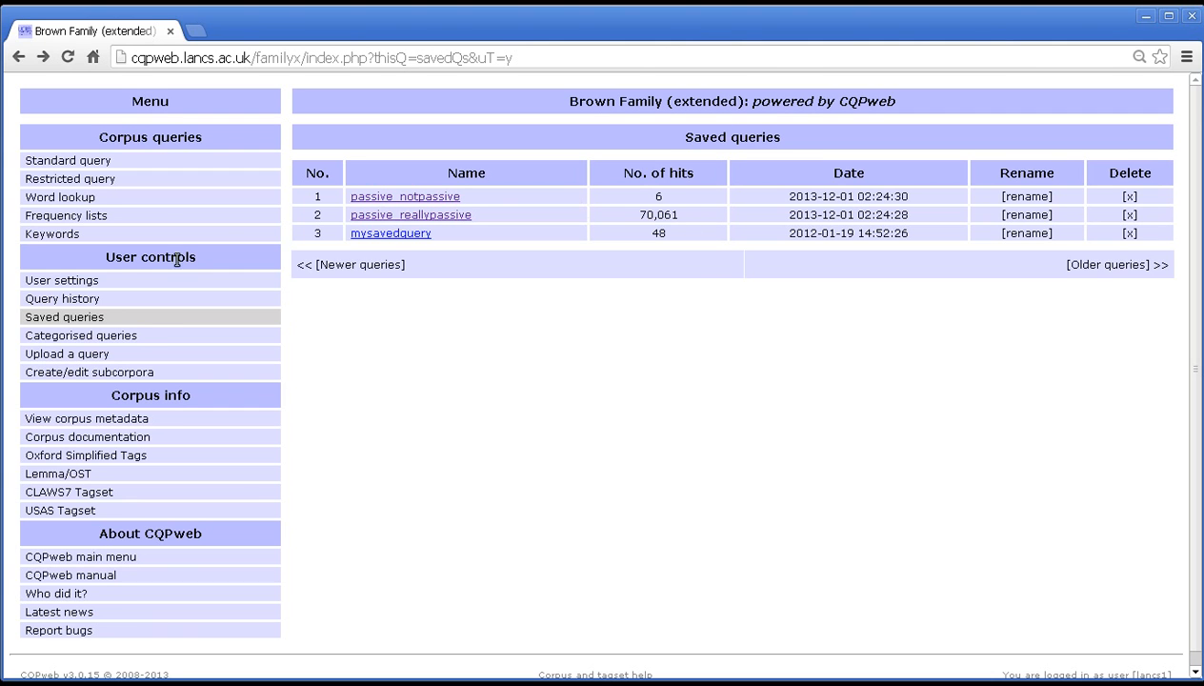
# - Open the Categorised queries page listing the passive set
pyautogui.click(81, 336)
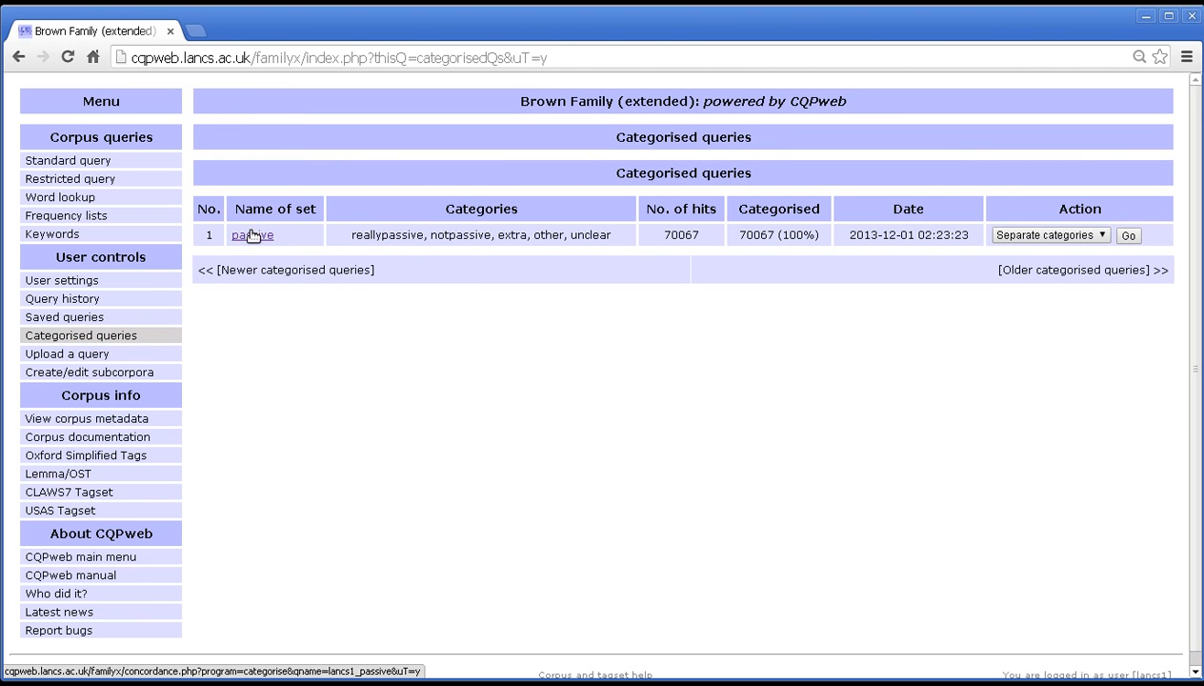
pyautogui.moveTo(252, 234)
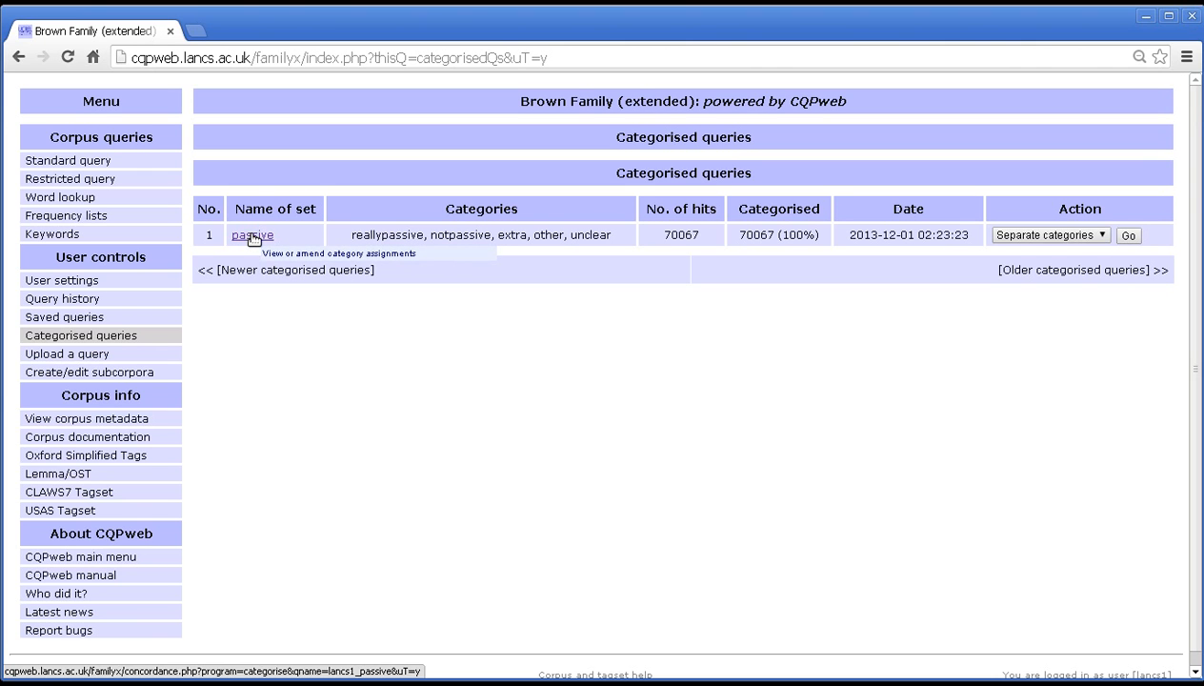
pyautogui.moveTo(1042, 249)
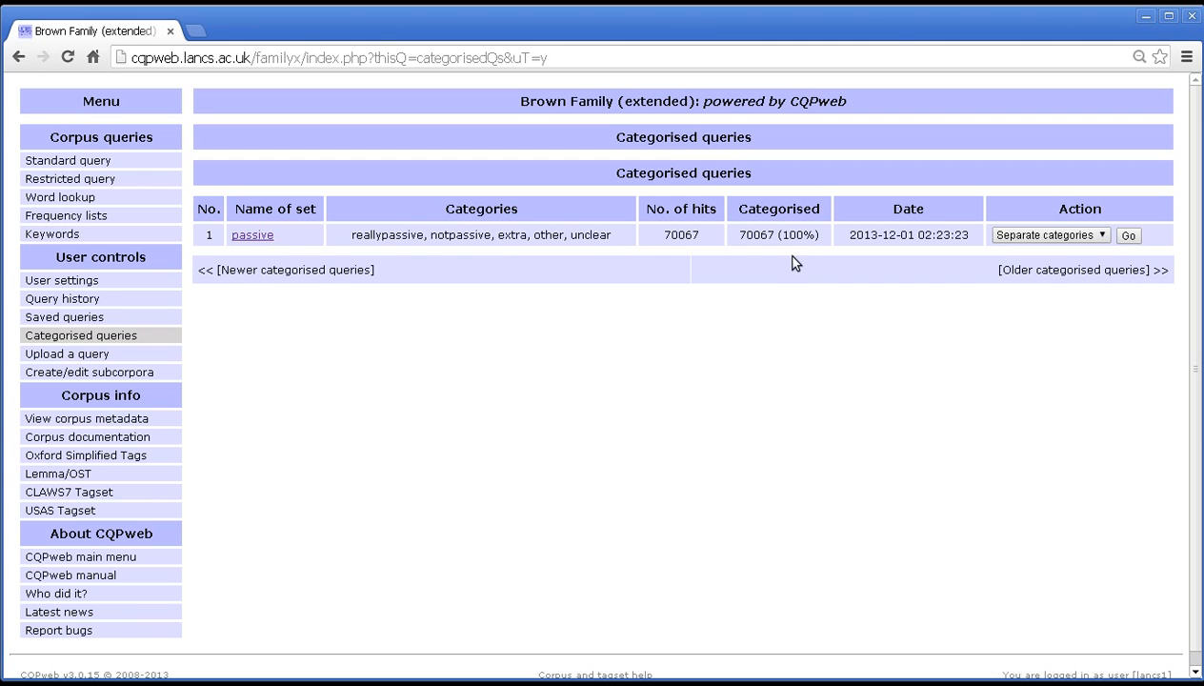
pyautogui.moveTo(781, 257)
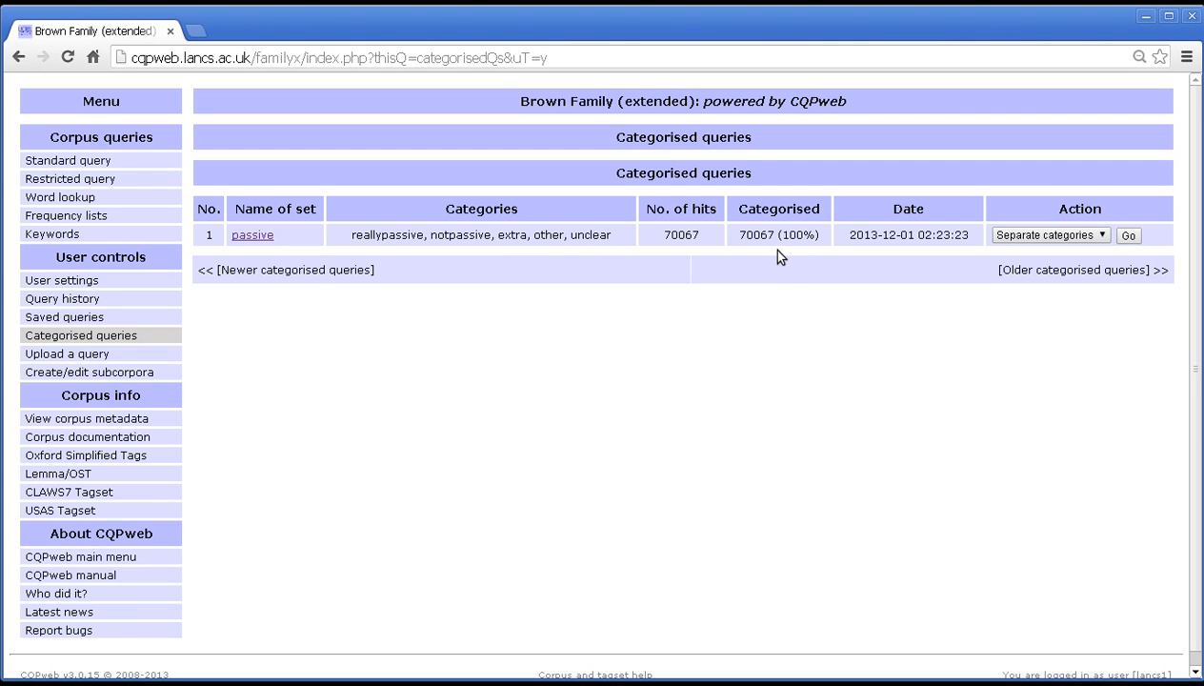
pyautogui.moveTo(747, 265)
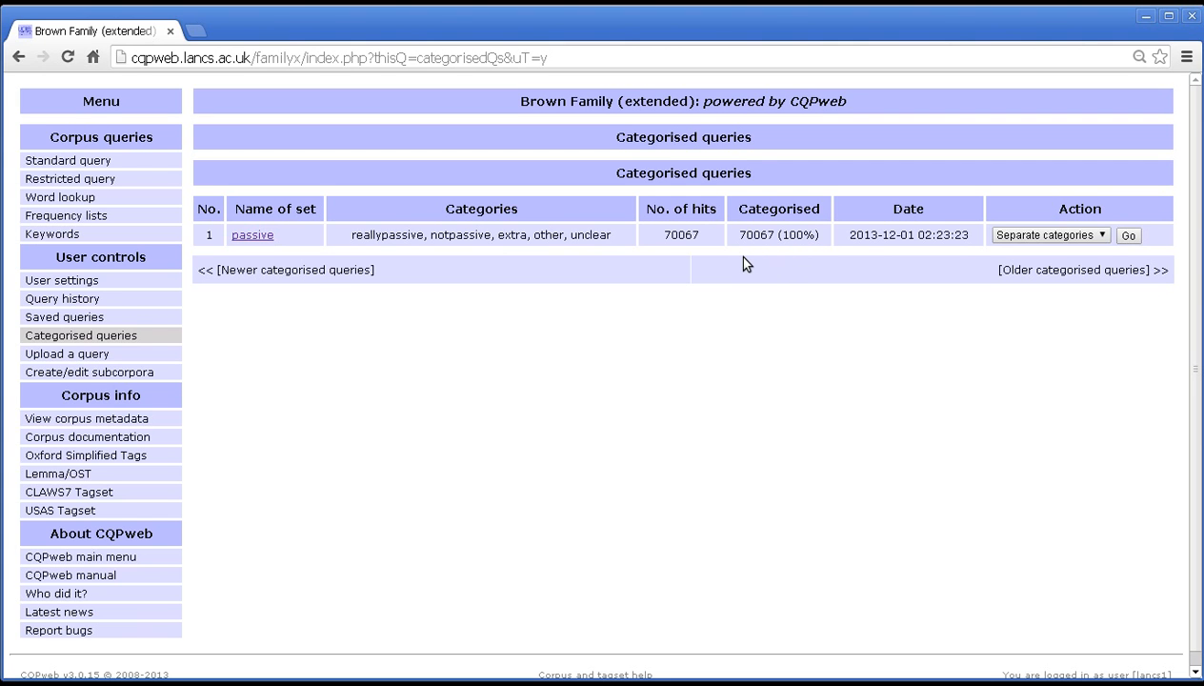
pyautogui.moveTo(736, 255)
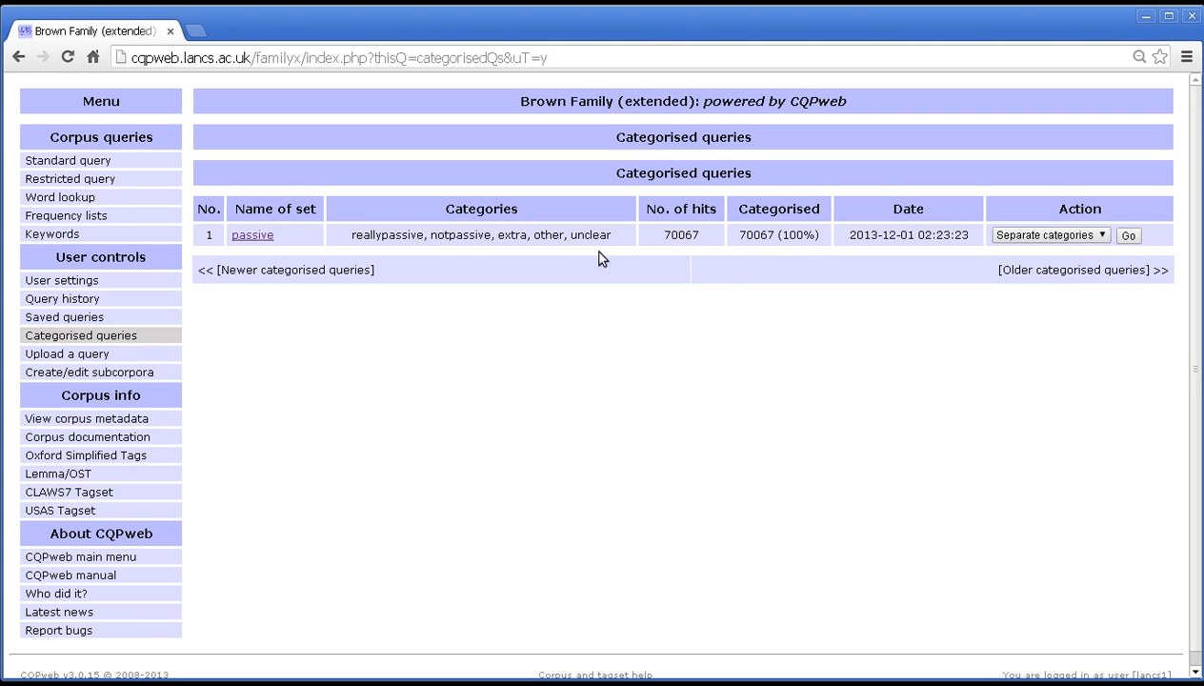
pyautogui.moveTo(373, 224)
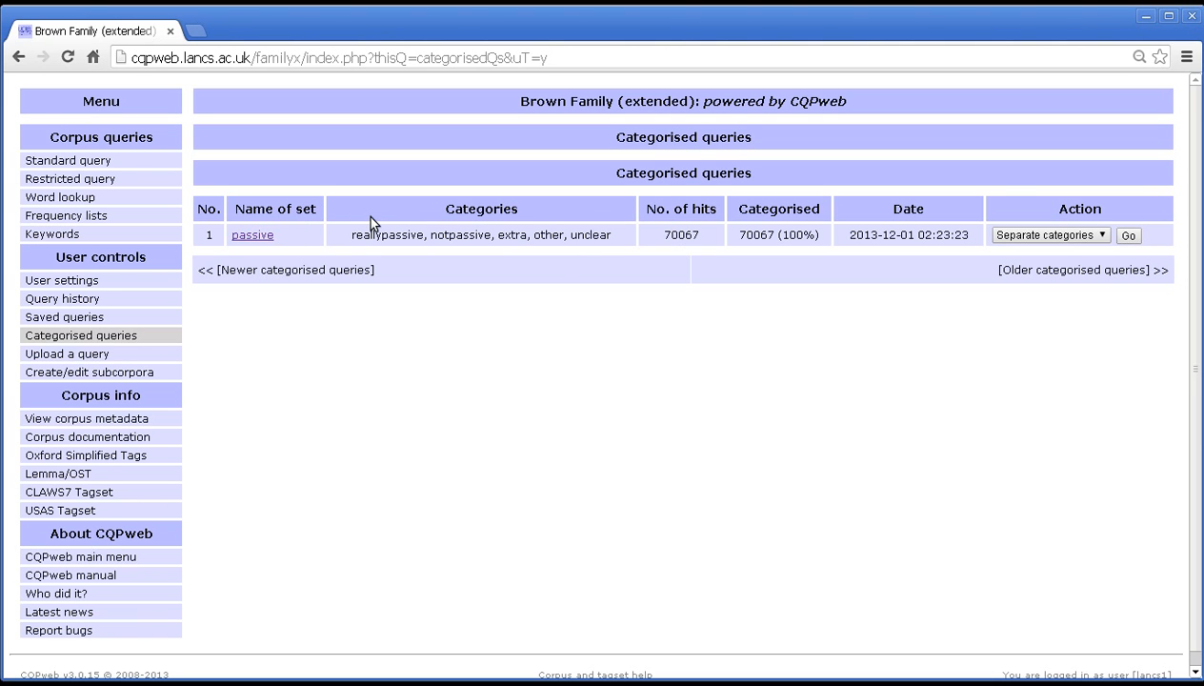